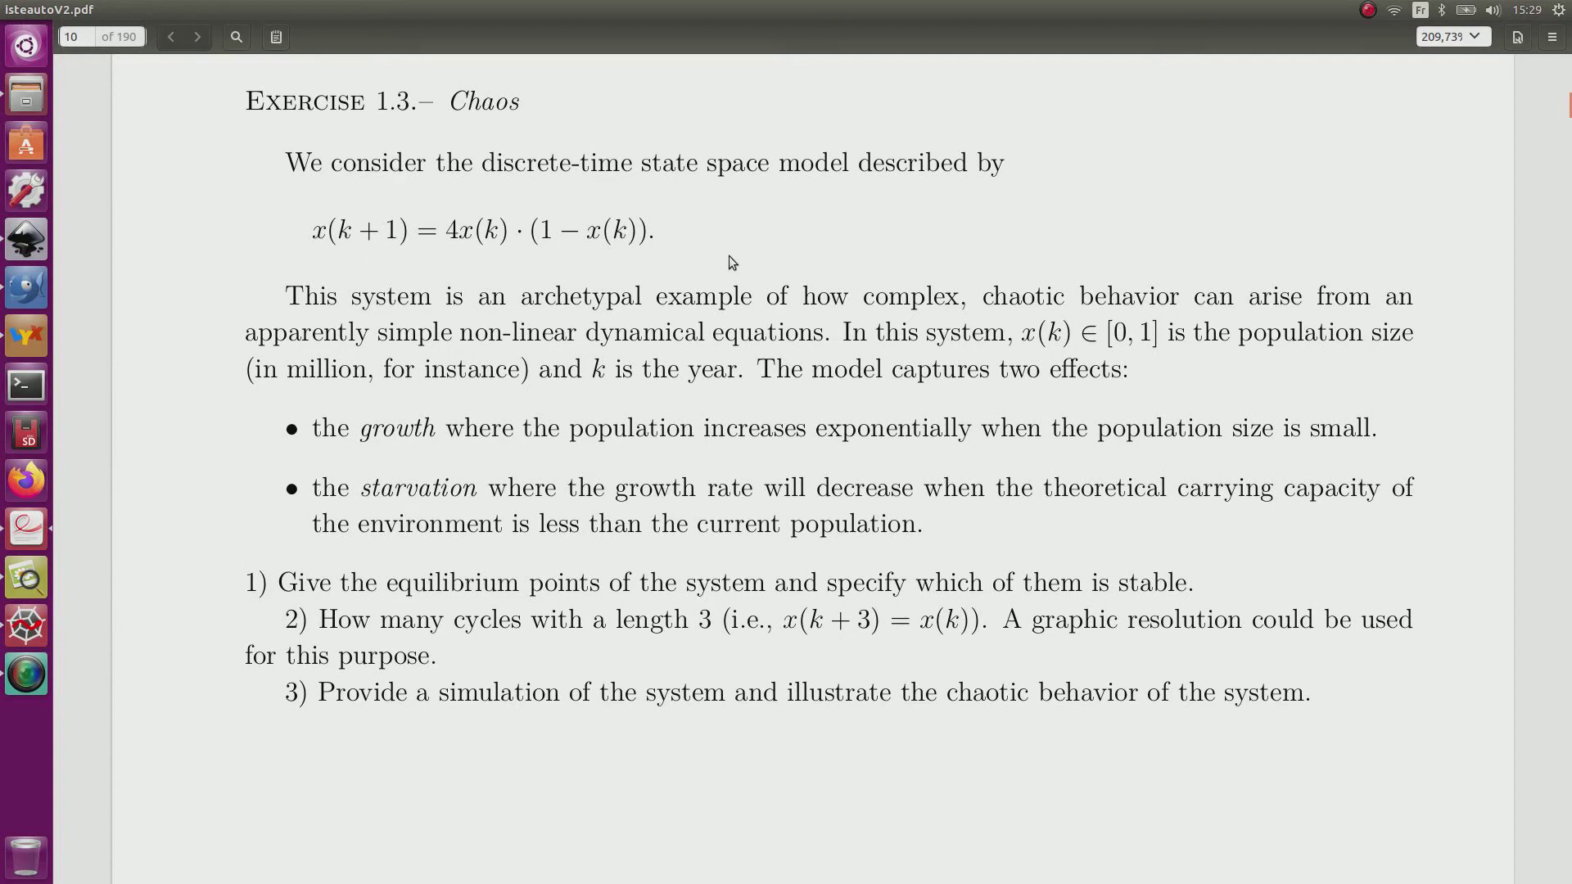
{"action": "mouse_move", "coordinate": [642, 193]}
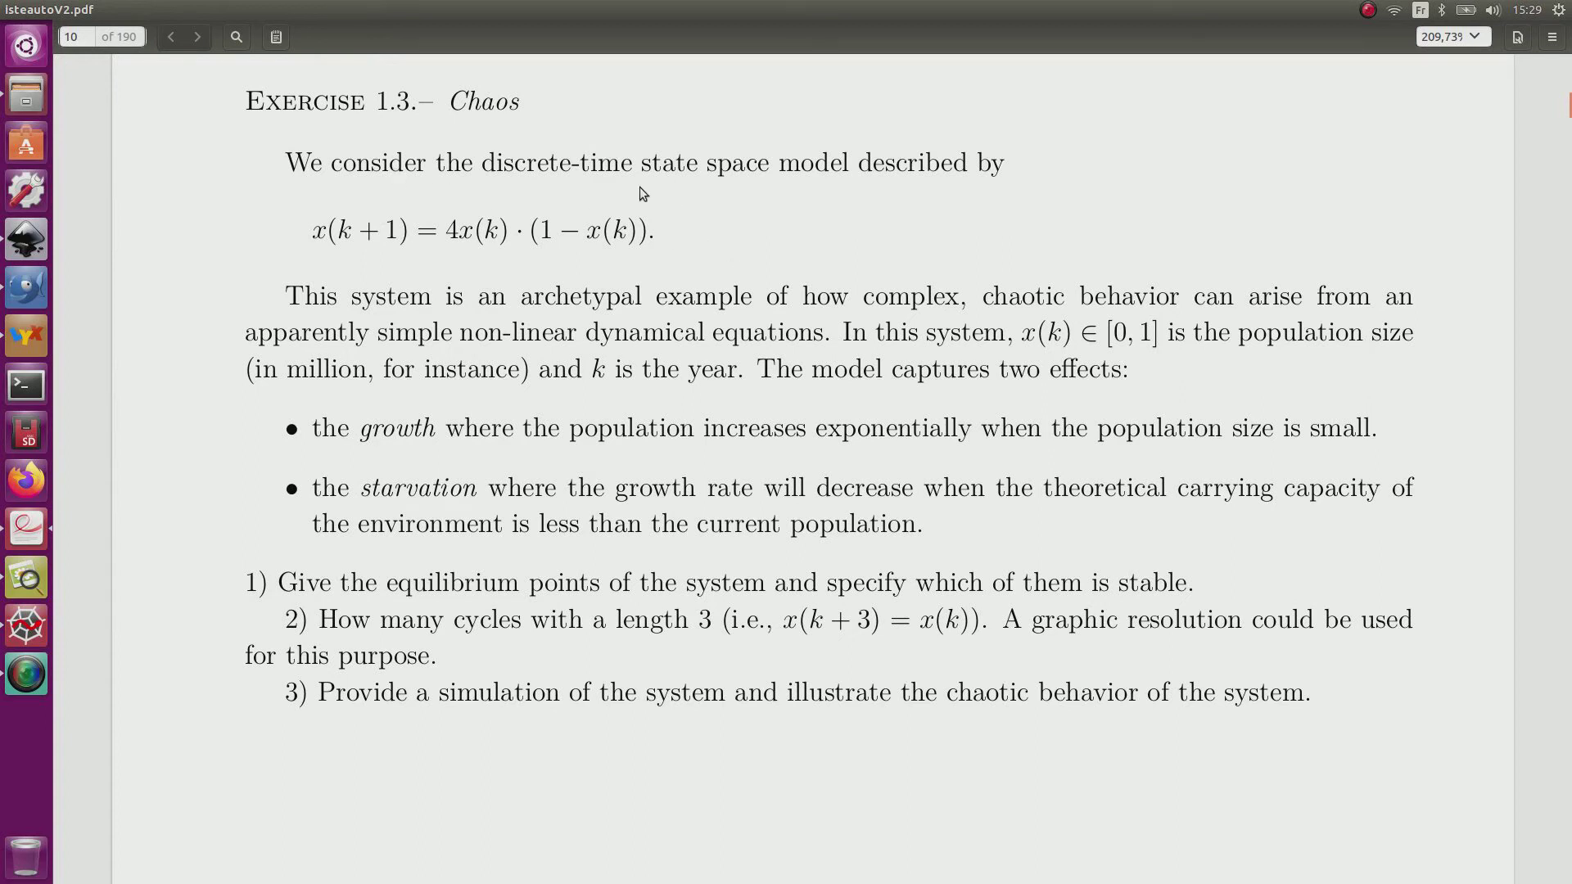
{"action": "mouse_move", "coordinate": [486, 218]}
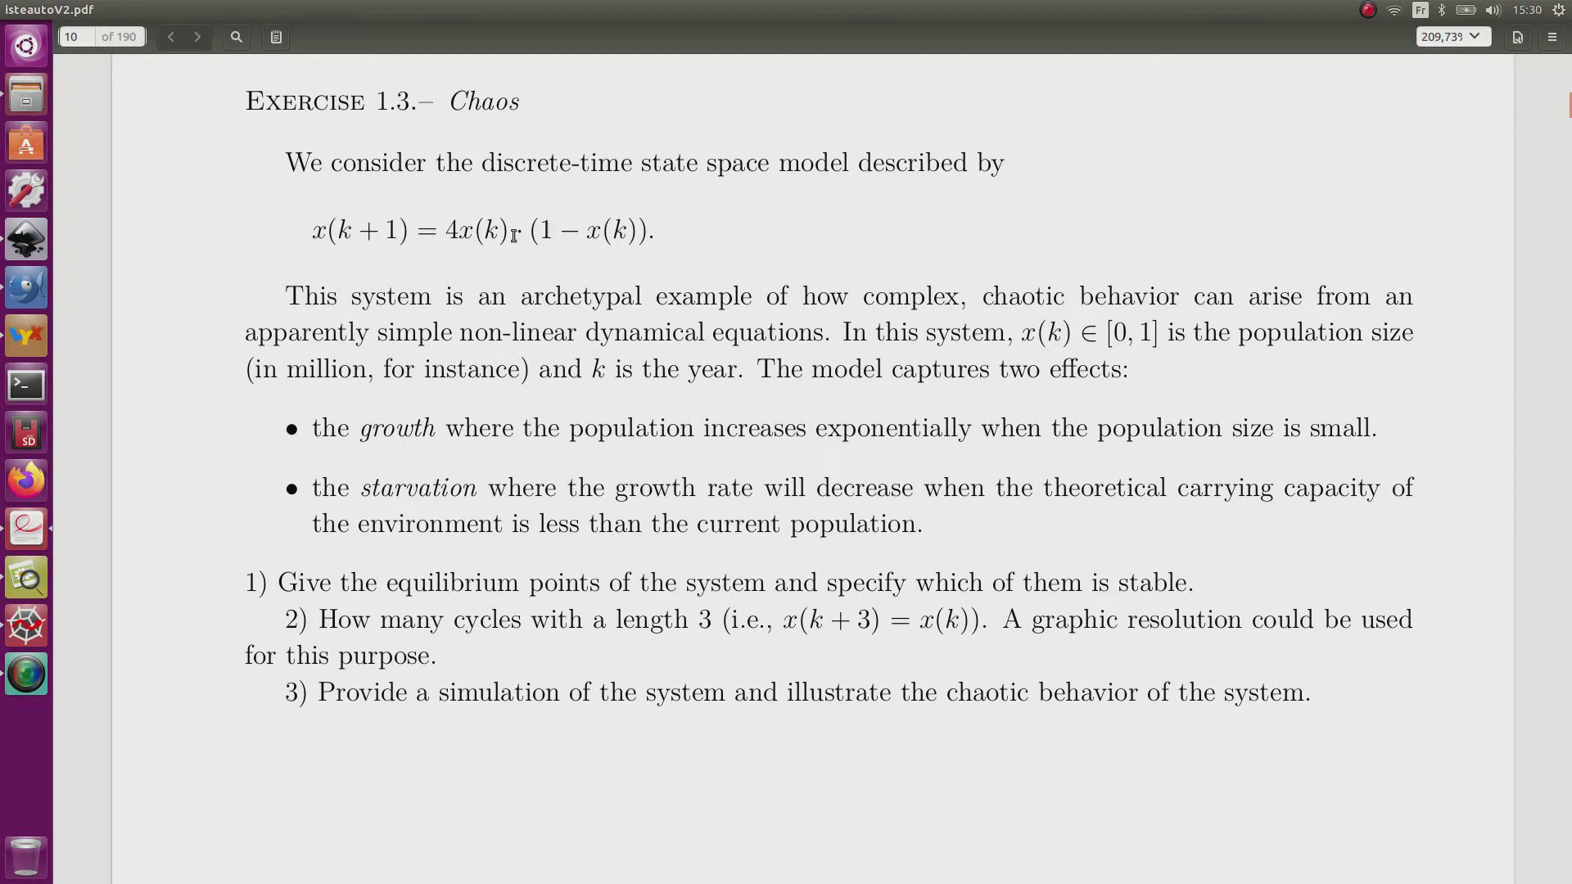
{"action": "mouse_move", "coordinate": [520, 262]}
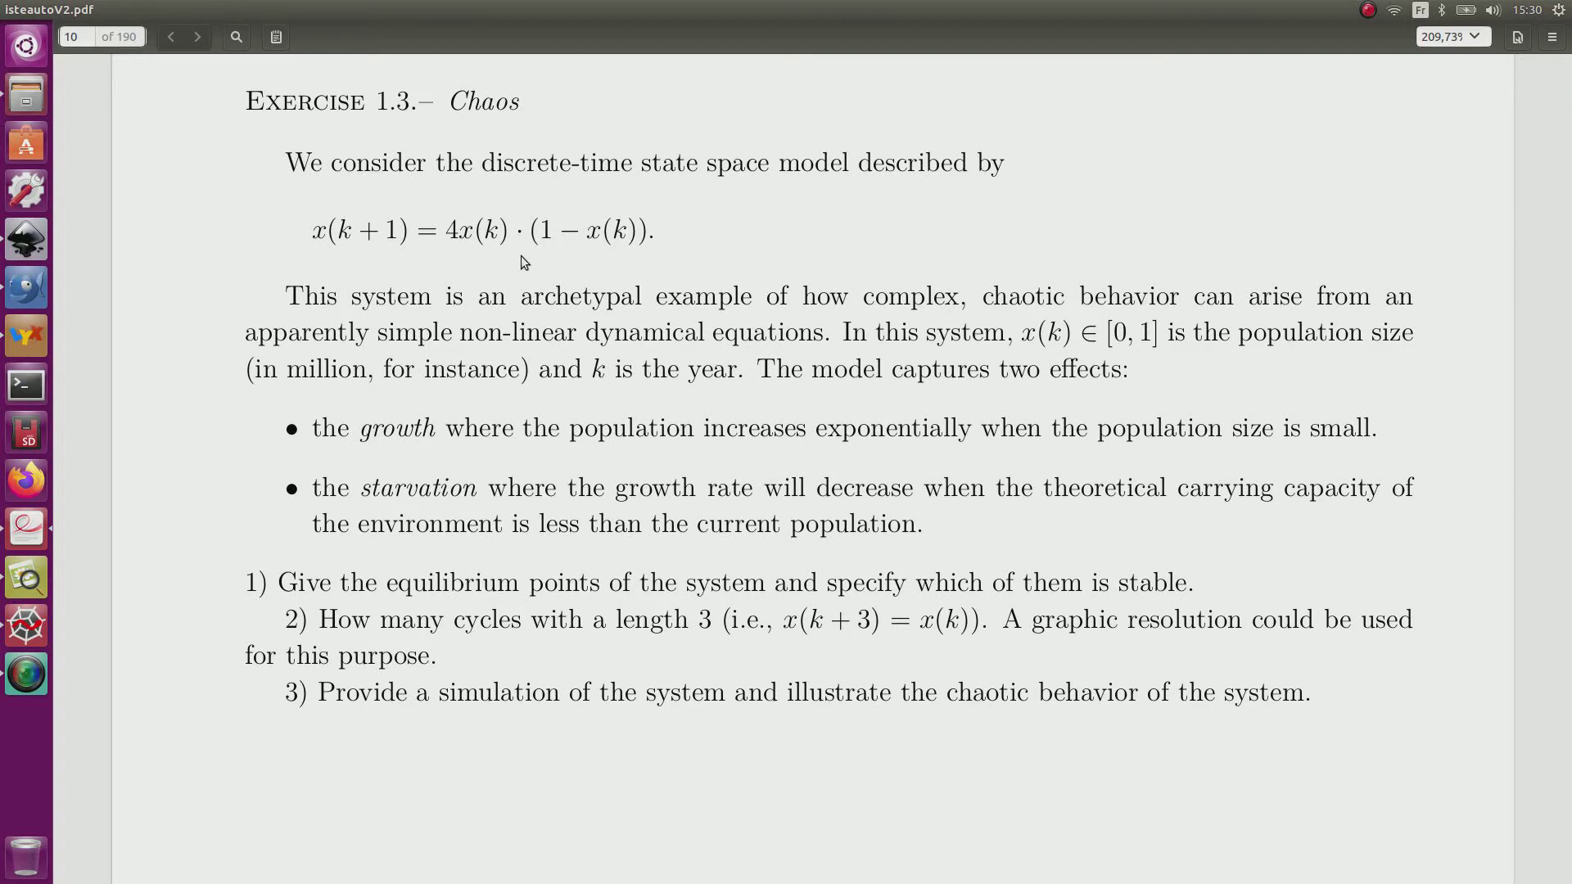
{"action": "mouse_move", "coordinate": [1040, 333]}
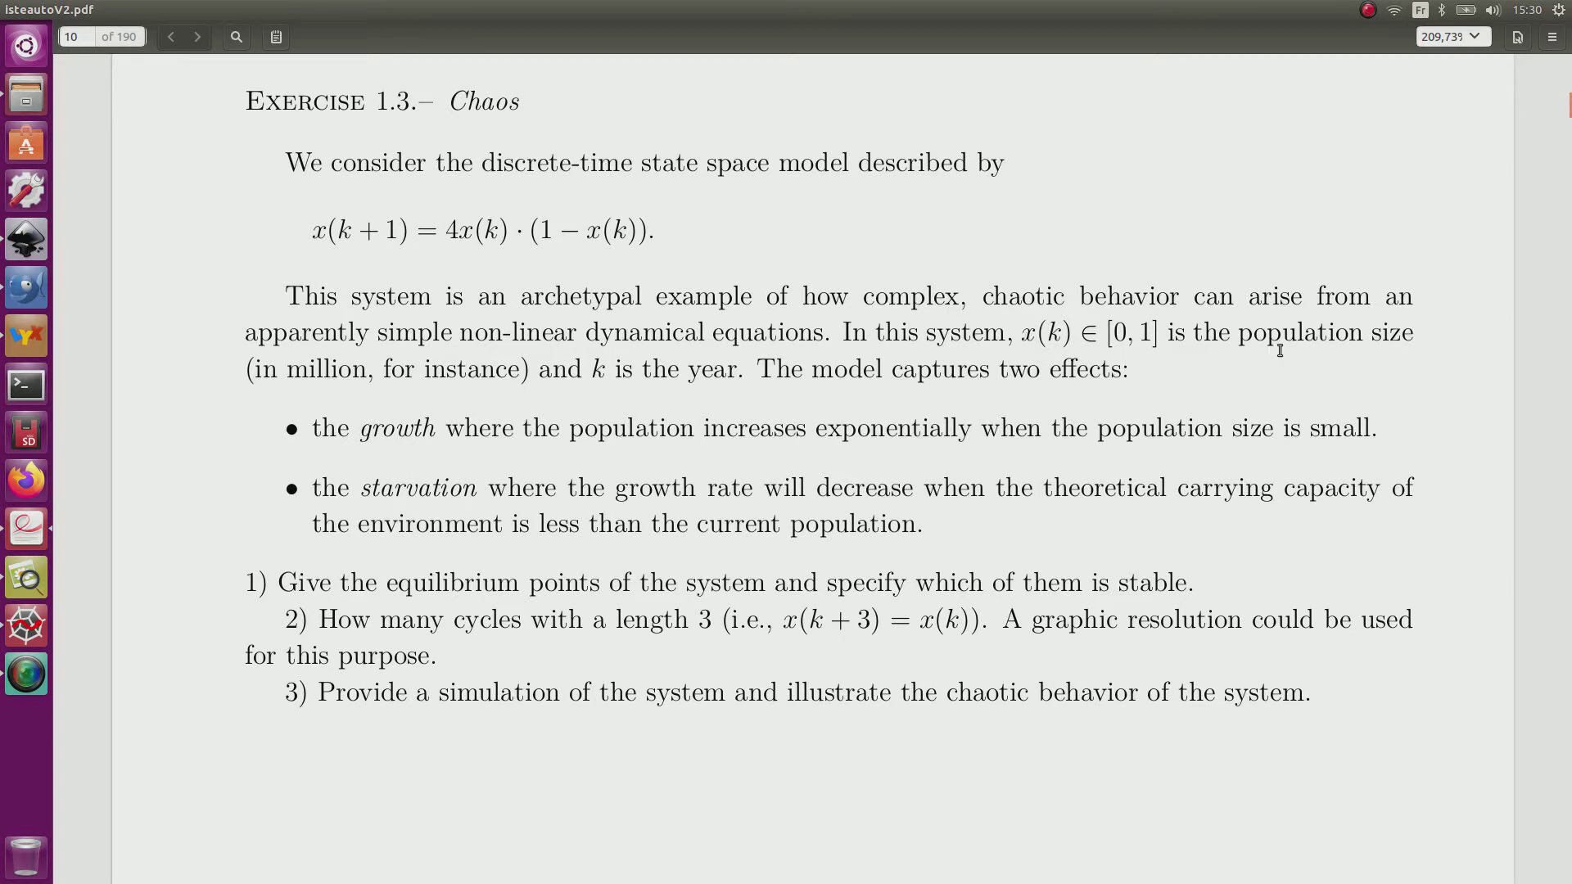
{"action": "mouse_move", "coordinate": [321, 368]}
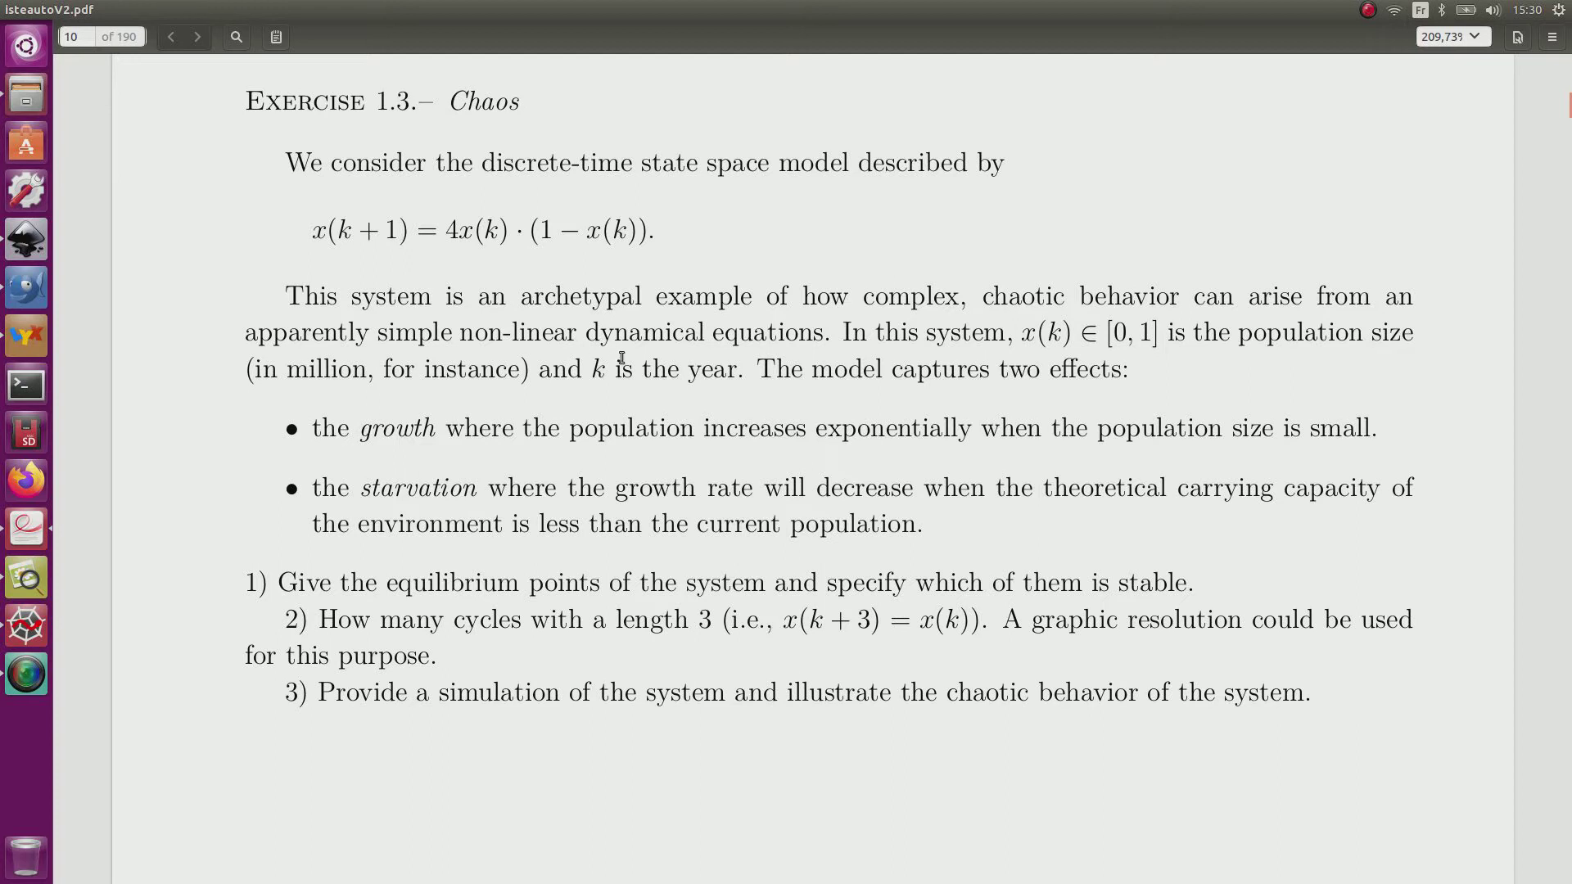
{"action": "mouse_move", "coordinate": [1065, 385]}
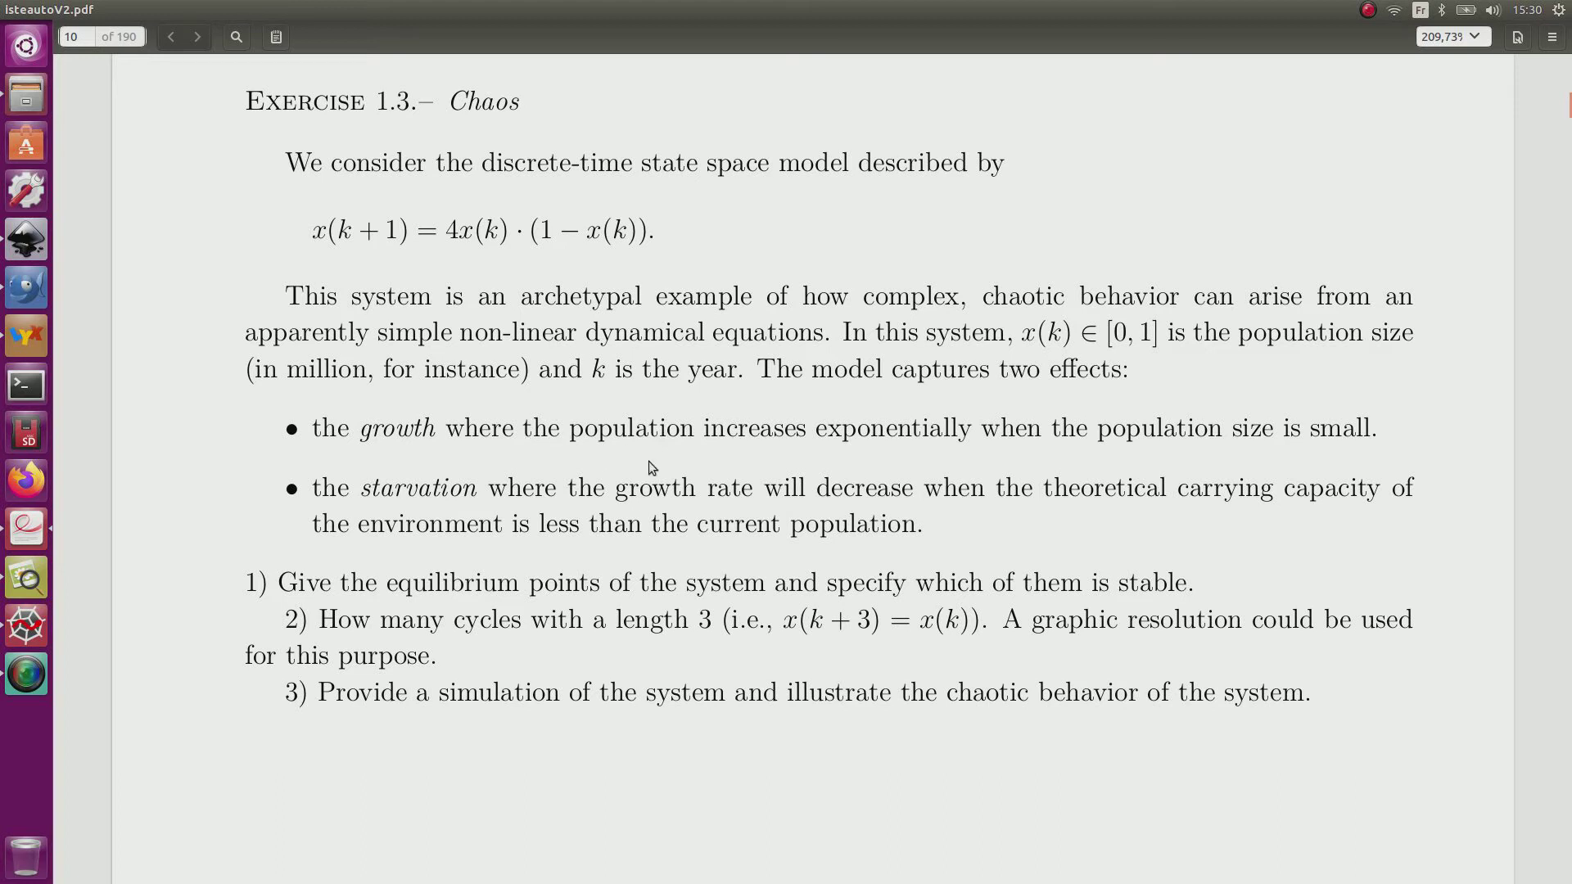
{"action": "mouse_move", "coordinate": [570, 457]}
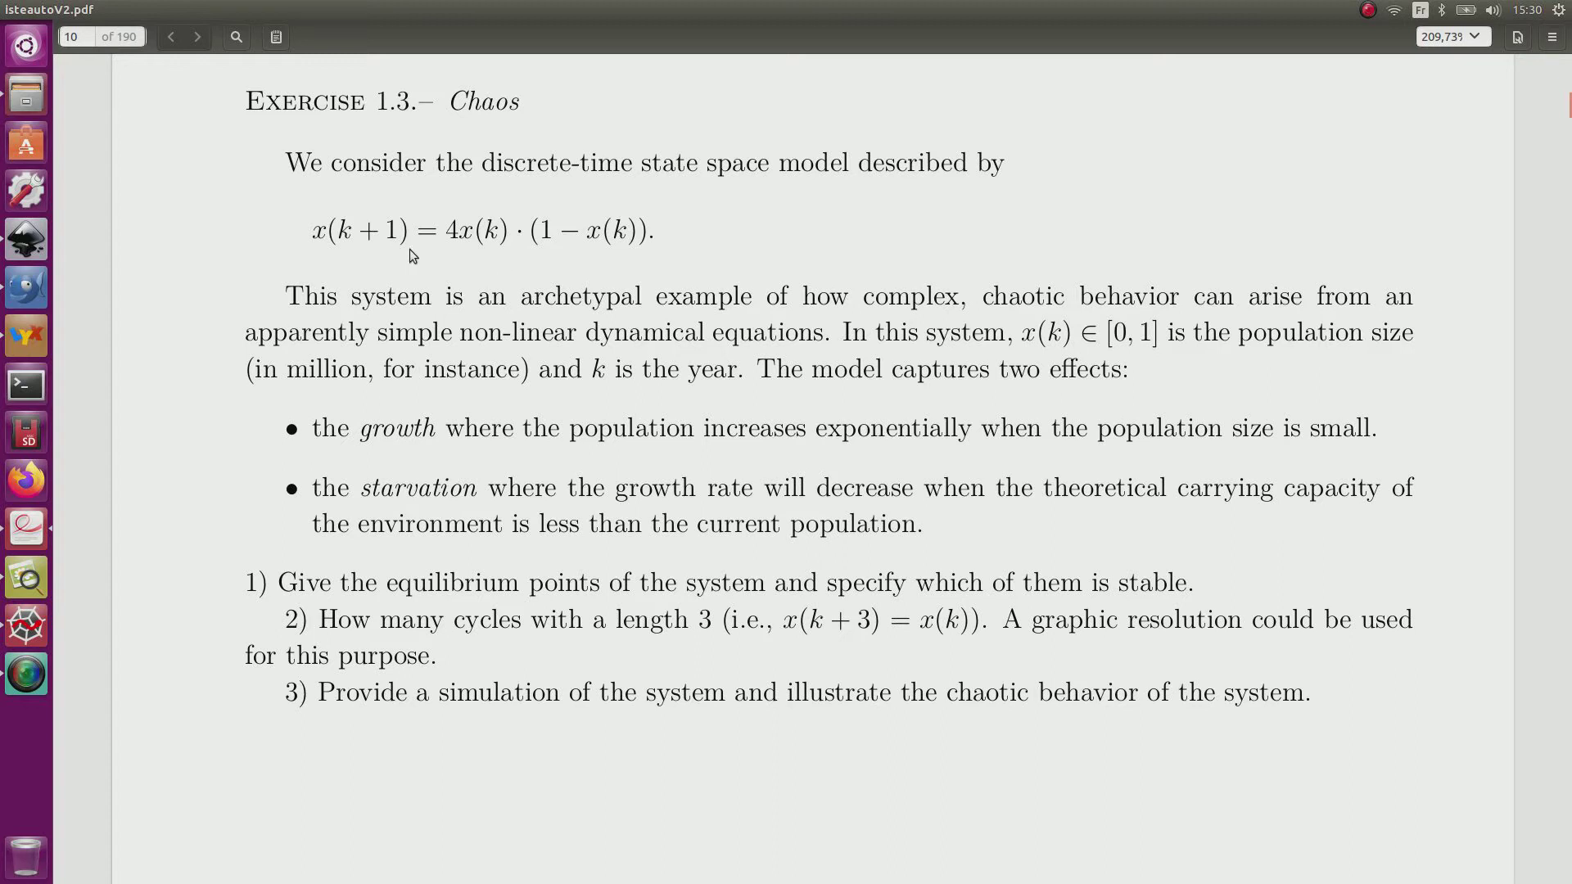
{"action": "mouse_move", "coordinate": [501, 257]}
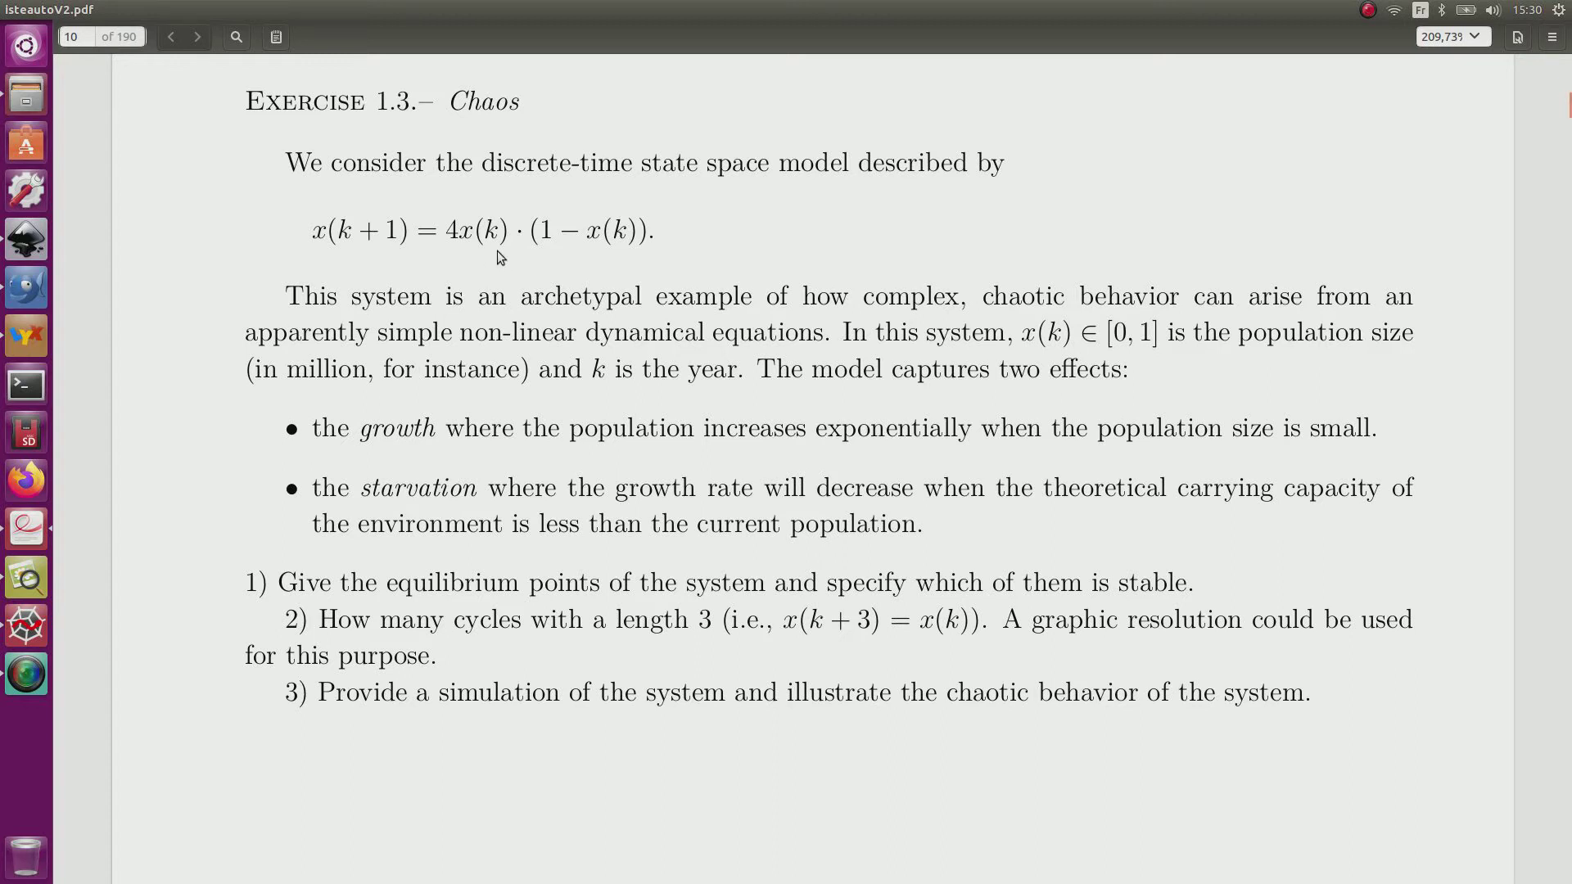
{"action": "mouse_move", "coordinate": [521, 255]}
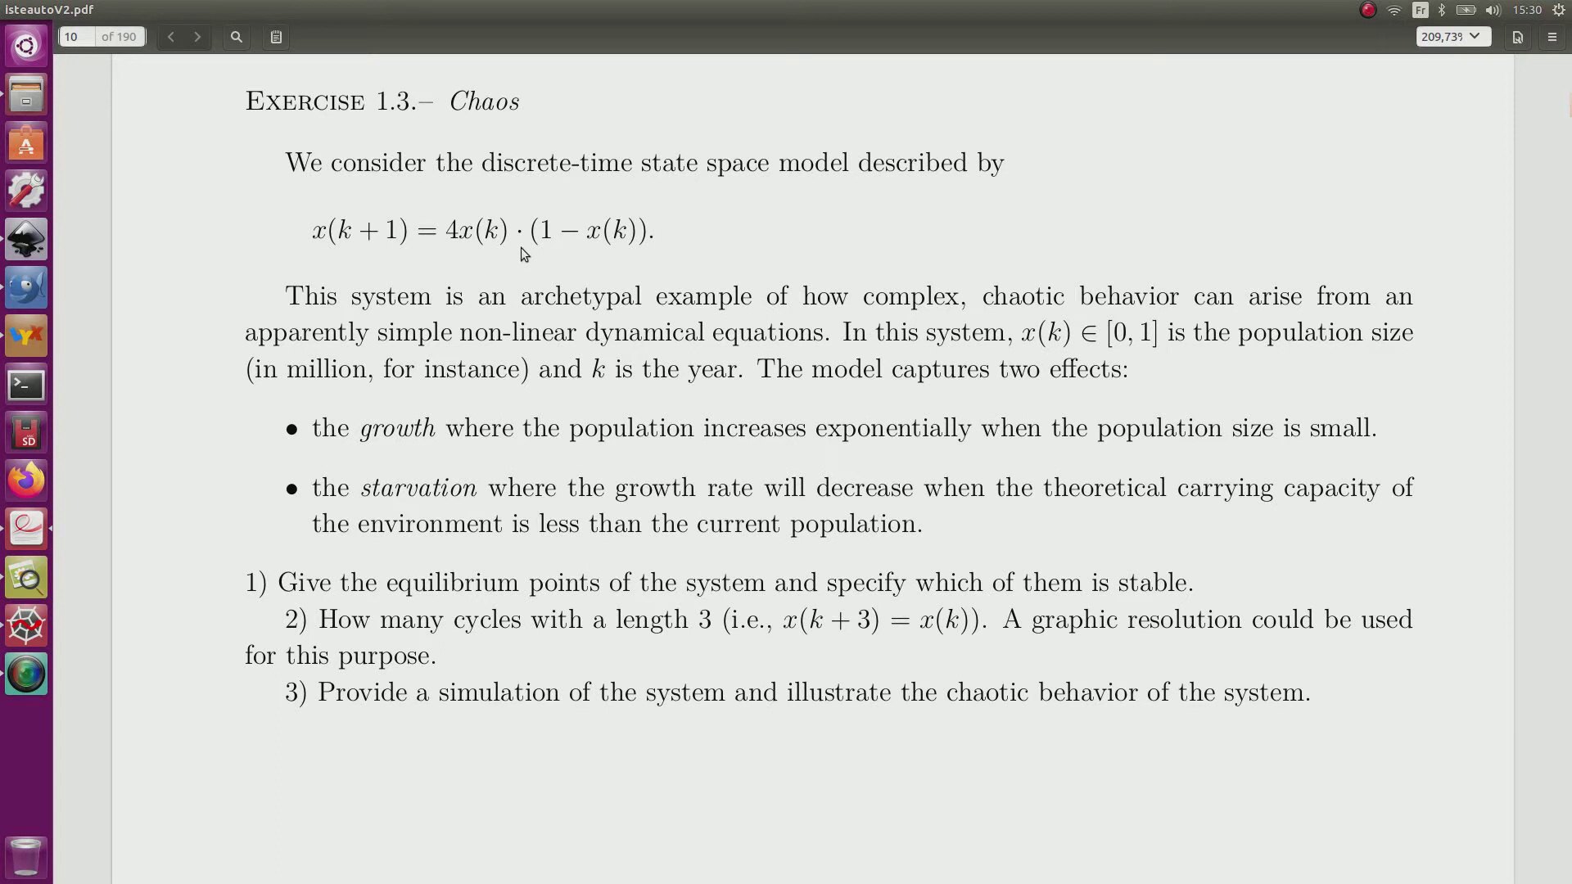
{"action": "mouse_move", "coordinate": [501, 283]}
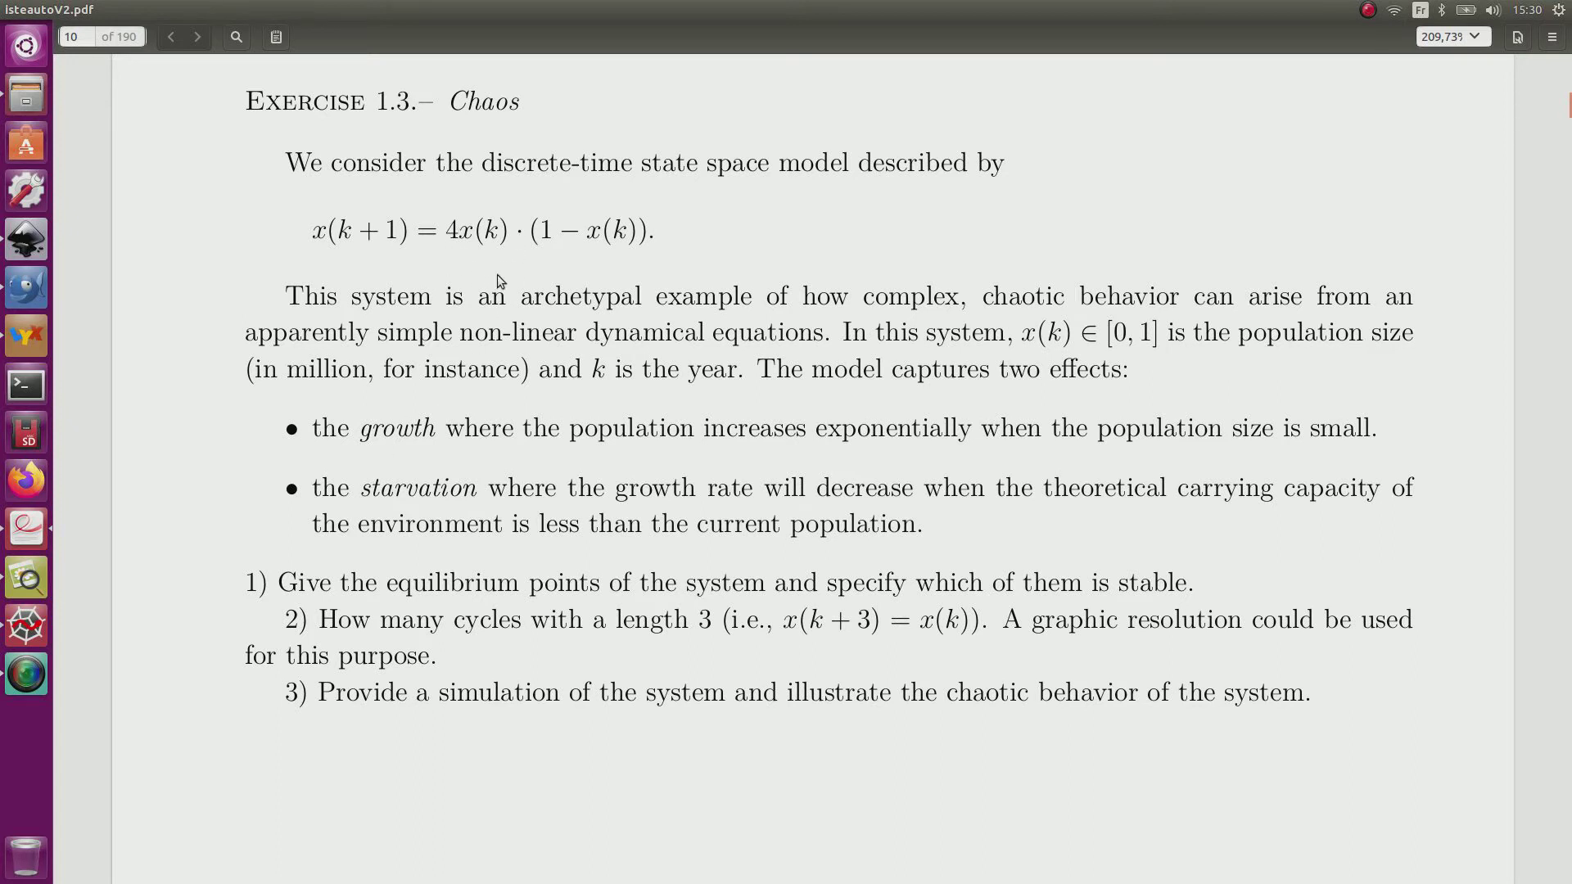
{"action": "mouse_move", "coordinate": [1133, 498]}
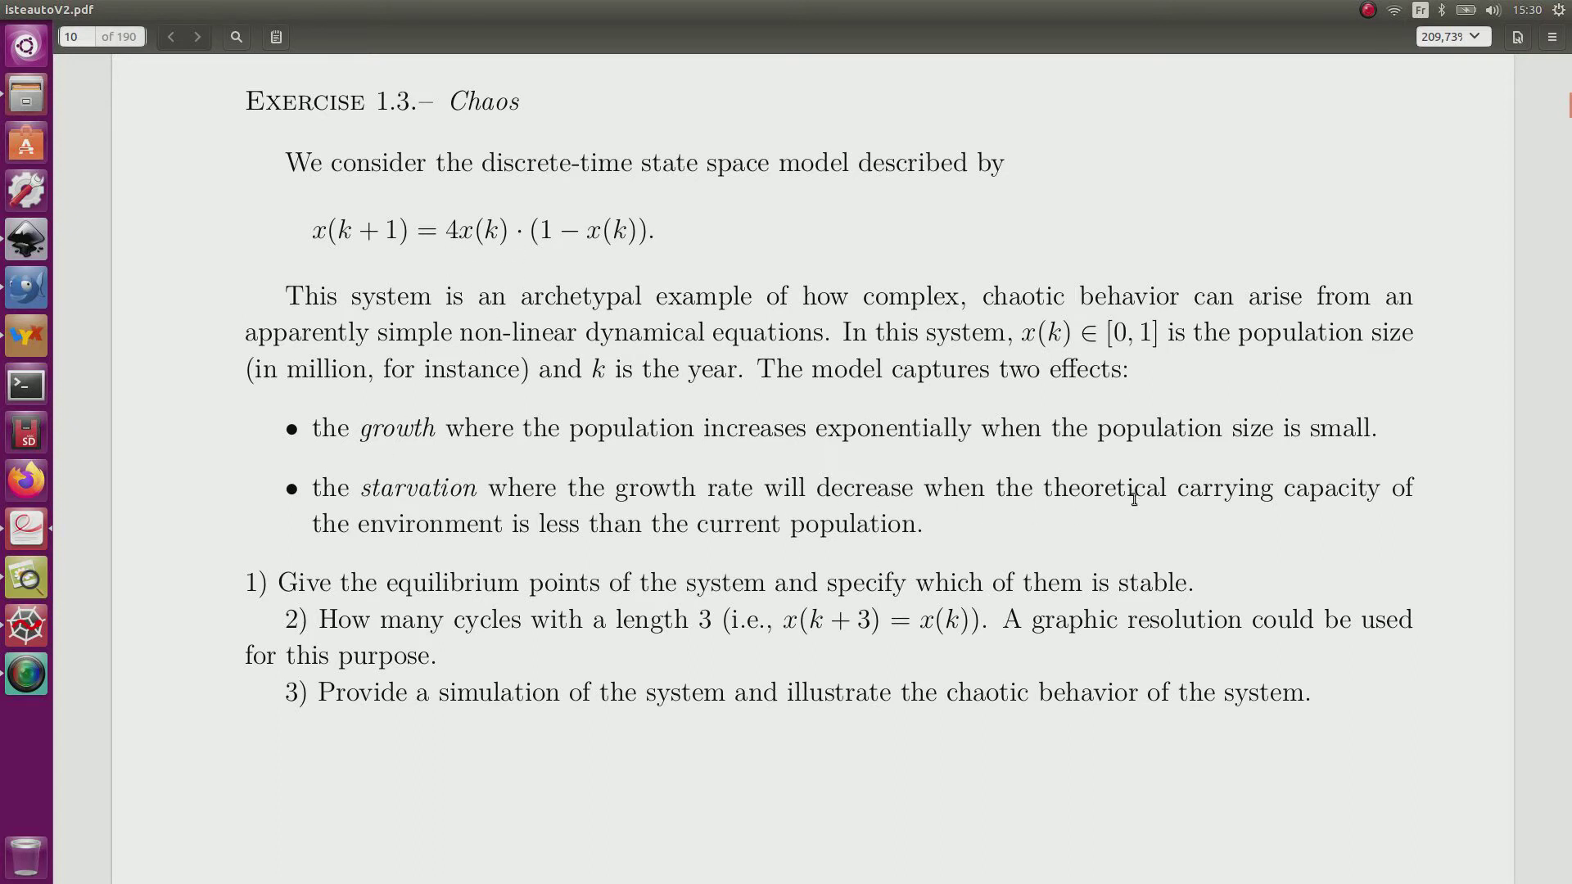
{"action": "mouse_move", "coordinate": [966, 515]}
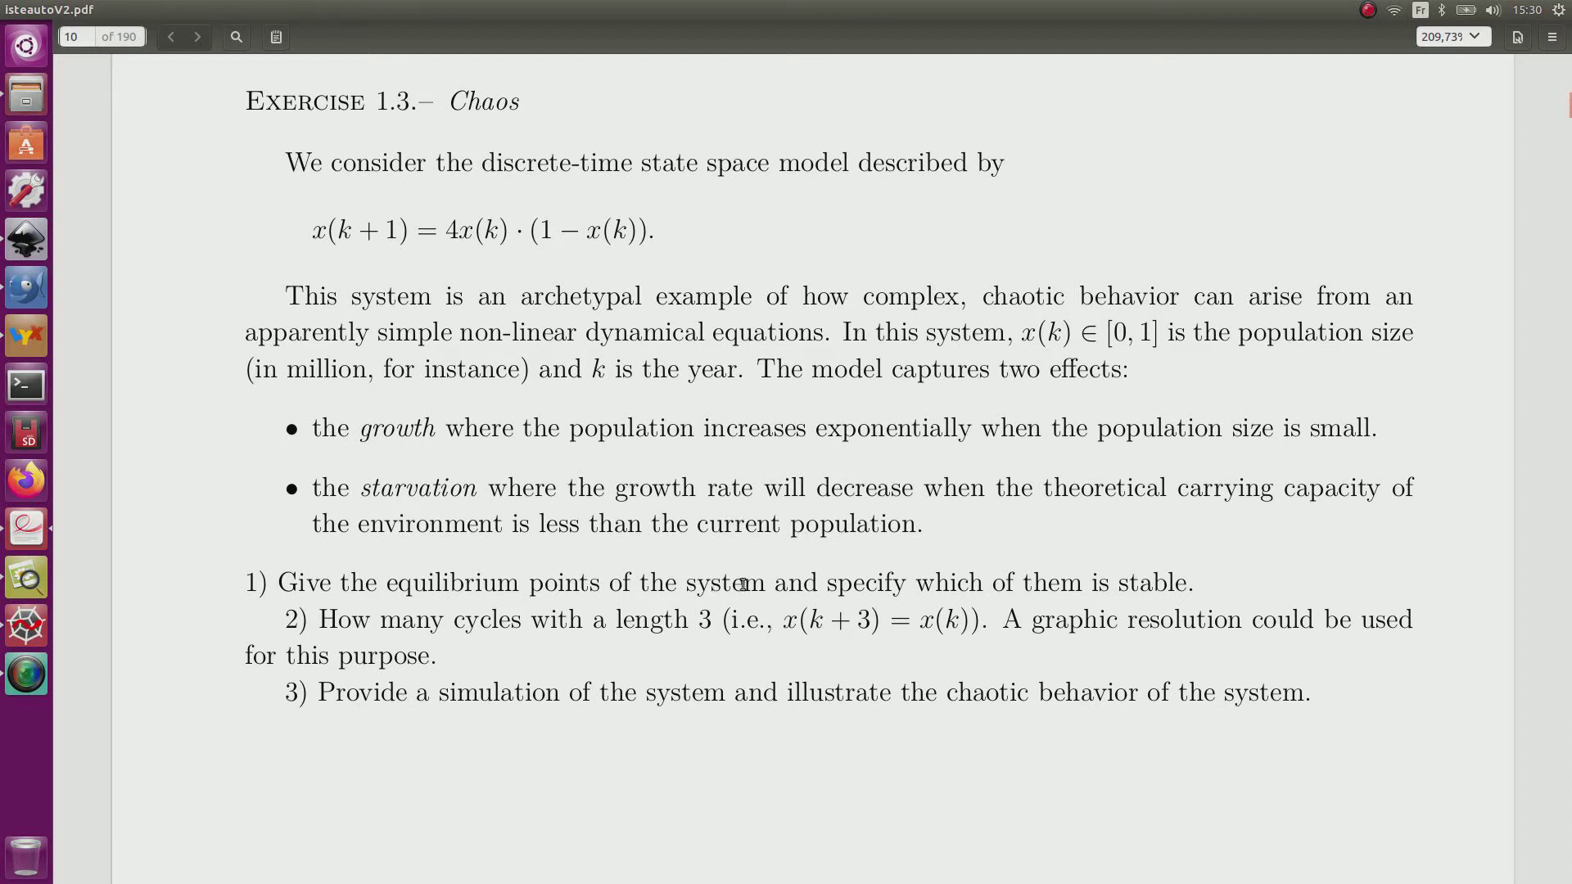
{"action": "mouse_move", "coordinate": [288, 583]}
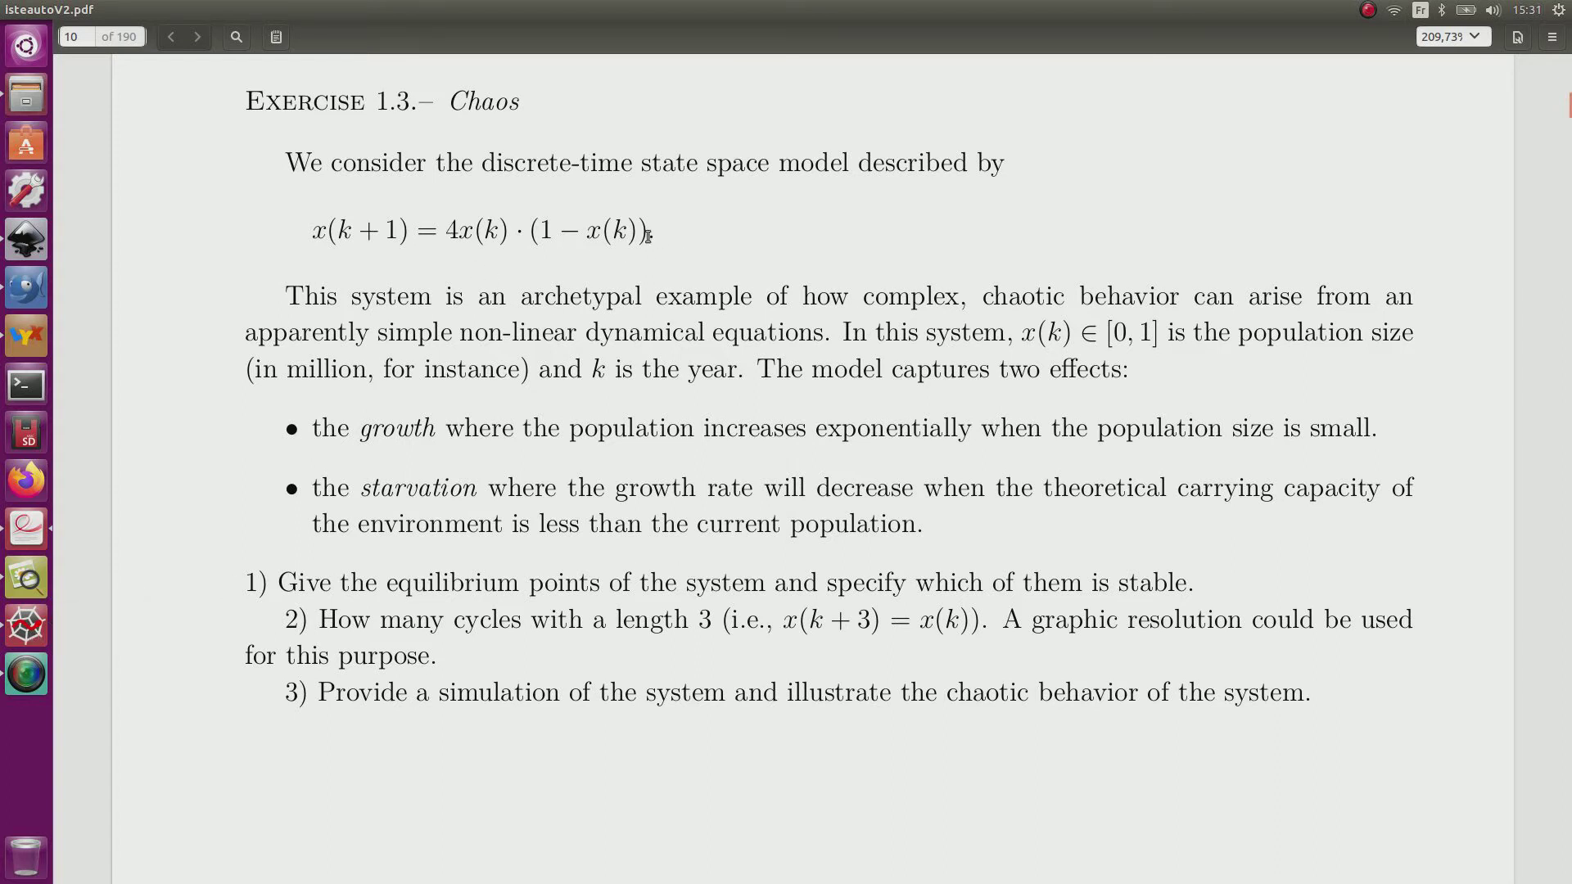
{"action": "mouse_move", "coordinate": [576, 275]}
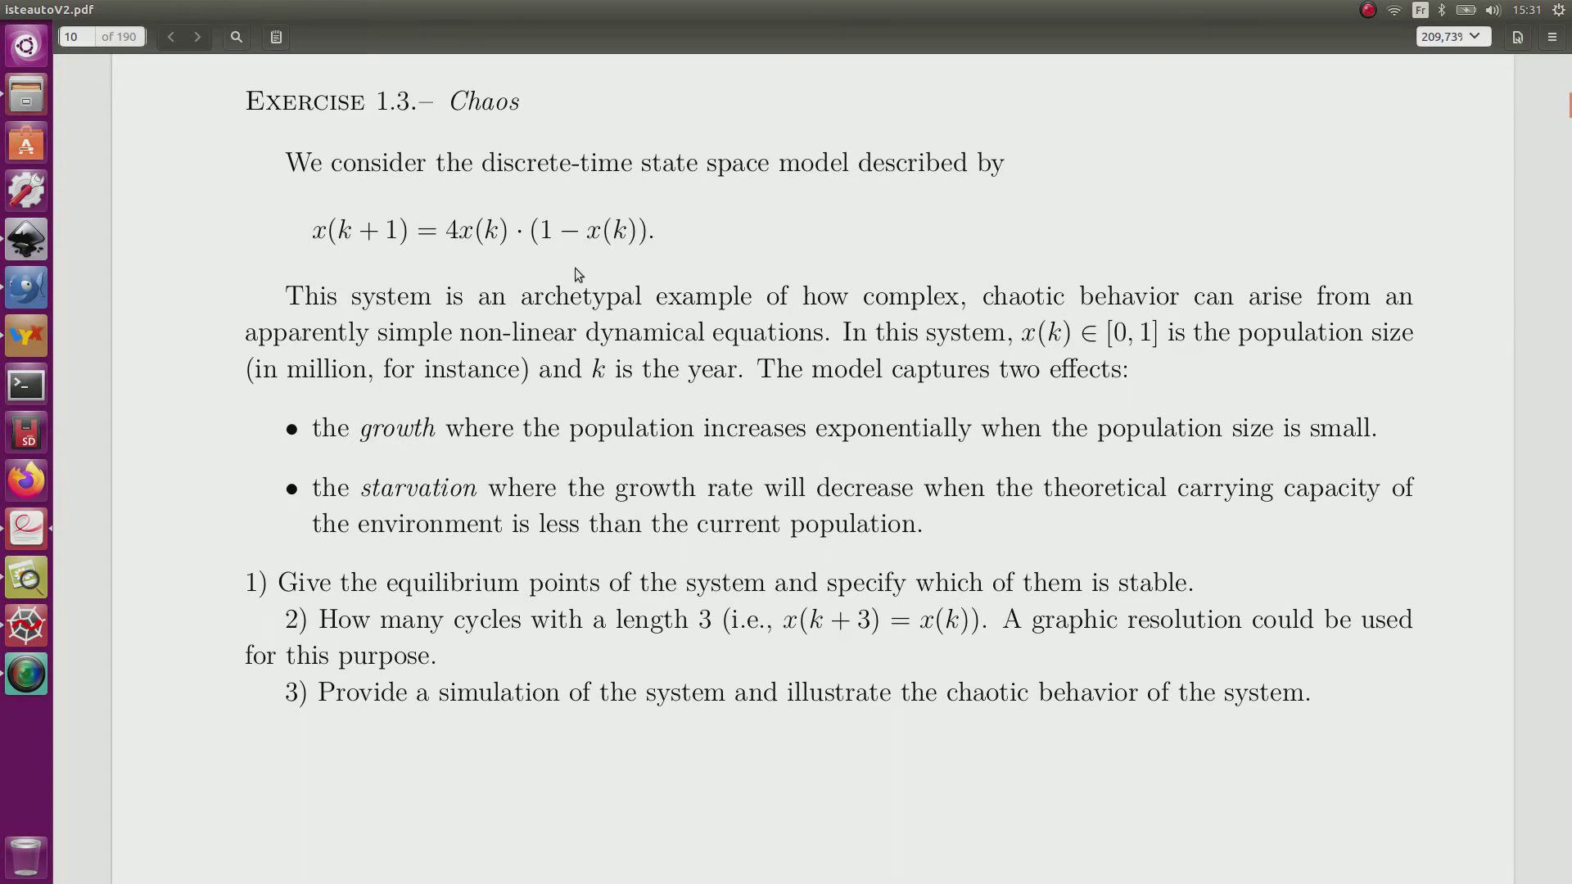
{"action": "mouse_move", "coordinate": [411, 480]}
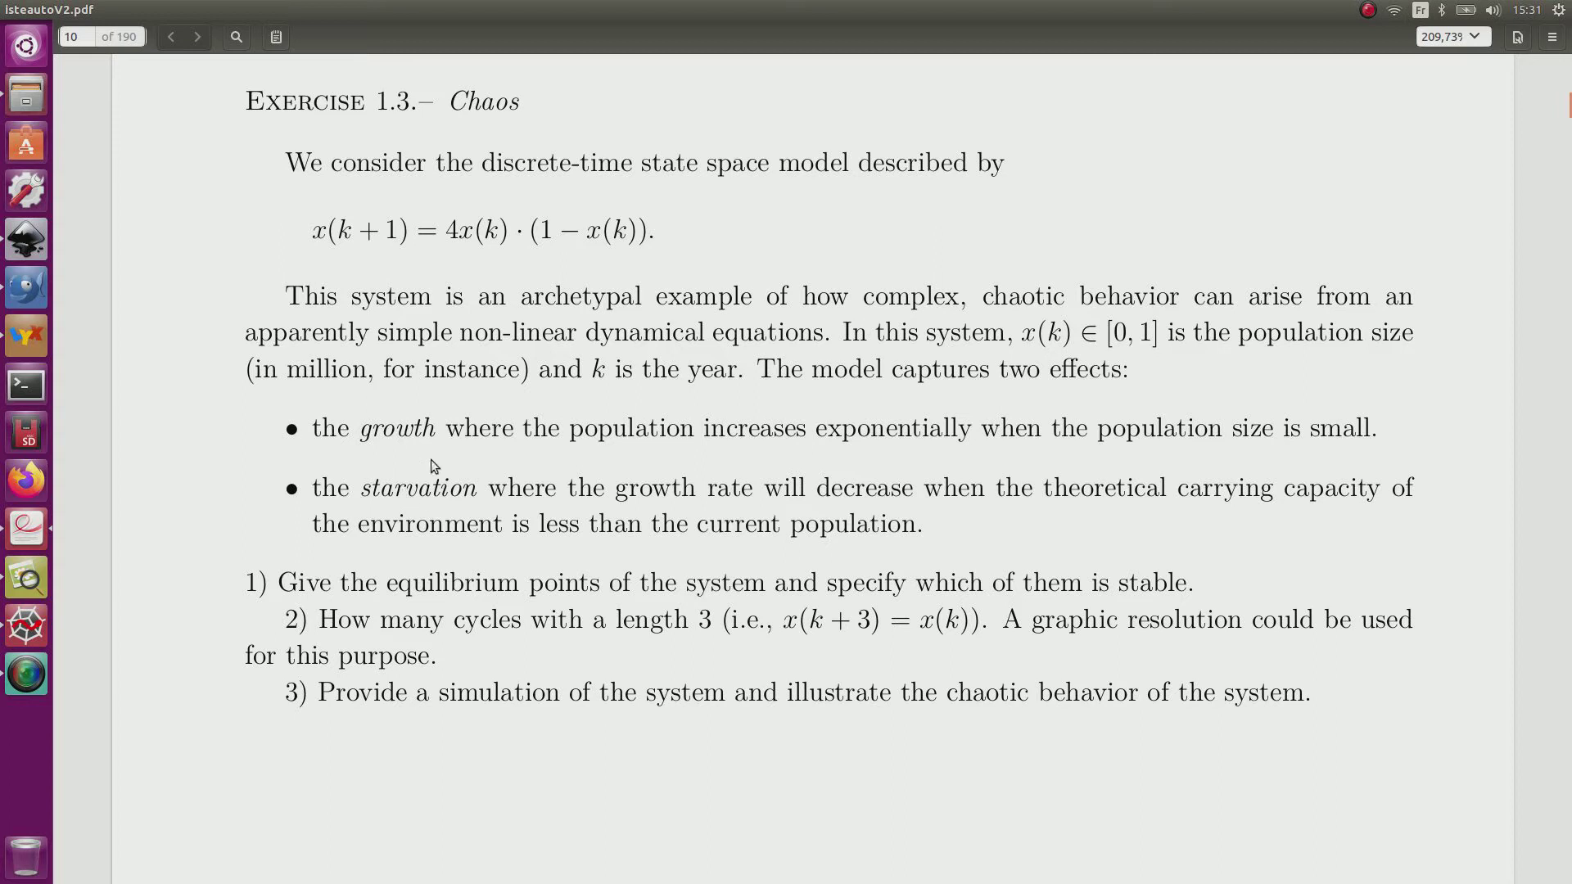
{"action": "mouse_move", "coordinate": [59, 561]}
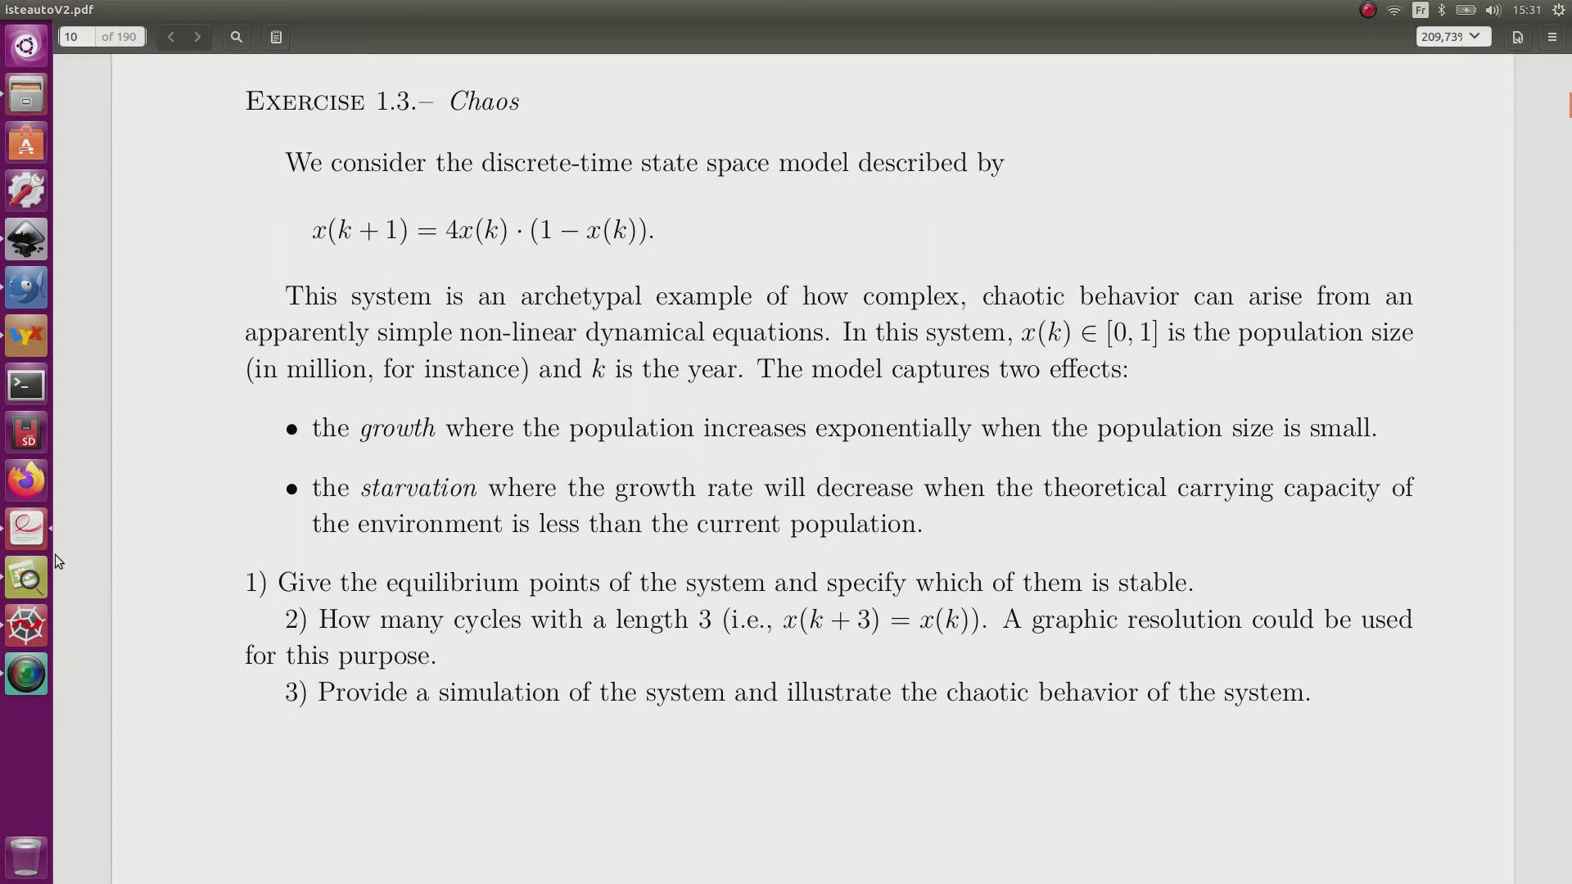
{"action": "mouse_move", "coordinate": [25, 239]}
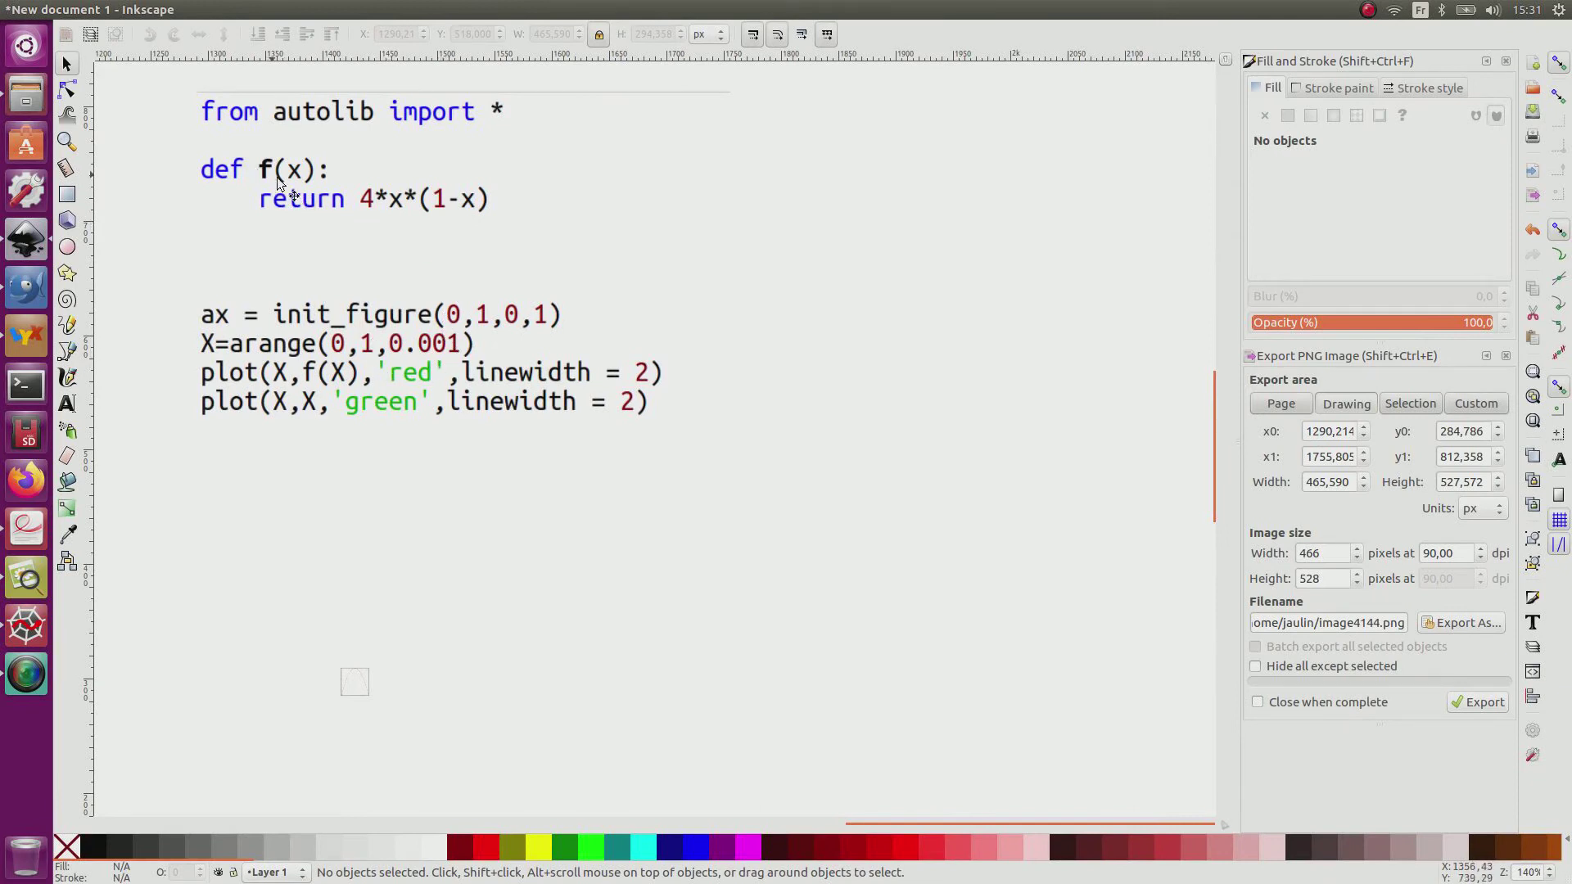
{"action": "mouse_move", "coordinate": [394, 224]}
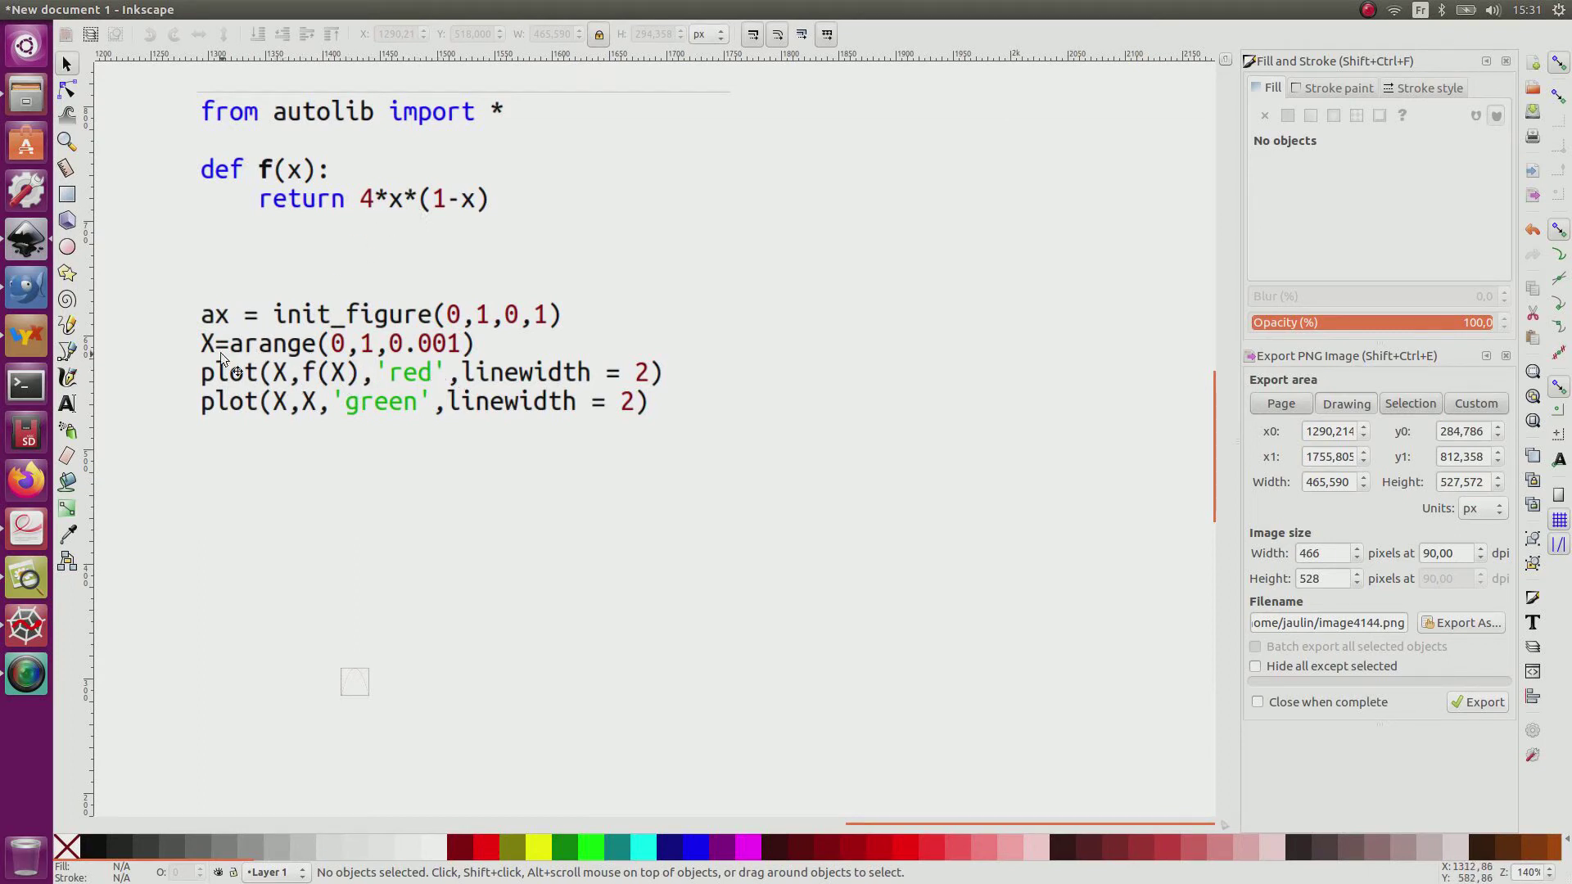
{"action": "mouse_move", "coordinate": [625, 335]}
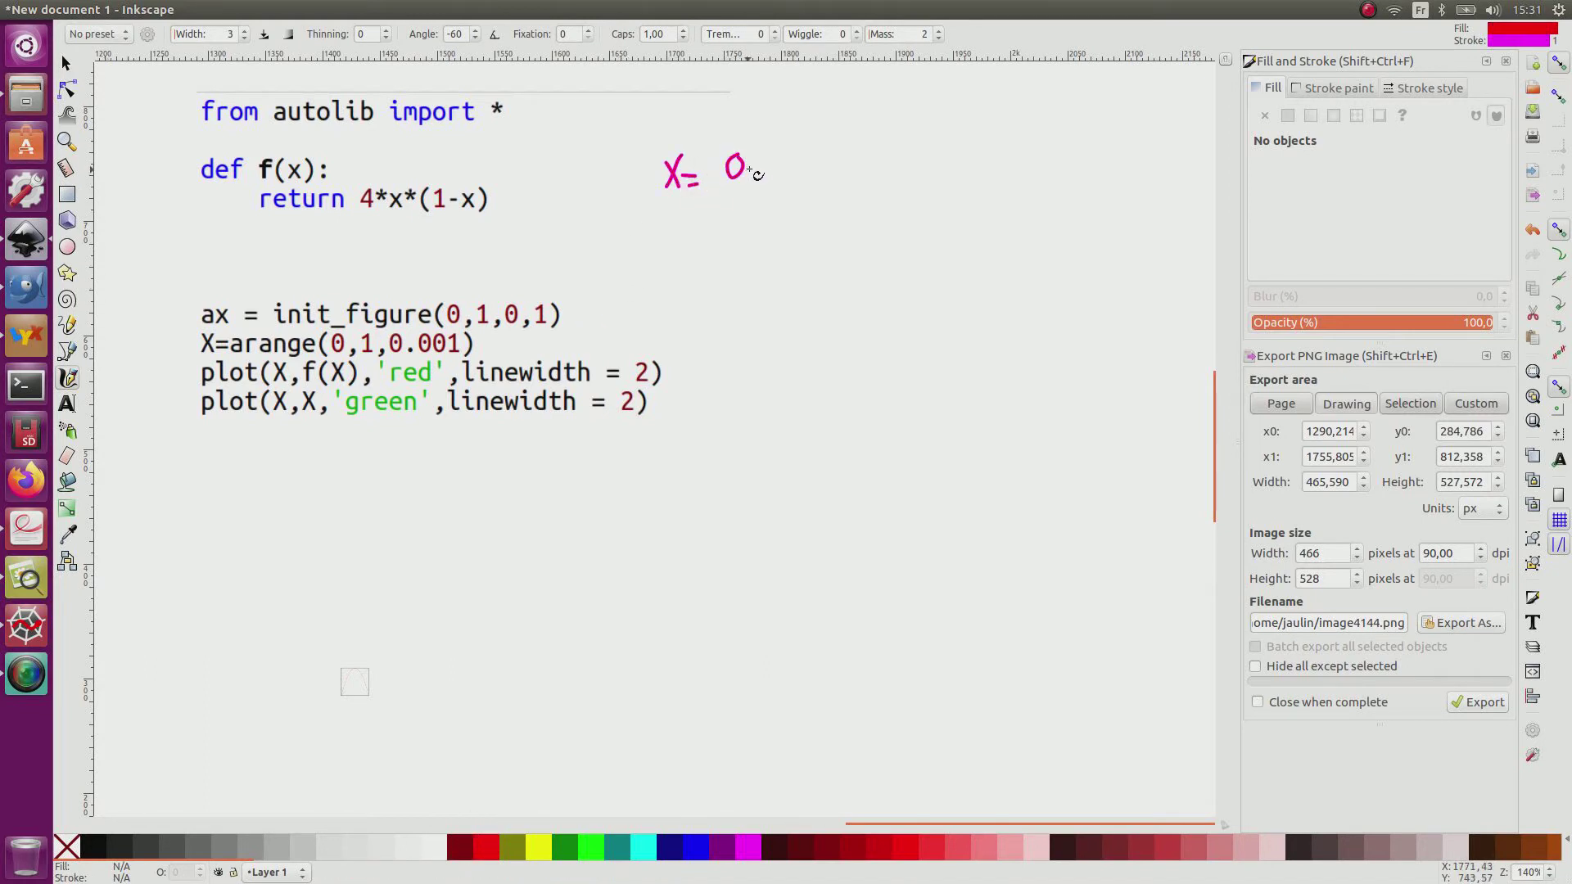
- Handwrite in red the X values 0, 0.001, 0.002 … beside the code
{"action": "left_click_drag", "start_coordinate": [747, 175], "coordinate": [776, 180]}
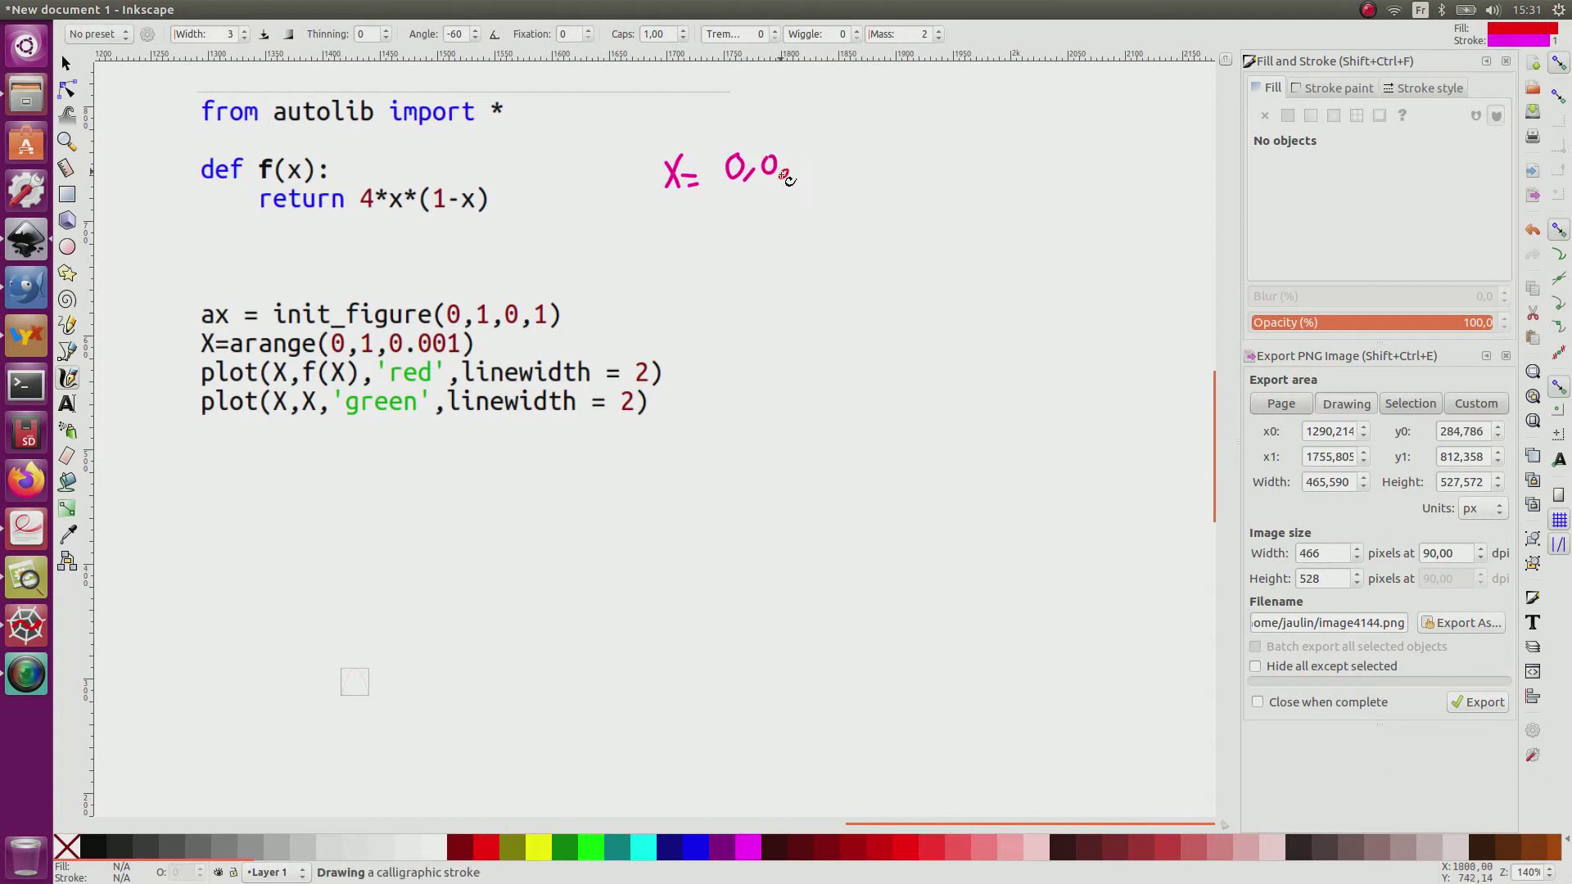
{"action": "left_click_drag", "start_coordinate": [787, 171], "coordinate": [841, 166]}
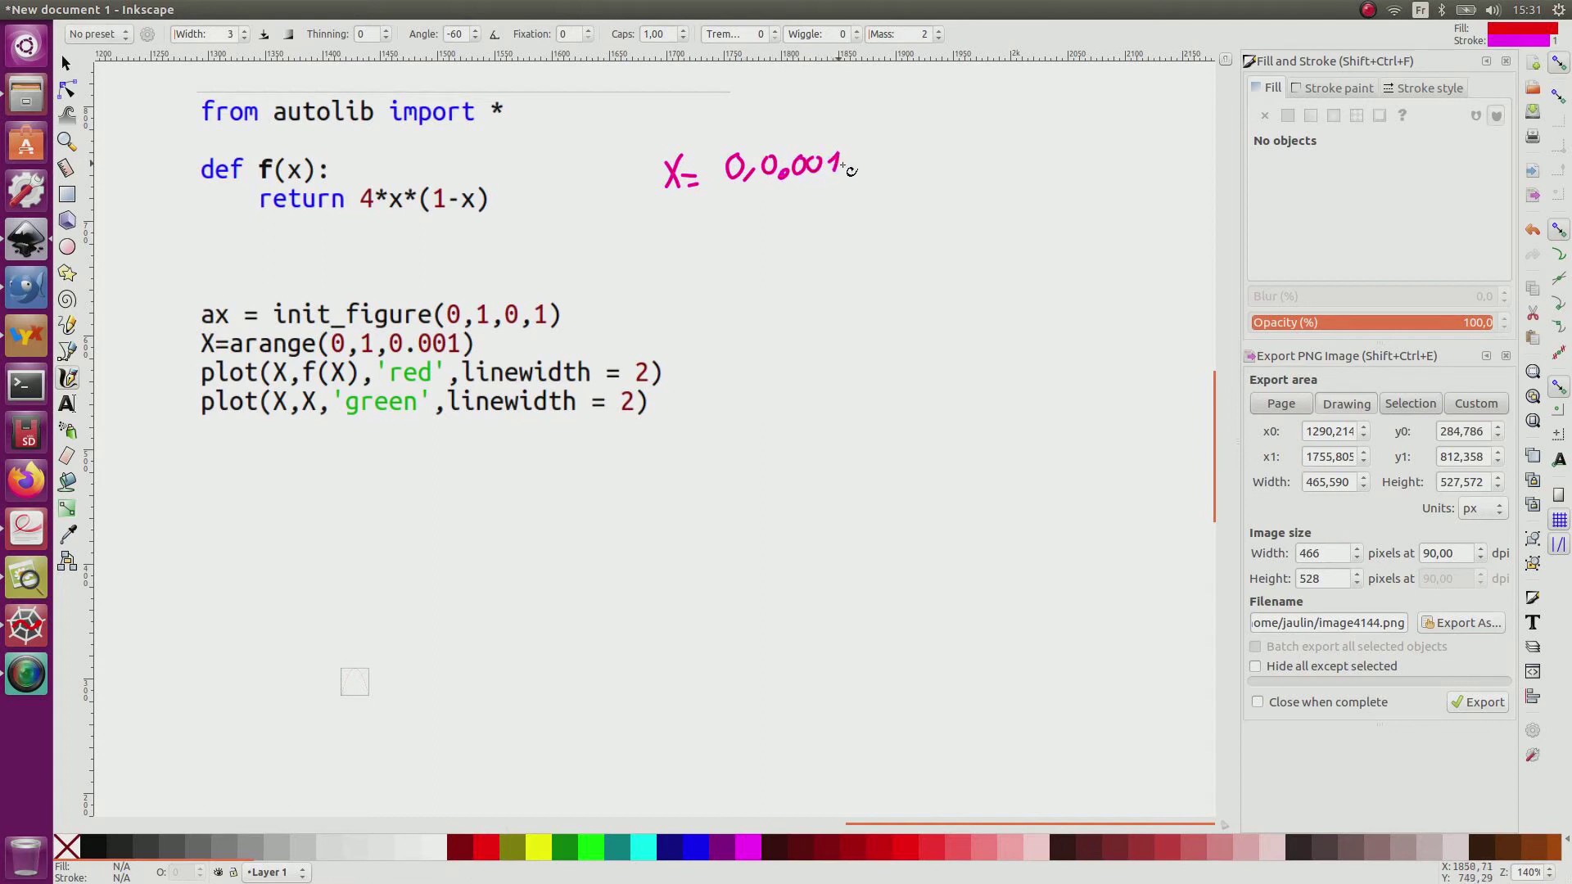
{"action": "left_click_drag", "start_coordinate": [847, 165], "coordinate": [887, 170]}
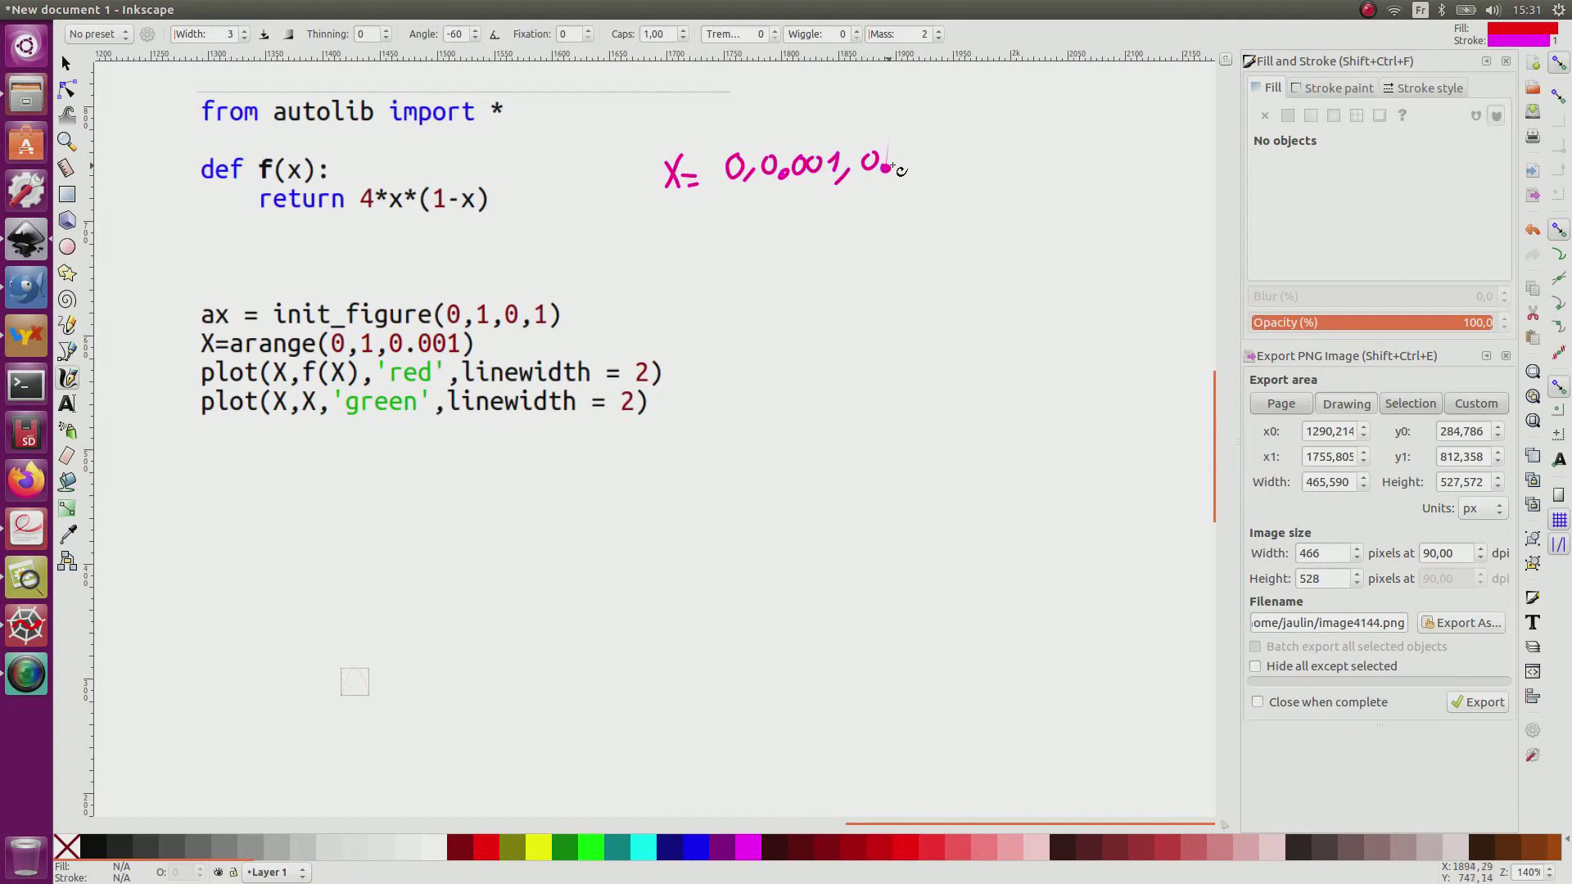
{"action": "left_click_drag", "start_coordinate": [898, 165], "coordinate": [1012, 165]}
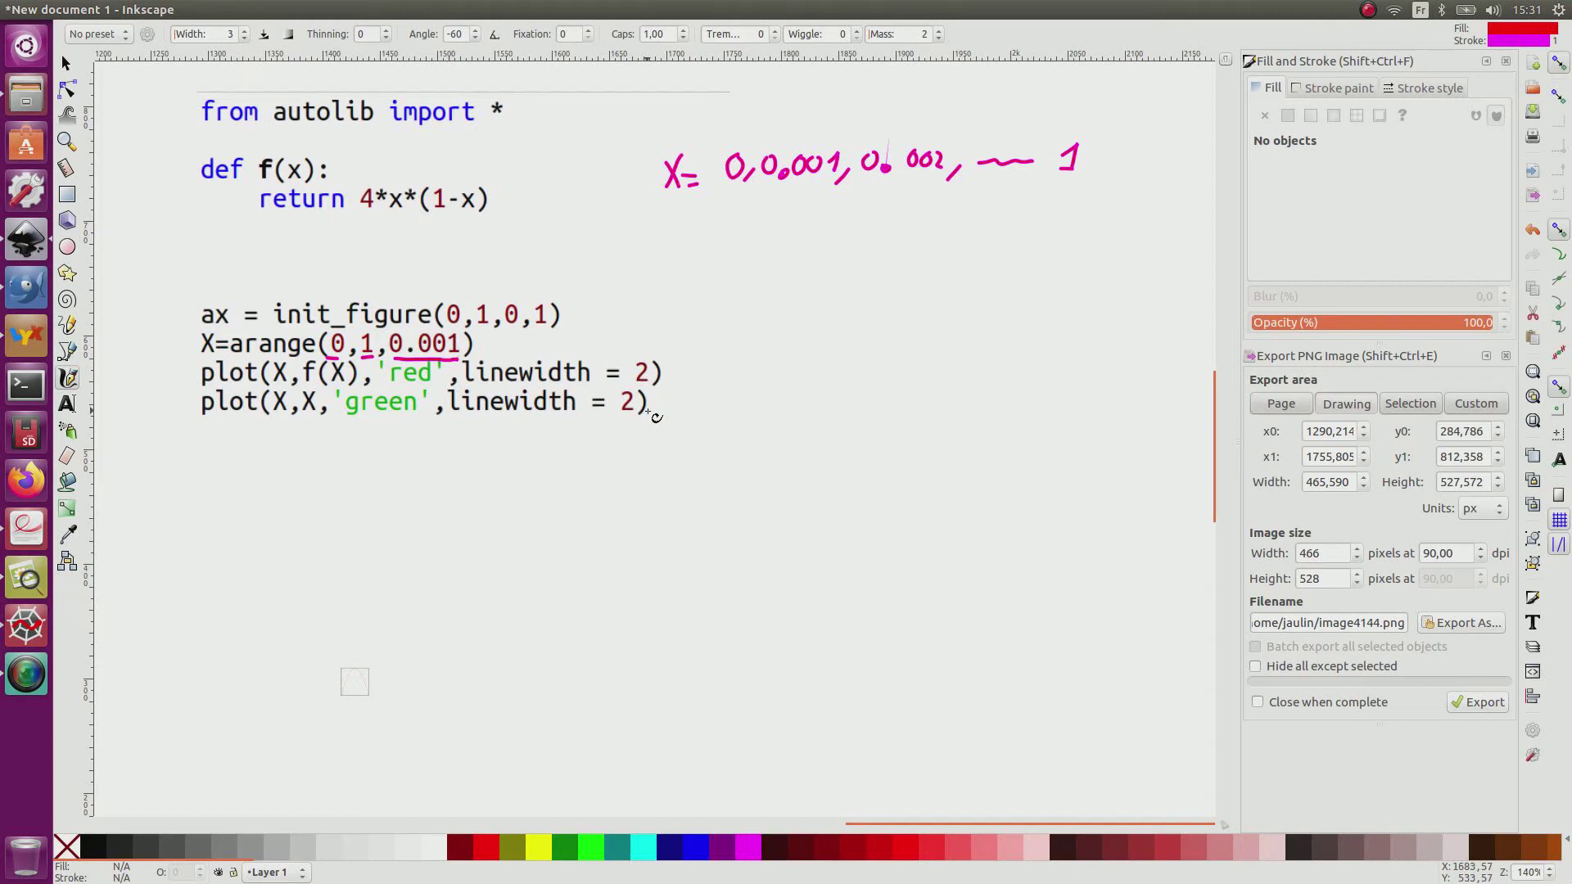
{"action": "mouse_move", "coordinate": [284, 144]}
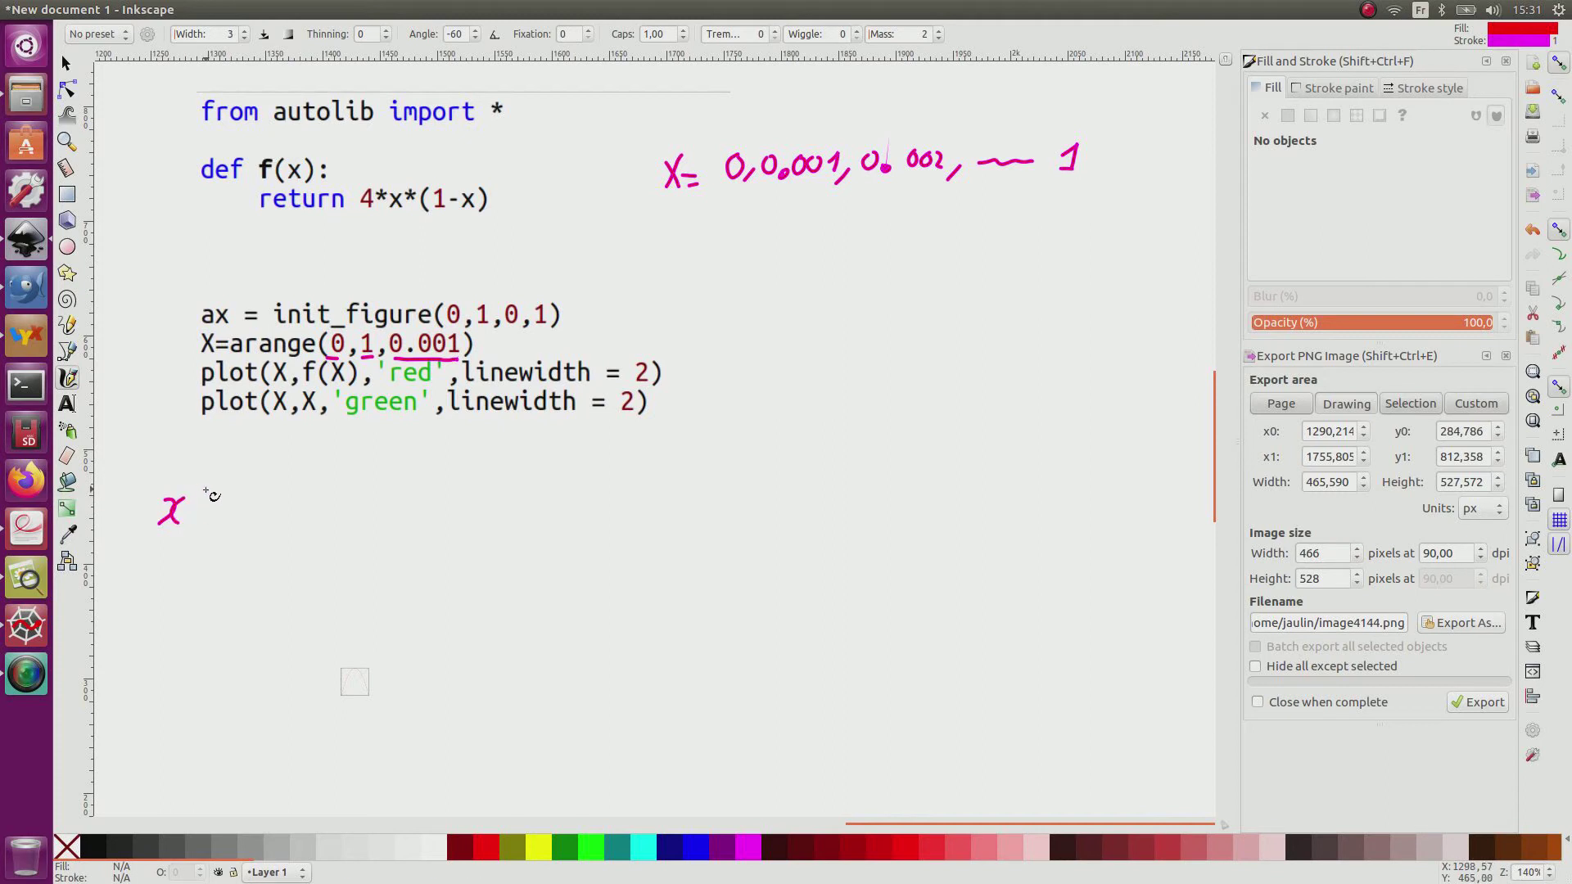
- Write the recurrence x(k+1) = f(x(k)) below the code
{"action": "left_click_drag", "start_coordinate": [195, 510], "coordinate": [266, 506]}
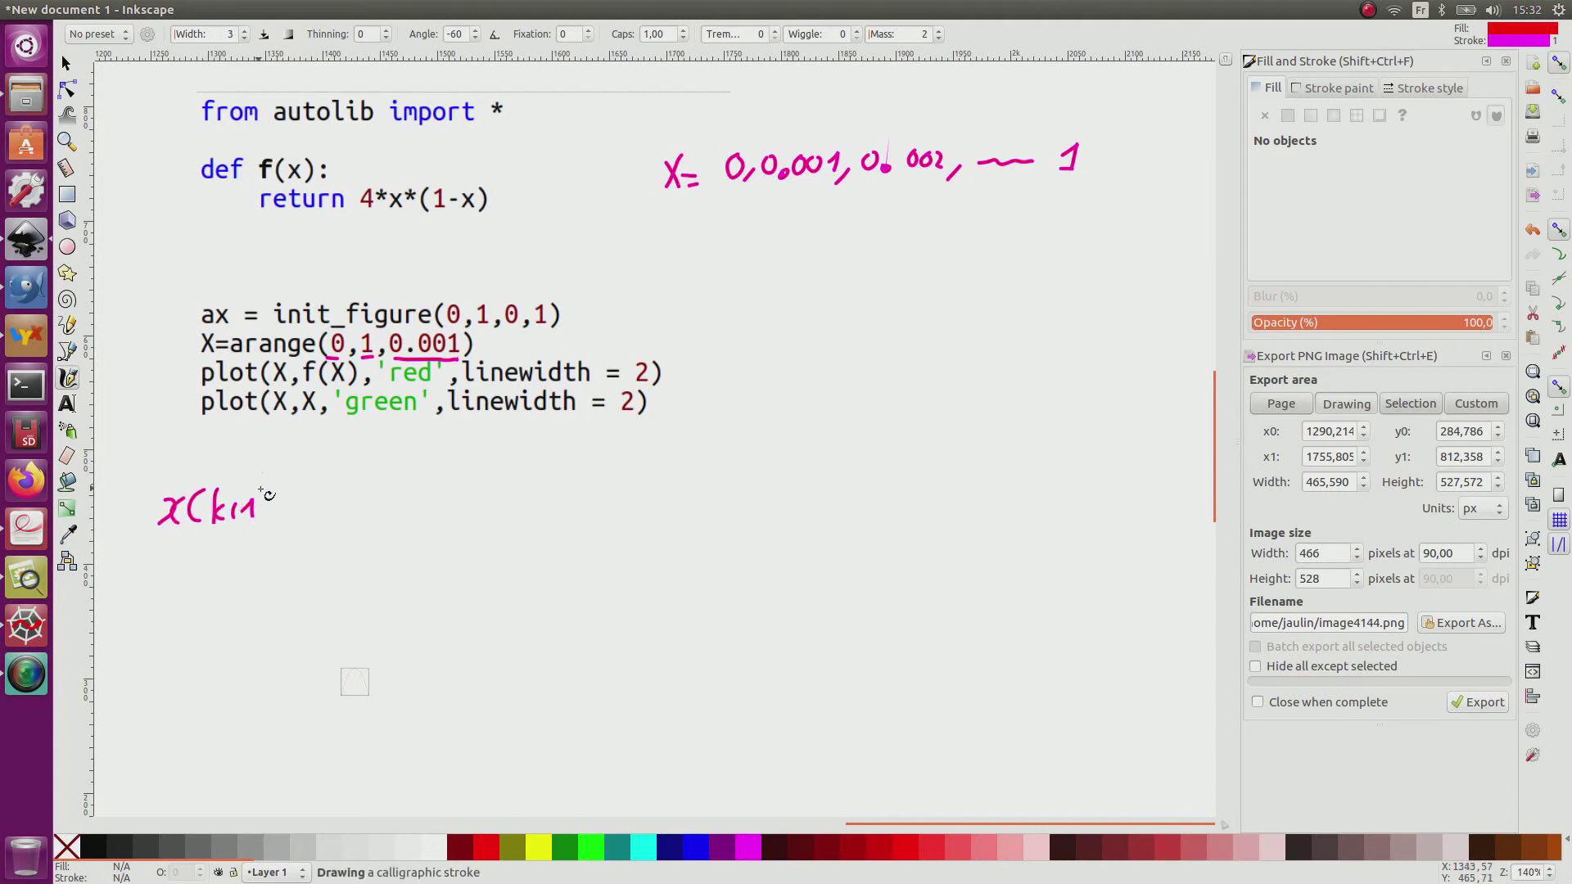
{"action": "left_click_drag", "start_coordinate": [292, 511], "coordinate": [391, 501]}
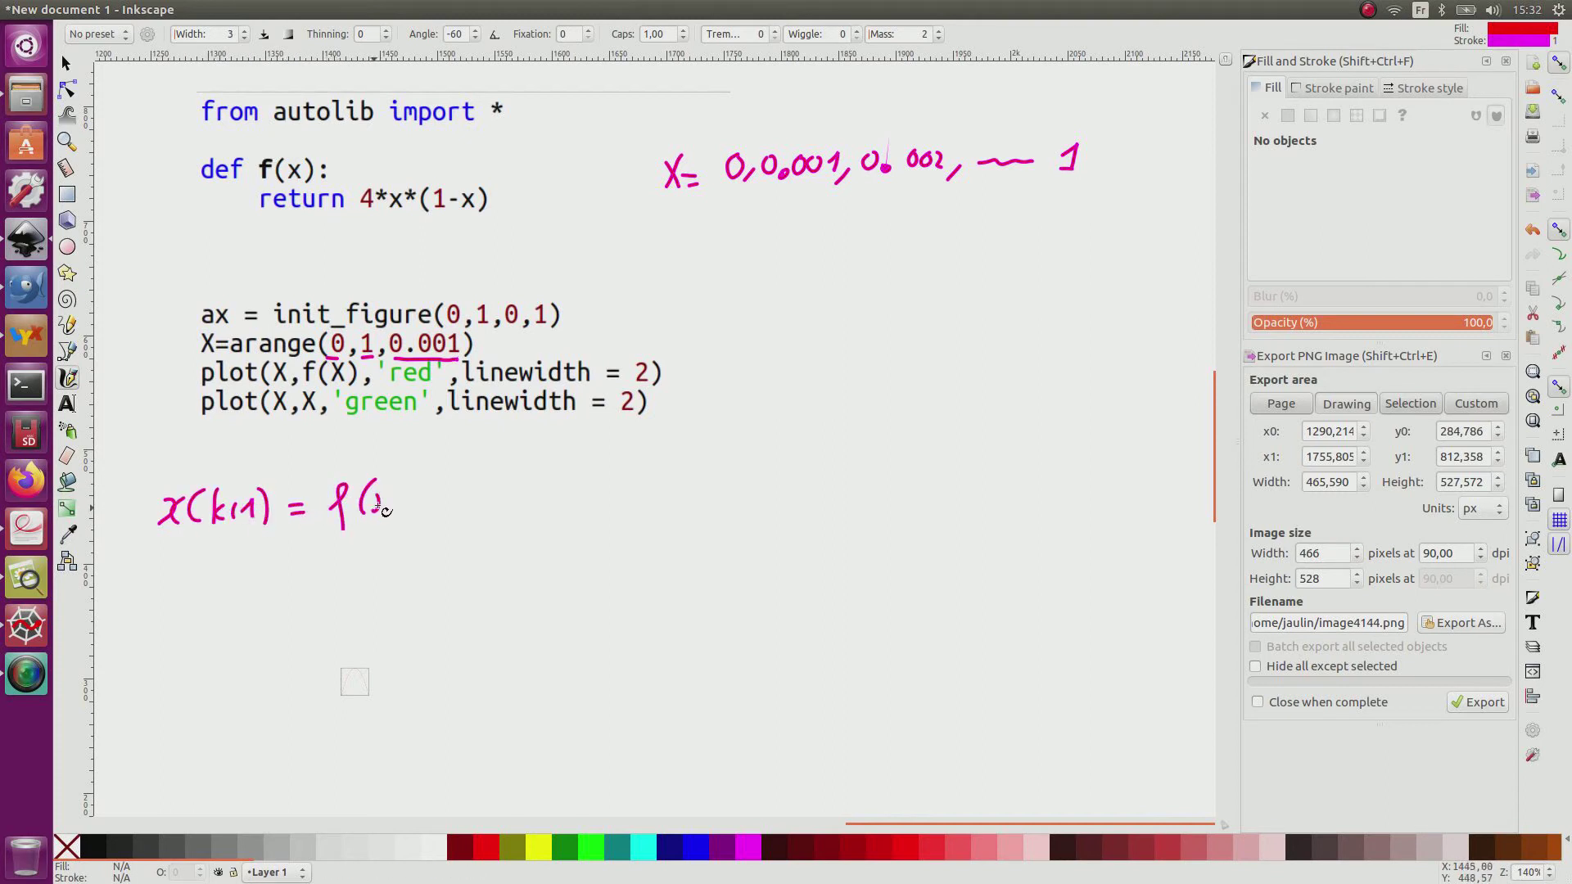
{"action": "left_click_drag", "start_coordinate": [376, 501], "coordinate": [462, 501]}
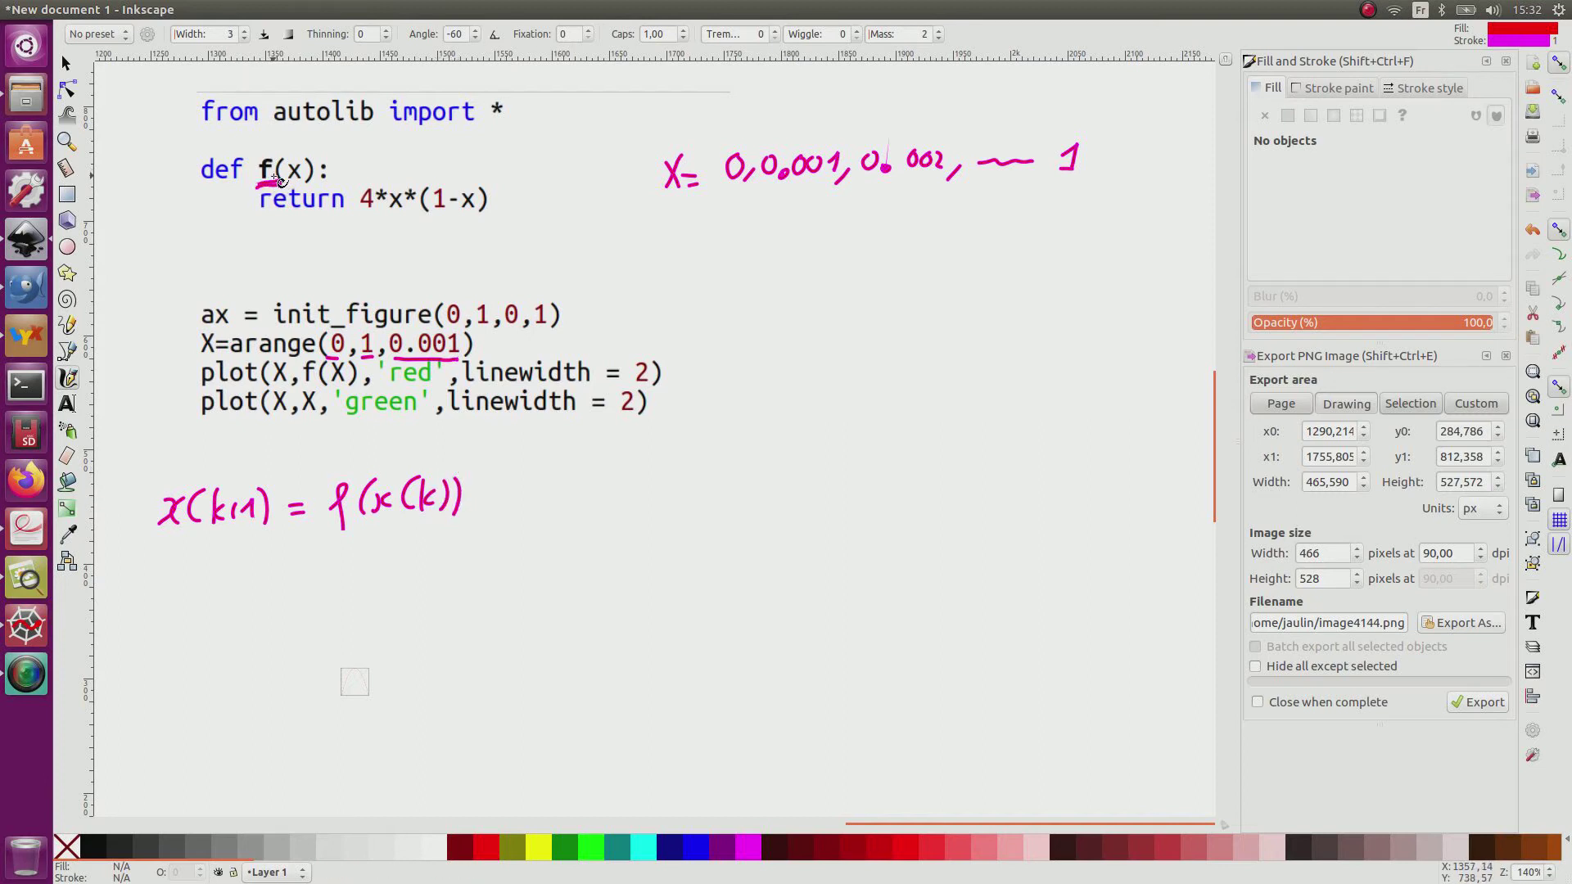
{"action": "mouse_move", "coordinate": [646, 390]}
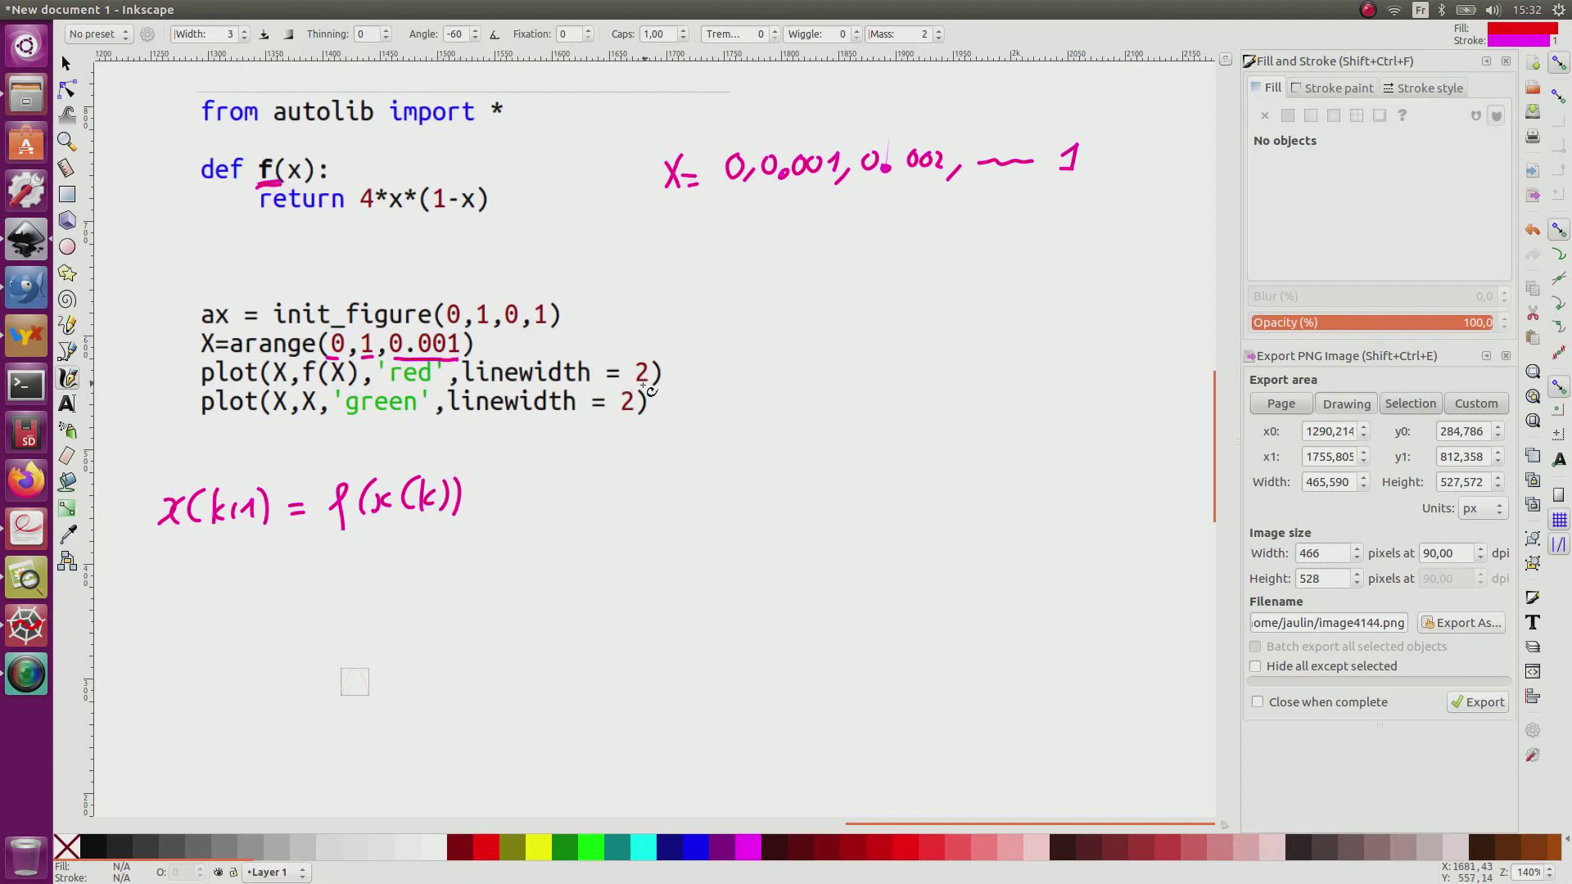
{"action": "mouse_move", "coordinate": [288, 429]}
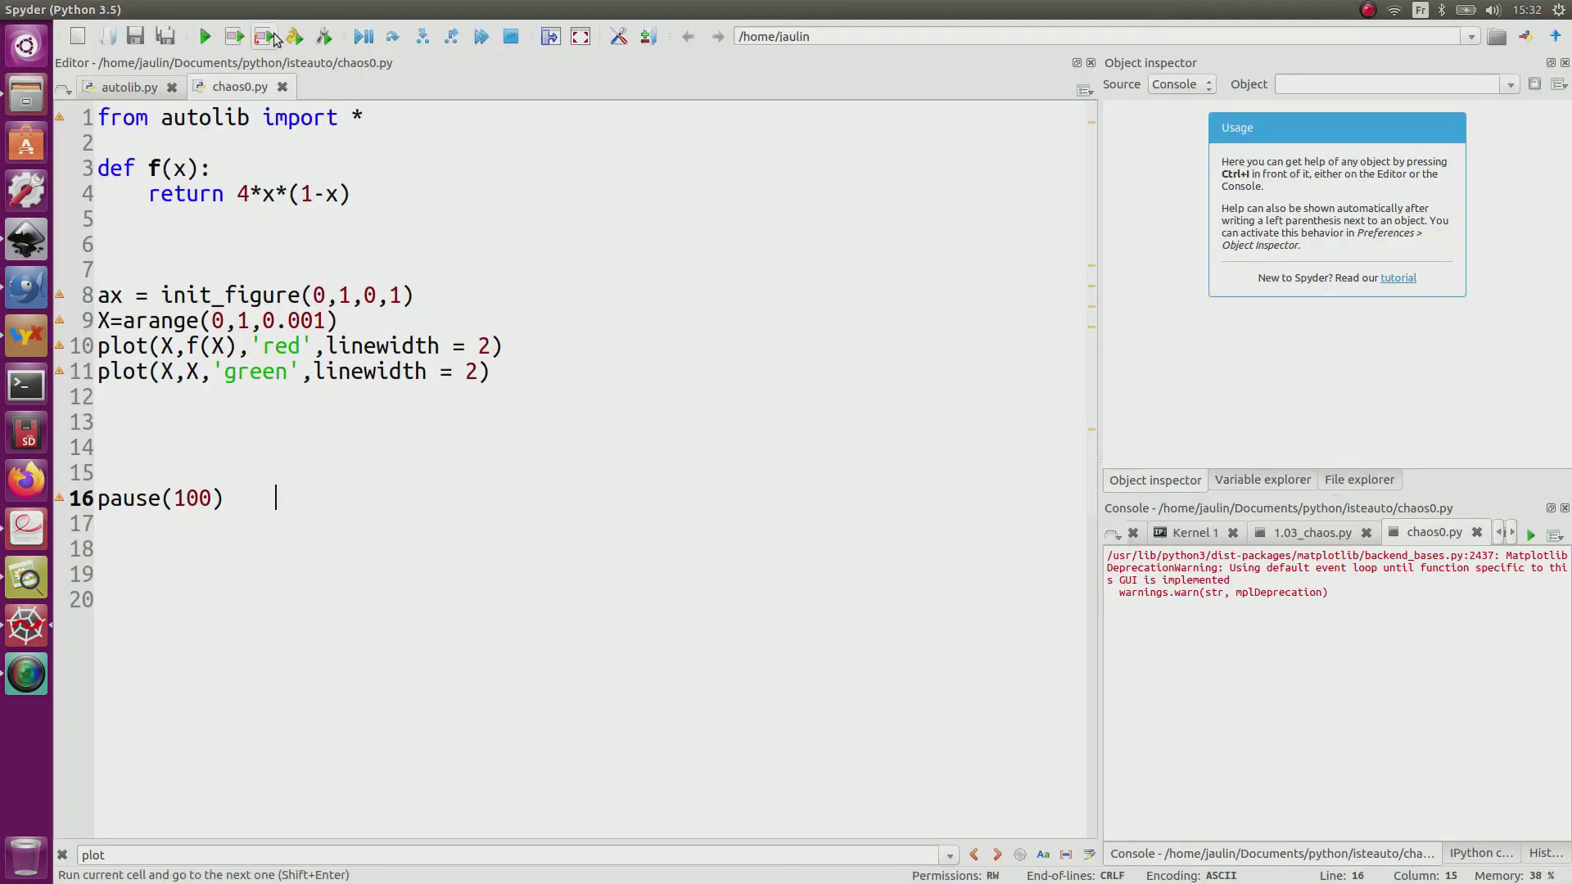
- Run chaos0.py to plot the curve 4x(1-x) and the diagonal
{"action": "left_click", "coordinate": [203, 36]}
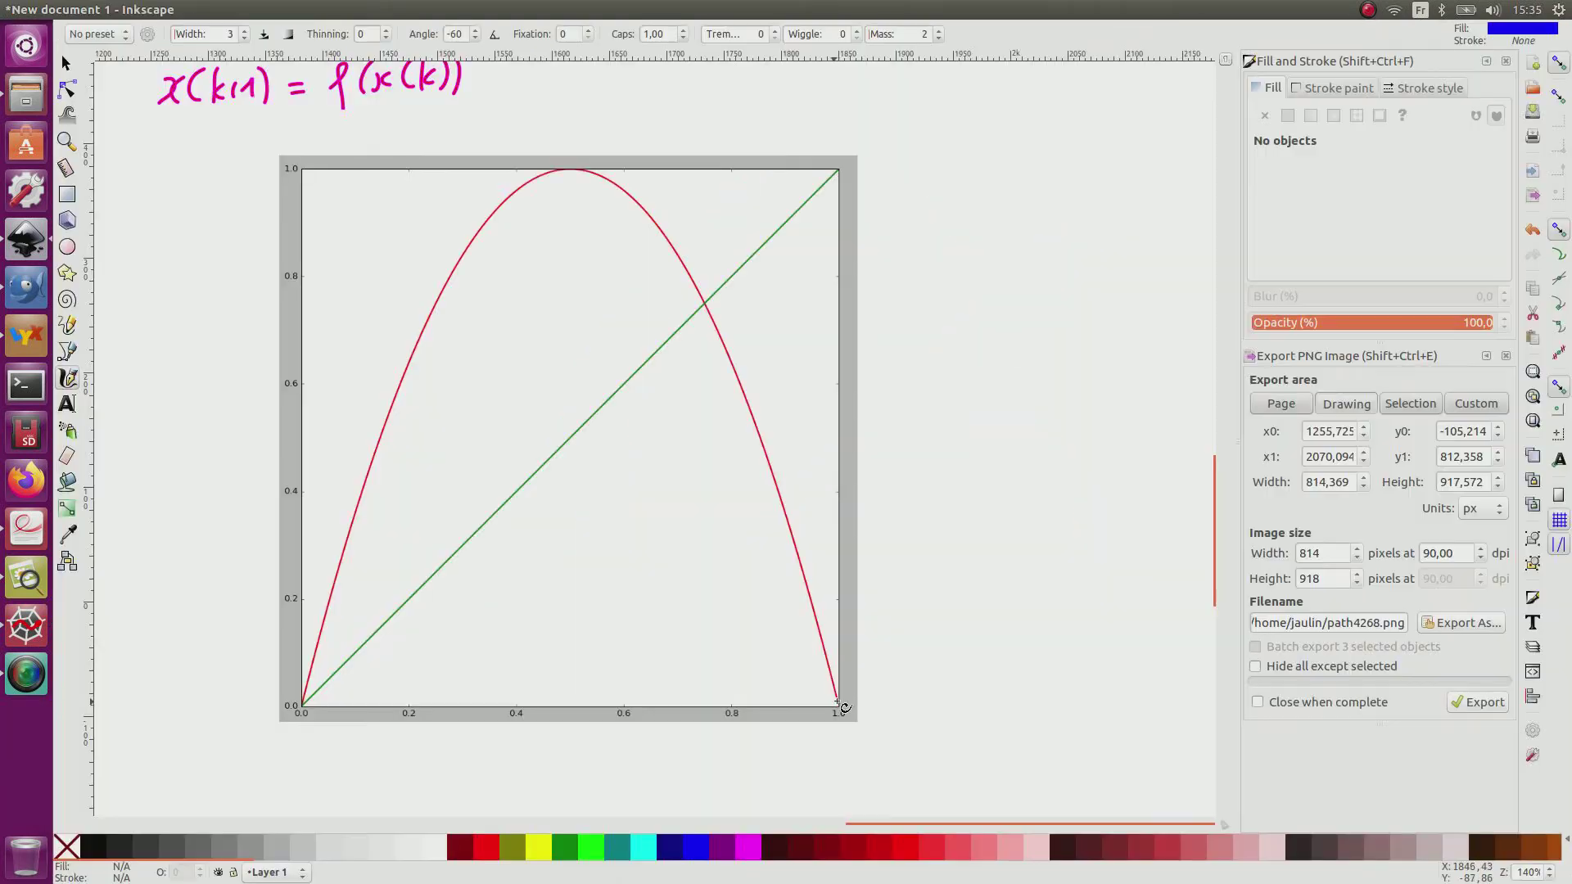
- Draw an arrowhead on the horizontal axis and label it x_k
{"action": "left_click_drag", "start_coordinate": [836, 703], "coordinate": [872, 709]}
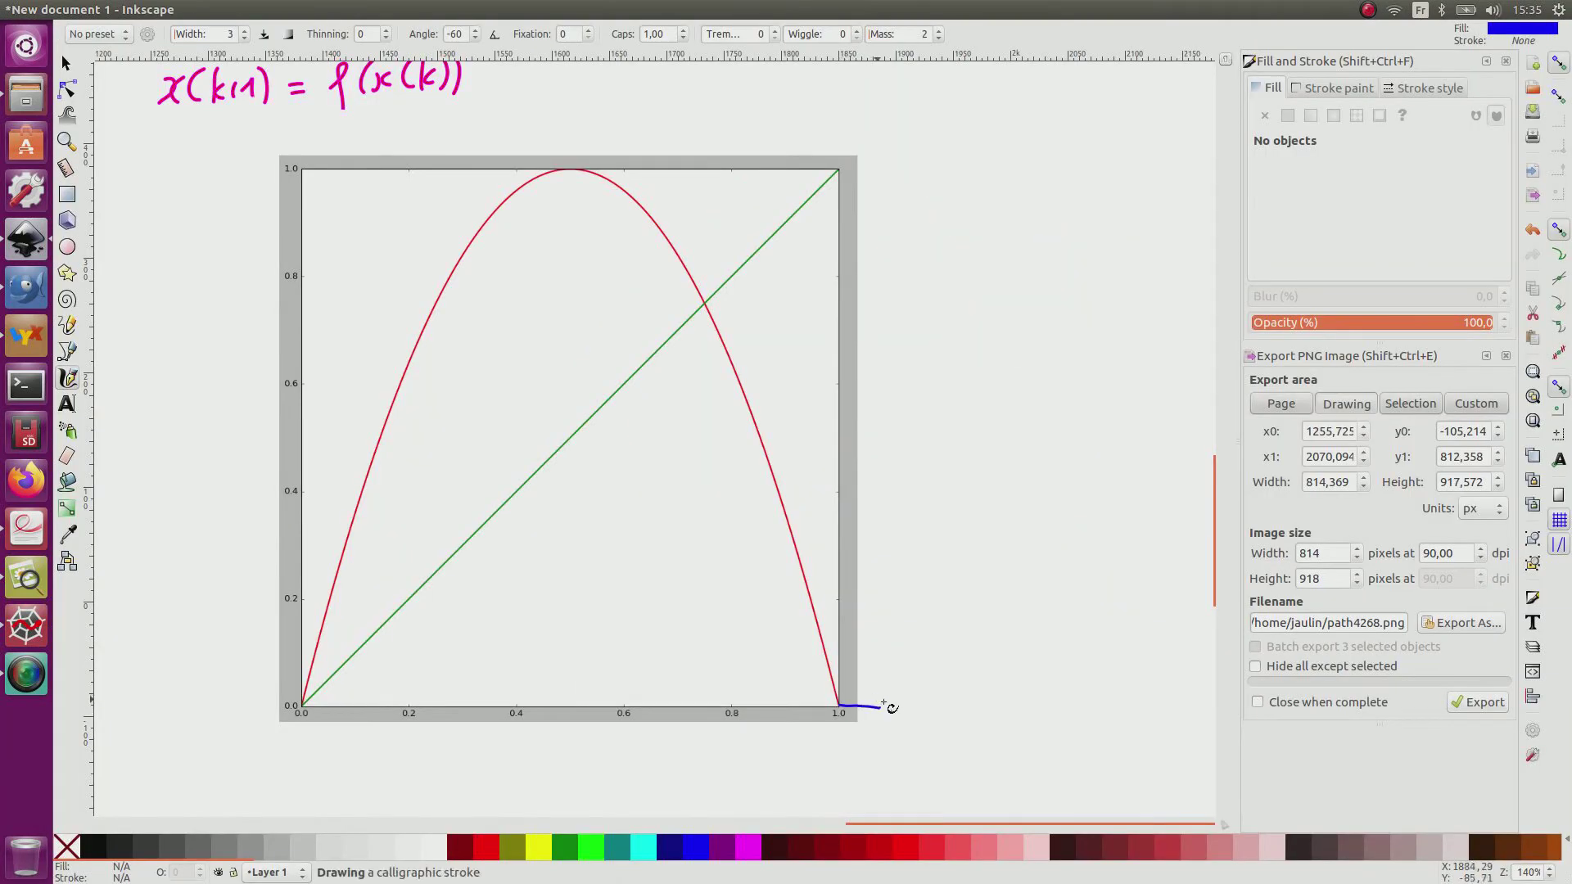
{"action": "left_click_drag", "start_coordinate": [870, 707], "coordinate": [922, 714]}
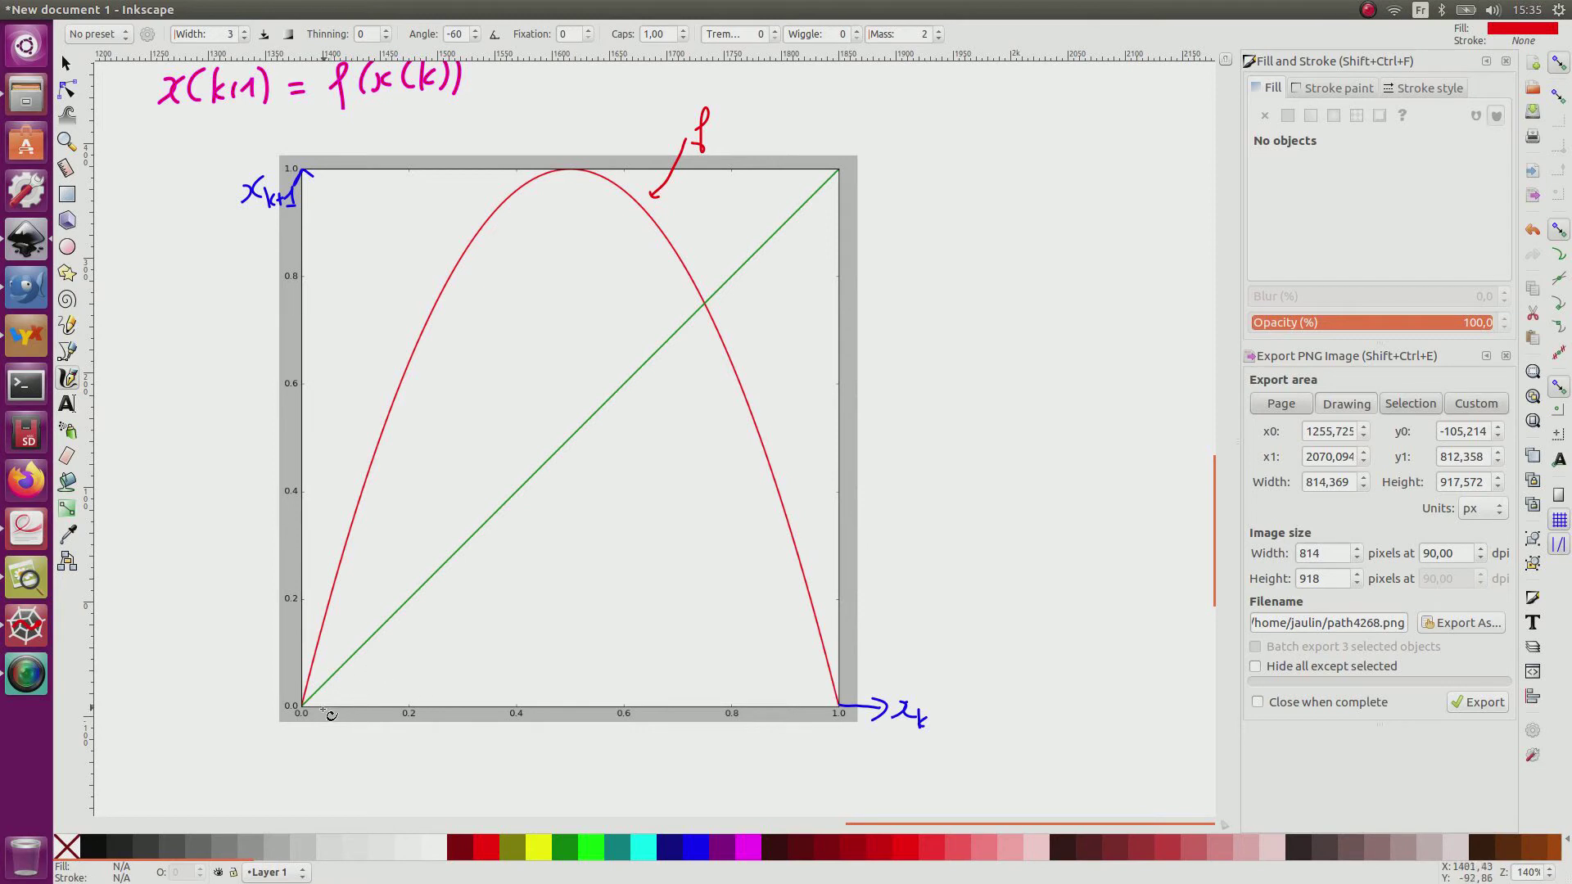
{"action": "mouse_move", "coordinate": [486, 715]}
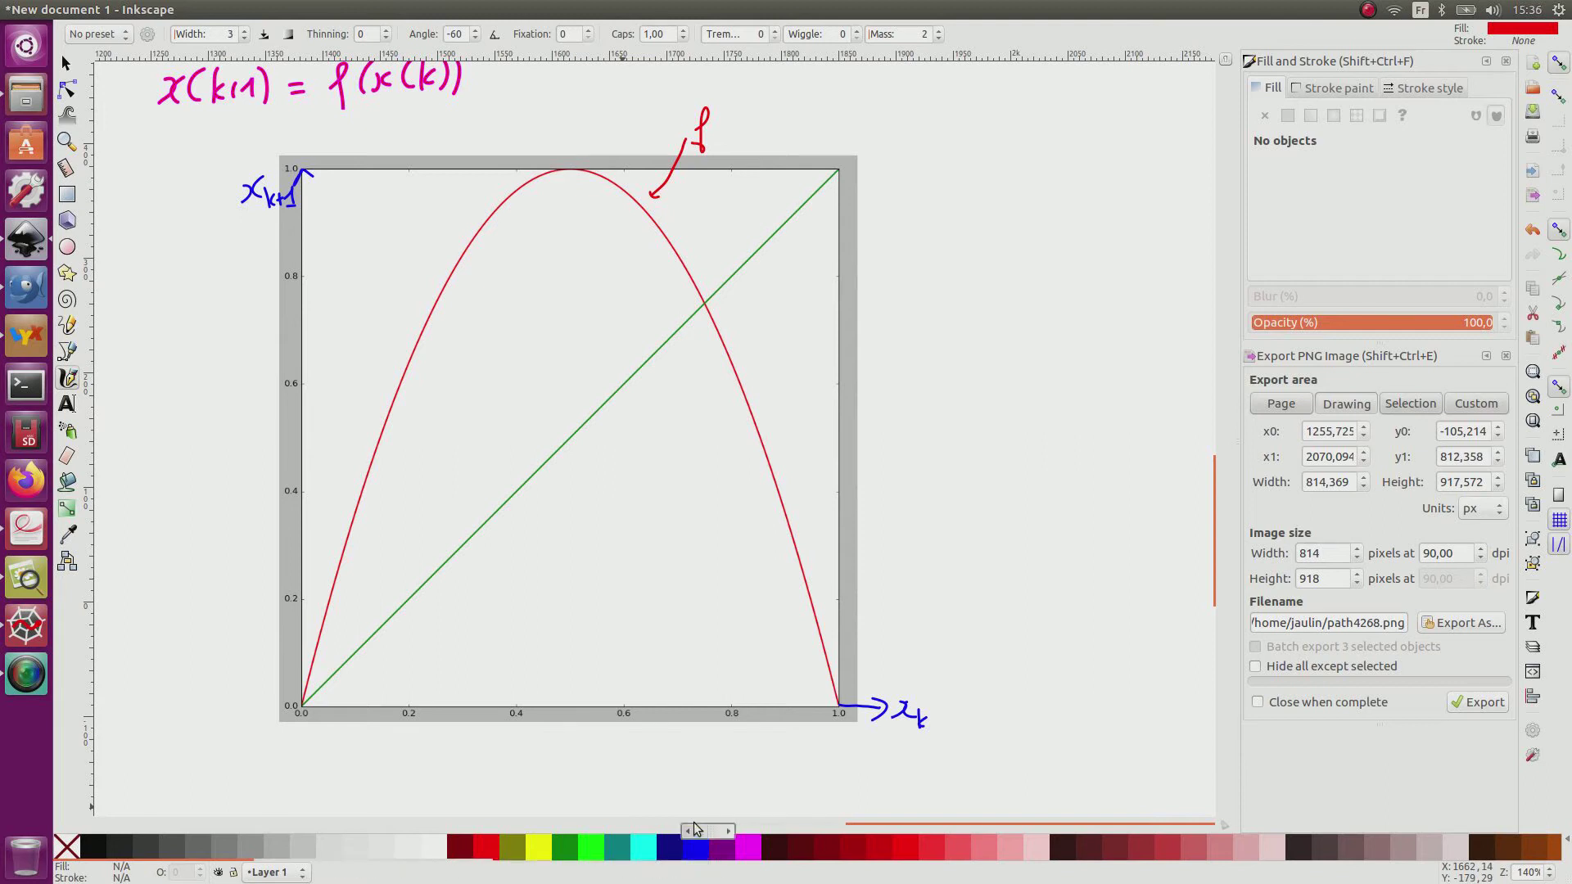
{"action": "mouse_move", "coordinate": [190, 544]}
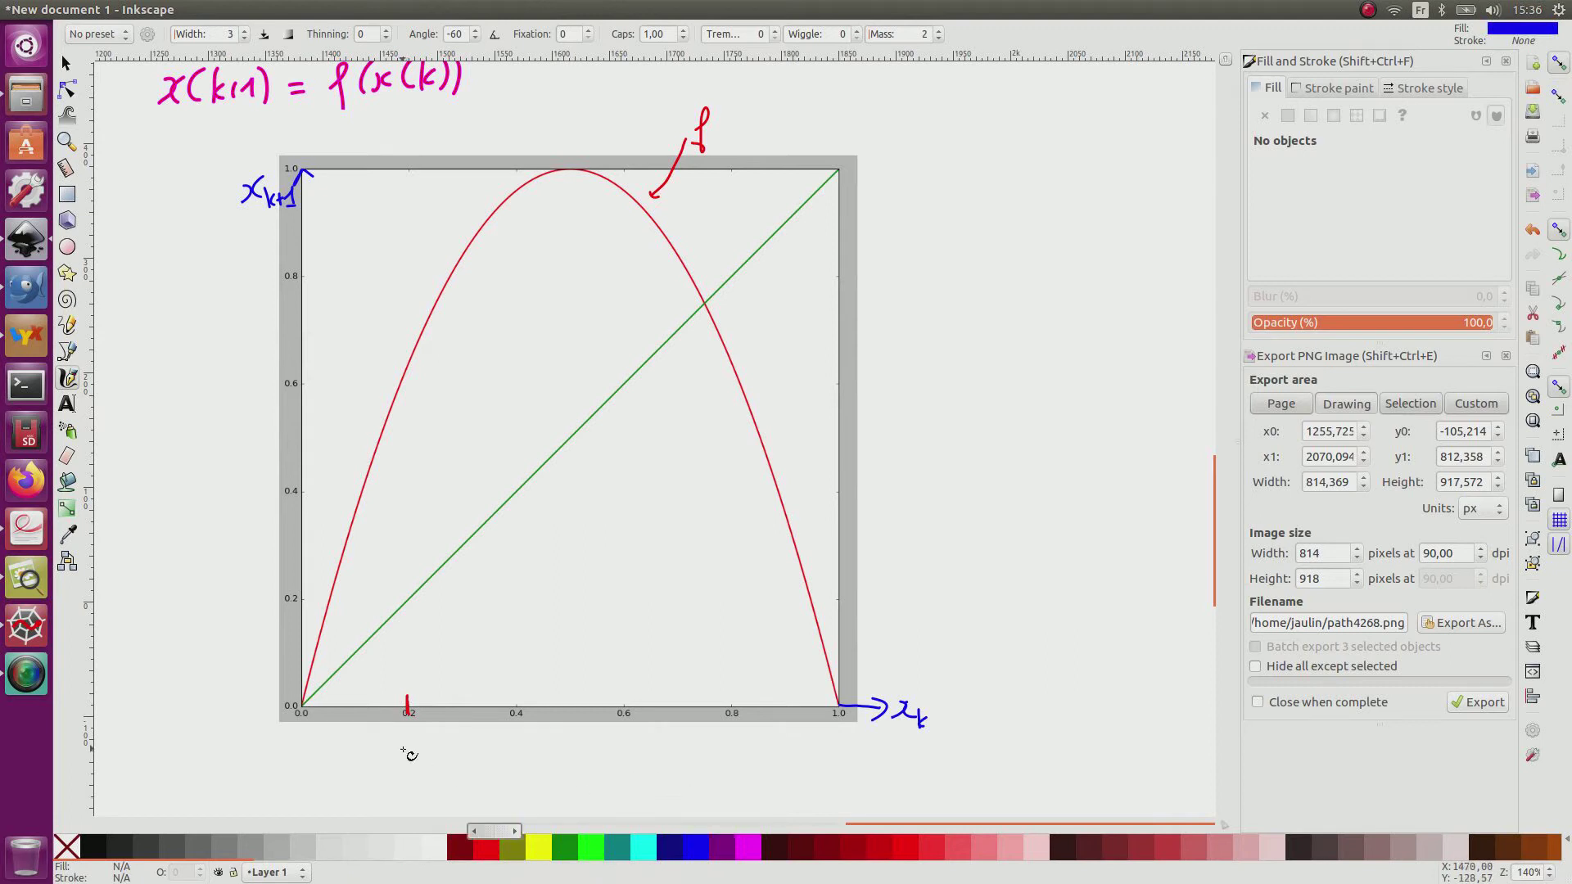
- Draw the first cobweb bars: vertical from x0 to the curve, across to the diagonal, and down to the axis
{"action": "left_click", "coordinate": [65, 193]}
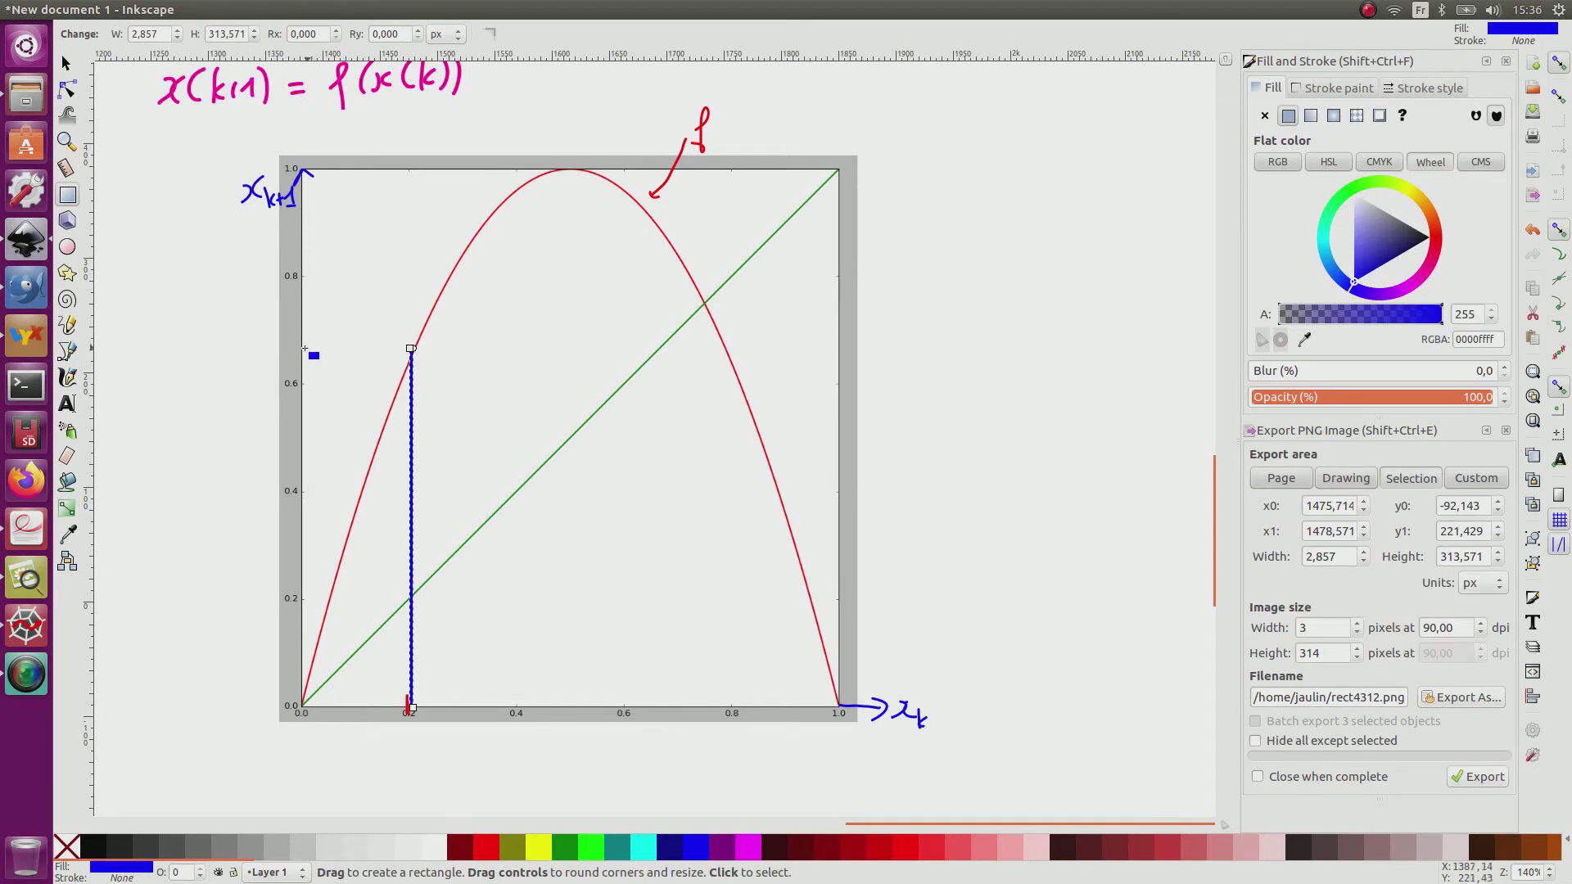
{"action": "left_click_drag", "start_coordinate": [313, 355], "coordinate": [424, 350]}
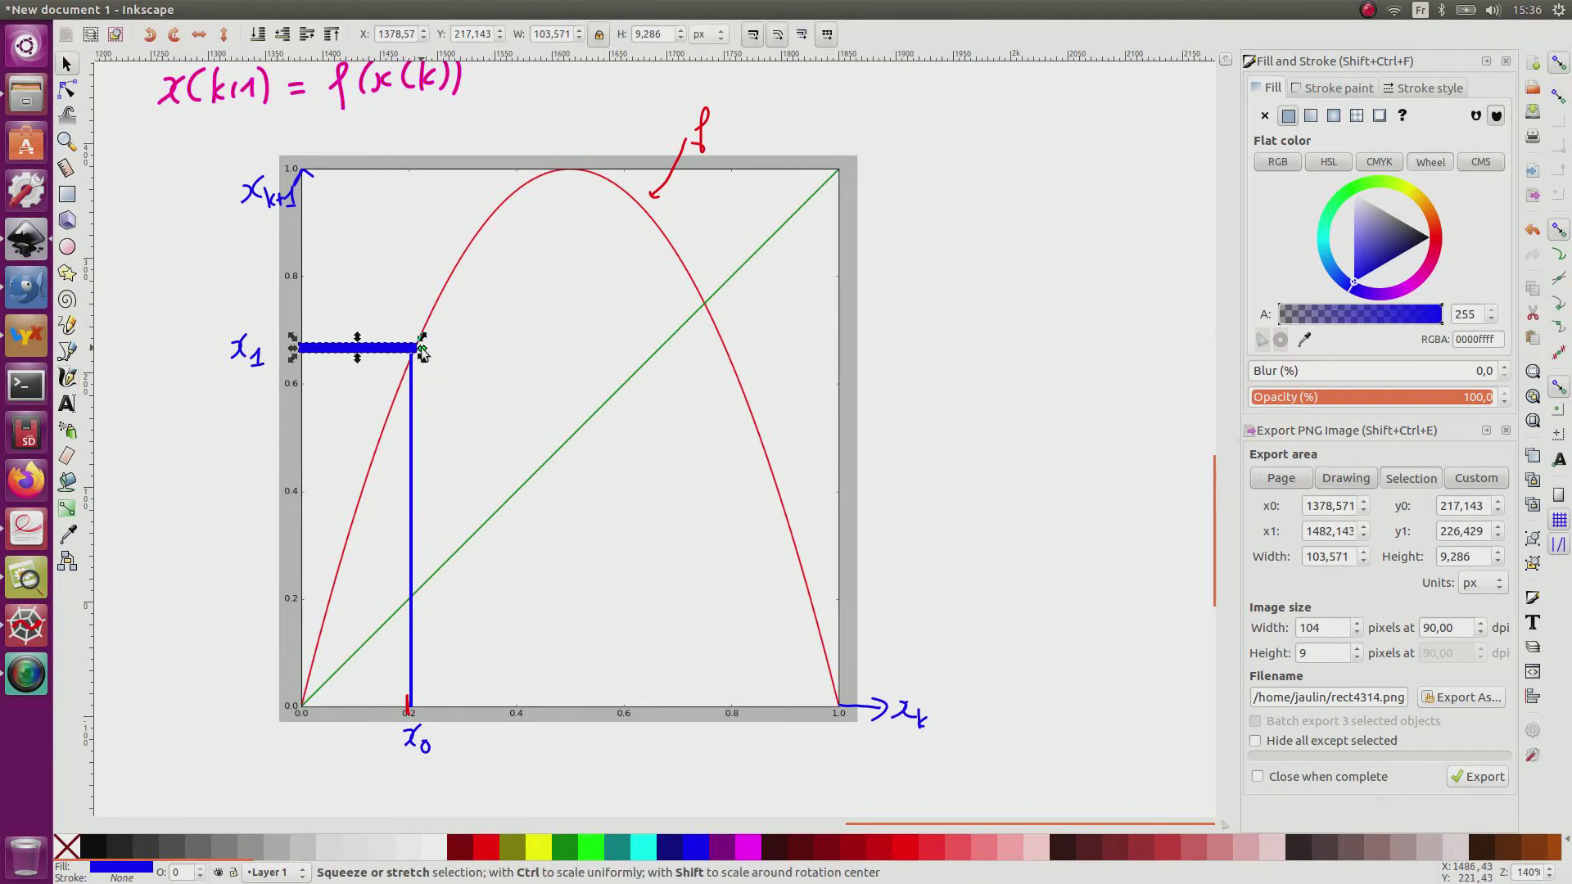
{"action": "left_click_drag", "start_coordinate": [421, 347], "coordinate": [684, 347]}
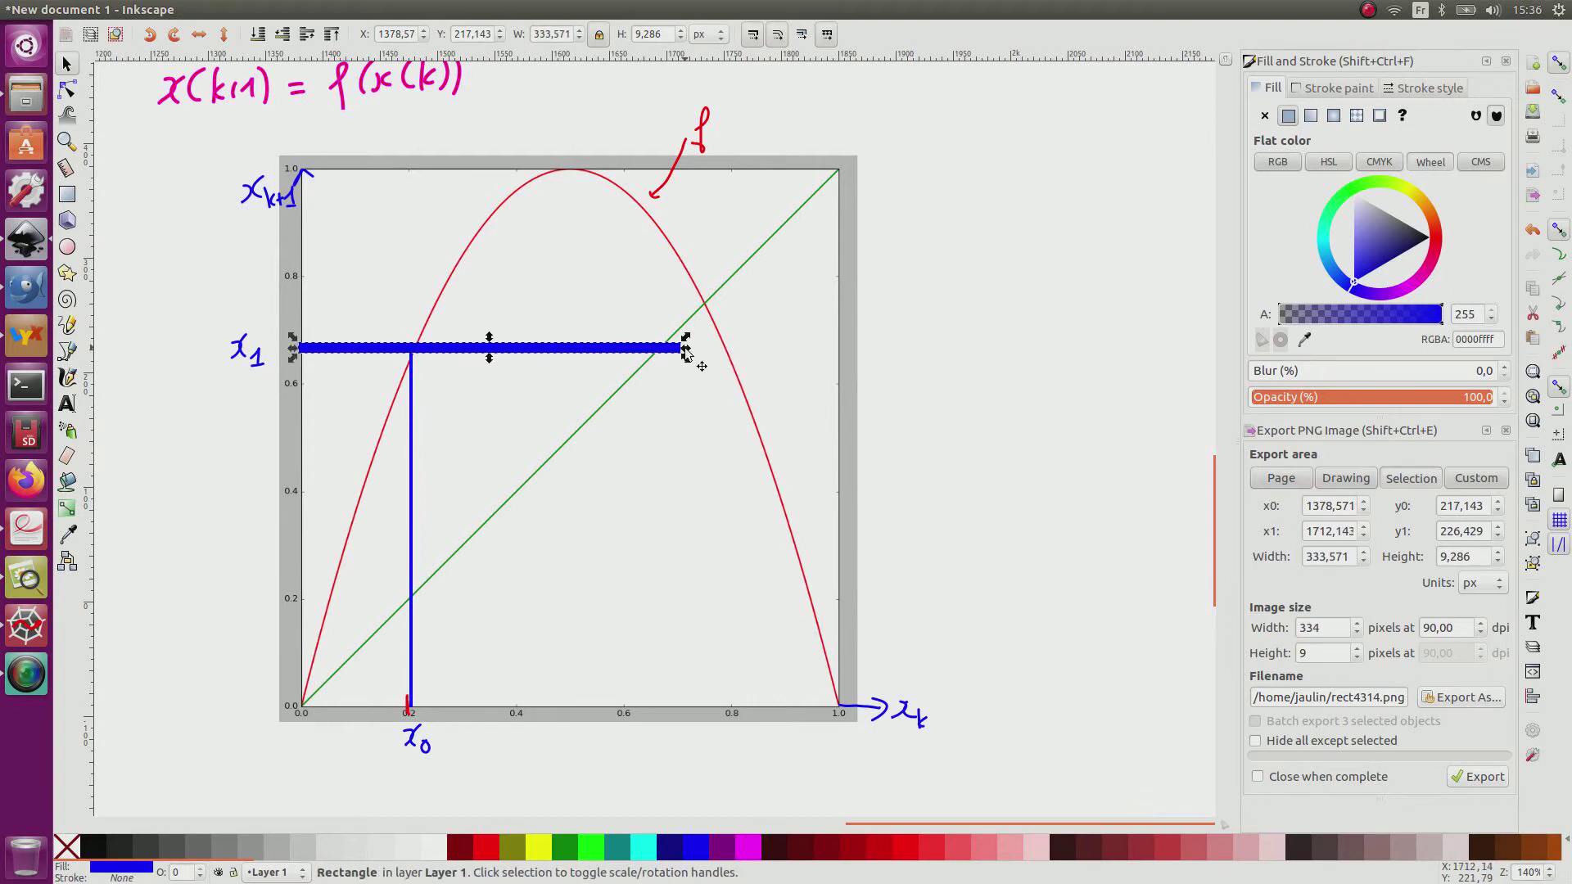
{"action": "mouse_move", "coordinate": [529, 424]}
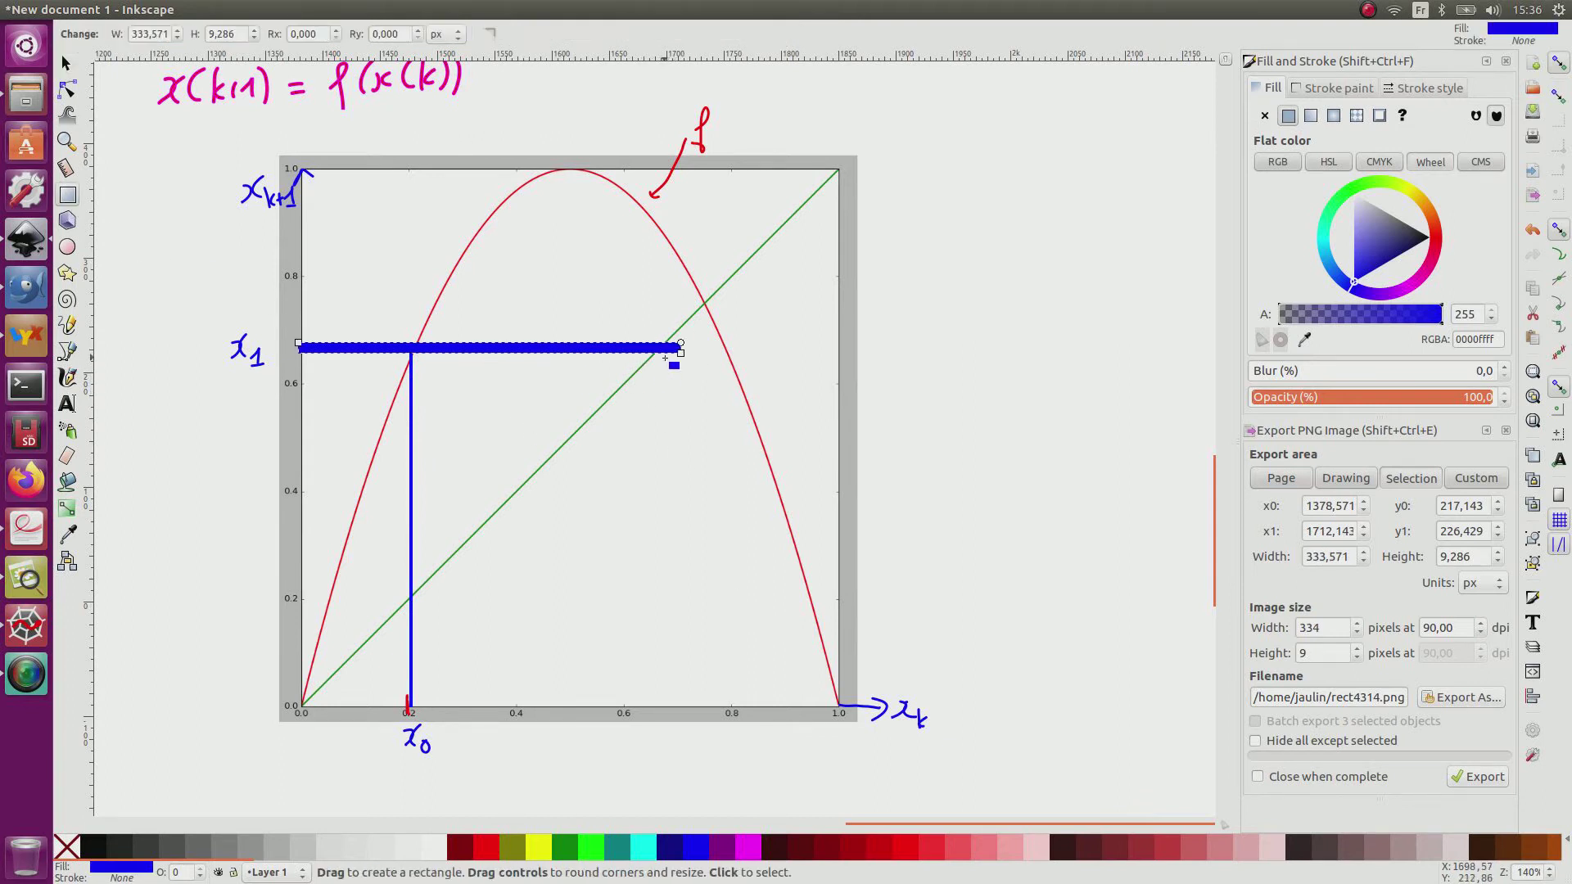
{"action": "left_click_drag", "start_coordinate": [671, 346], "coordinate": [681, 457]}
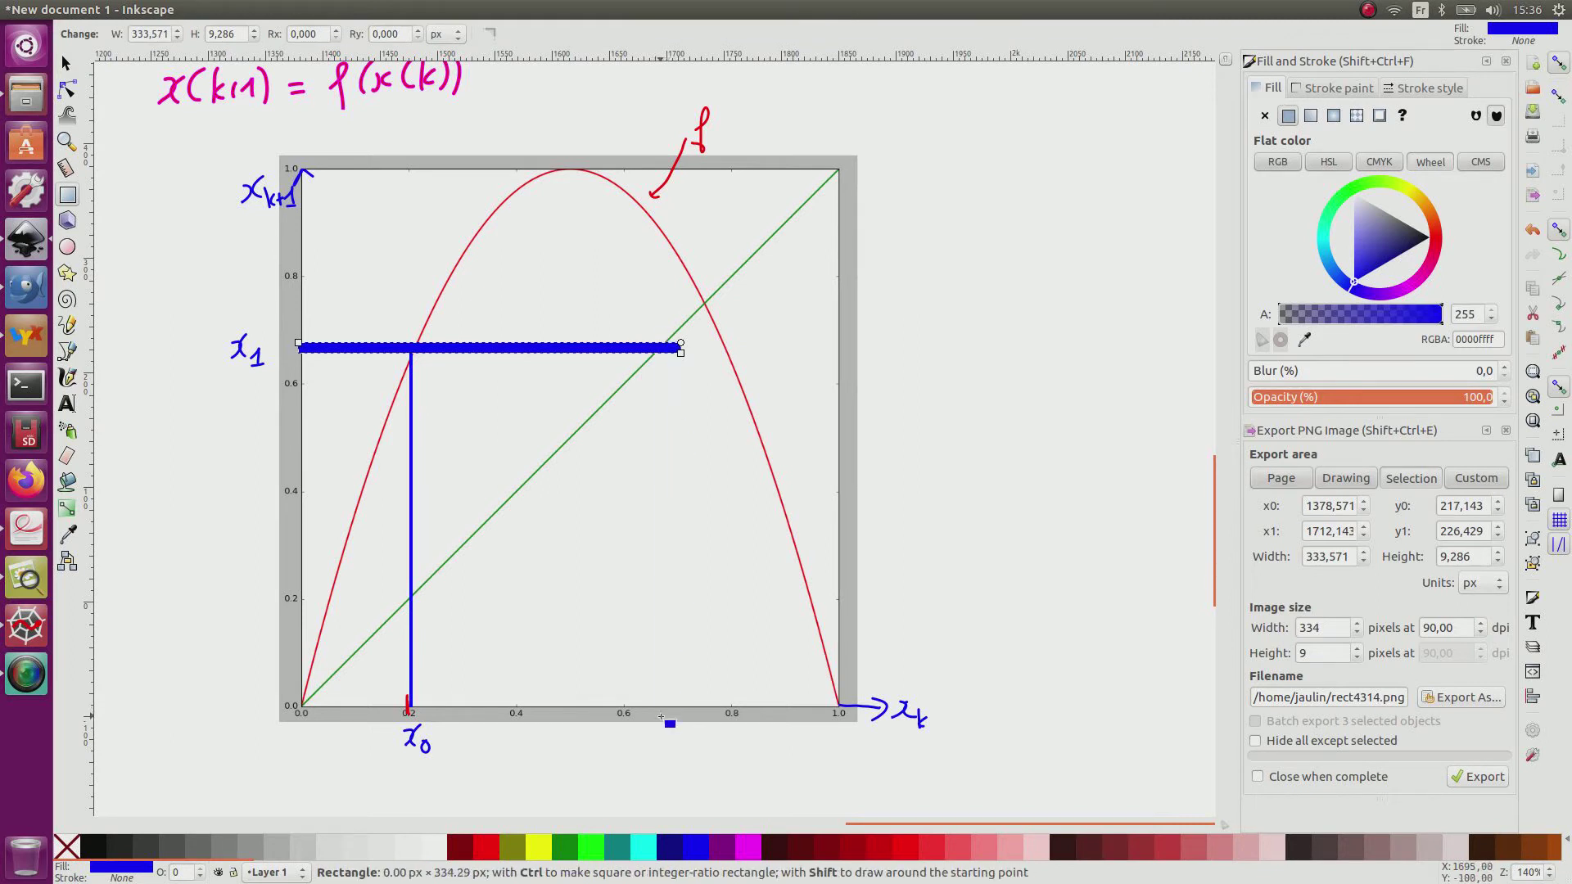
{"action": "left_click_drag", "start_coordinate": [680, 347], "coordinate": [662, 717]}
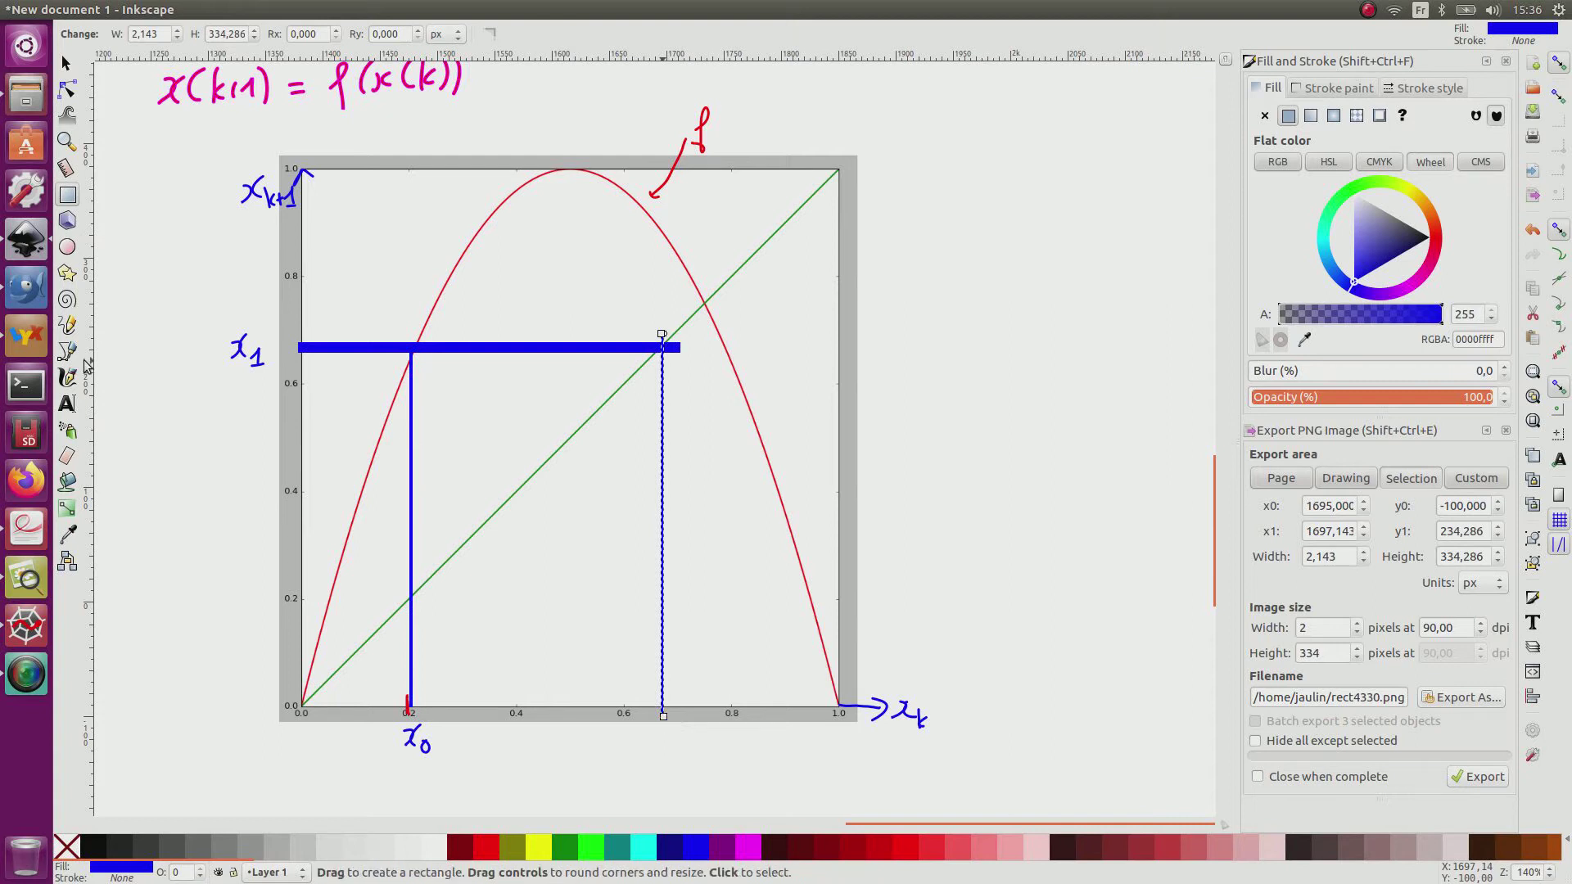
- Continue the blue cobweb lines up to the curve and across, labelling the new axis points toward the fixed point
{"action": "left_click", "coordinate": [65, 377]}
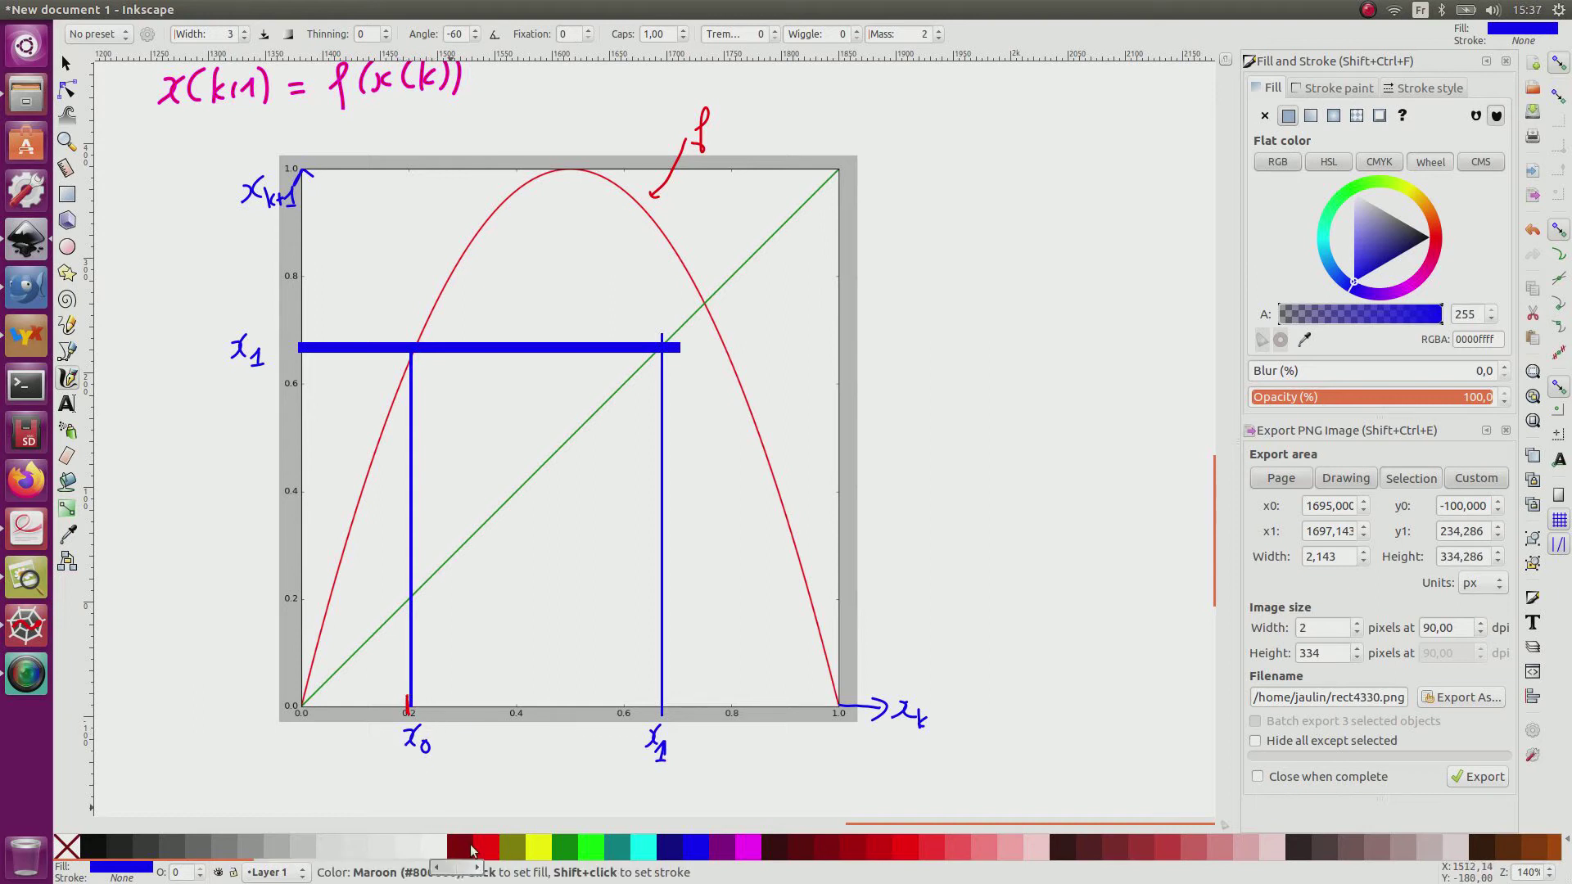
{"action": "left_click", "coordinate": [472, 846]}
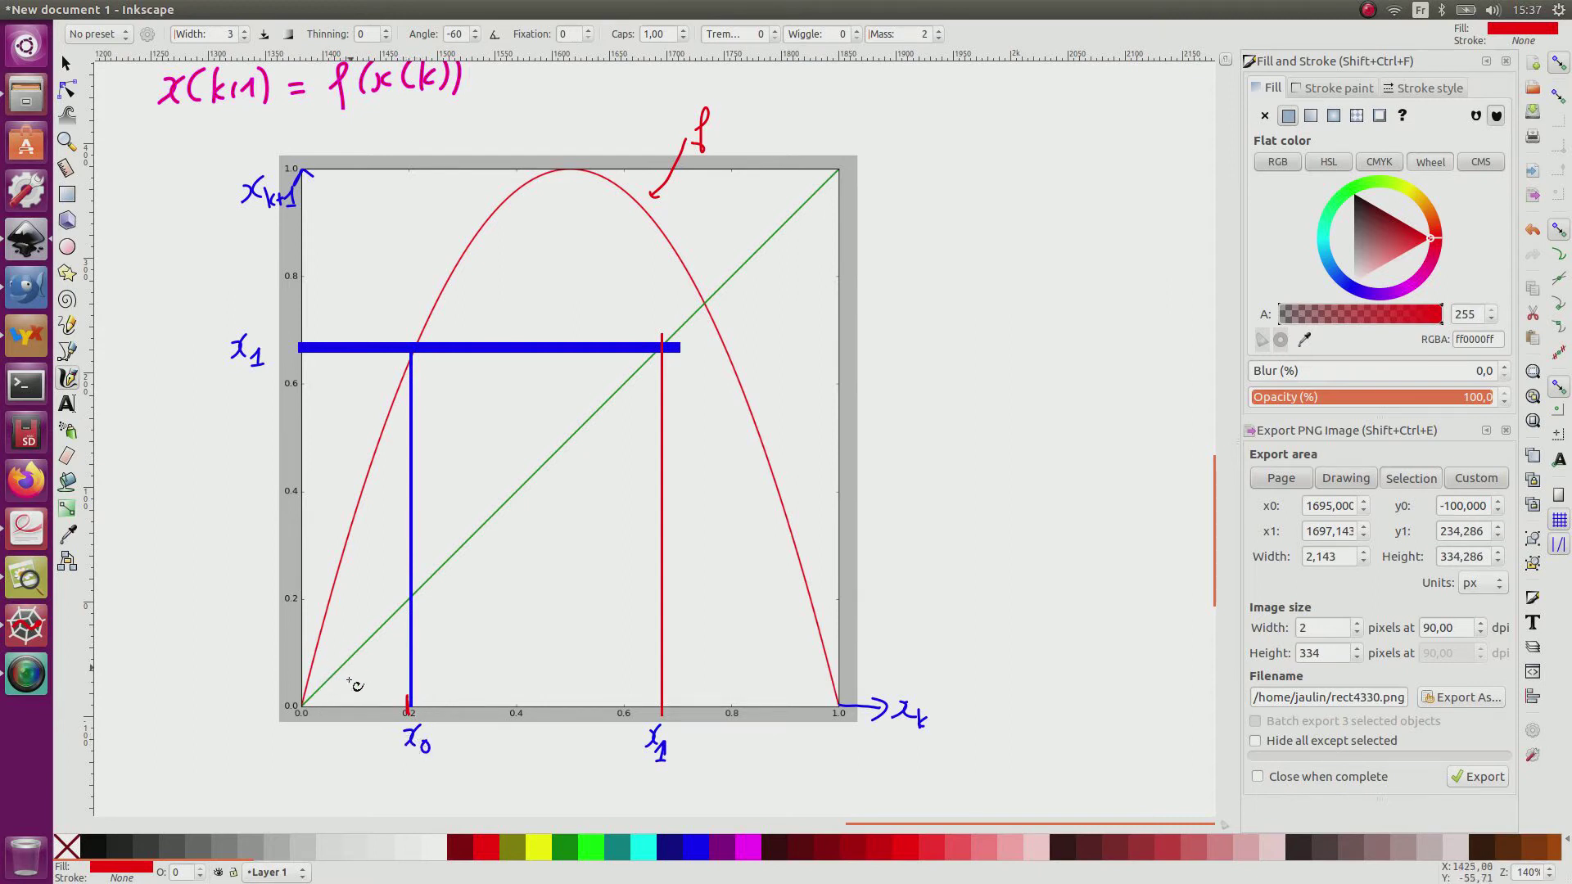
{"action": "mouse_move", "coordinate": [464, 596]}
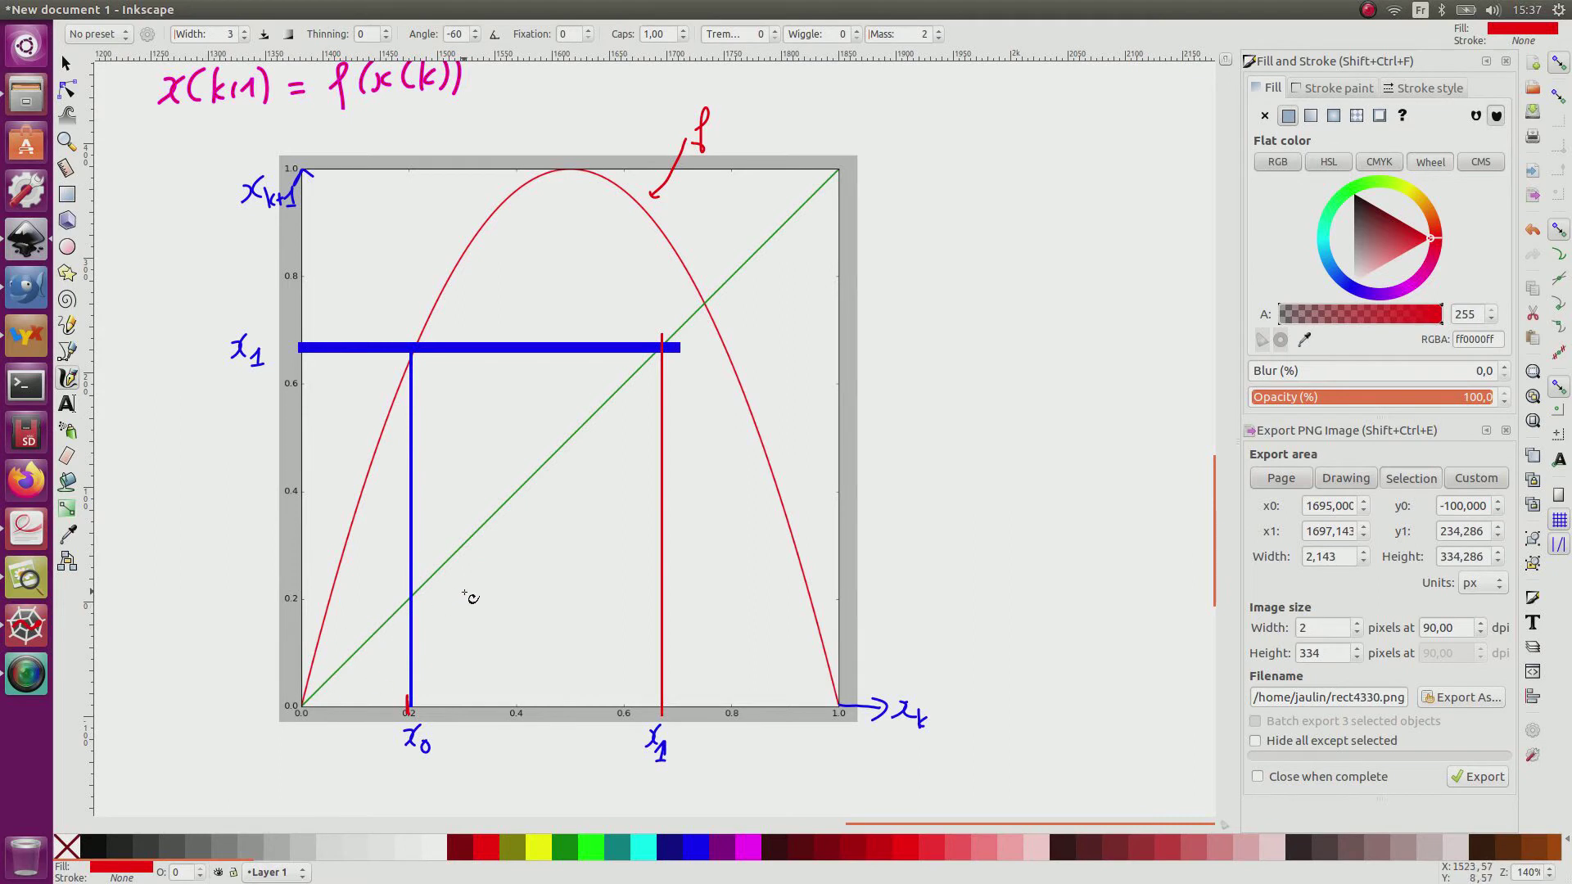
{"action": "mouse_move", "coordinate": [807, 686]}
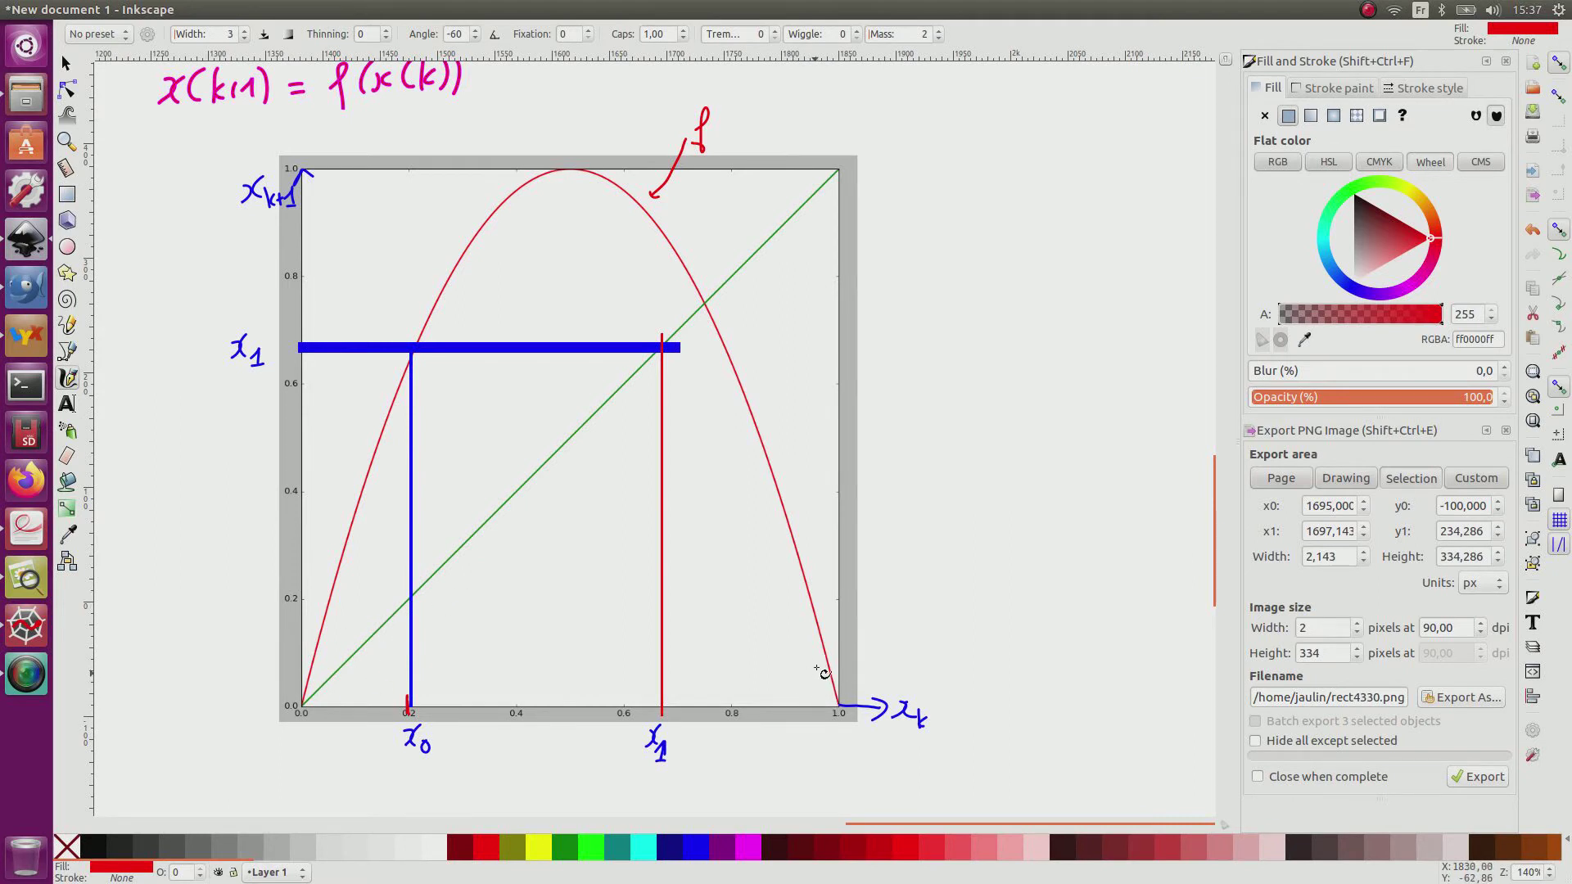
{"action": "mouse_move", "coordinate": [769, 609]}
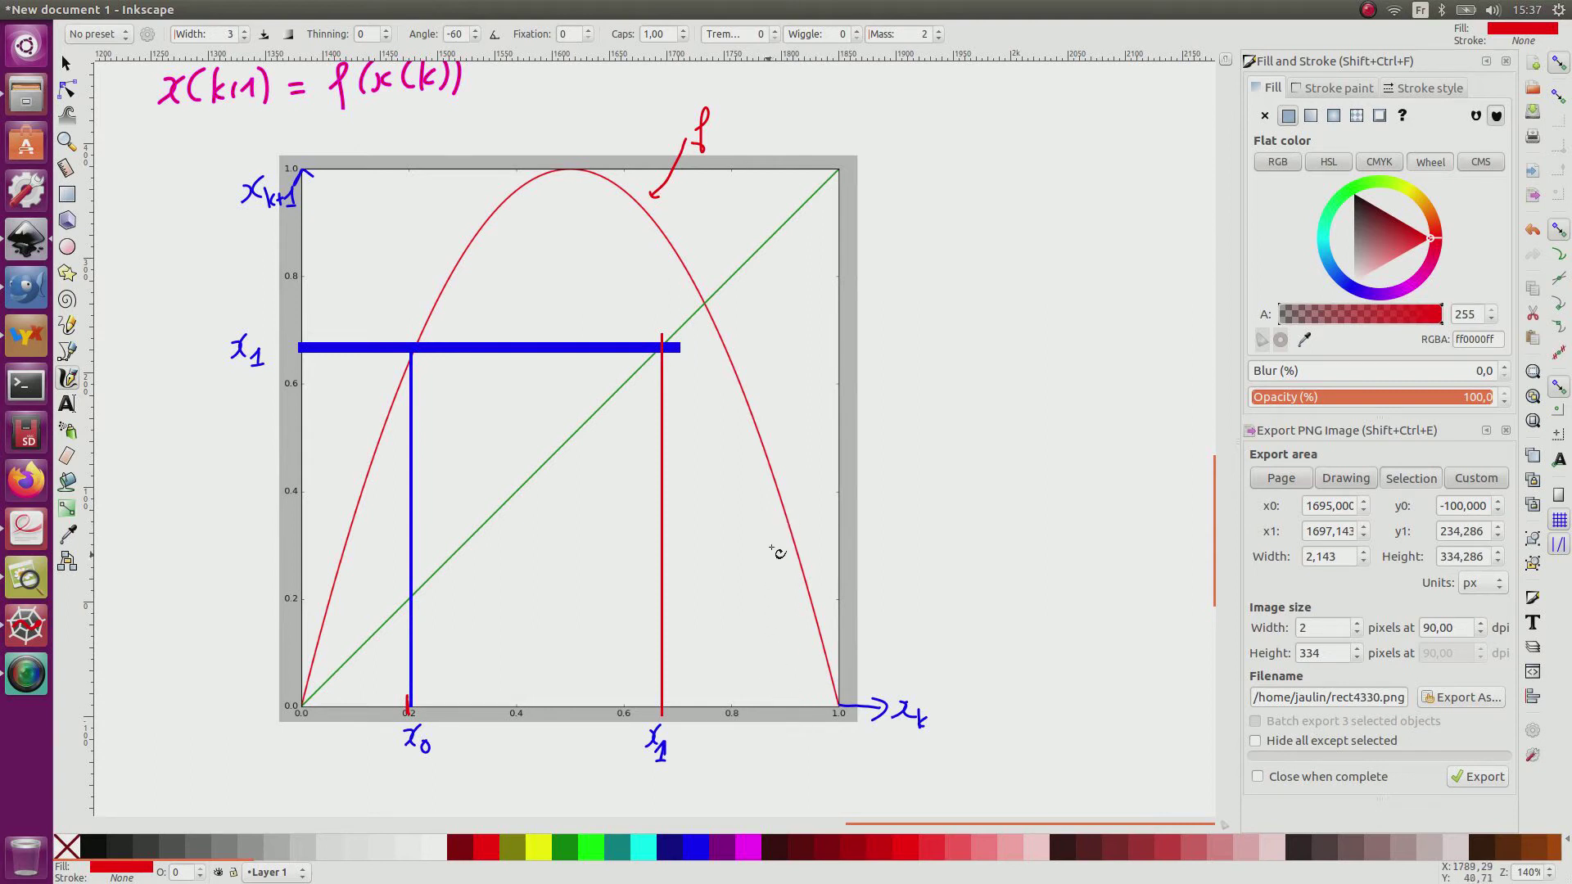
{"action": "mouse_move", "coordinate": [784, 524]}
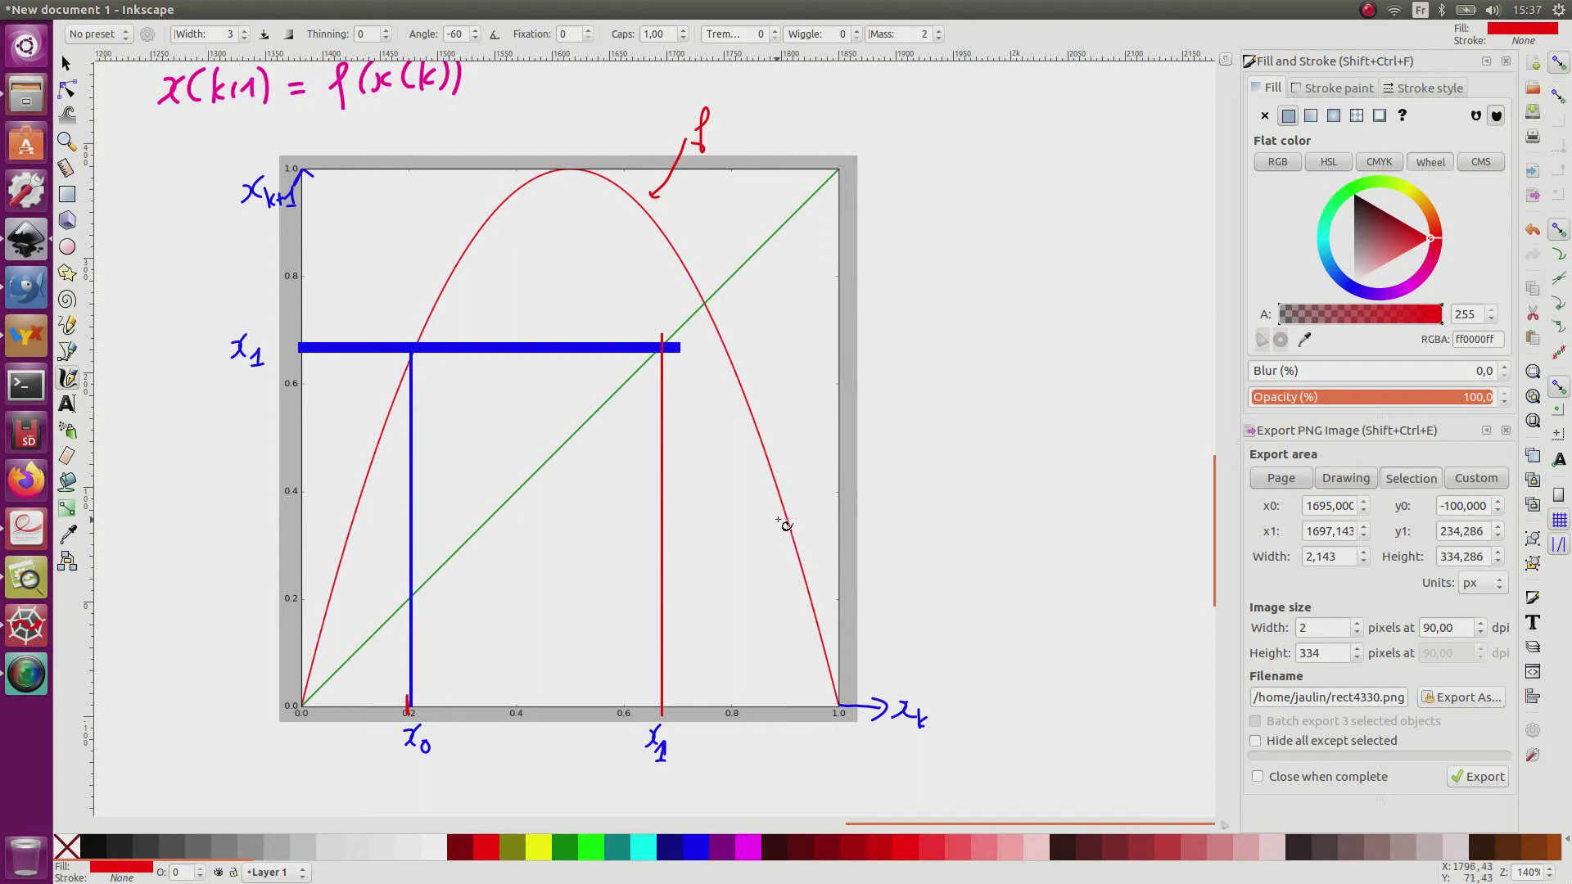
{"action": "mouse_move", "coordinate": [792, 548]}
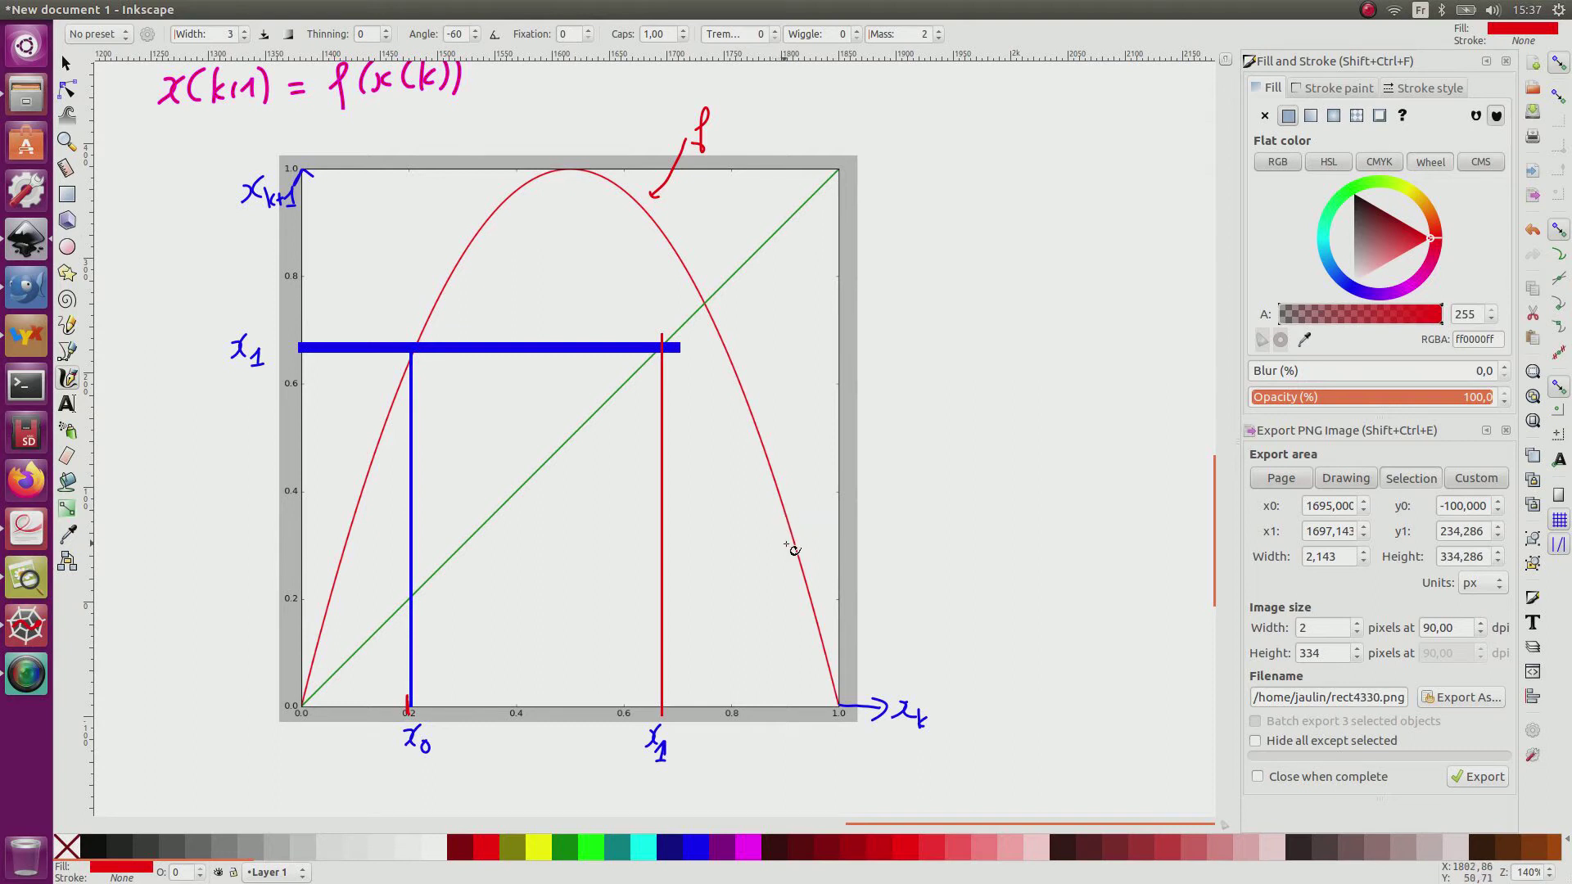
{"action": "mouse_move", "coordinate": [771, 644]}
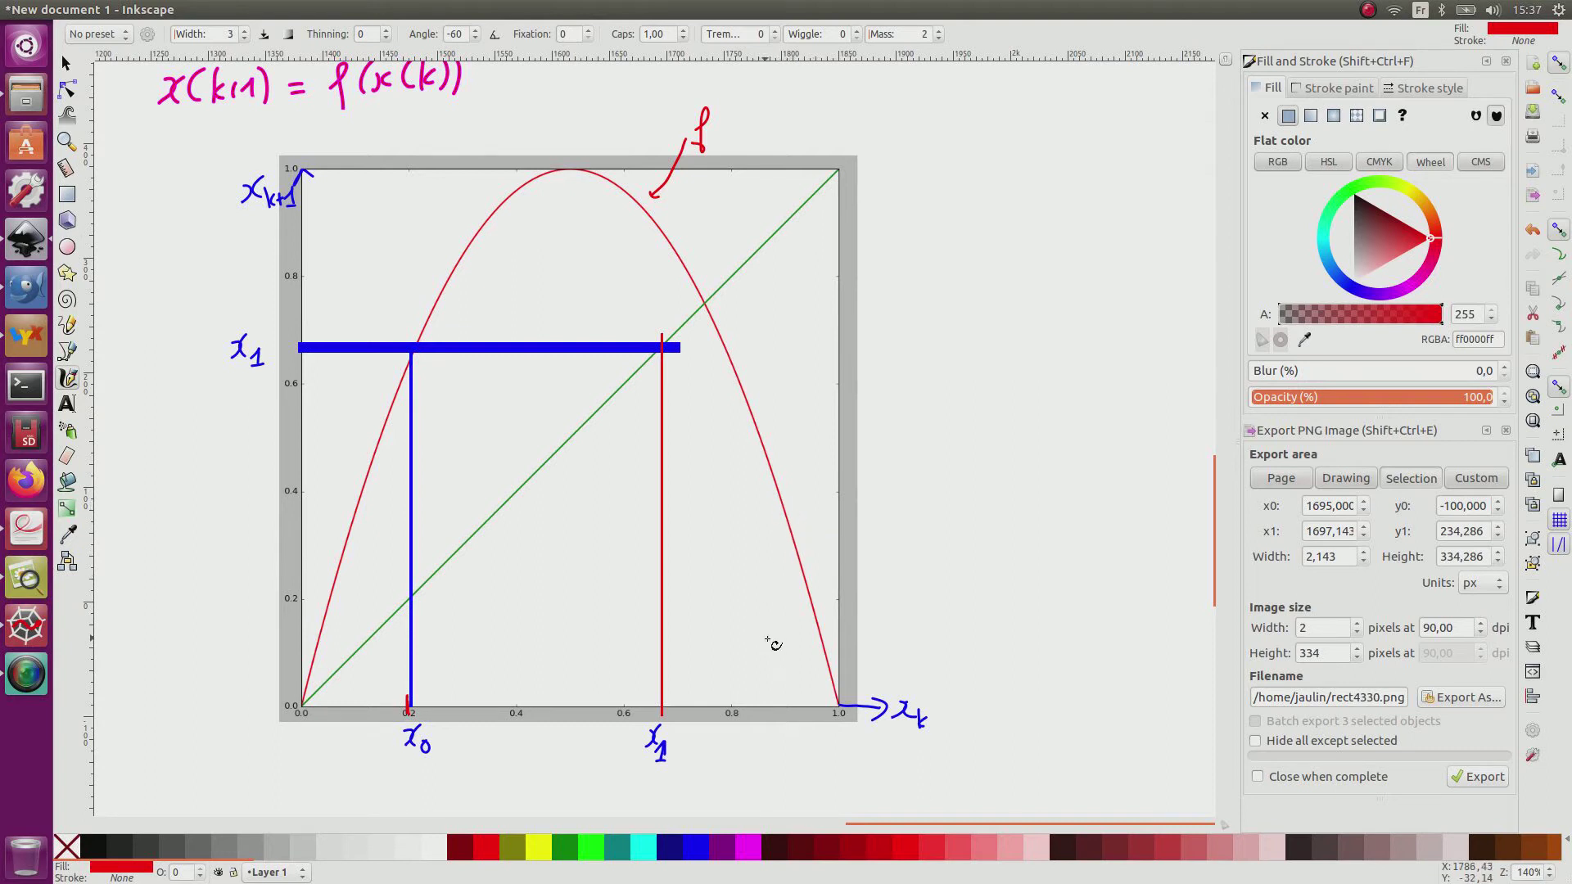
{"action": "mouse_move", "coordinate": [817, 458]}
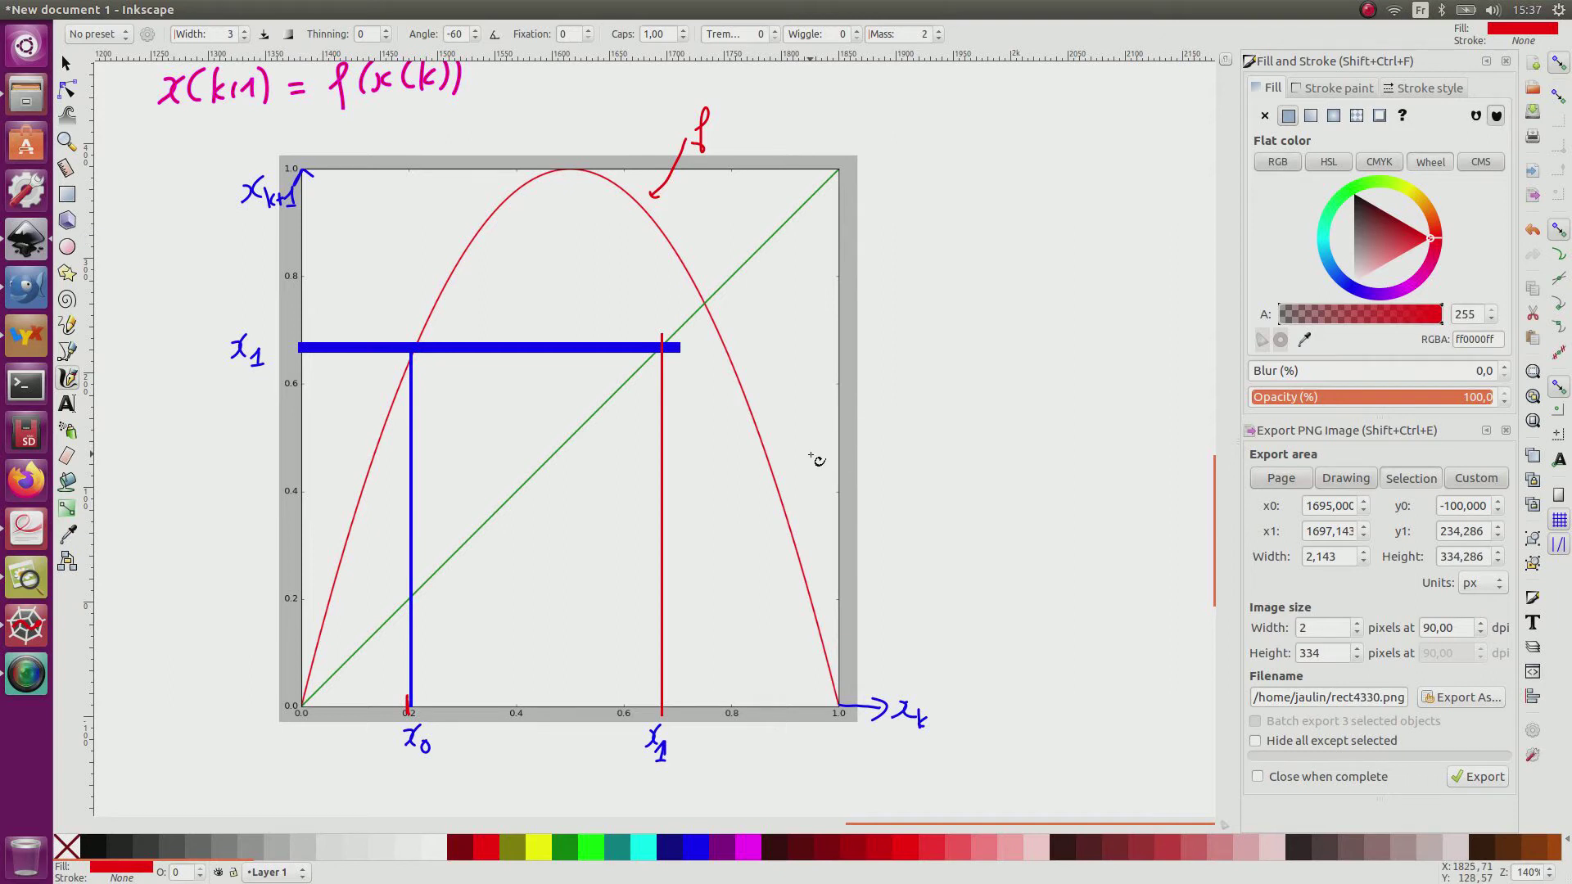
{"action": "left_click", "coordinate": [690, 845]}
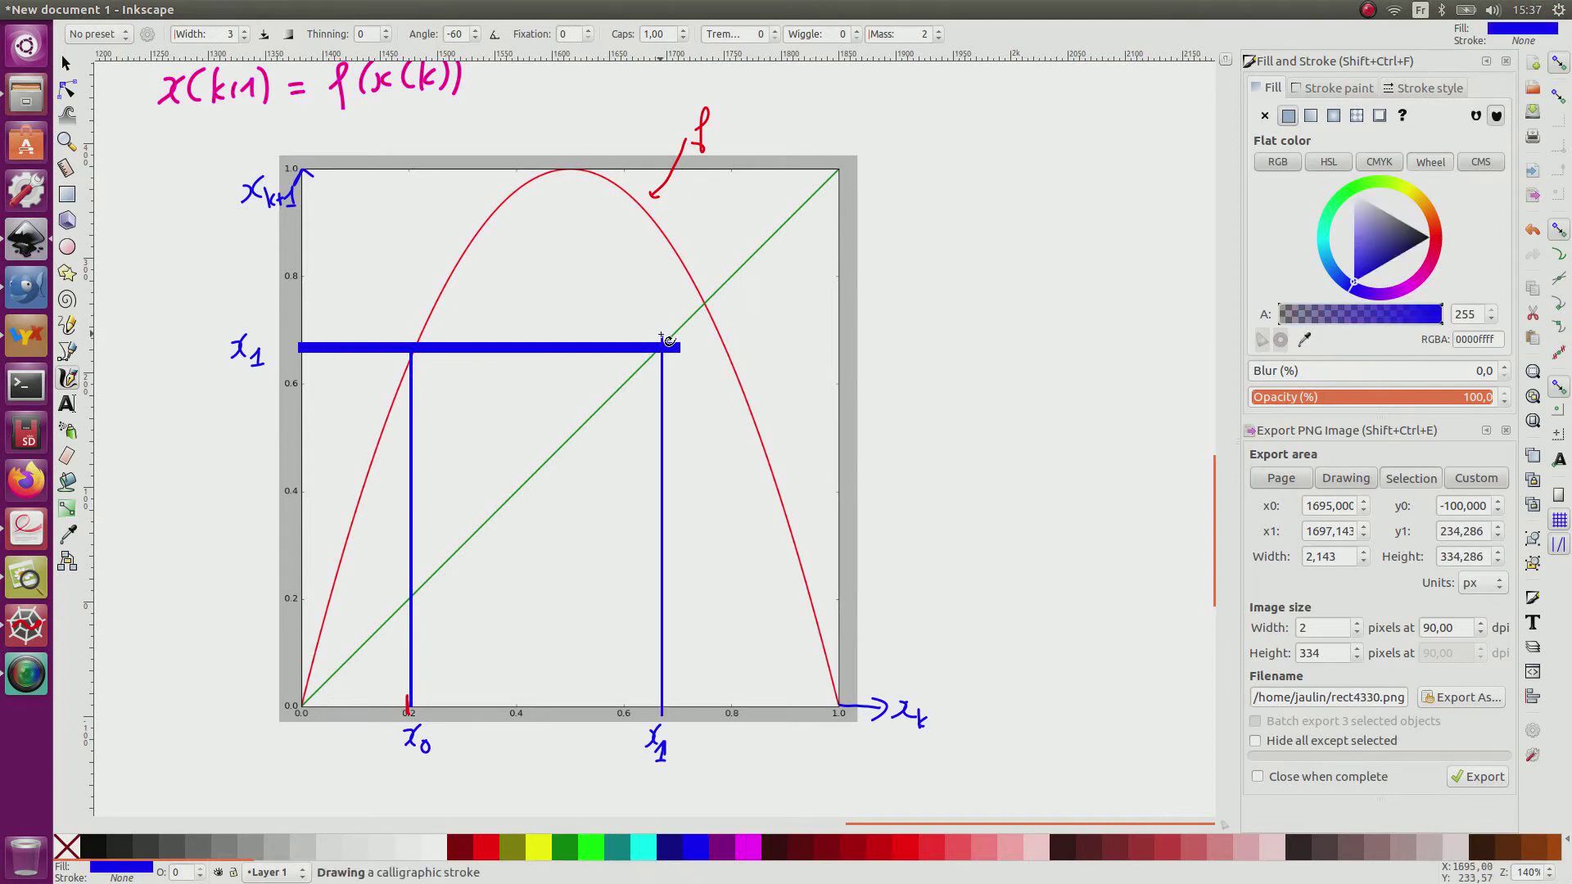
{"action": "left_click_drag", "start_coordinate": [660, 345], "coordinate": [660, 231]}
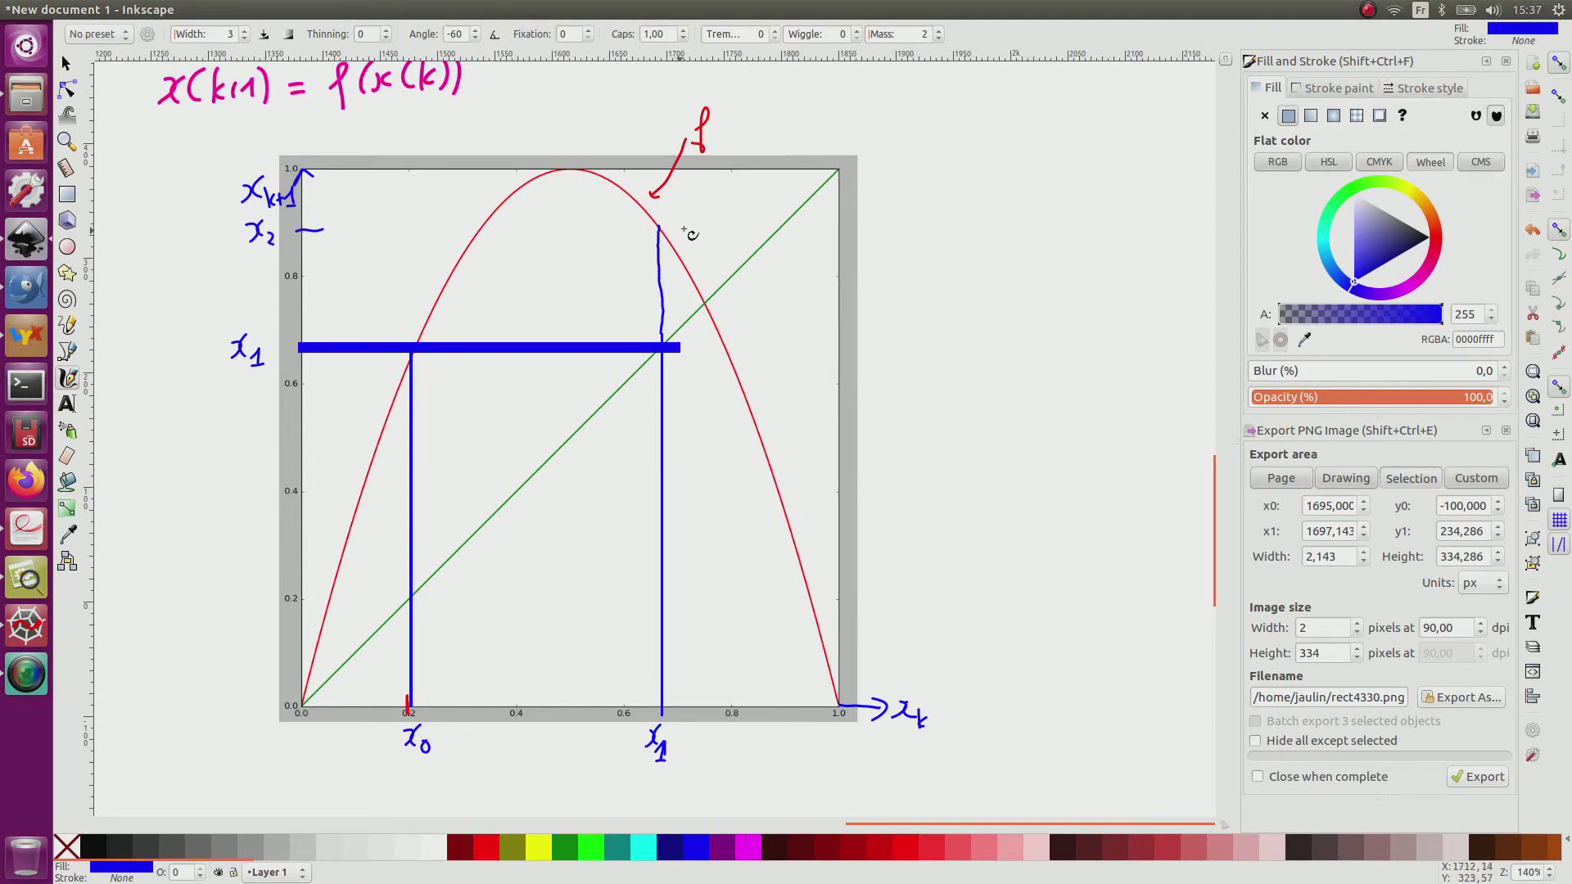
{"action": "left_click_drag", "start_coordinate": [662, 232], "coordinate": [779, 230]}
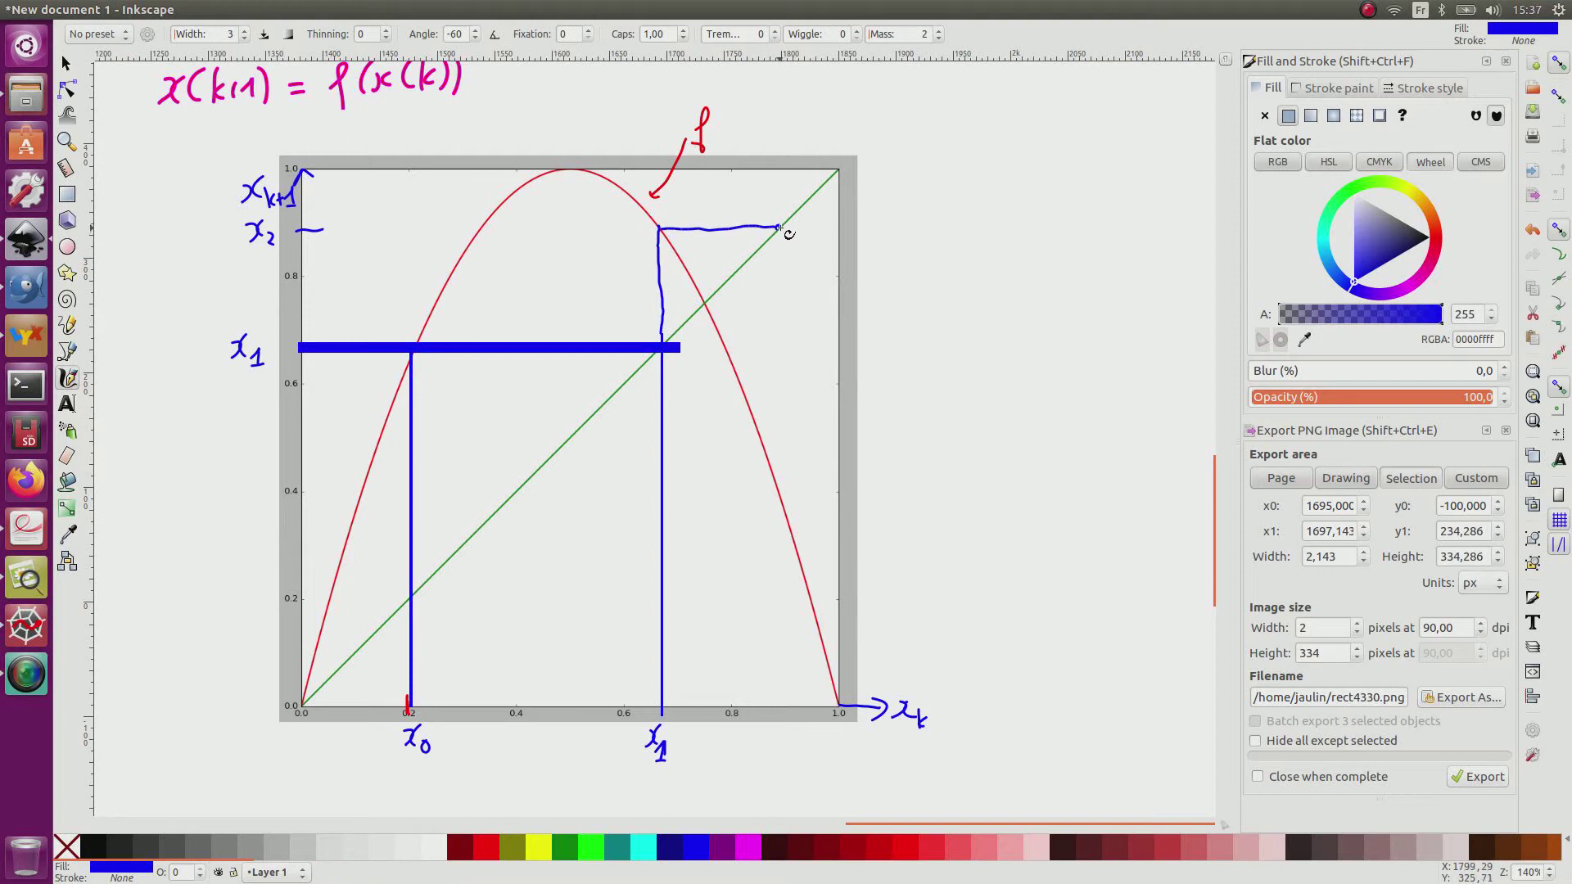
{"action": "left_click_drag", "start_coordinate": [771, 698], "coordinate": [772, 746]}
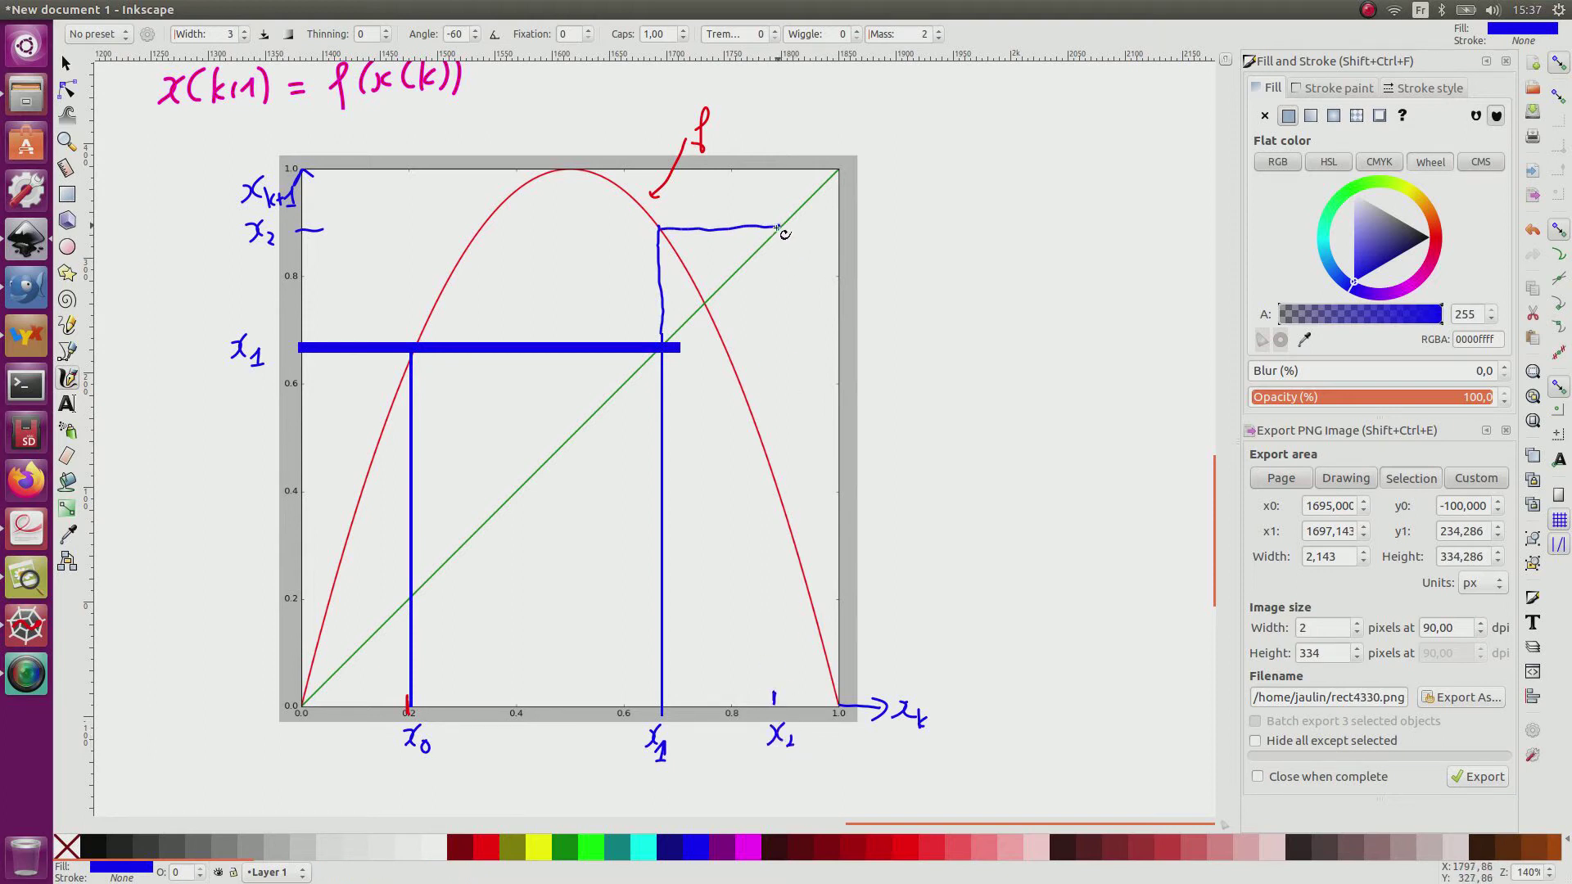
{"action": "left_click_drag", "start_coordinate": [776, 231], "coordinate": [771, 458]}
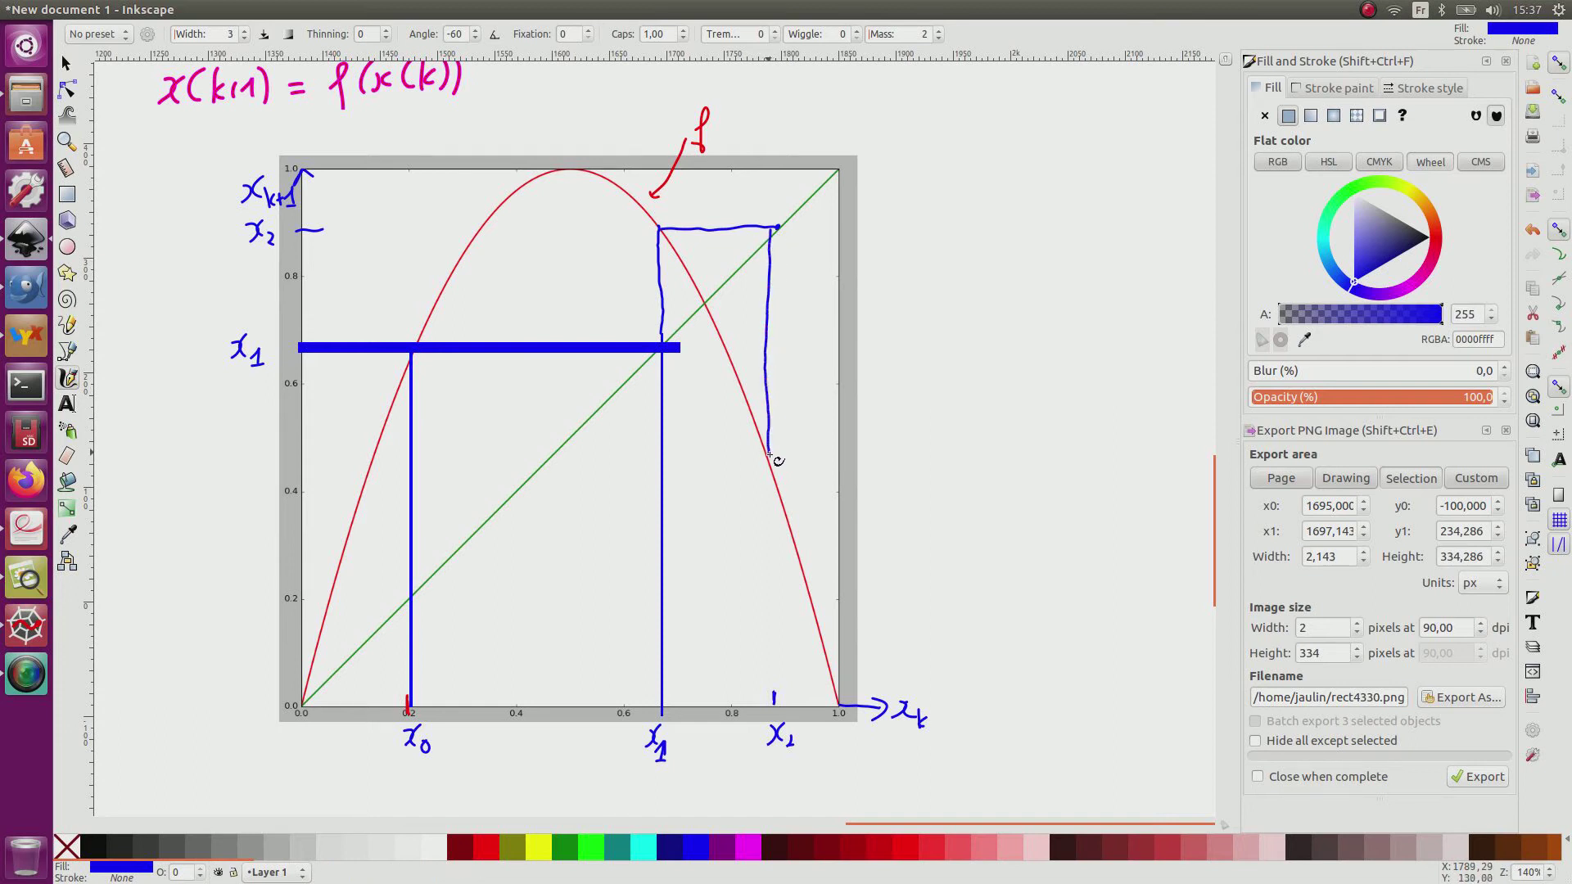
{"action": "left_click_drag", "start_coordinate": [765, 456], "coordinate": [743, 457]}
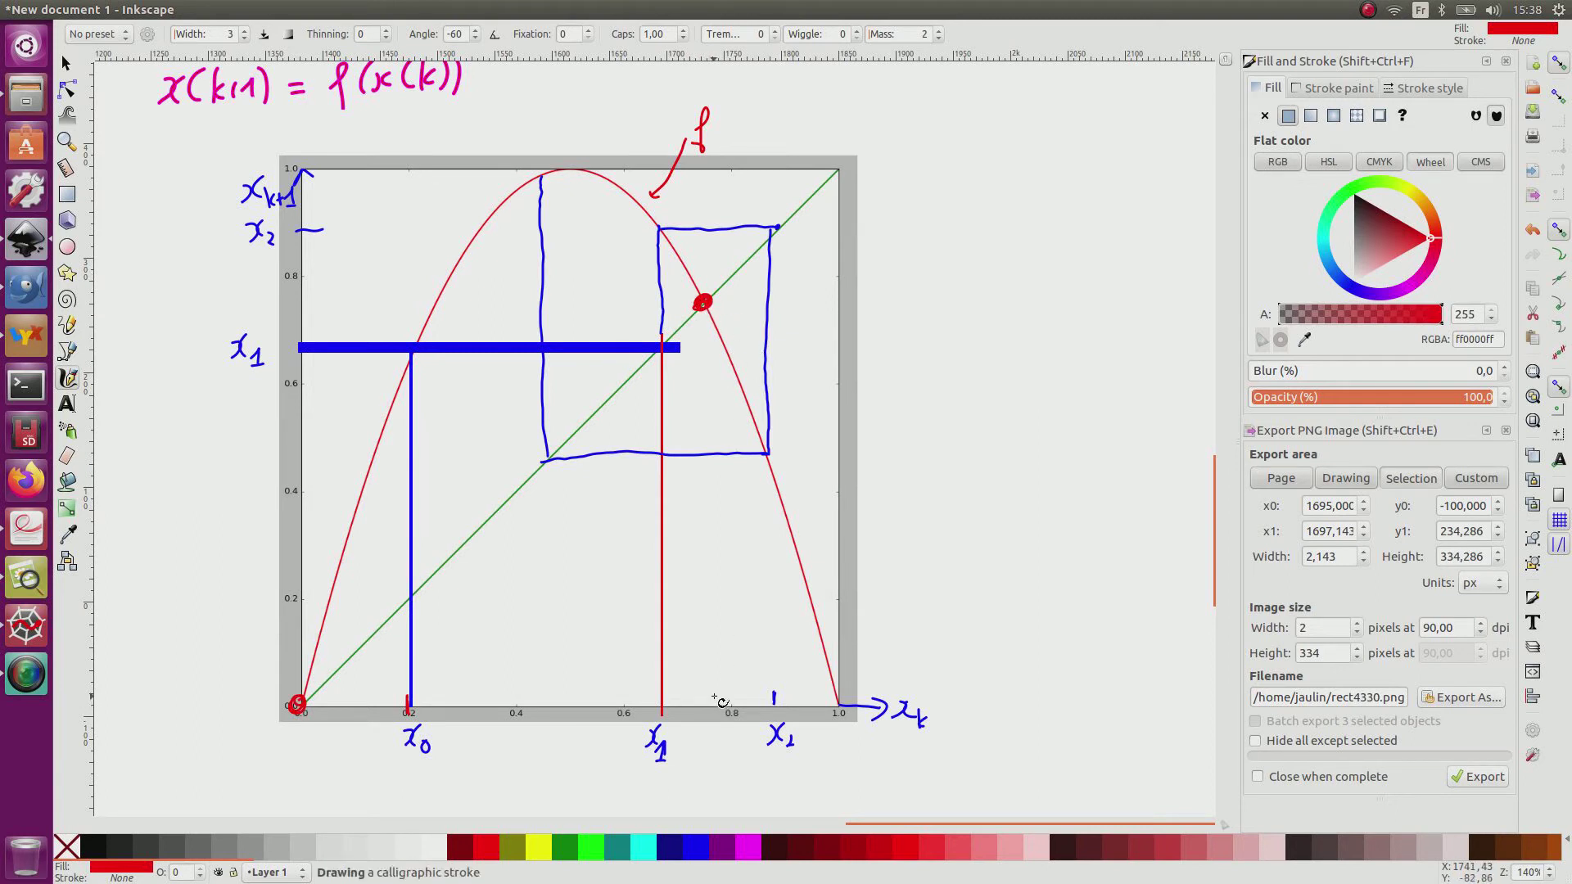
- Mark the fixed point on the horizontal axis and label the diagonal Id in green
{"action": "left_click_drag", "start_coordinate": [712, 702], "coordinate": [722, 756]}
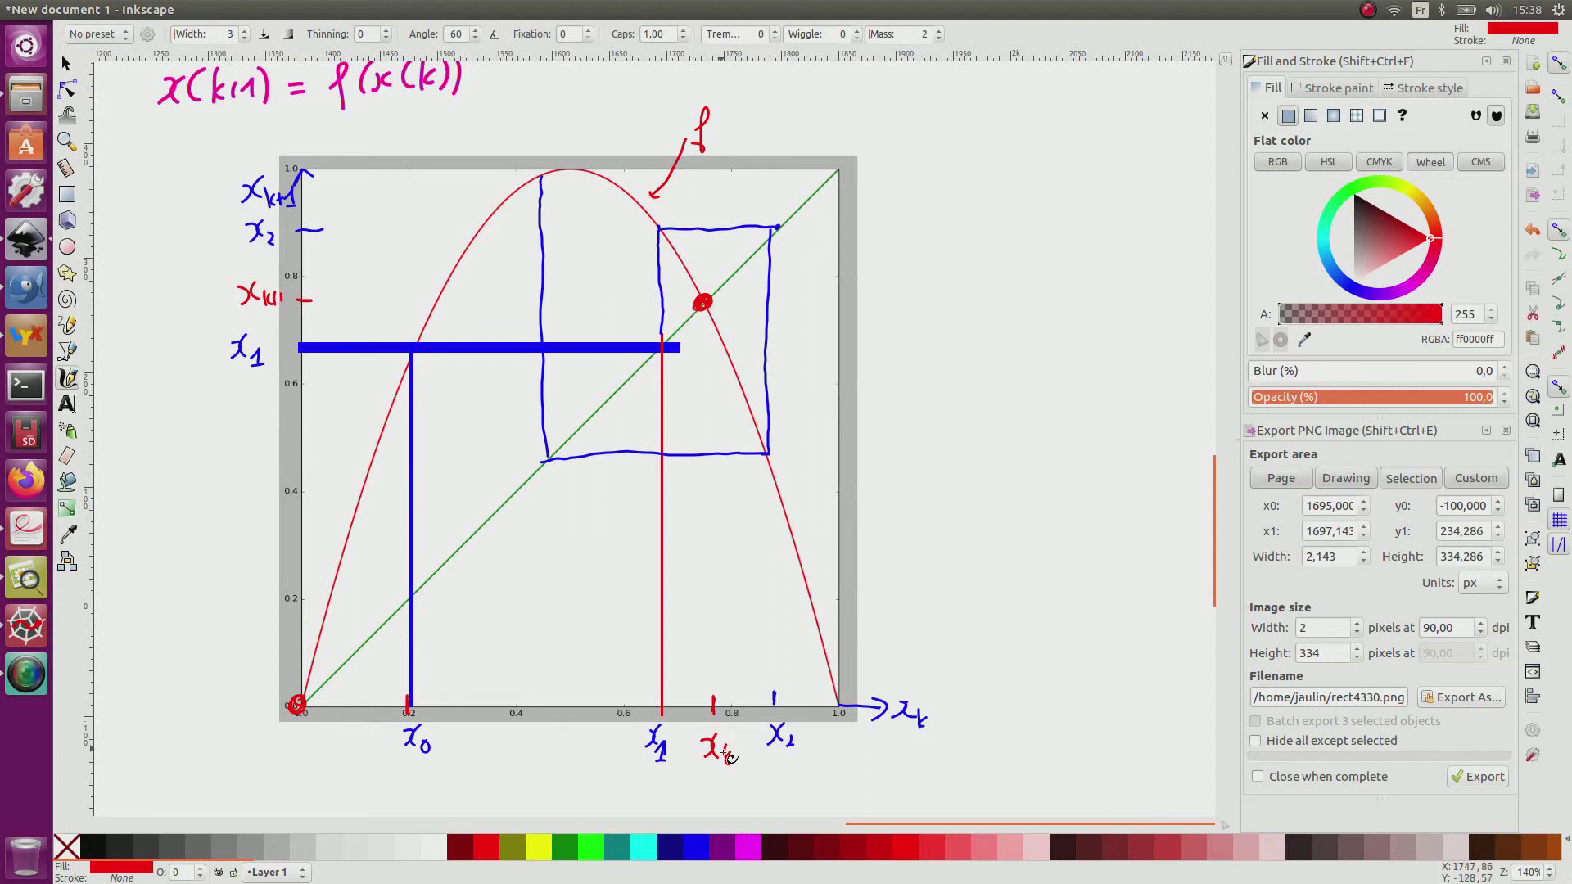
{"action": "left_click", "coordinate": [713, 787]}
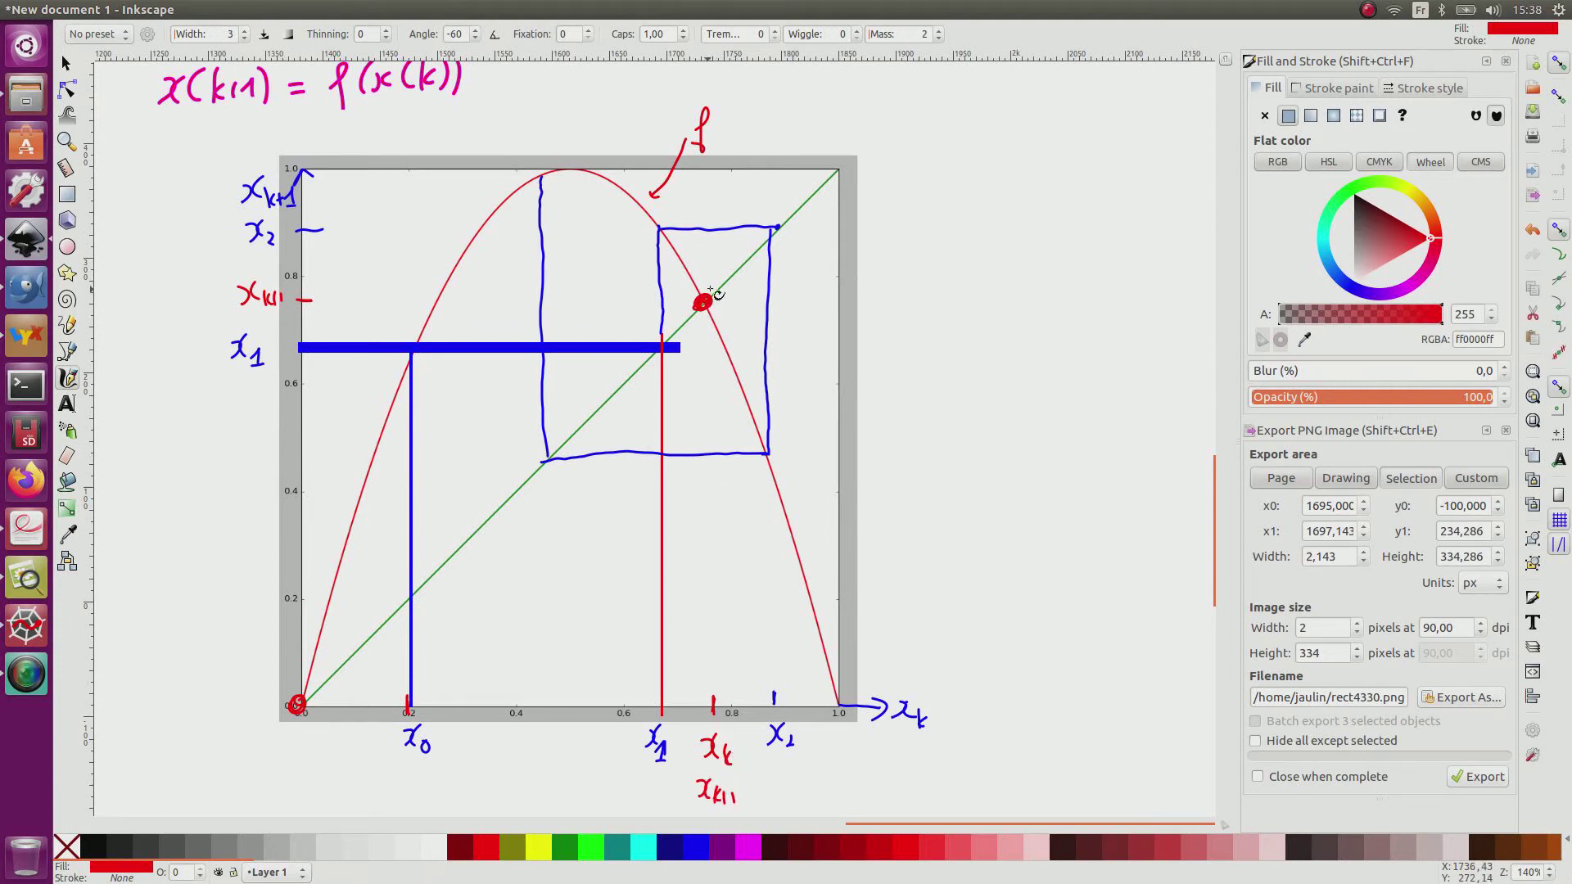
{"action": "mouse_move", "coordinate": [319, 681]}
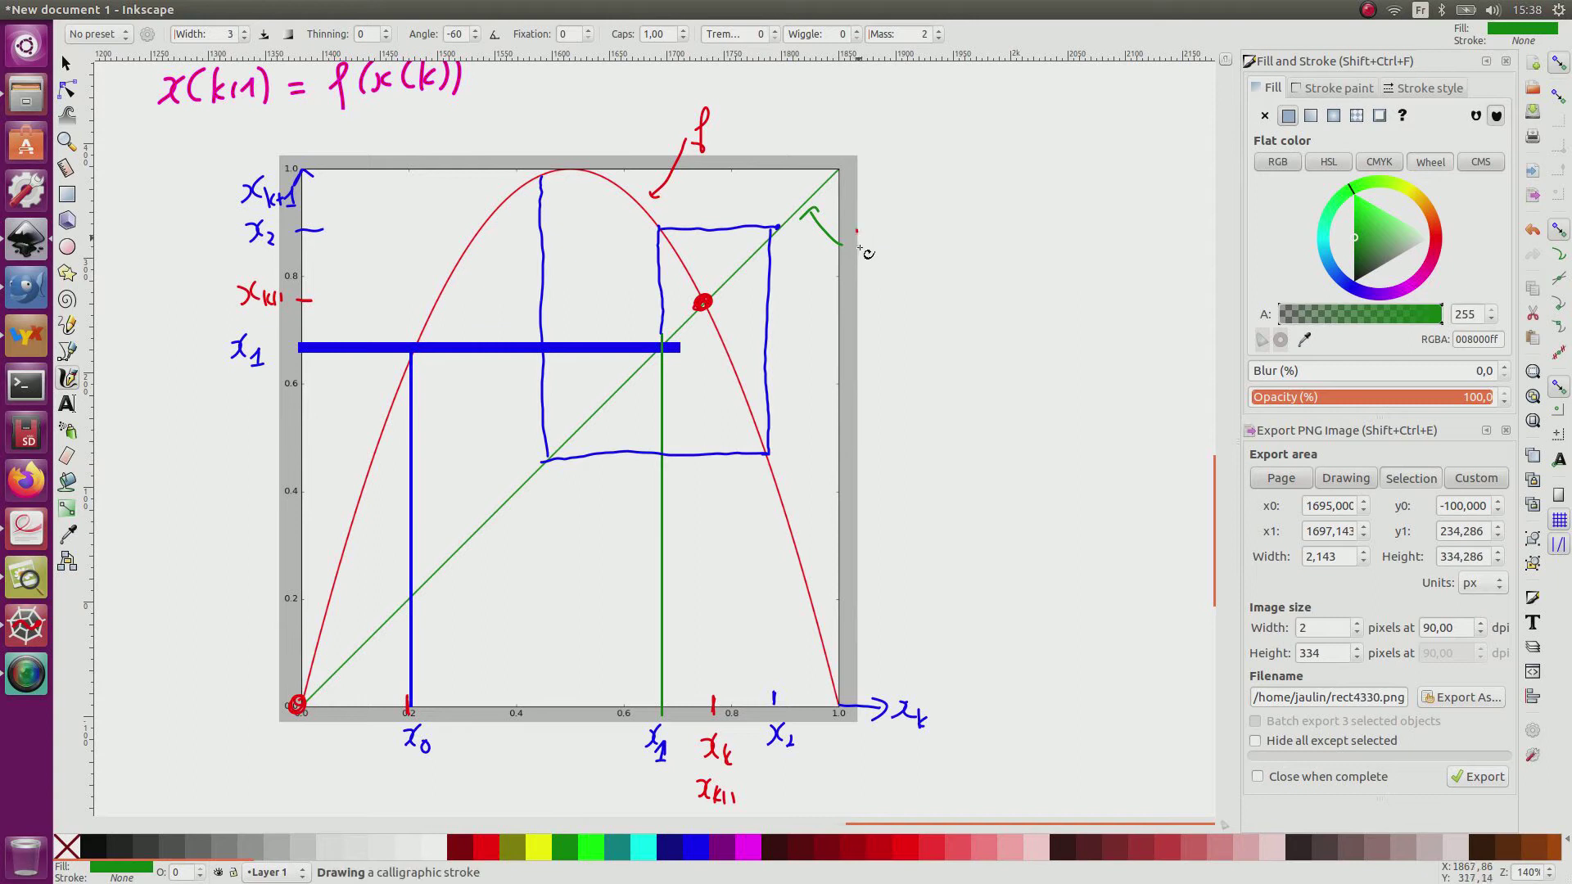
{"action": "left_click_drag", "start_coordinate": [846, 241], "coordinate": [882, 245]}
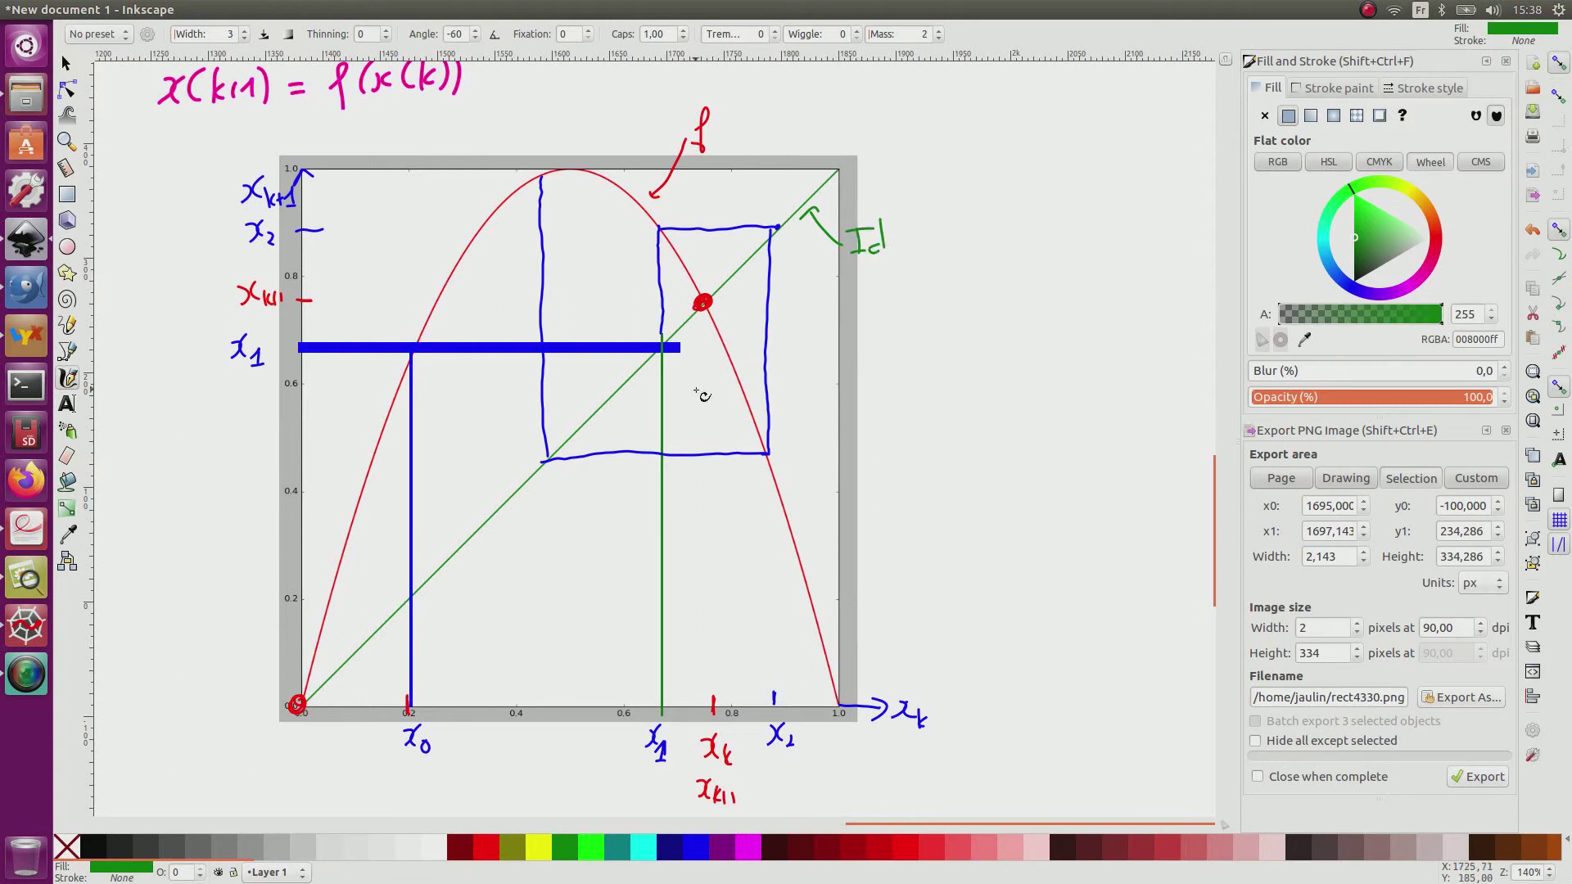
{"action": "mouse_move", "coordinate": [707, 137]}
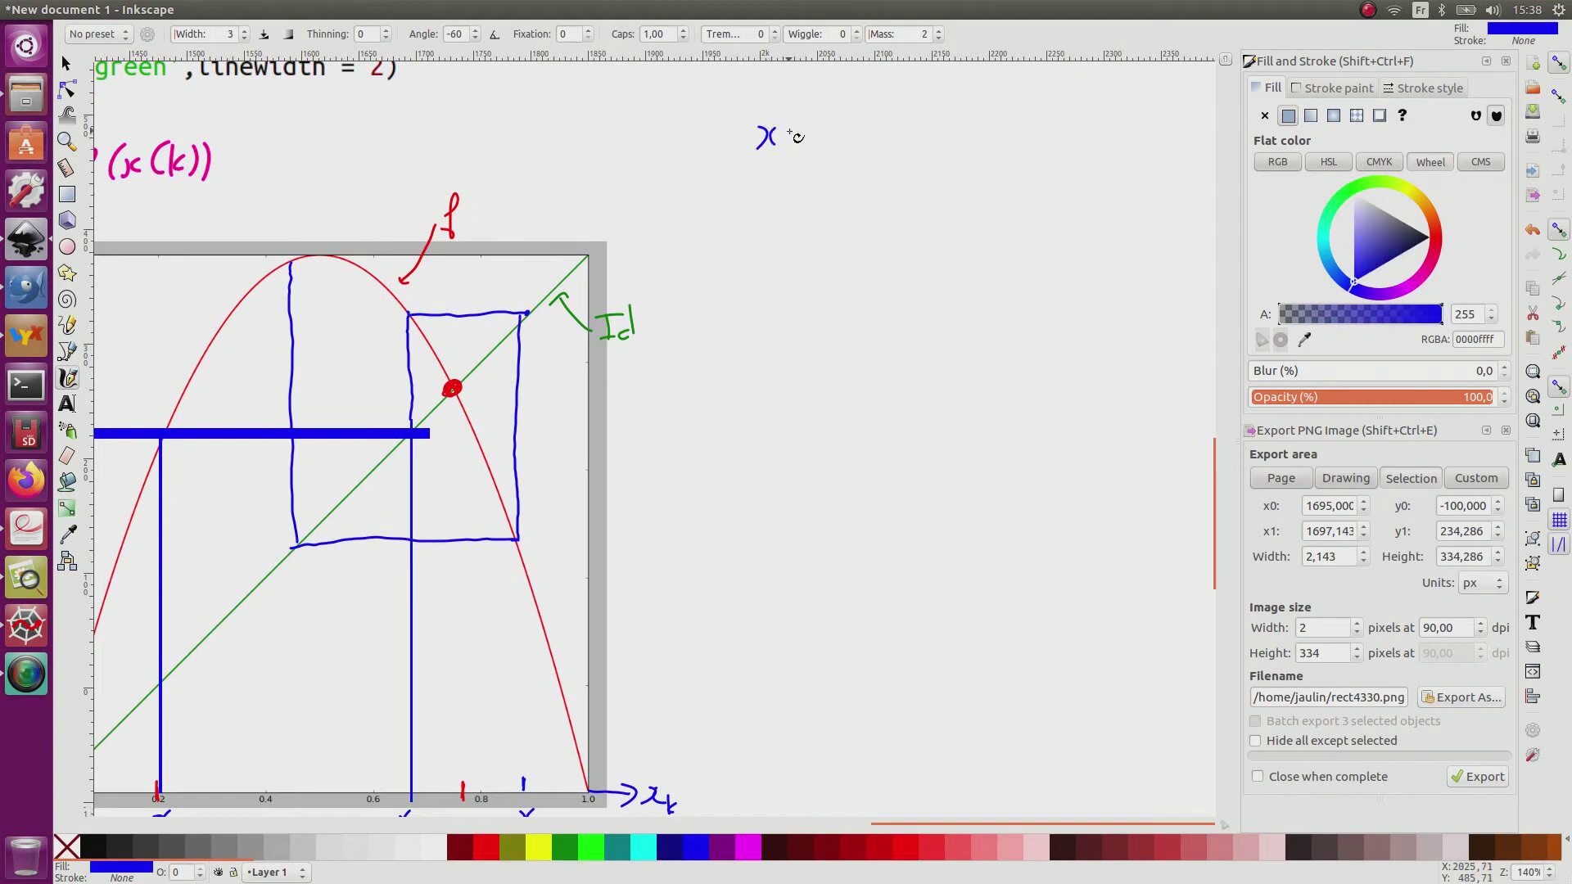
- Write x = f(x) ⟺ x = 4x(1-x) beside the plot
{"action": "left_click_drag", "start_coordinate": [793, 136], "coordinate": [882, 146]}
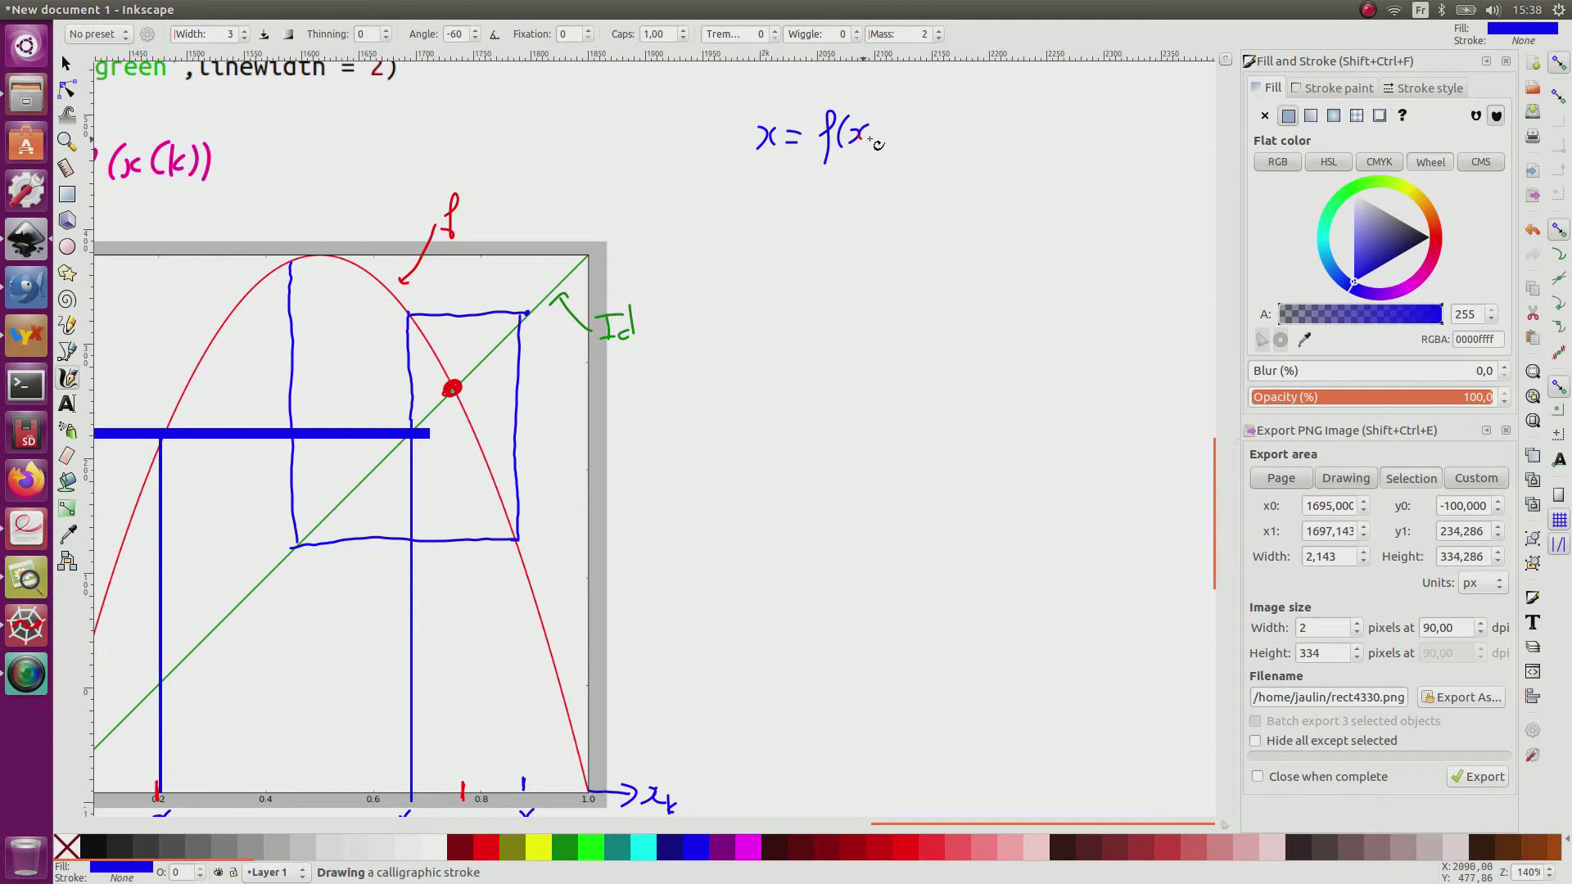
{"action": "left_click_drag", "start_coordinate": [864, 120], "coordinate": [864, 156]}
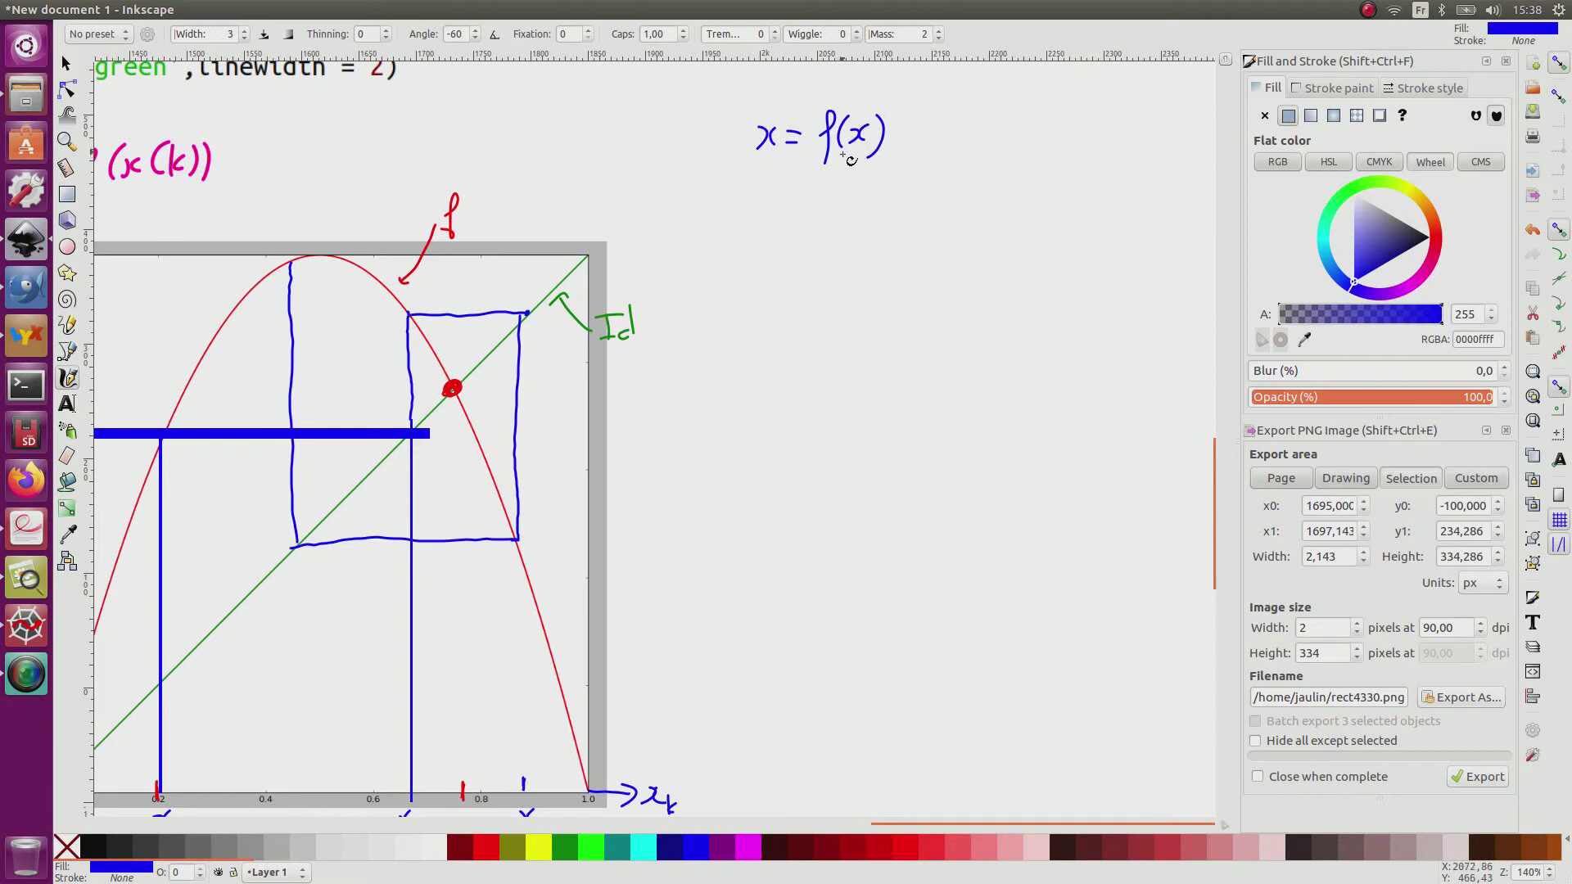
{"action": "mouse_move", "coordinate": [881, 182]}
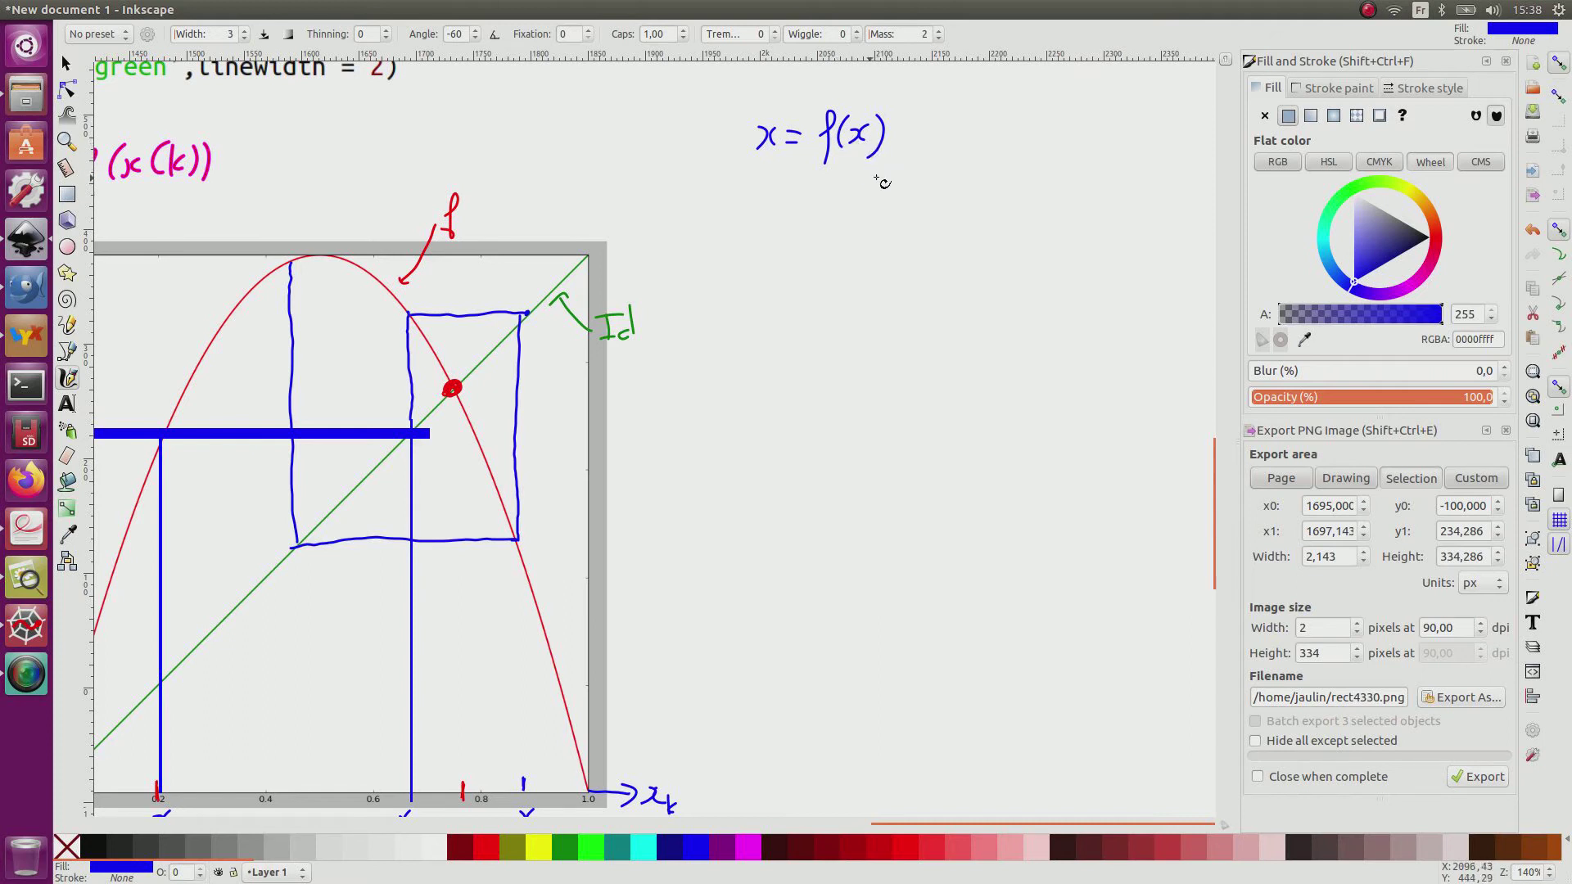
{"action": "left_click_drag", "start_coordinate": [883, 180], "coordinate": [767, 207]}
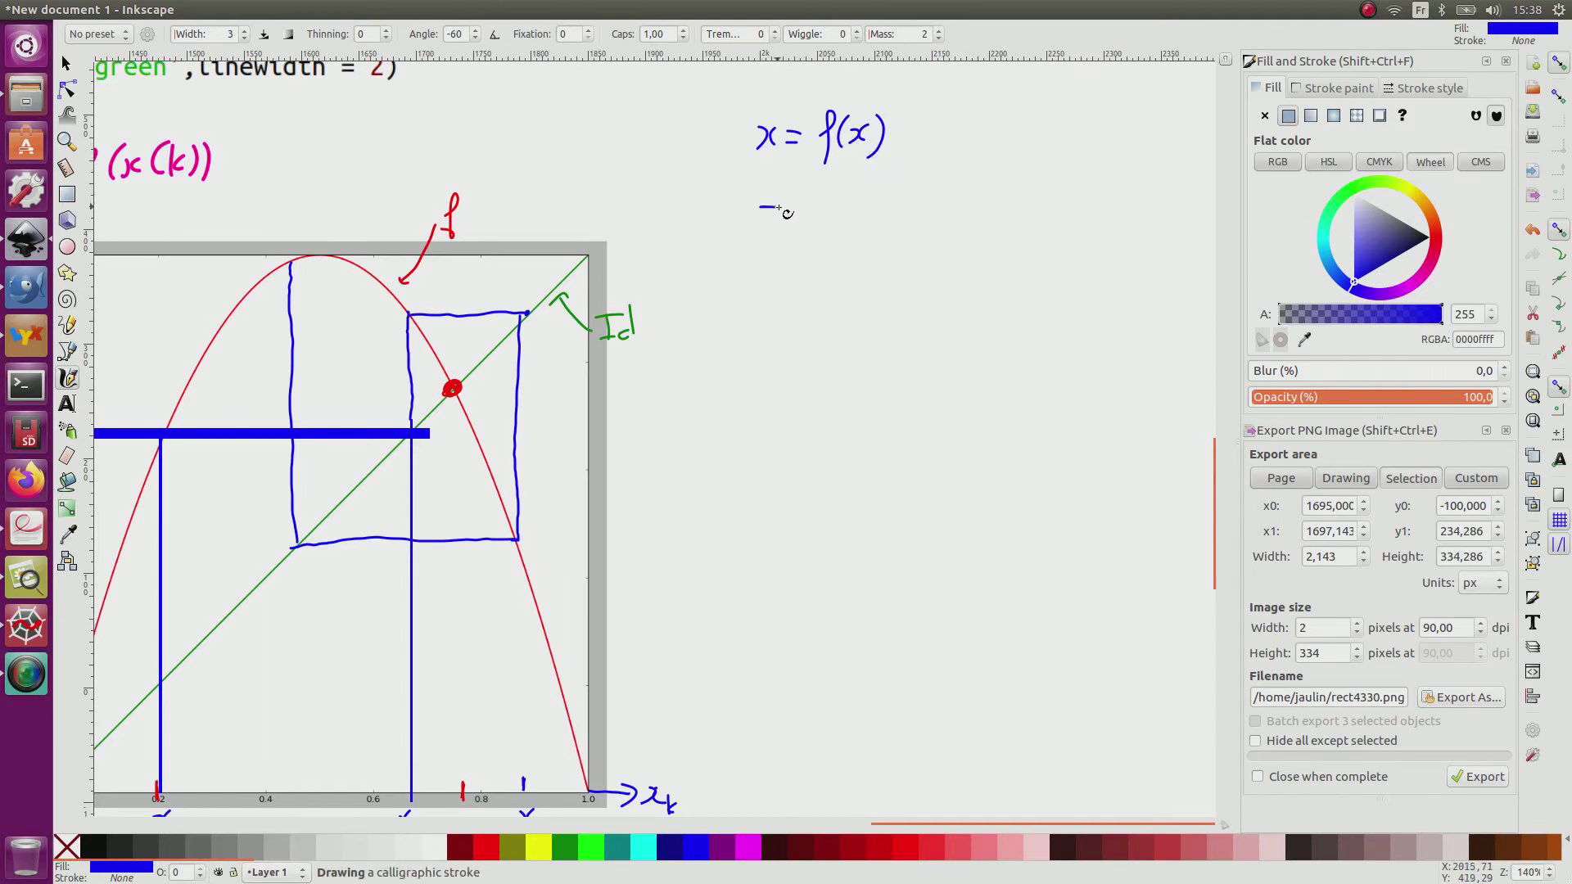
{"action": "left_click_drag", "start_coordinate": [751, 211], "coordinate": [832, 211]}
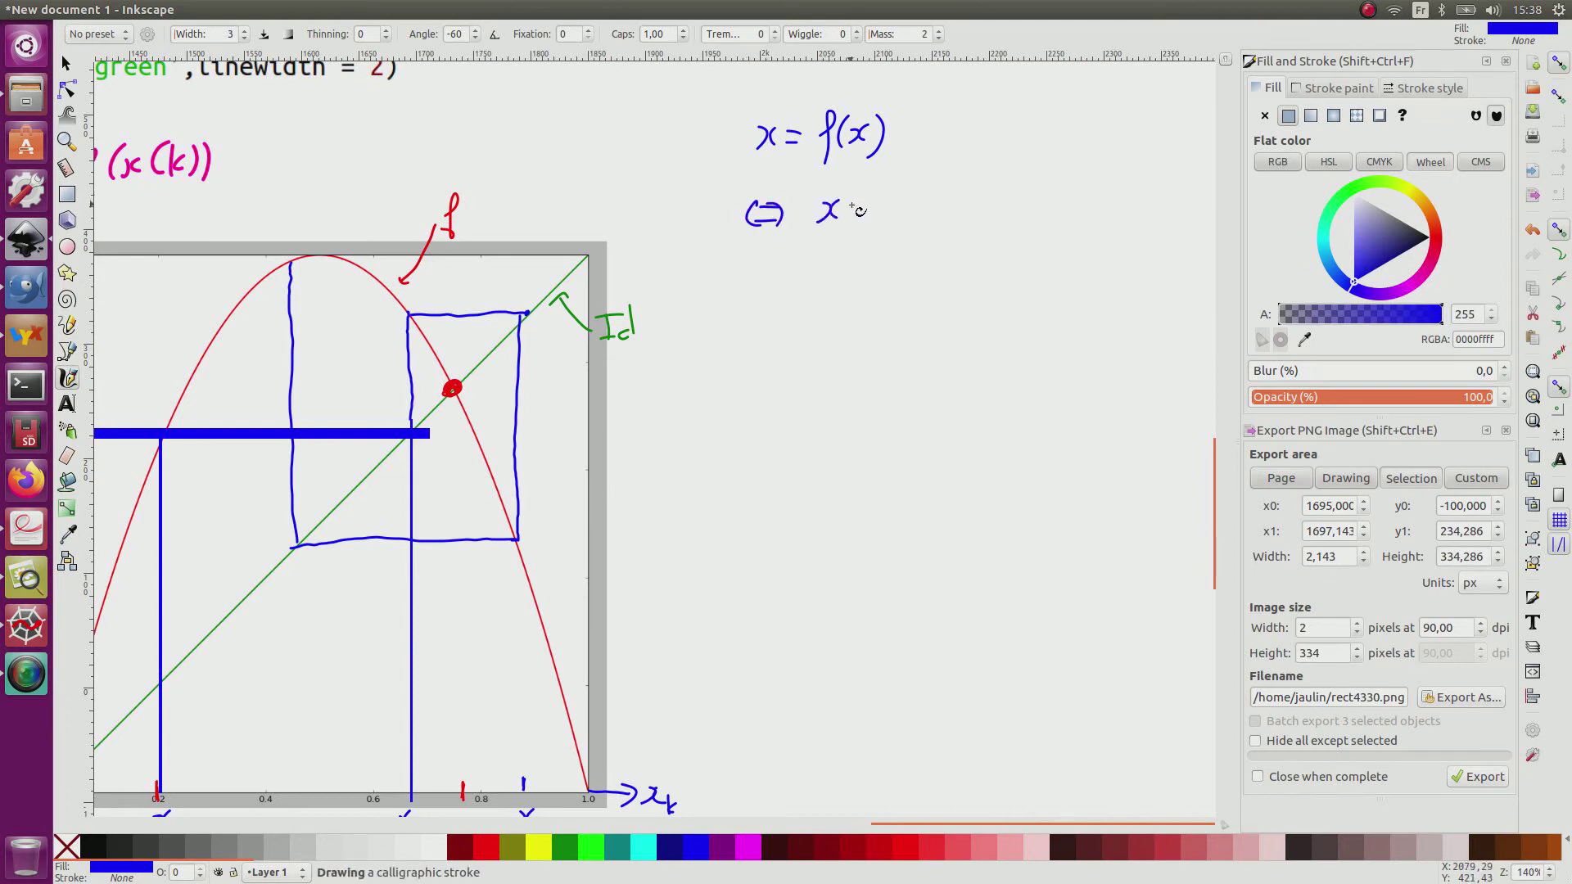
{"action": "left_click_drag", "start_coordinate": [847, 211], "coordinate": [912, 211]}
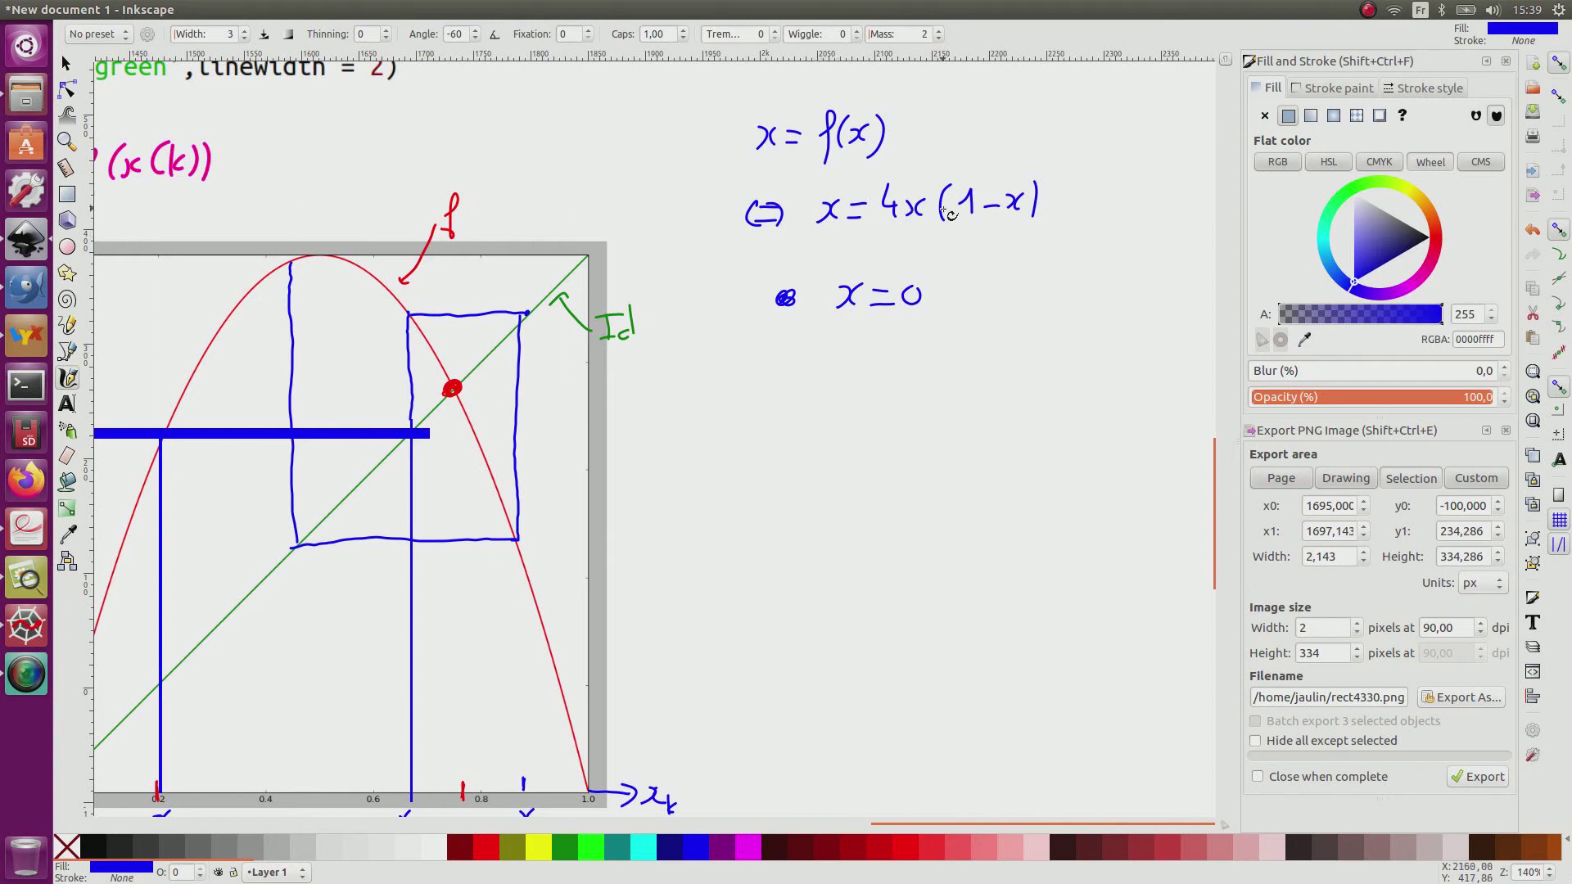
{"action": "mouse_move", "coordinate": [919, 249]}
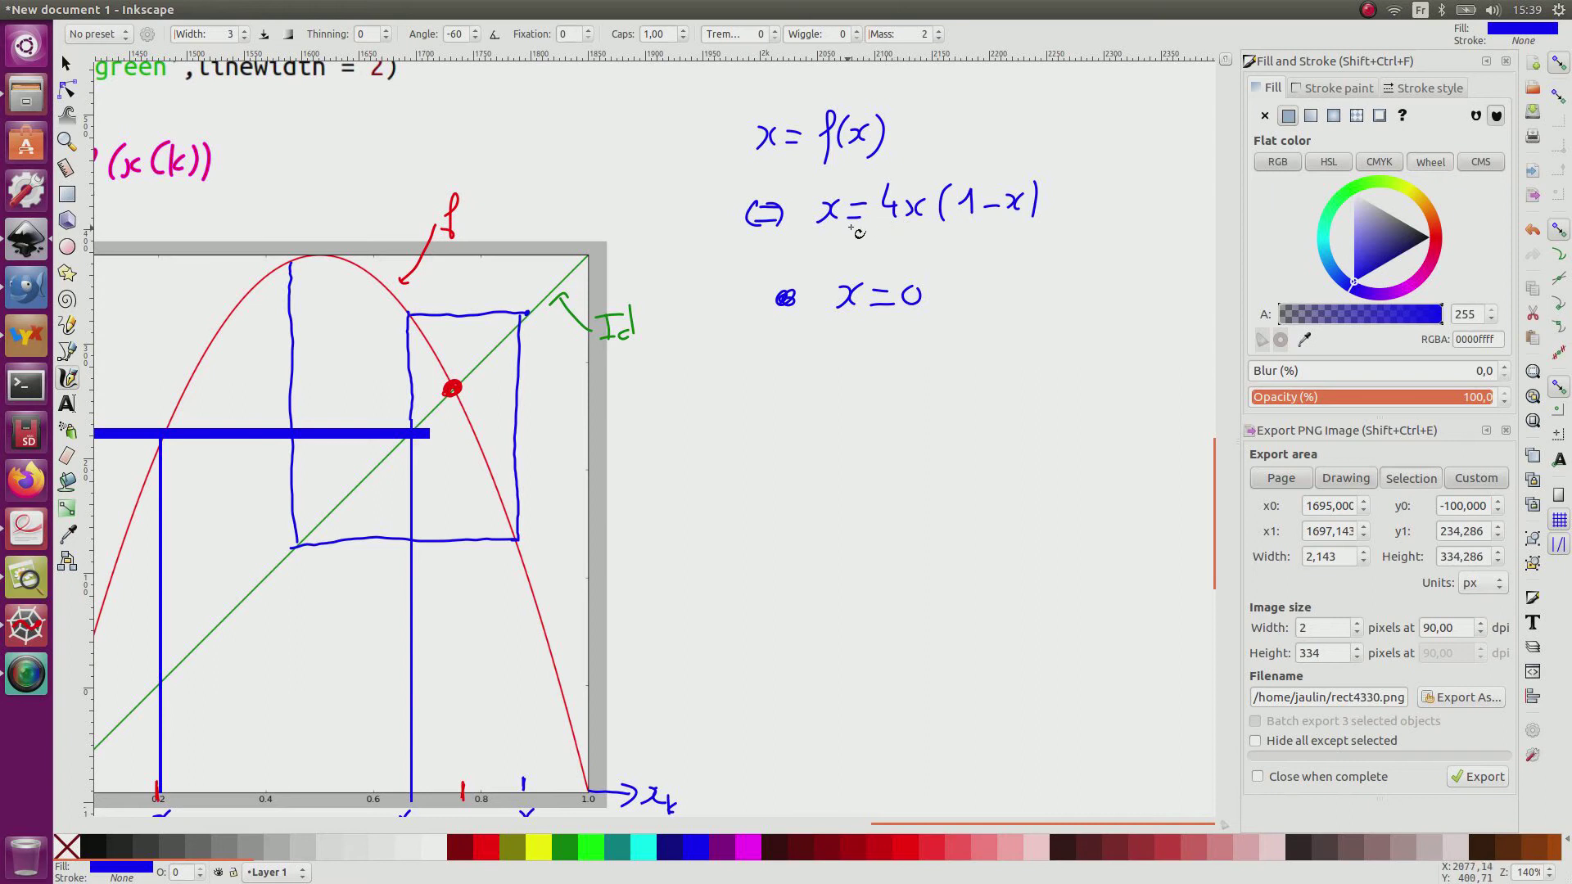
{"action": "mouse_move", "coordinate": [632, 559]}
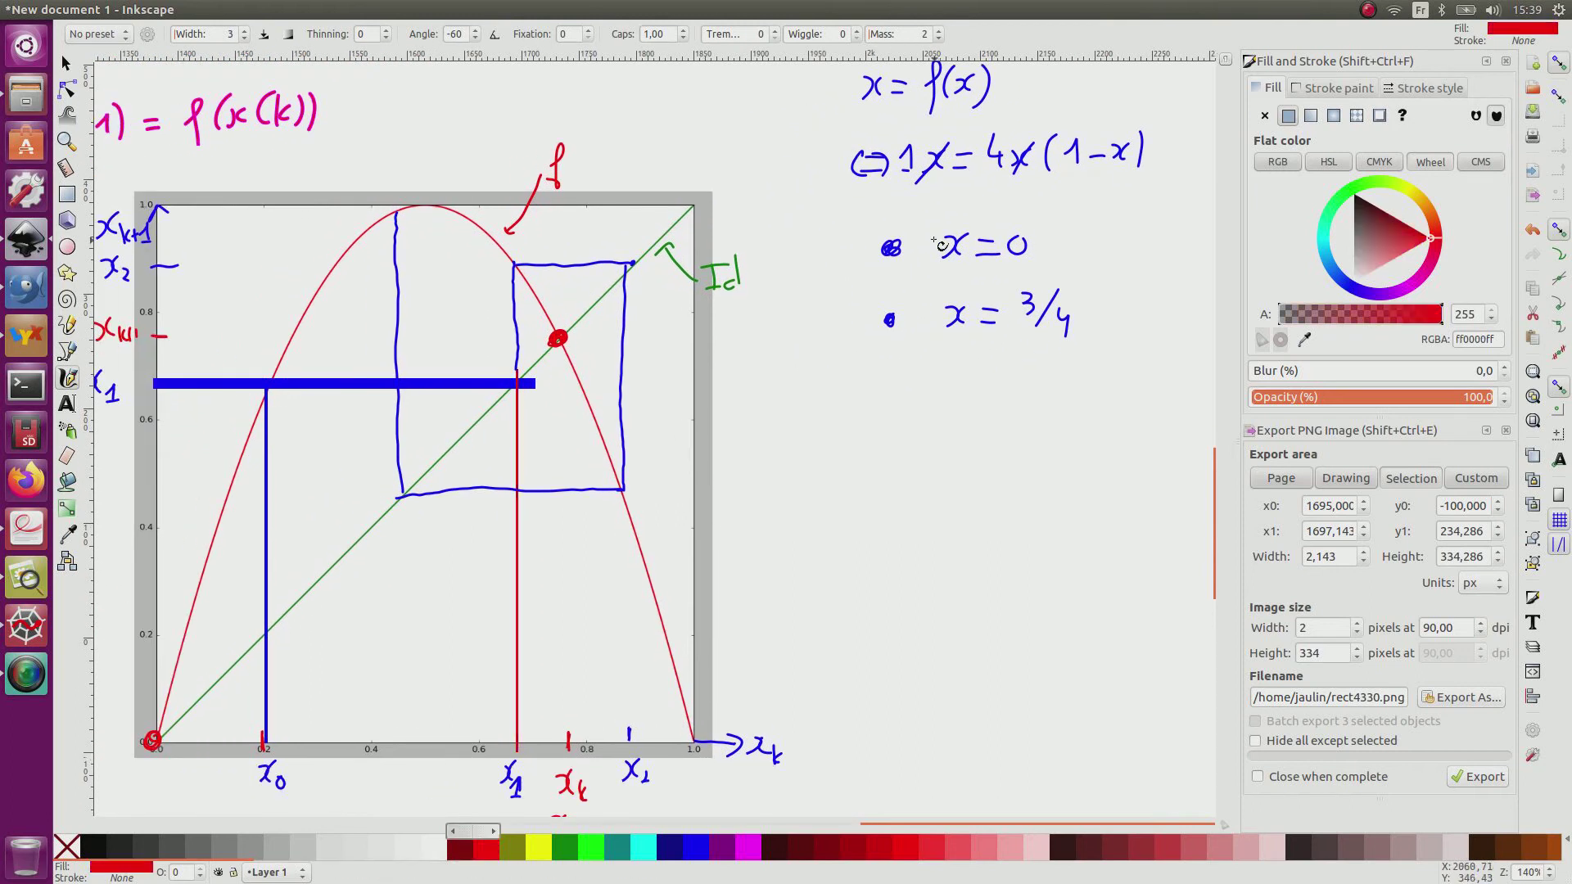
- Circle the solution x = 0 and the origin fixed point in red
{"action": "left_click_drag", "start_coordinate": [921, 245], "coordinate": [1038, 250]}
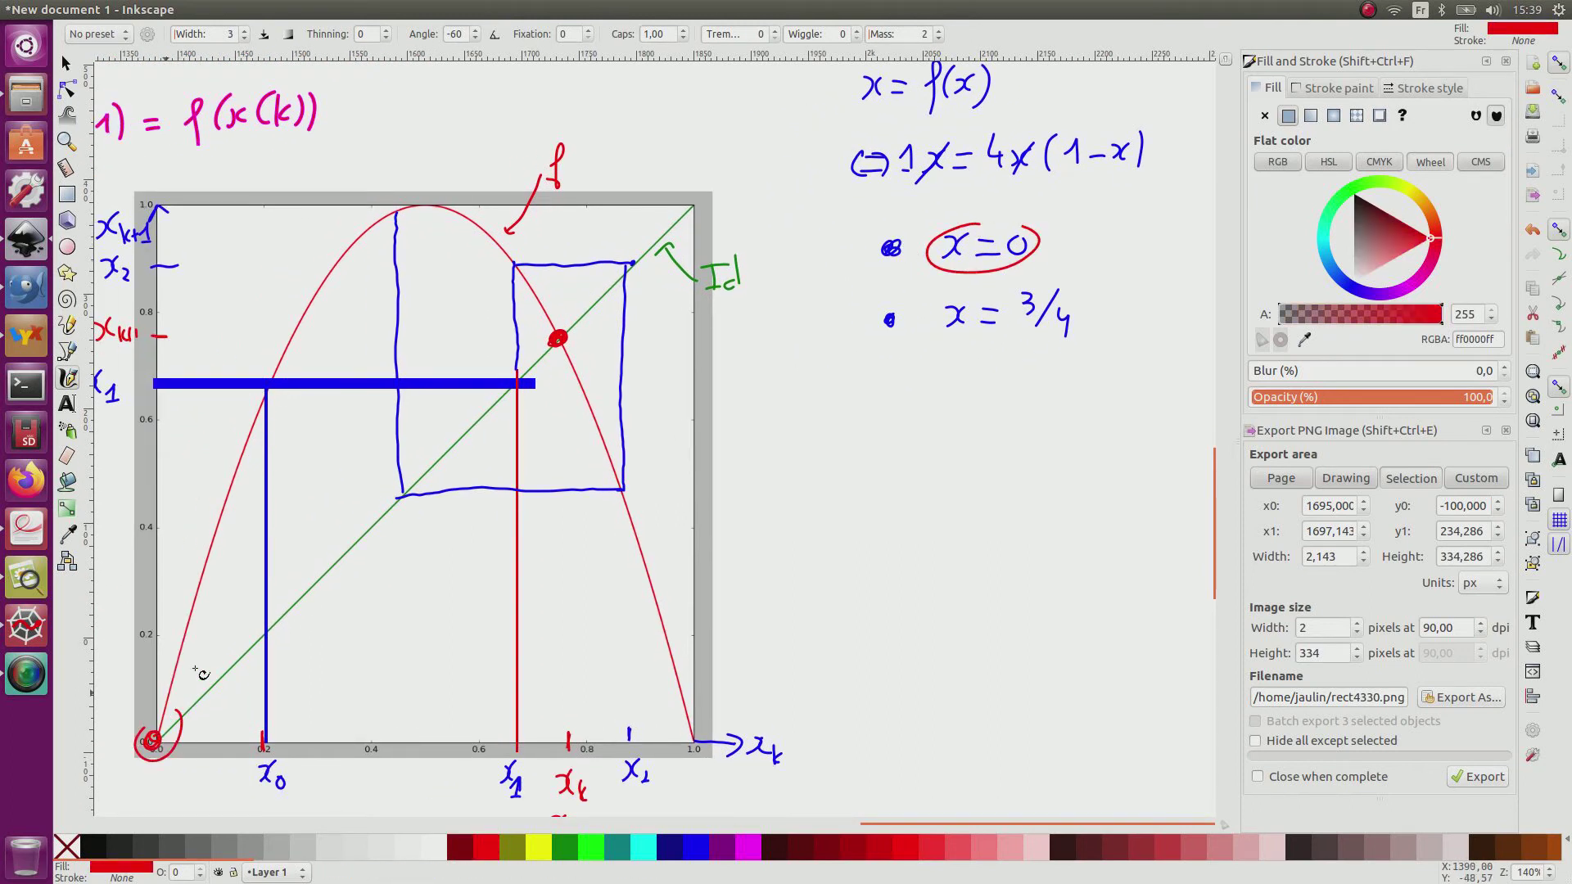
{"action": "left_click_drag", "start_coordinate": [936, 316], "coordinate": [1077, 321]}
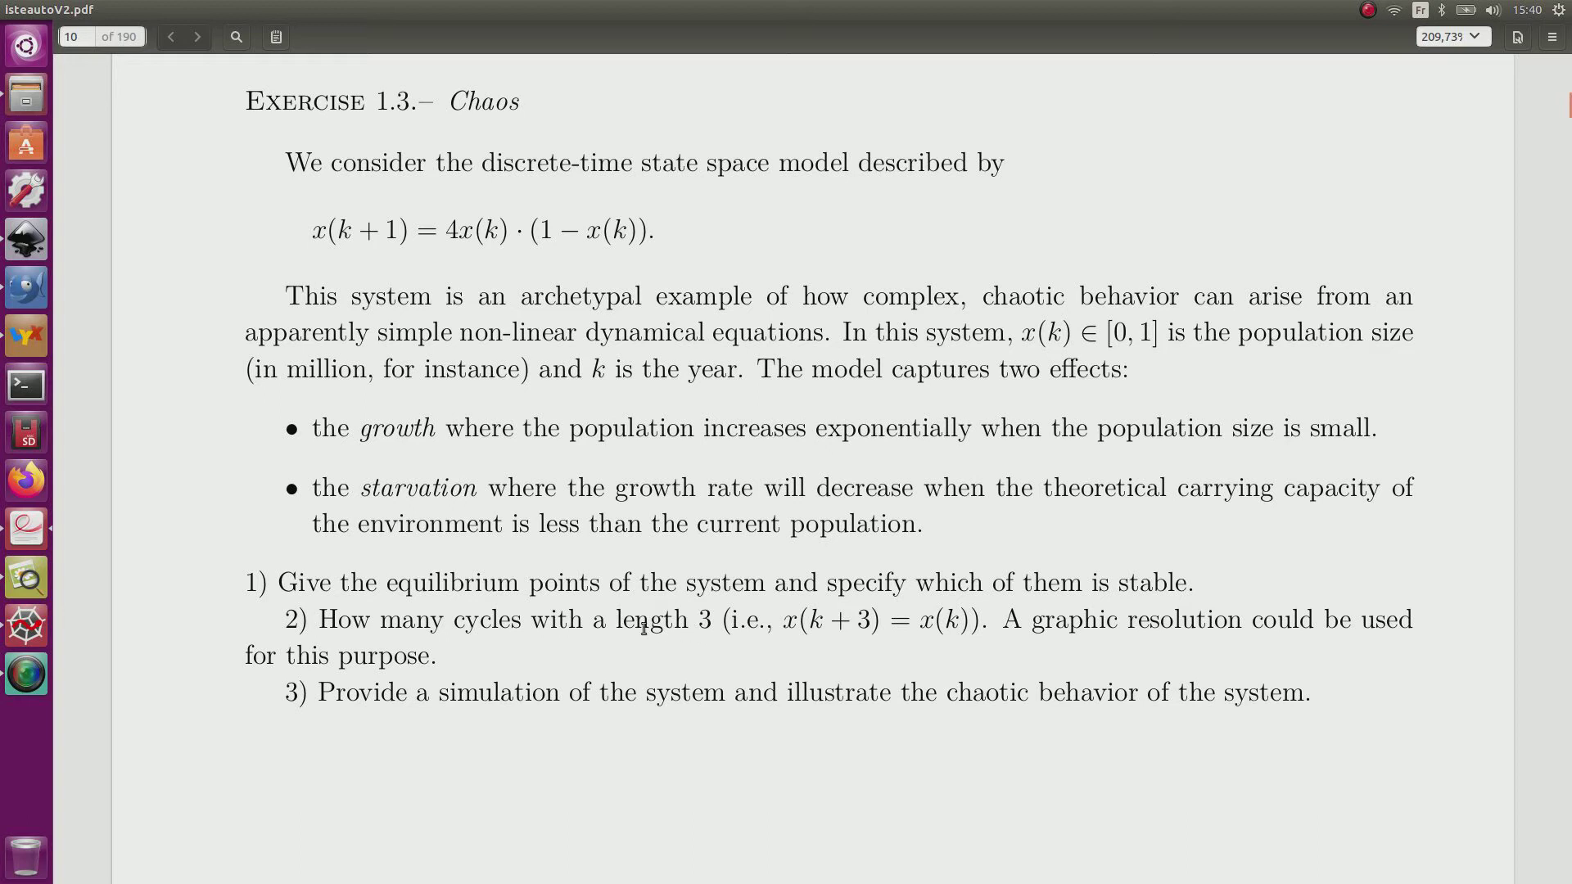
{"action": "mouse_move", "coordinate": [611, 607]}
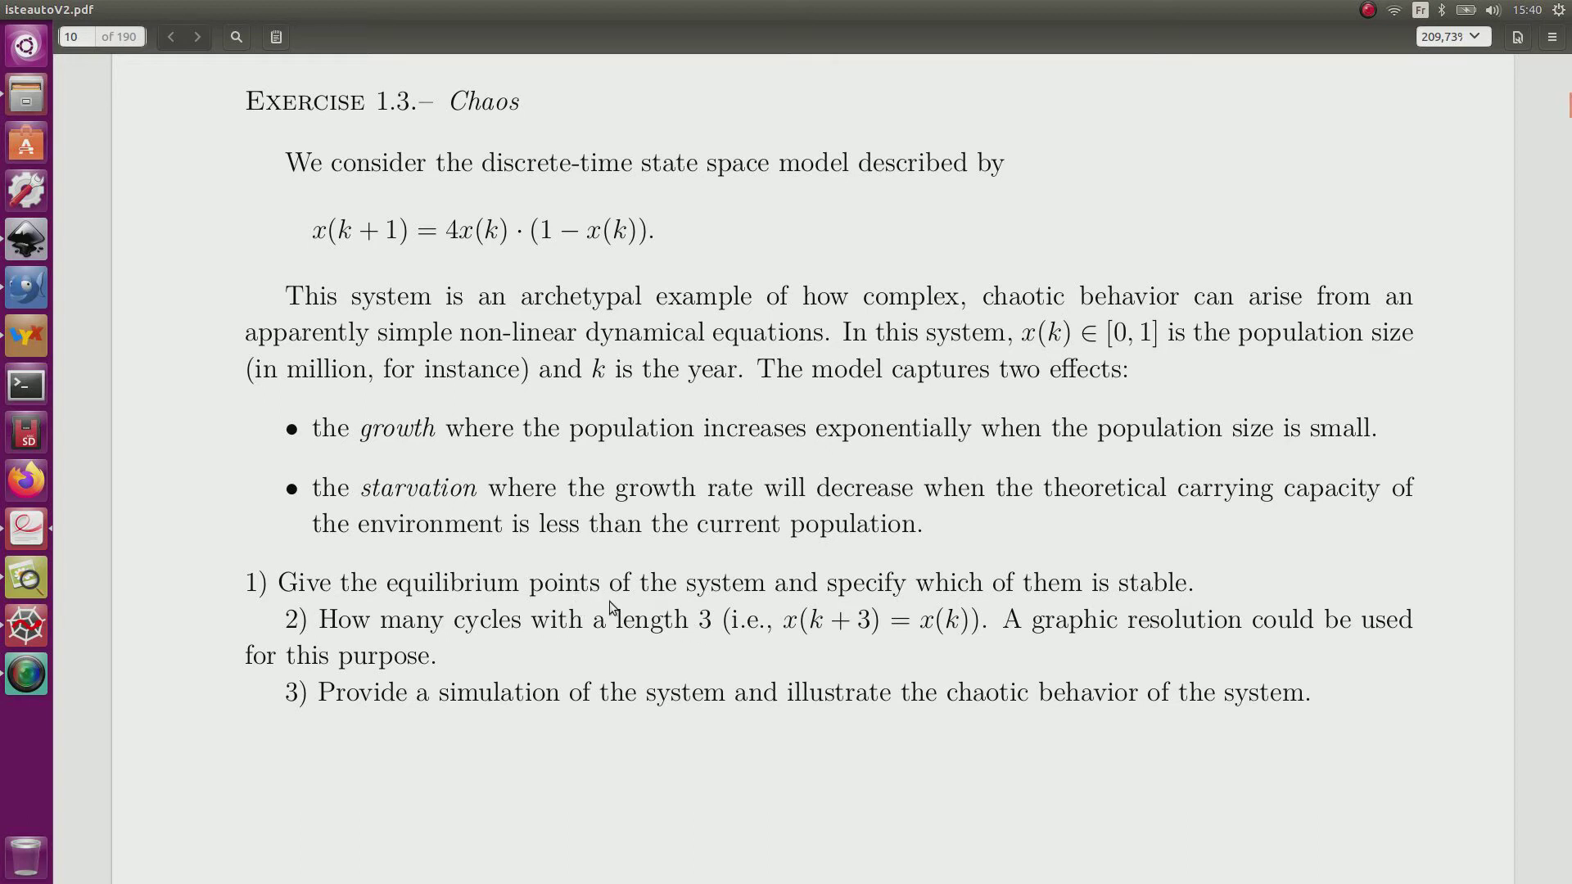
{"action": "mouse_move", "coordinate": [643, 629]}
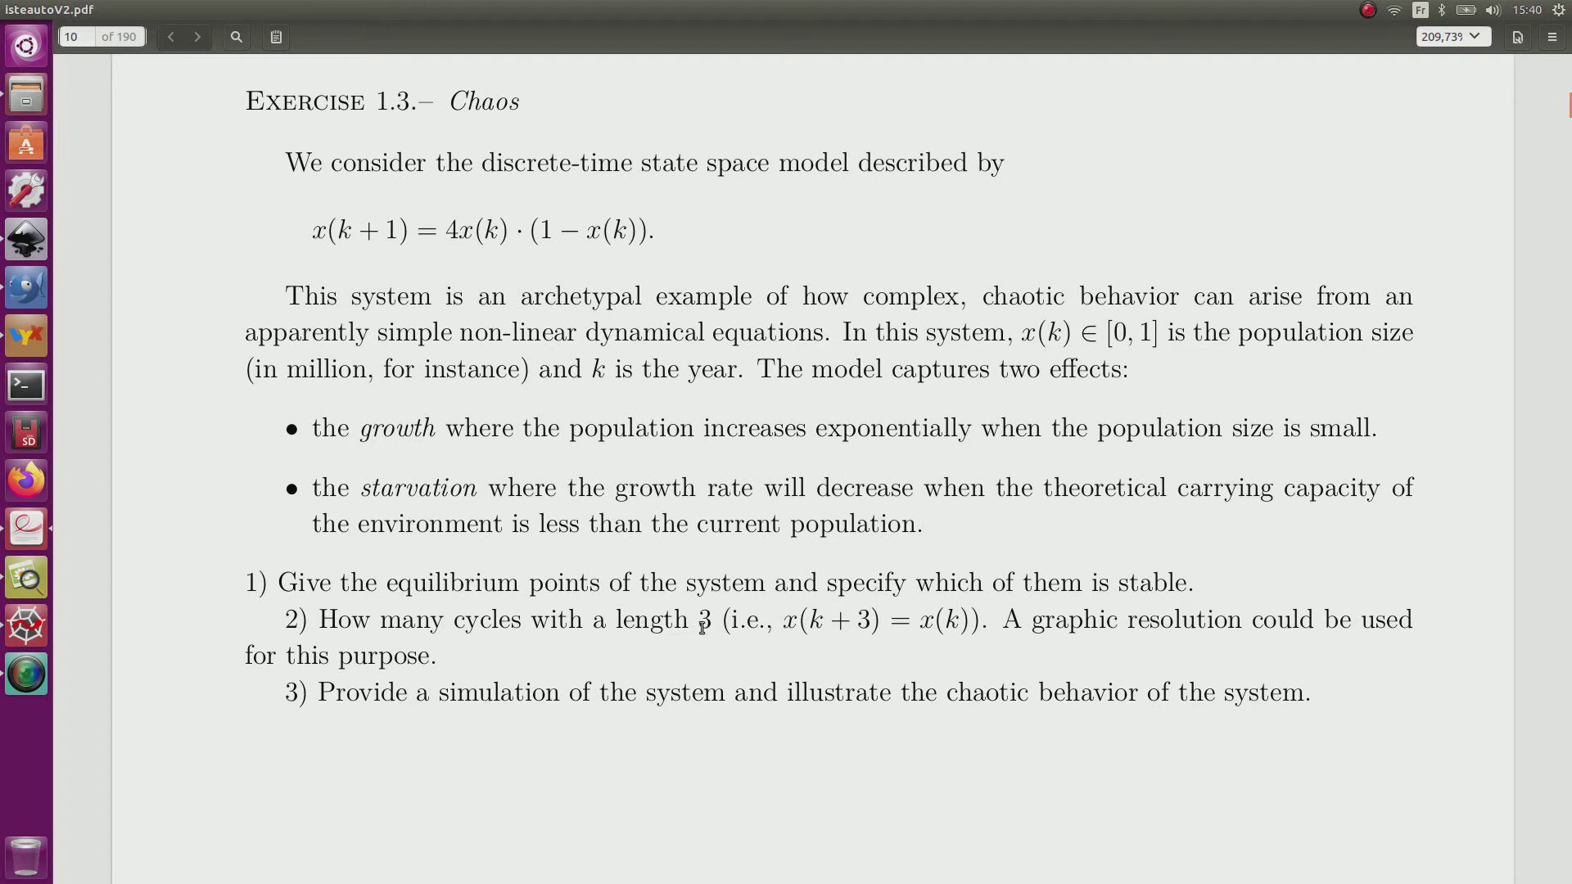
{"action": "mouse_move", "coordinate": [1043, 627]}
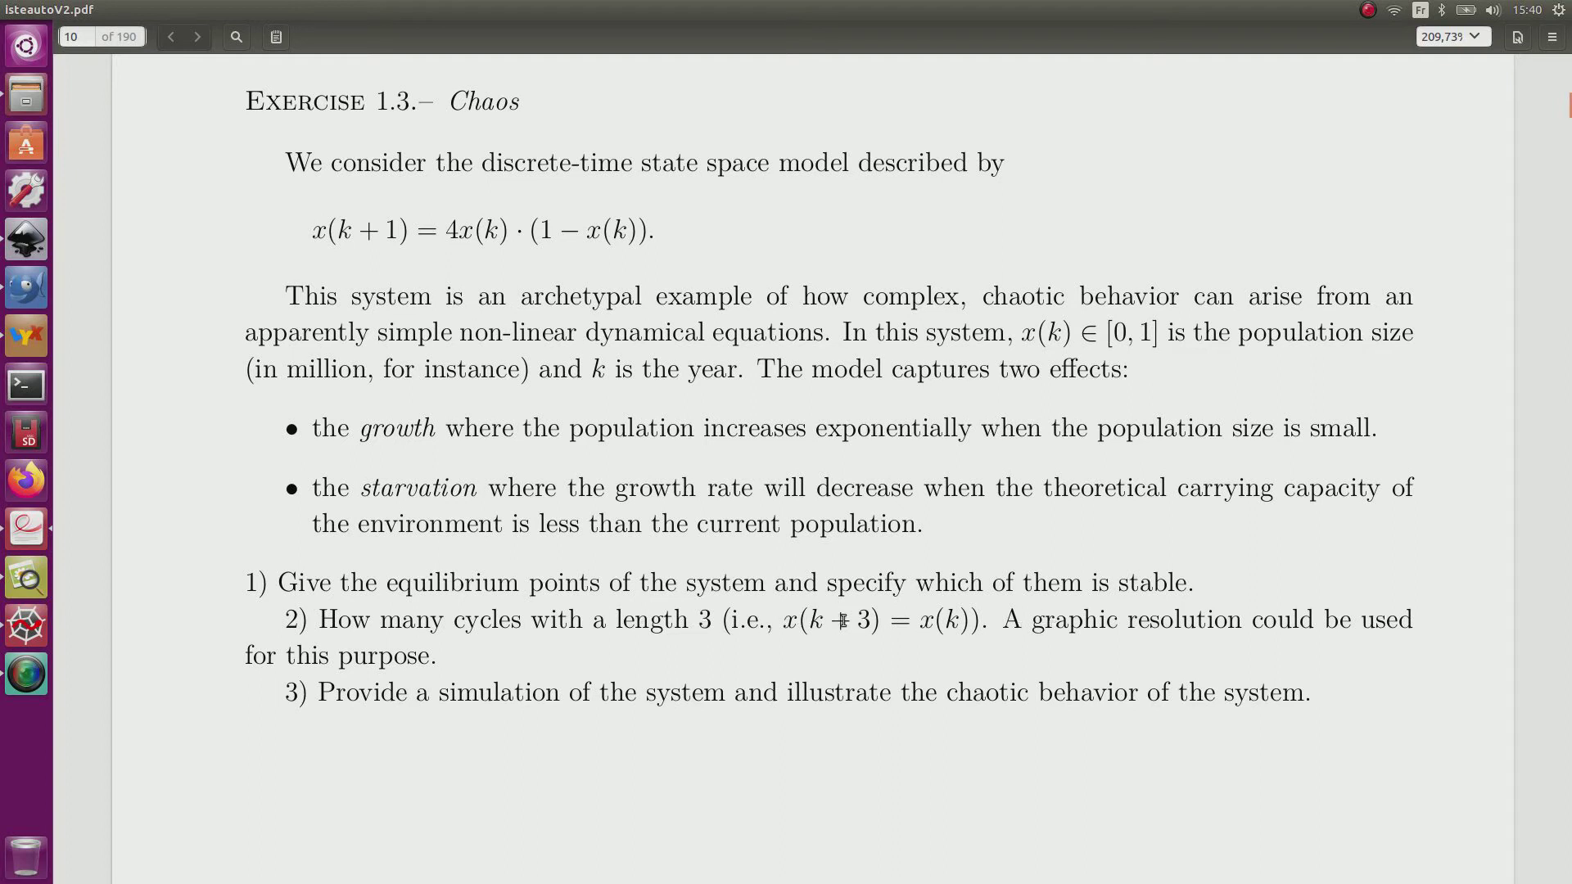
{"action": "mouse_move", "coordinate": [822, 624]}
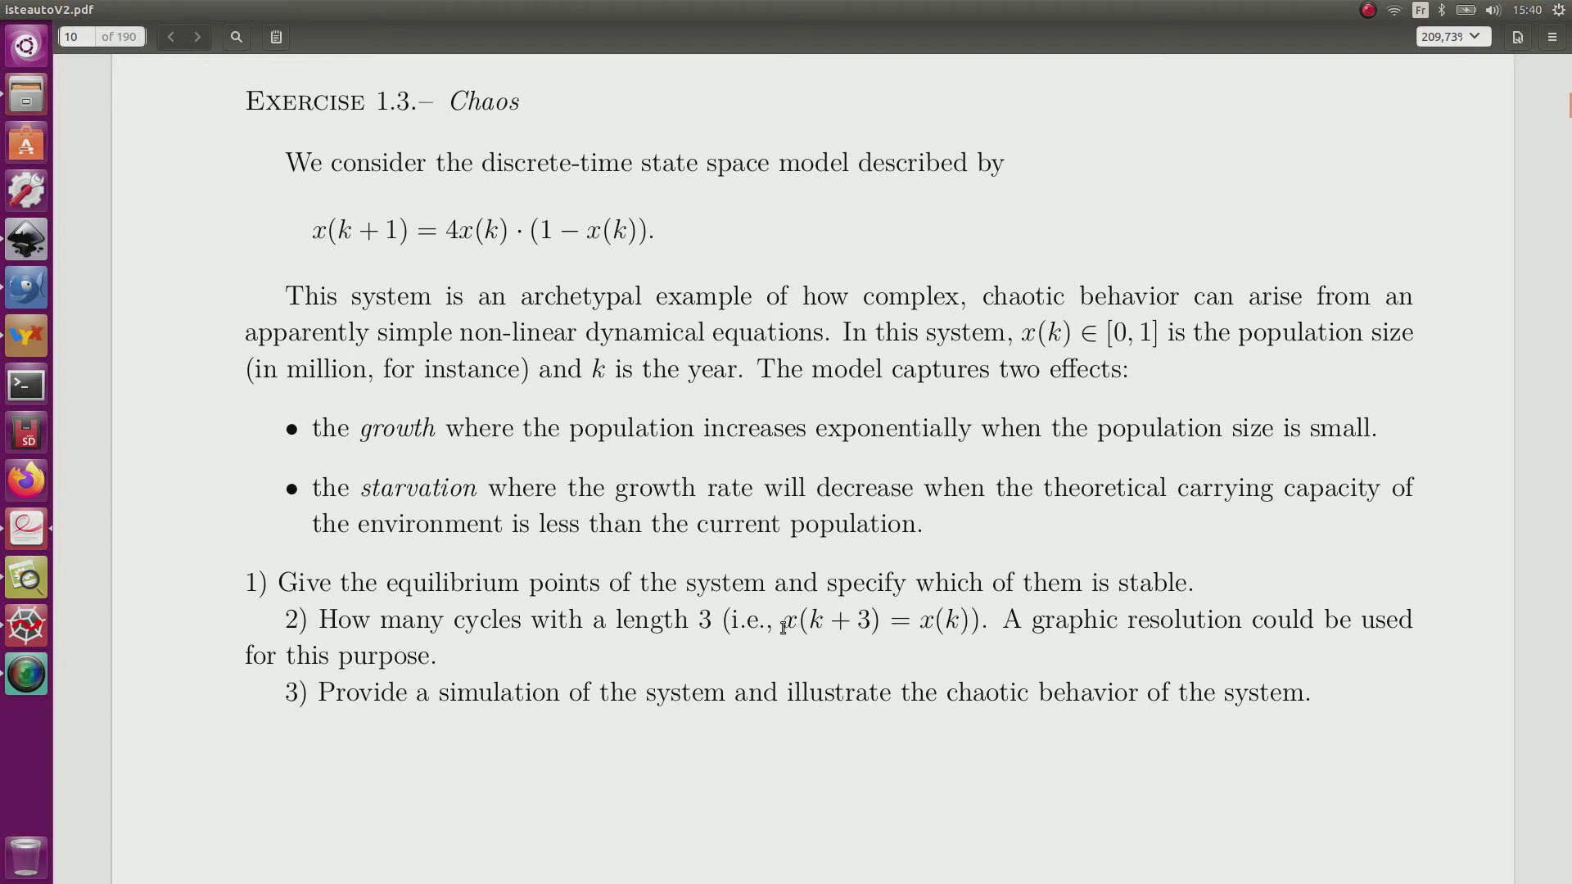
{"action": "mouse_move", "coordinate": [964, 622]}
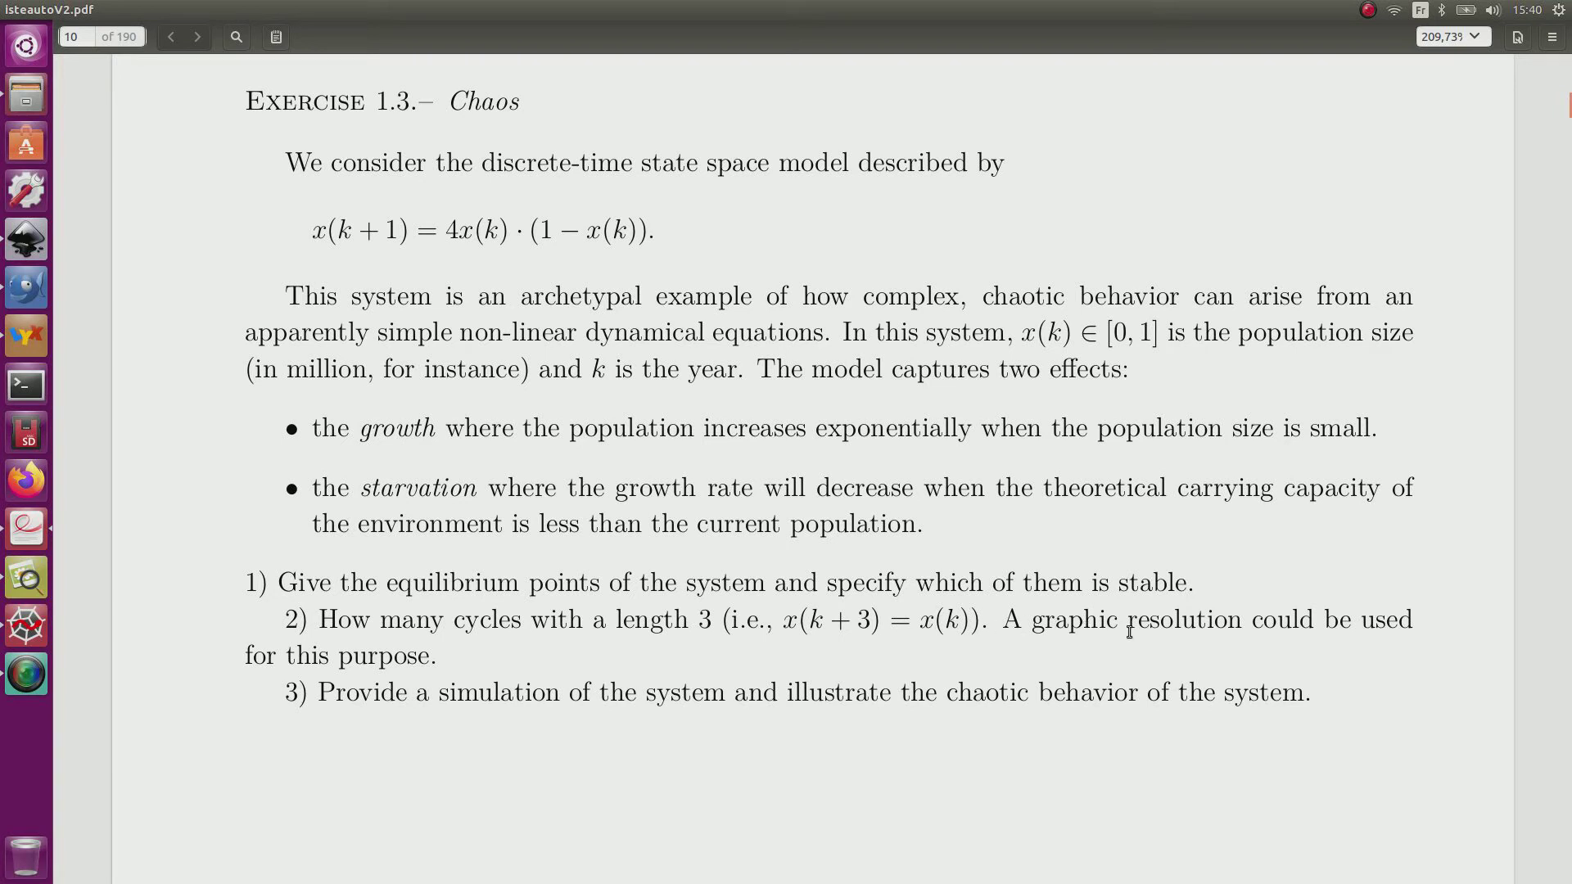
{"action": "mouse_move", "coordinate": [449, 660]}
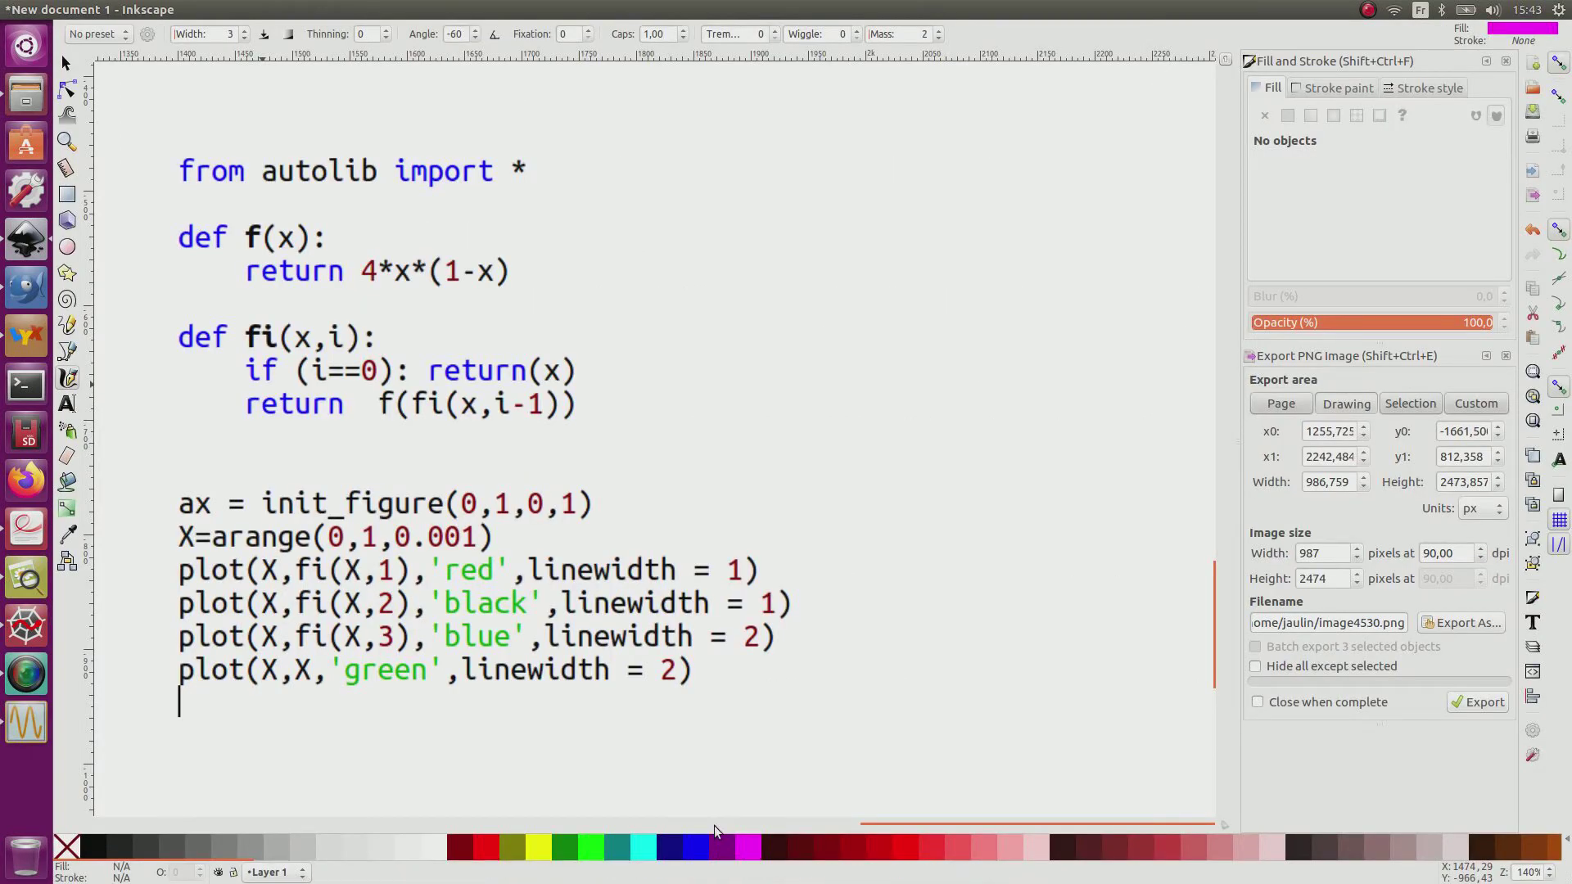
{"action": "mouse_move", "coordinate": [521, 285]}
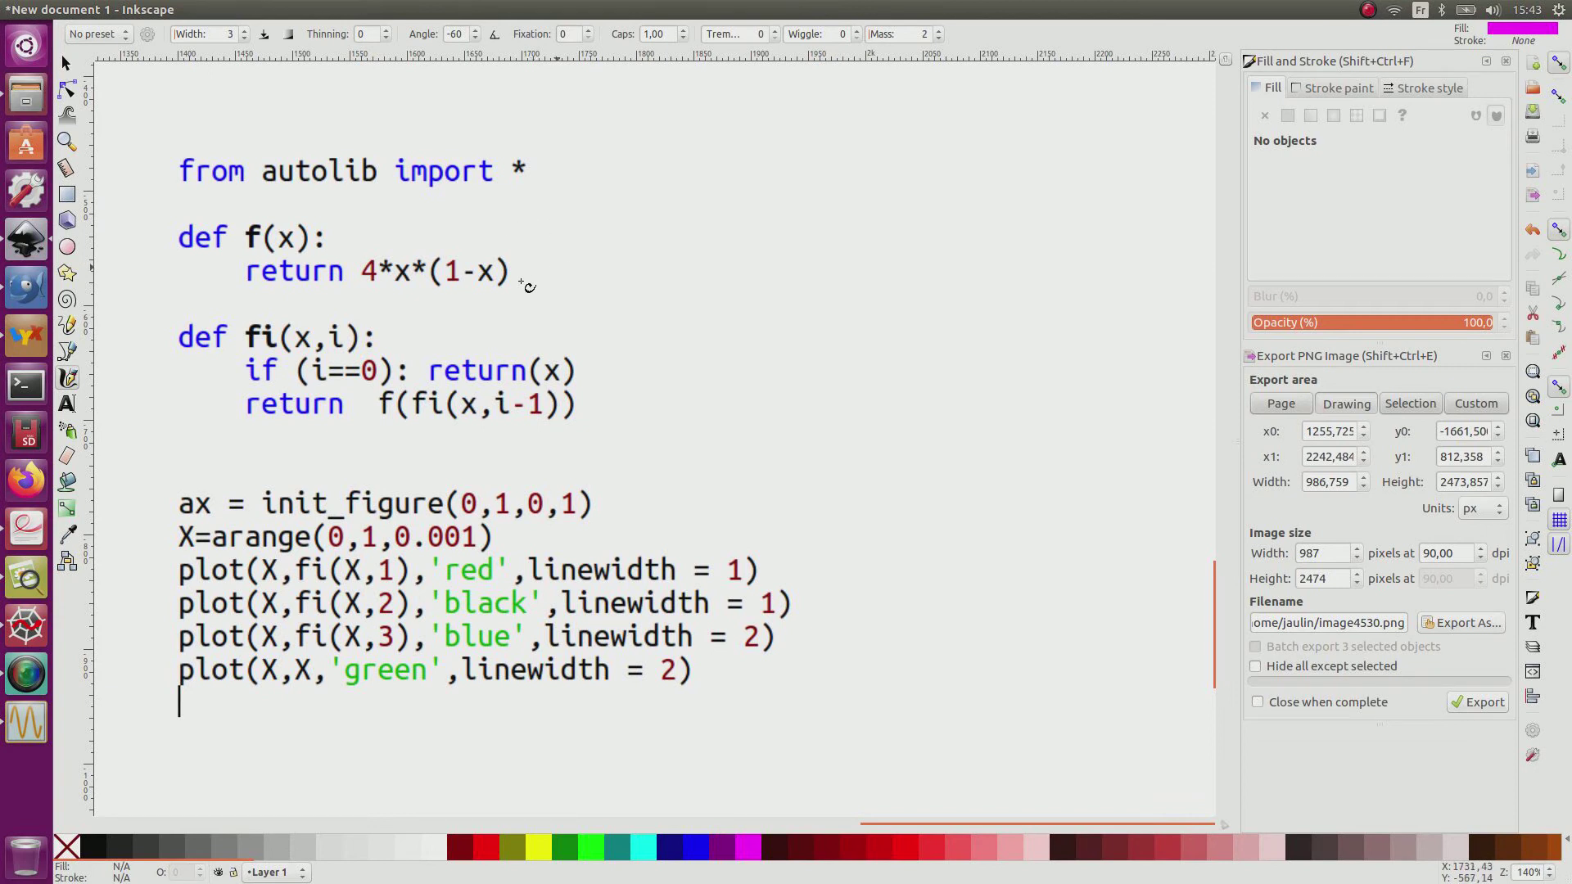
{"action": "mouse_move", "coordinate": [481, 308]}
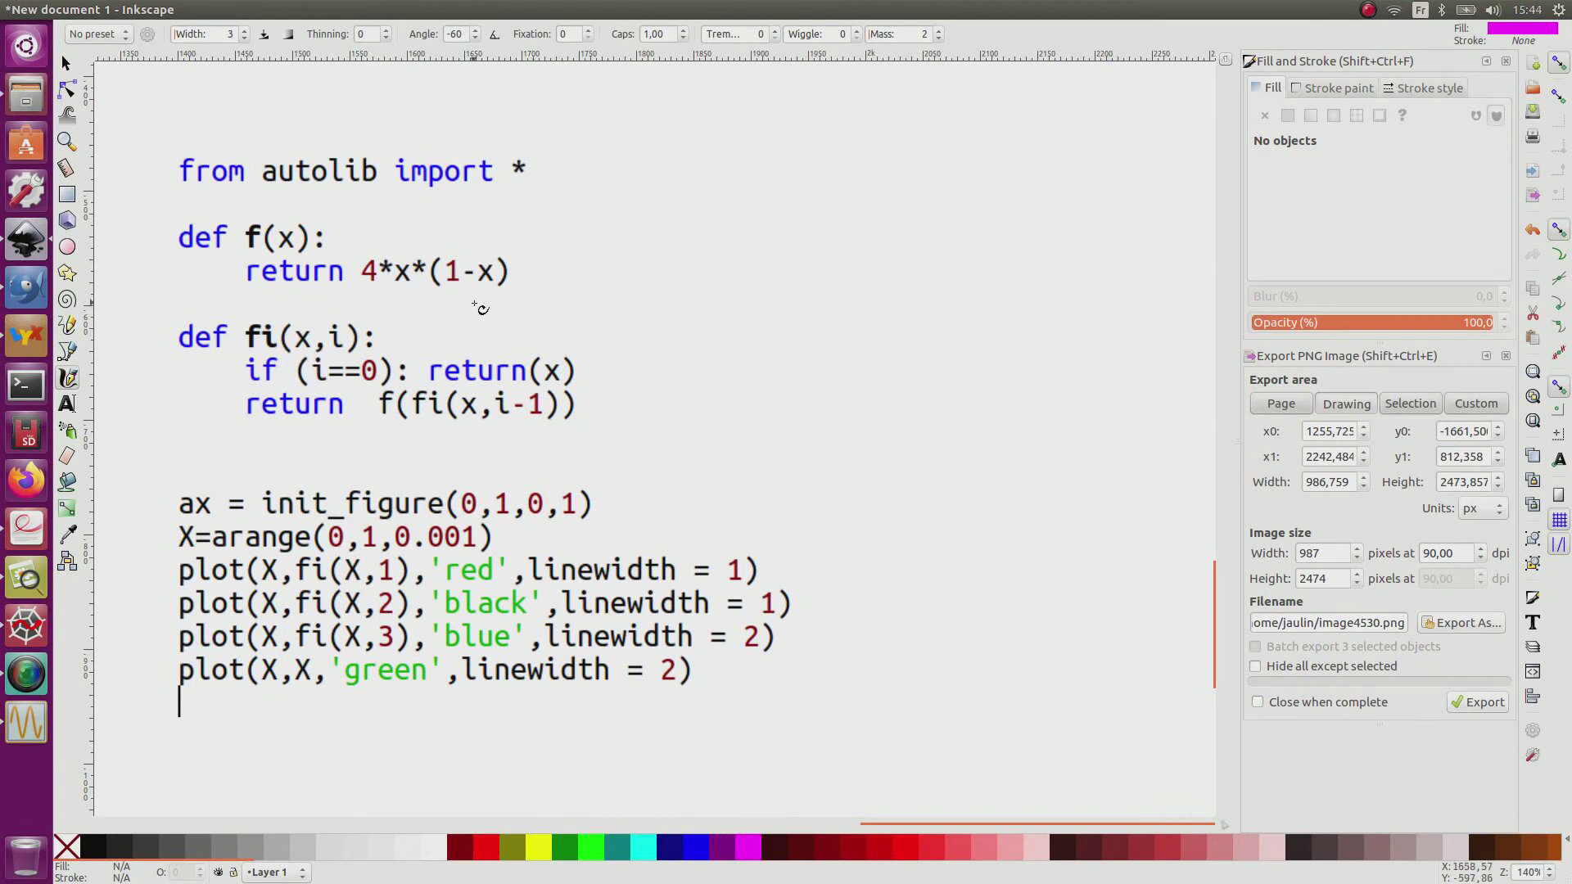
- Handwrite fⁱ as f∘f∘…∘f with a brace labelled i and the recursion rule for iterates
{"action": "left_click_drag", "start_coordinate": [685, 211], "coordinate": [691, 260]}
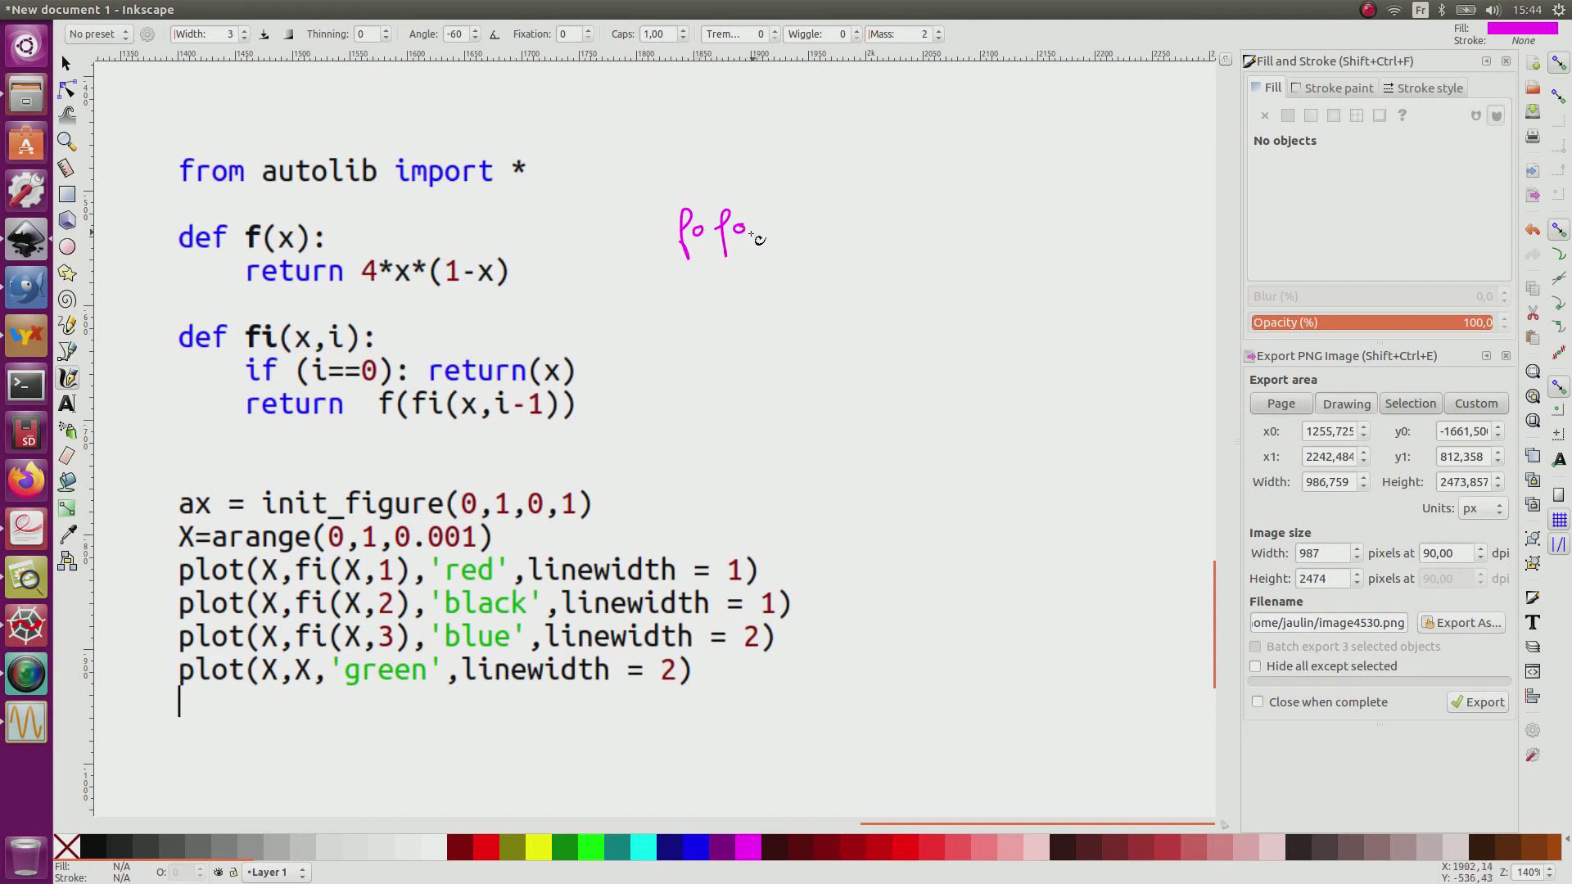
{"action": "left_click_drag", "start_coordinate": [762, 235], "coordinate": [820, 226]}
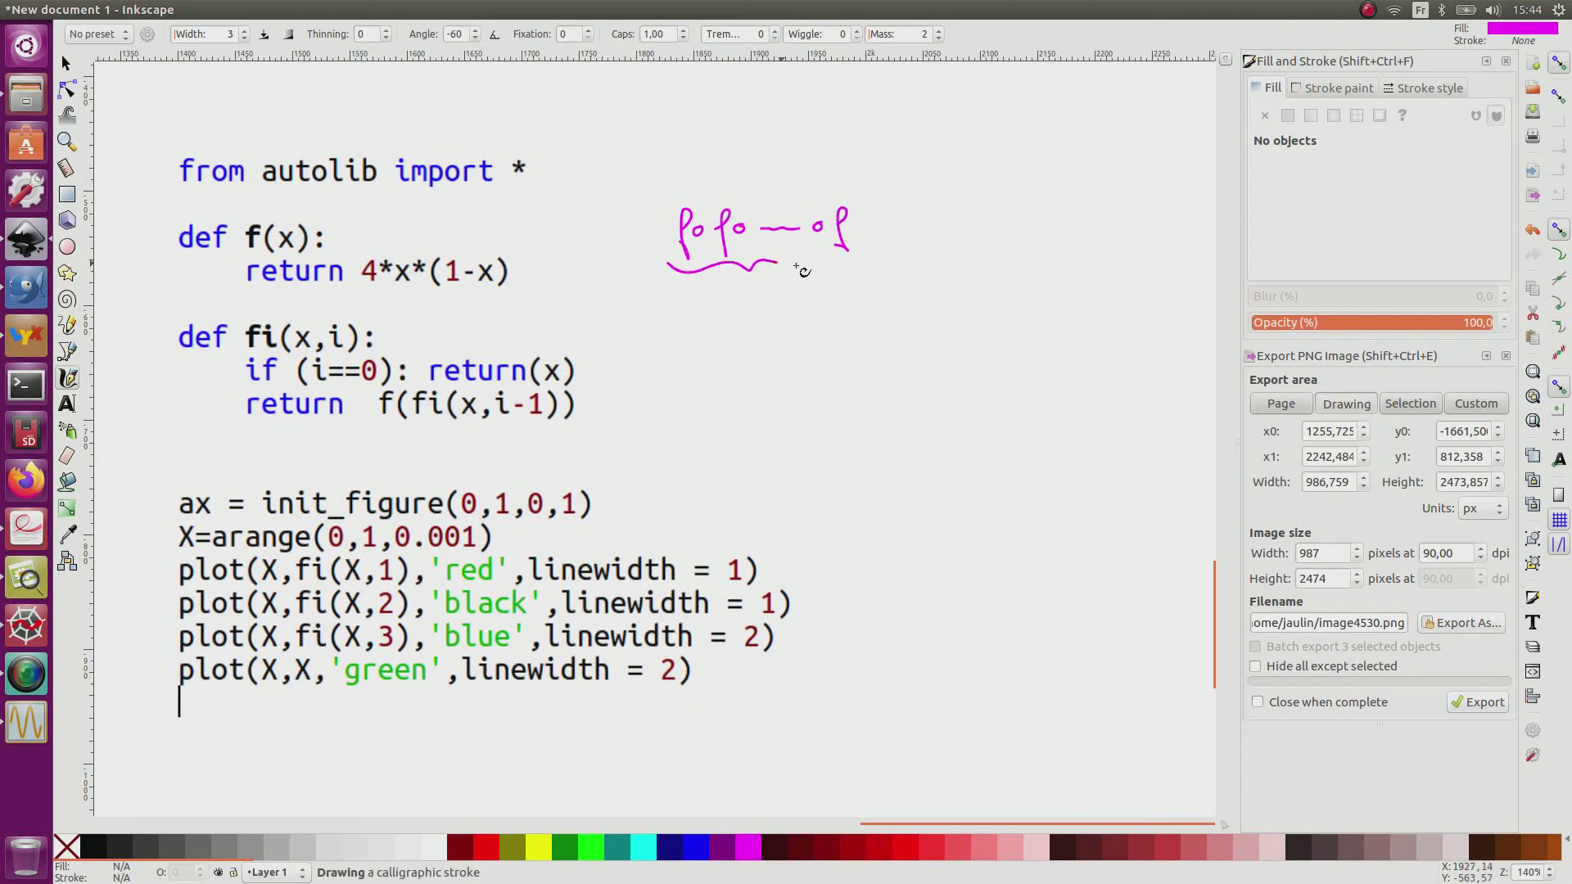
{"action": "left_click_drag", "start_coordinate": [732, 292], "coordinate": [742, 330]}
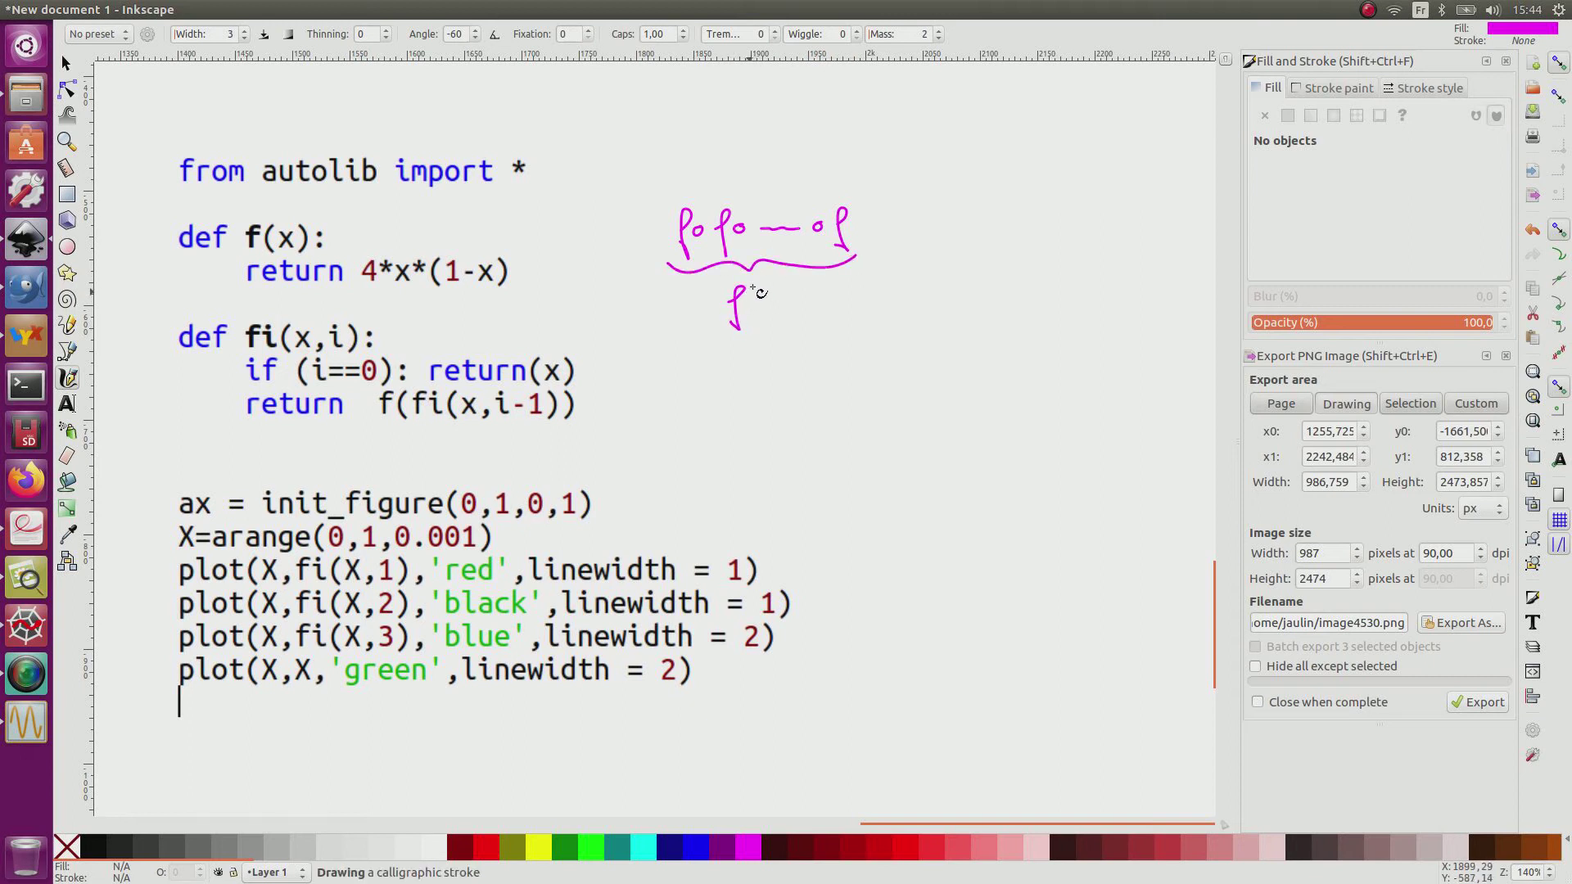
{"action": "mouse_move", "coordinate": [756, 280]}
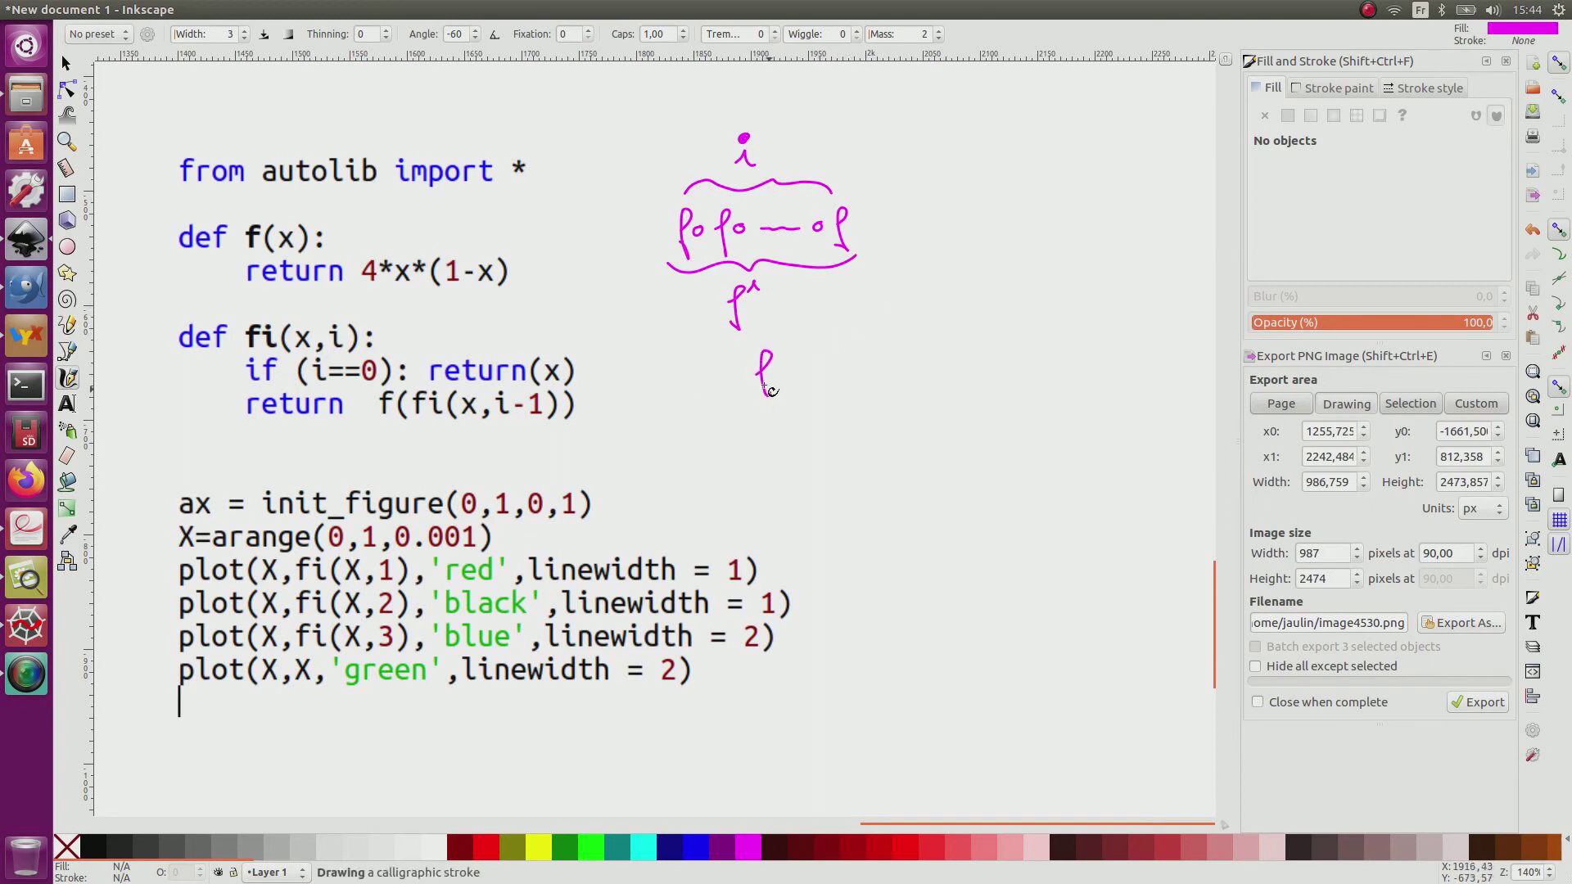
{"action": "left_click_drag", "start_coordinate": [793, 346], "coordinate": [822, 377]}
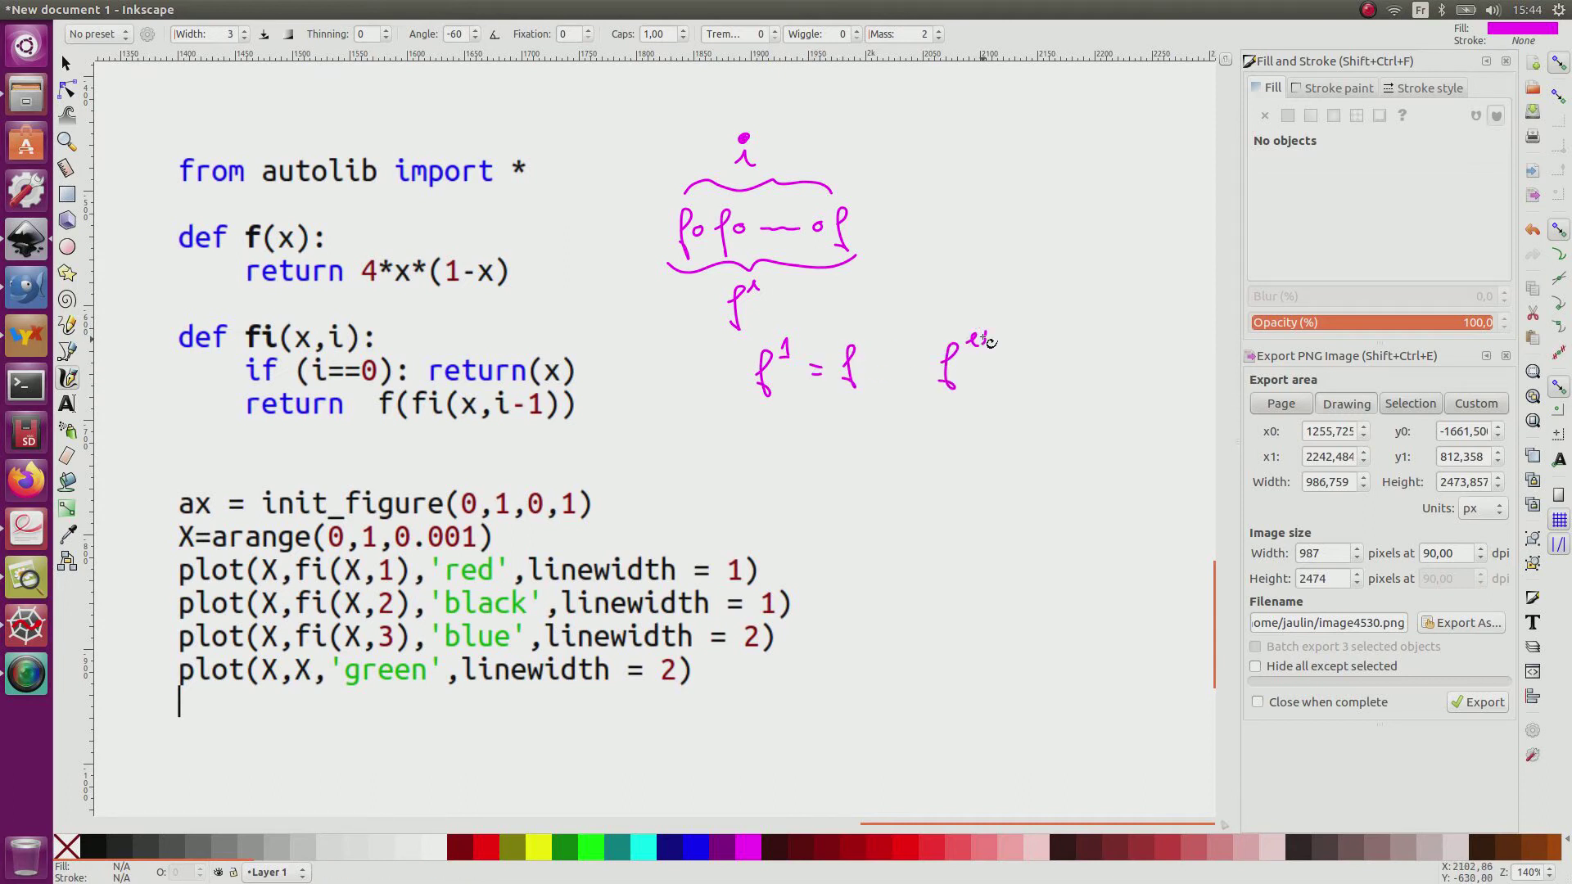
{"action": "left_click_drag", "start_coordinate": [972, 340], "coordinate": [1038, 360]}
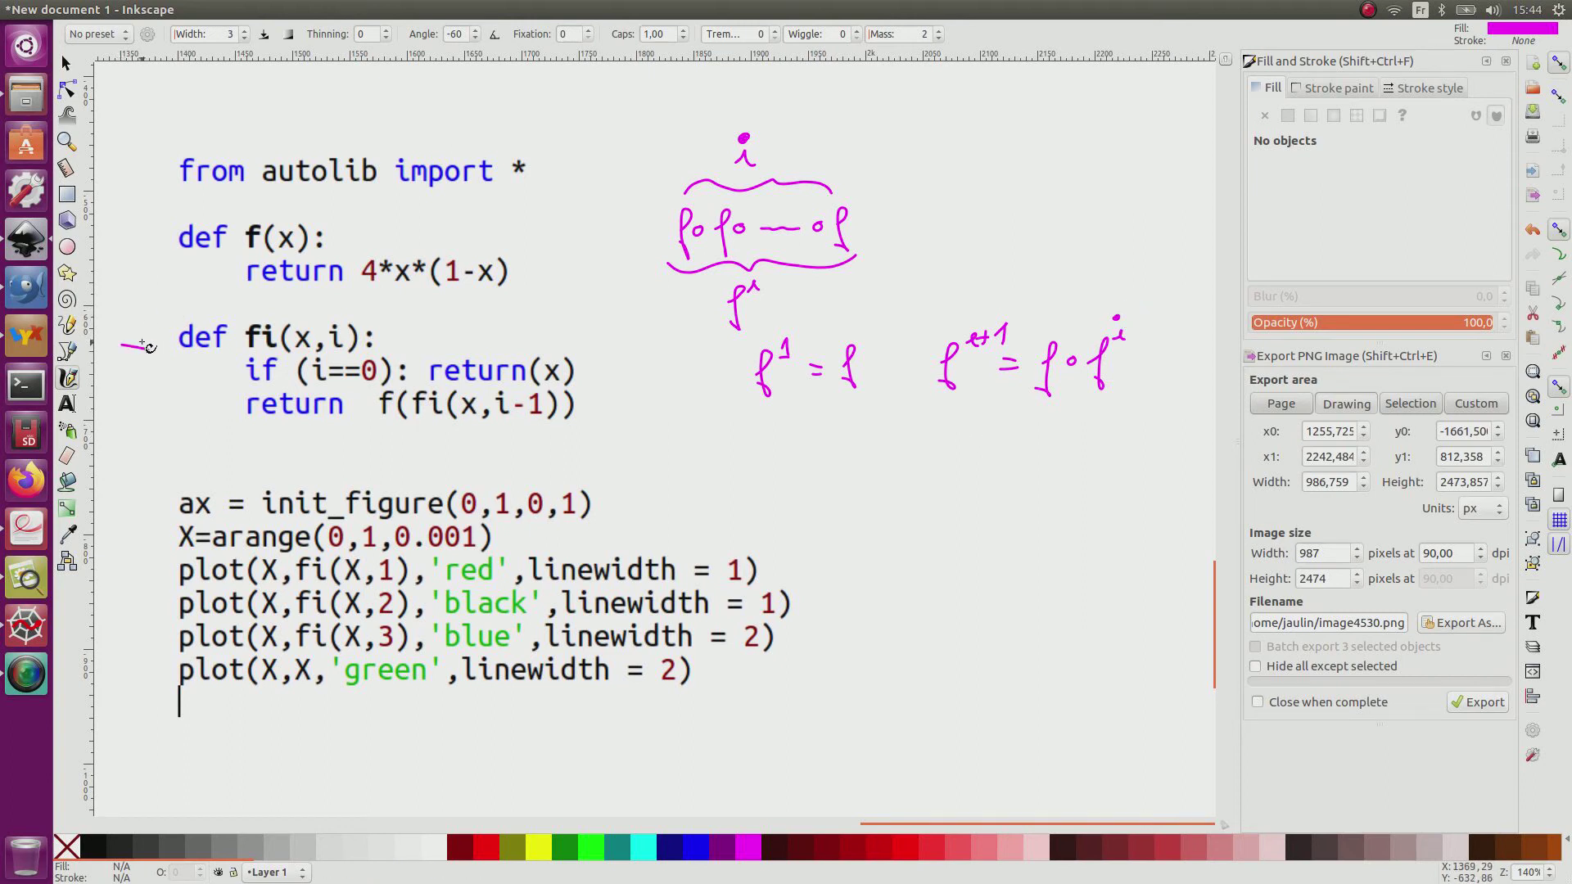
{"action": "mouse_move", "coordinate": [433, 363]}
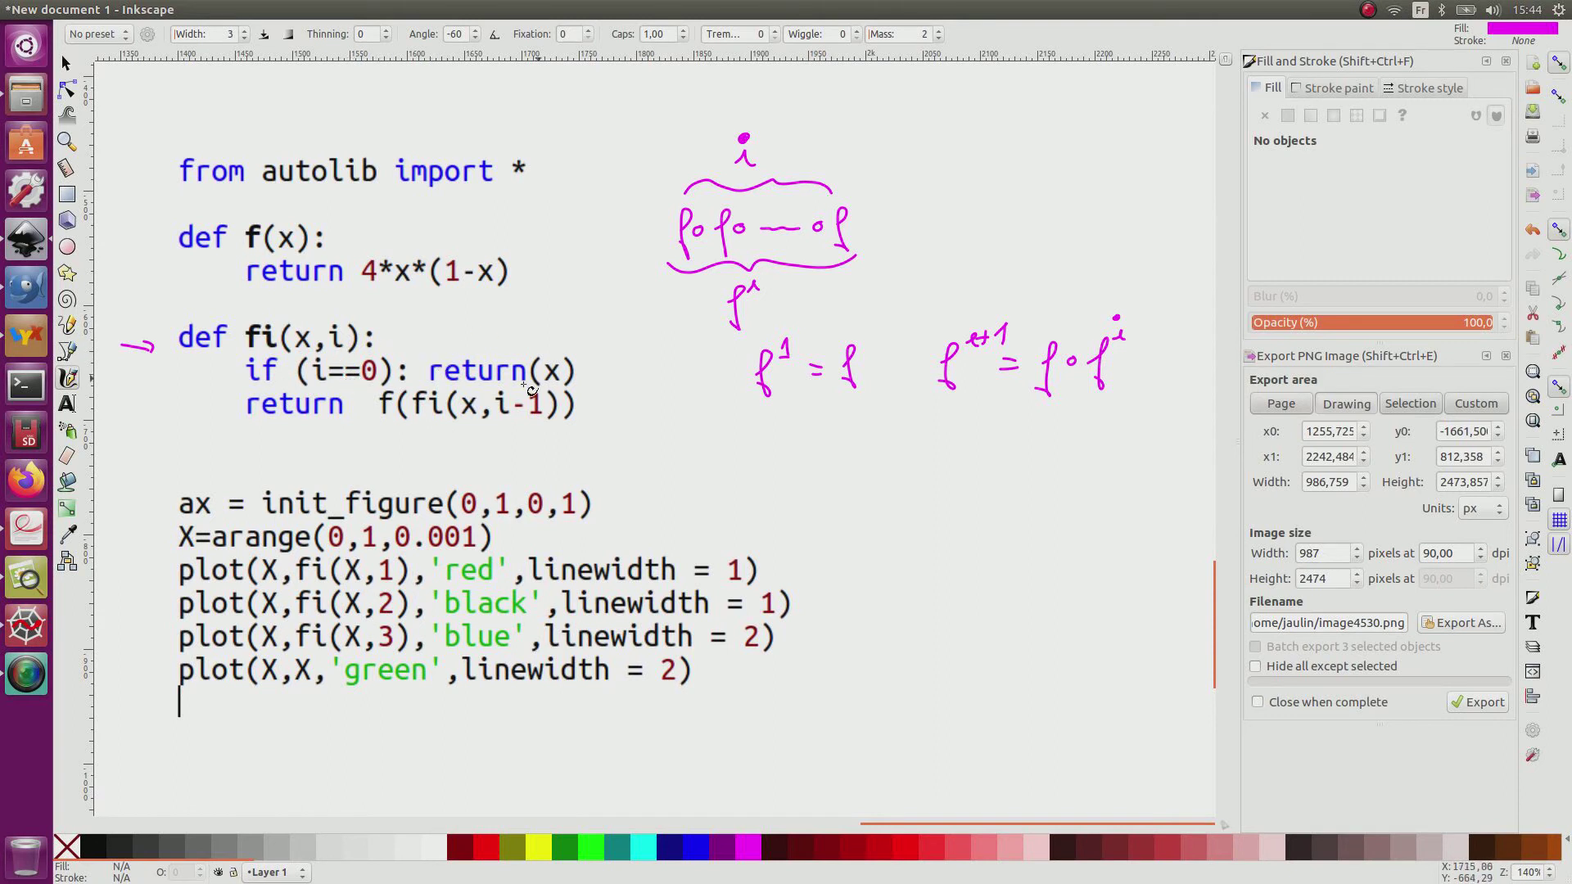
{"action": "mouse_move", "coordinate": [591, 376]}
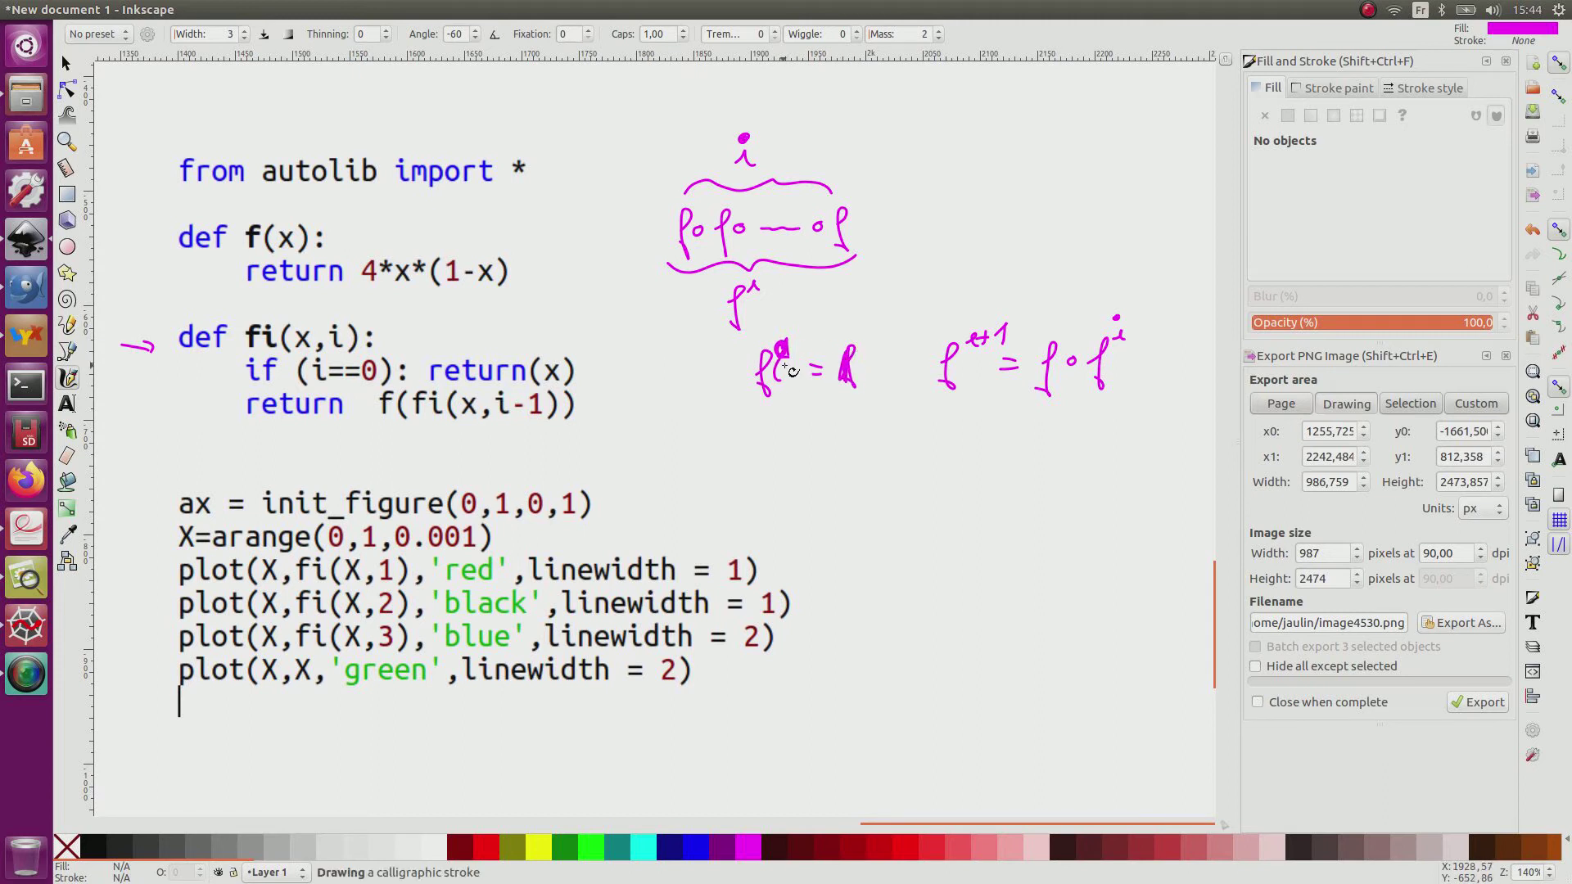
- Write the base case f⁰(x) = x and f¹(x) = f(x)
{"action": "left_click_drag", "start_coordinate": [788, 365], "coordinate": [812, 381]}
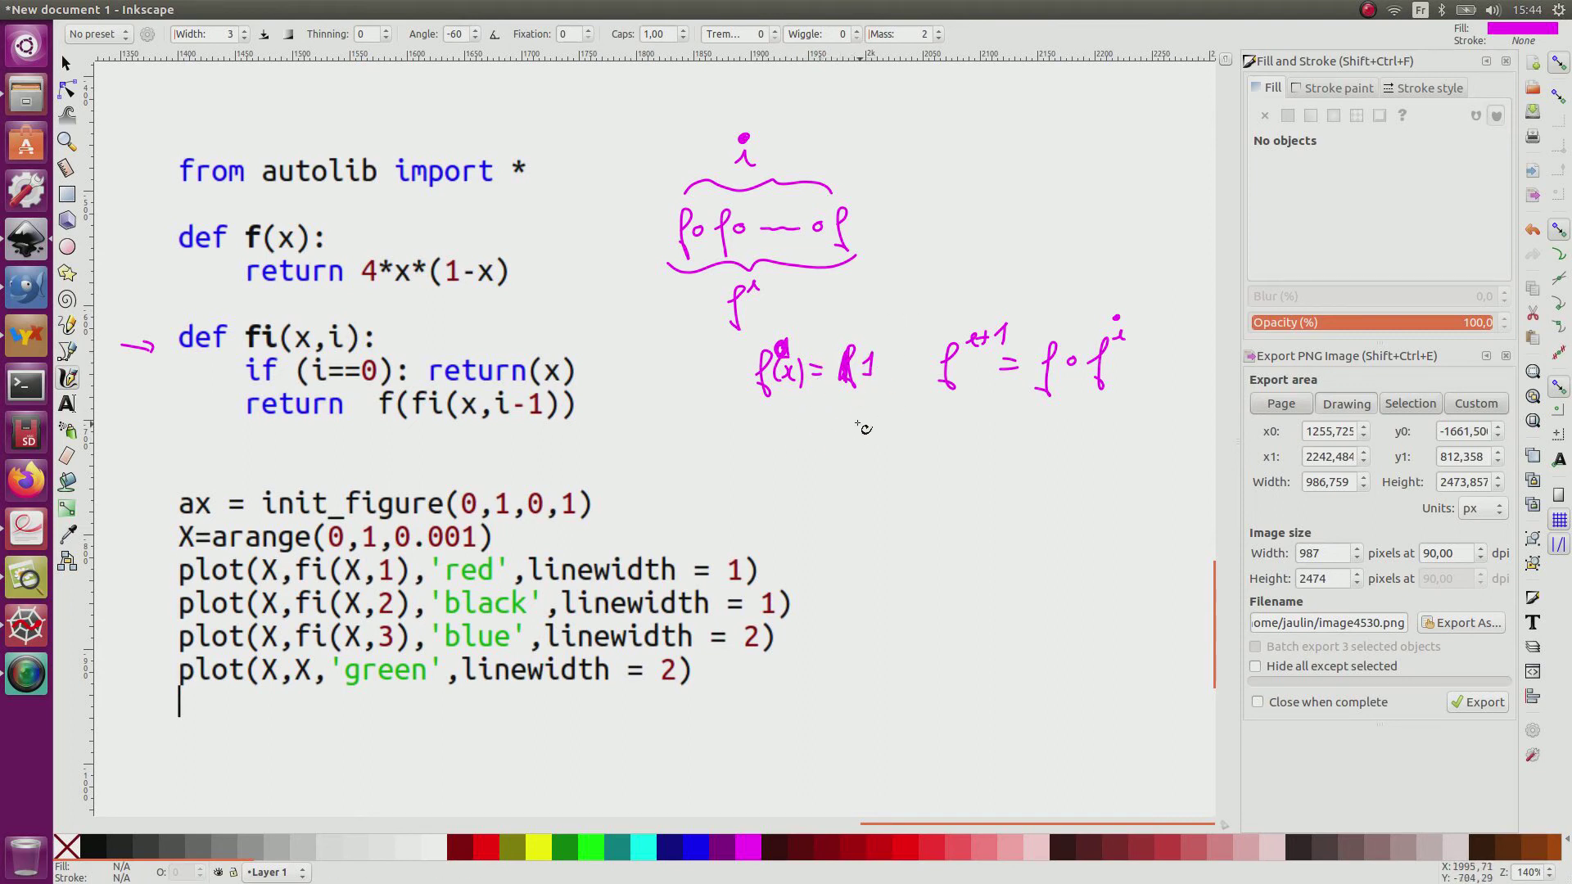
{"action": "left_click_drag", "start_coordinate": [856, 360], "coordinate": [883, 372]}
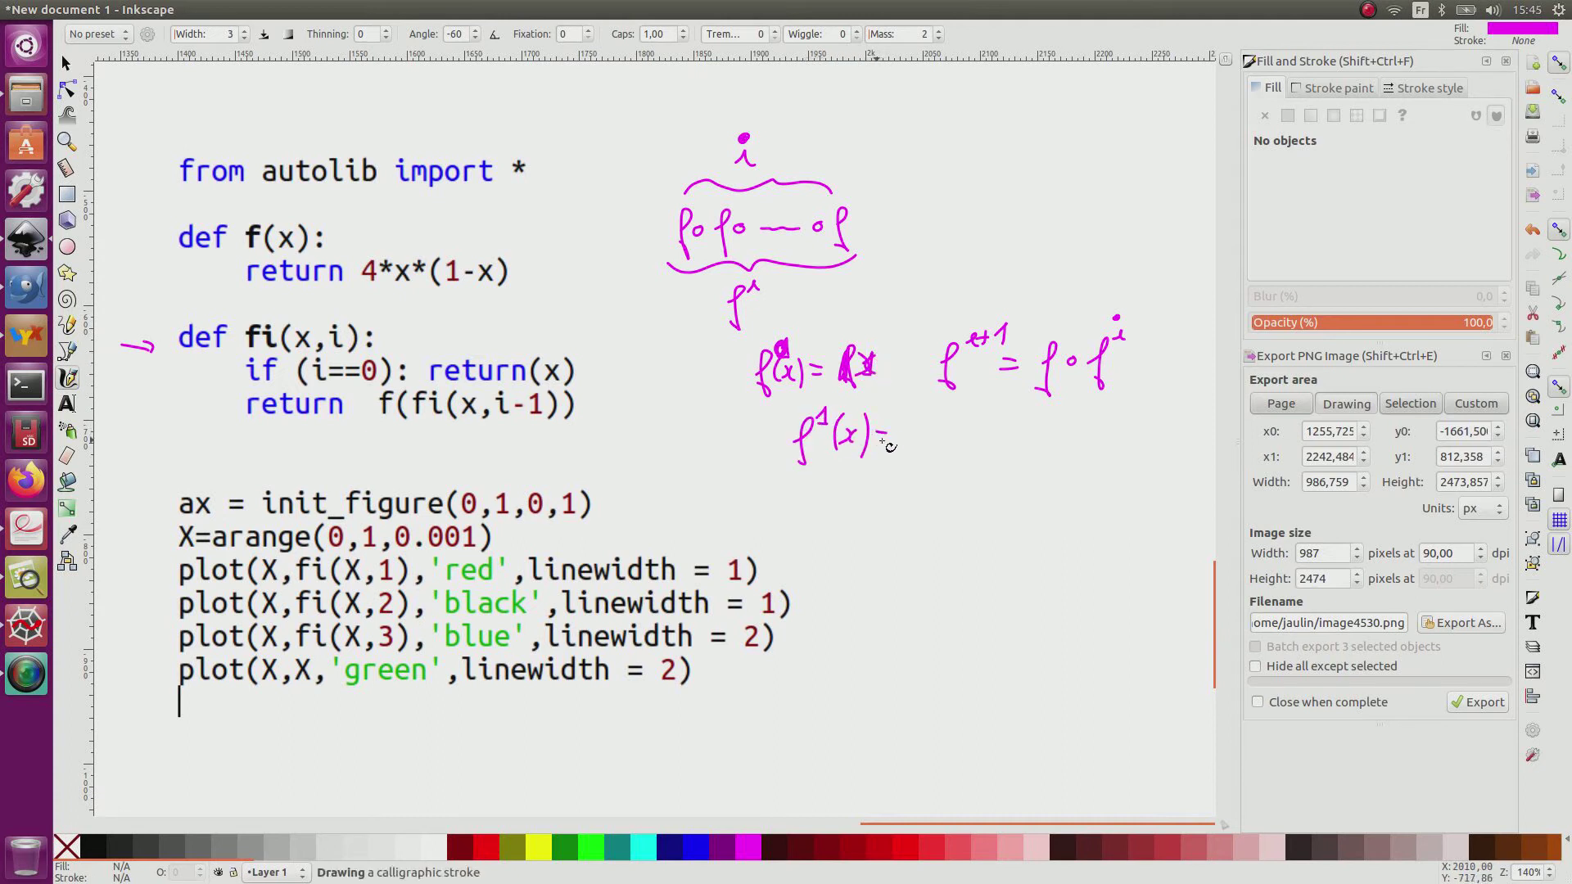
{"action": "left_click_drag", "start_coordinate": [888, 441], "coordinate": [948, 421]}
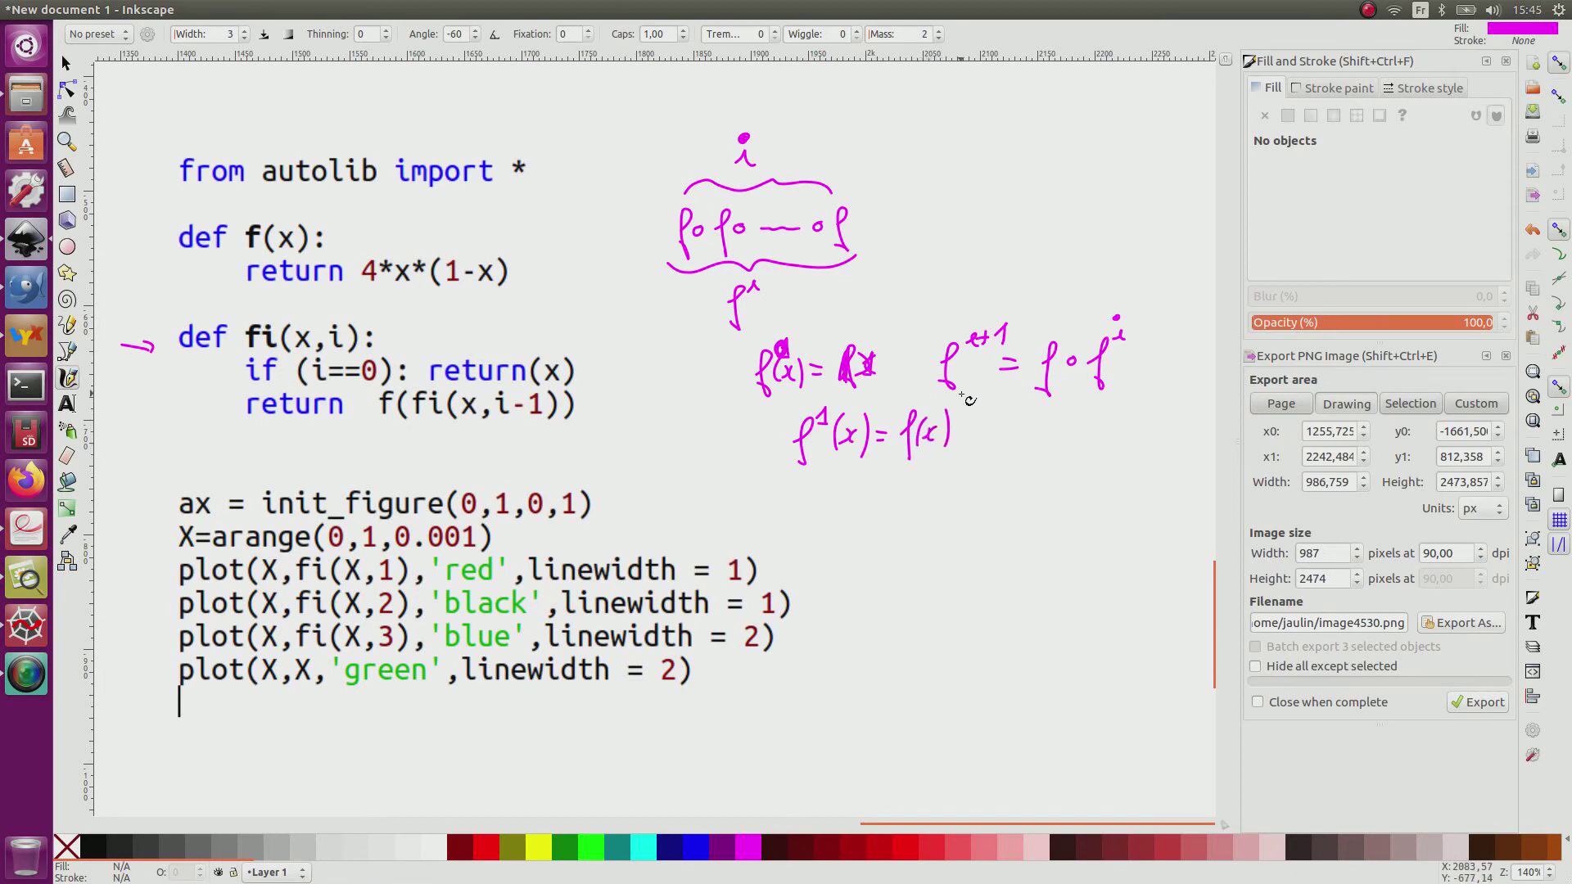
{"action": "mouse_move", "coordinate": [575, 315]}
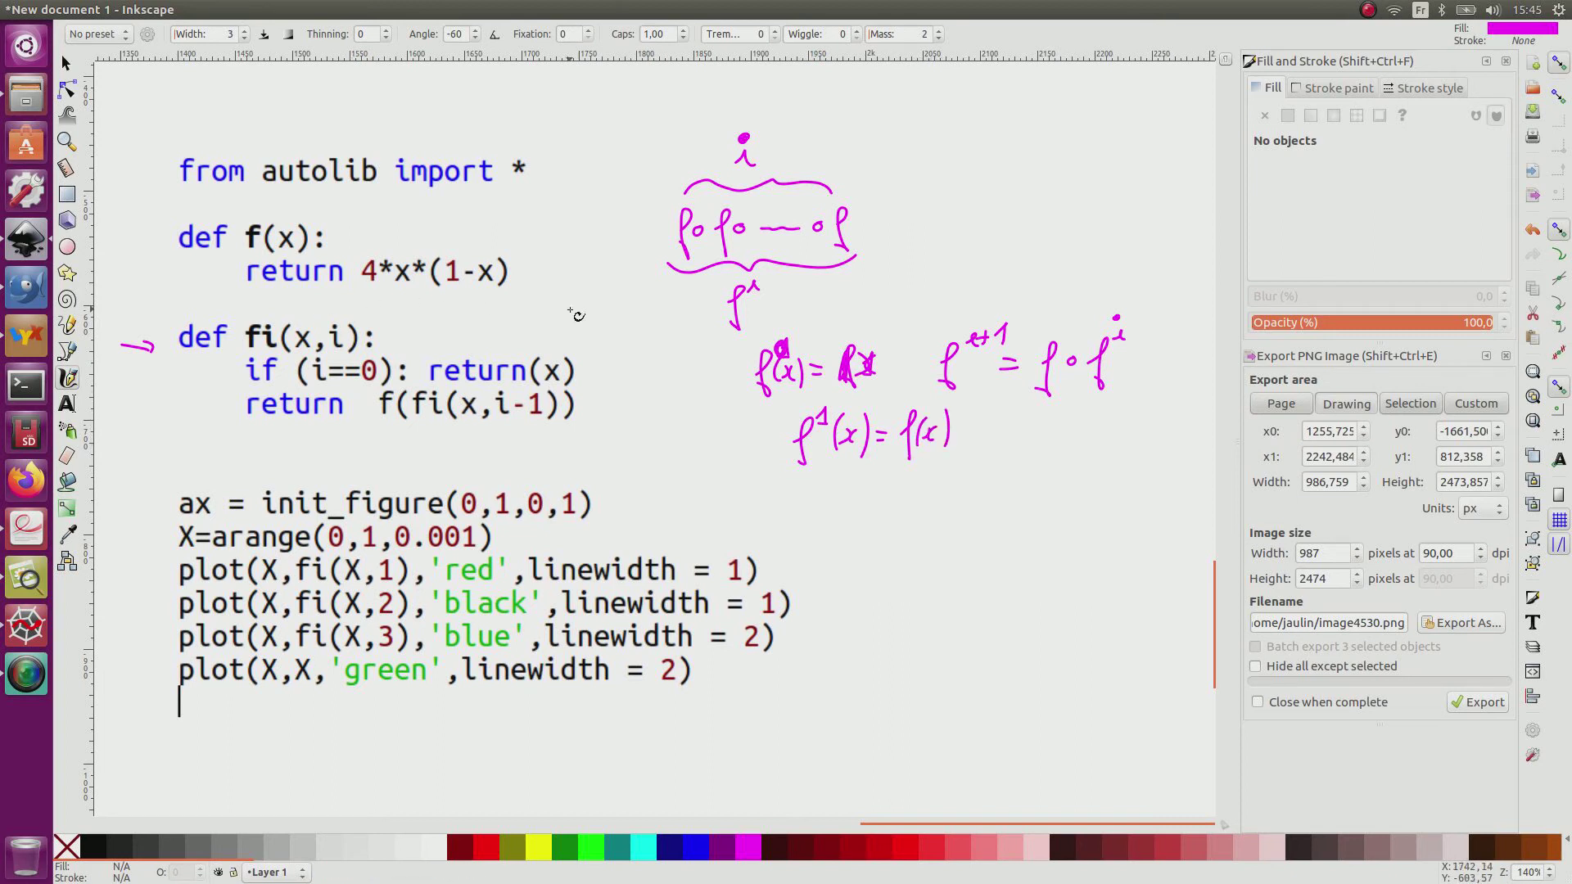
{"action": "mouse_move", "coordinate": [885, 522]}
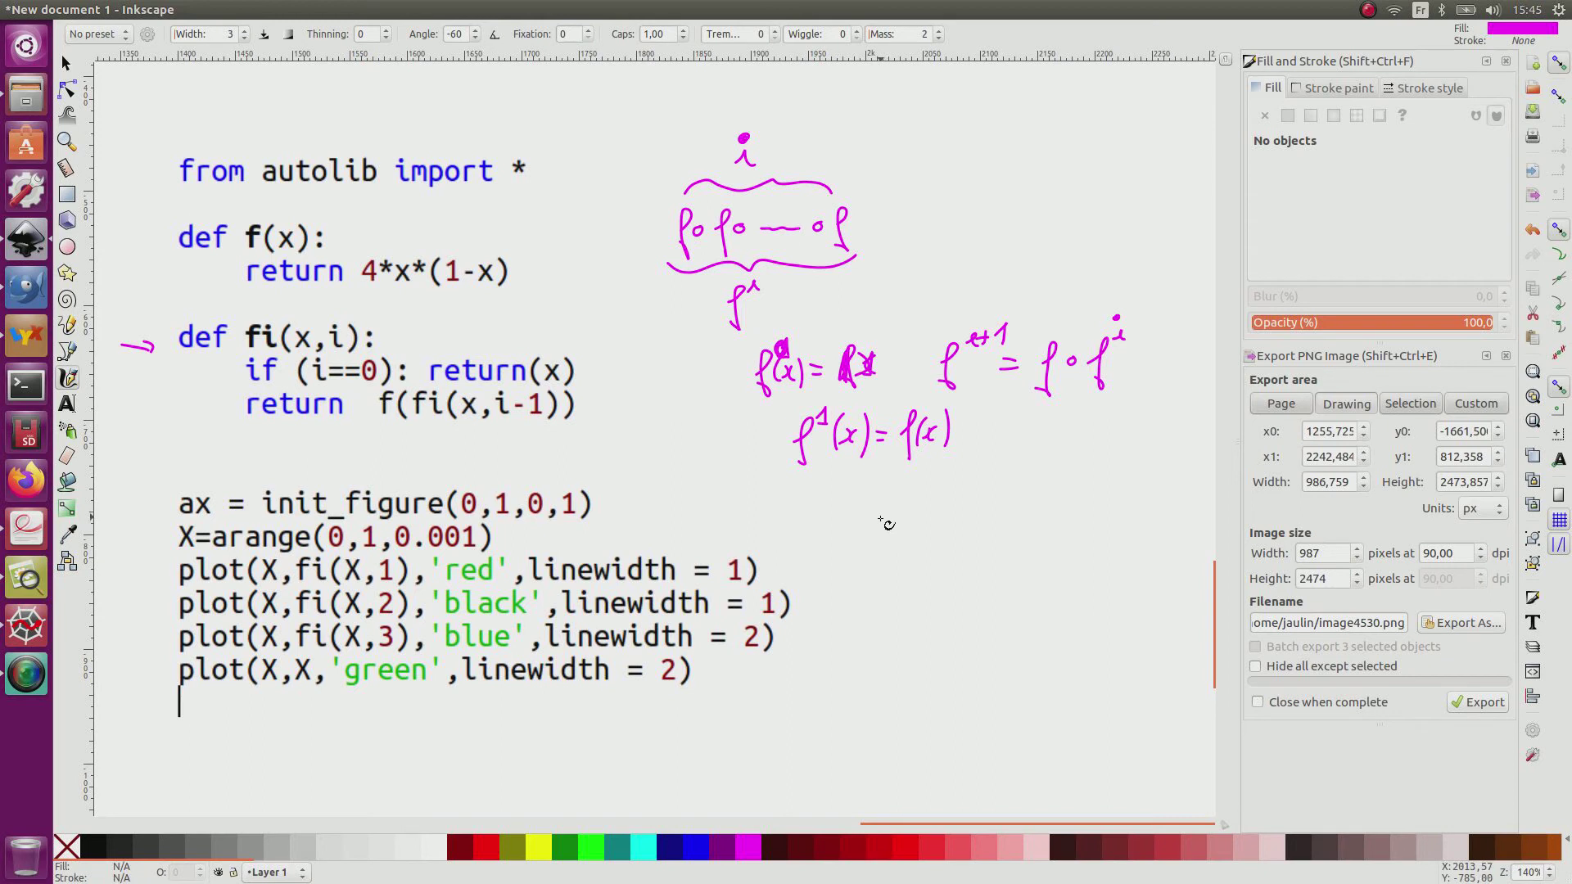
{"action": "mouse_move", "coordinate": [864, 538]}
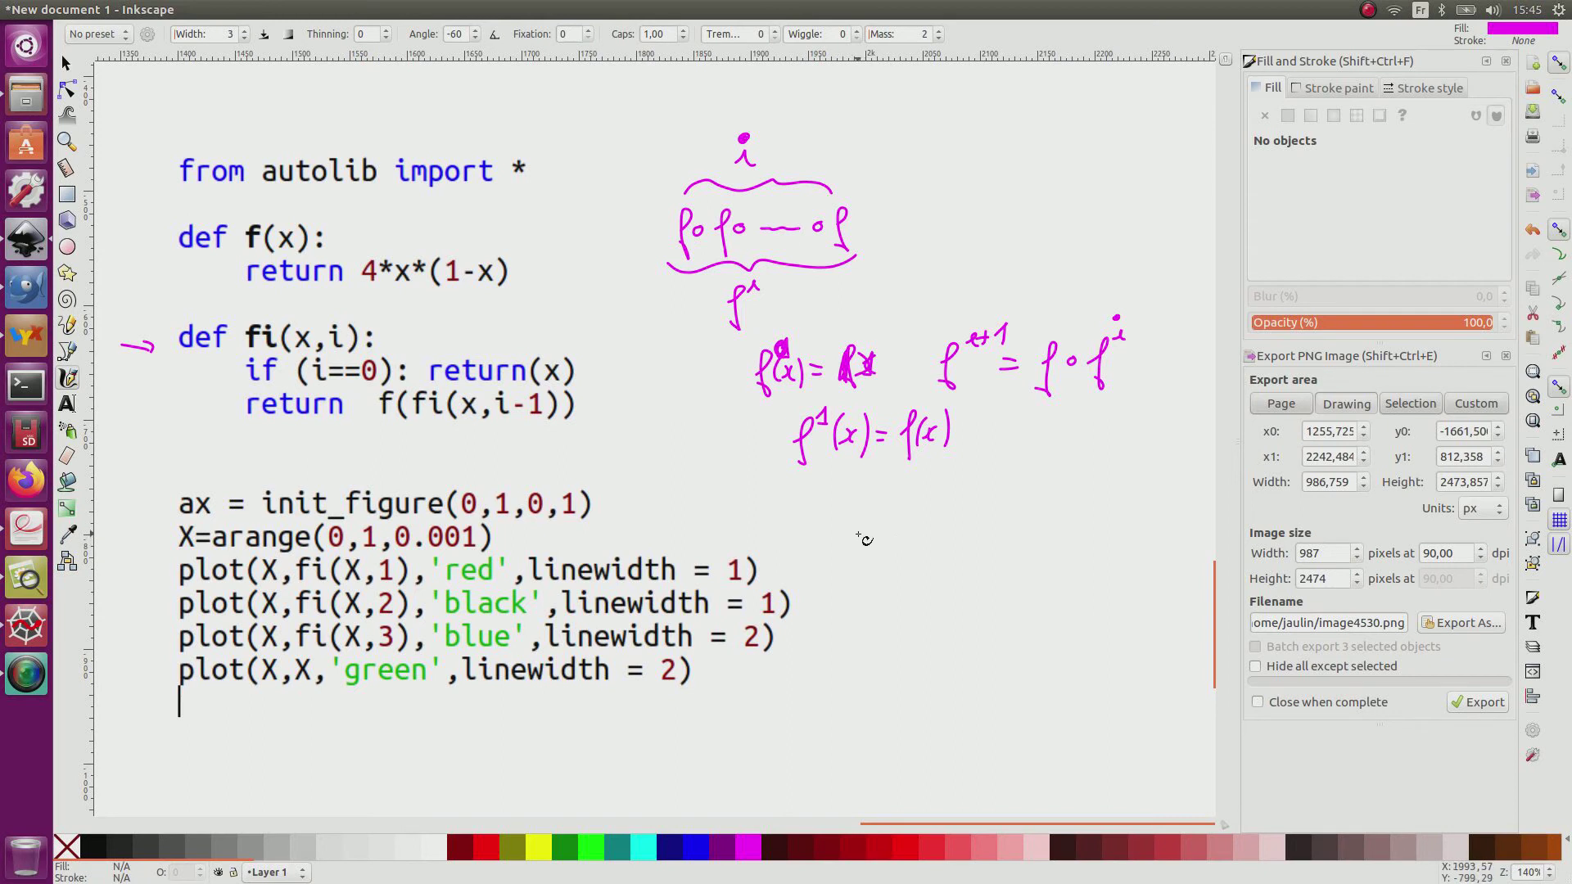
{"action": "mouse_move", "coordinate": [394, 584]}
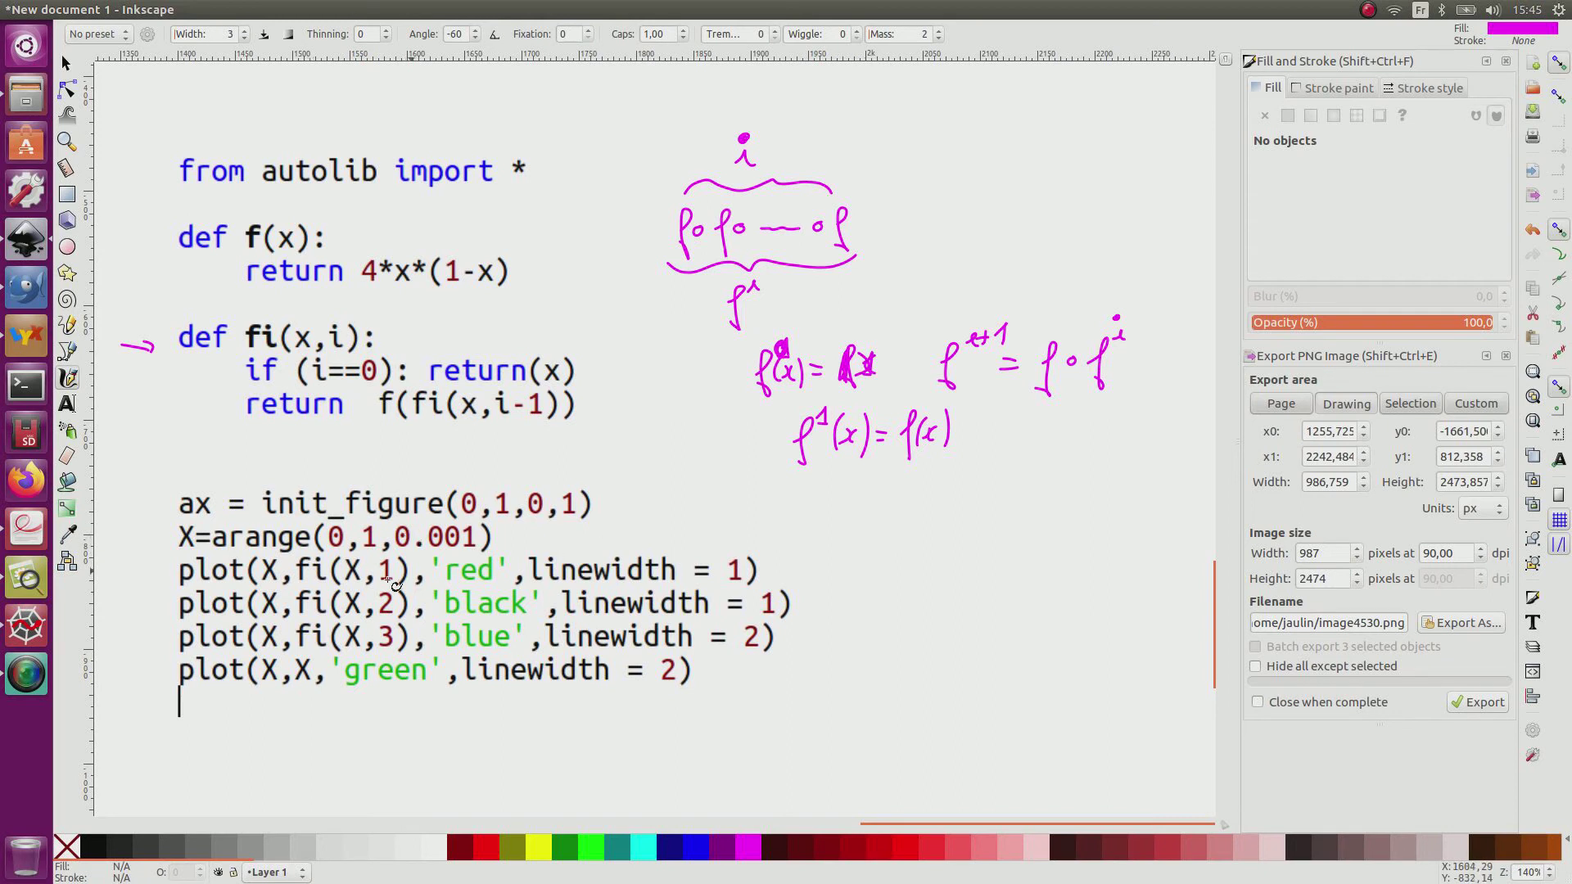
- Circle the iteration counts in the plot calls, mark the green line as zero iterations, and run the script in Spyder
{"action": "left_click_drag", "start_coordinate": [391, 570], "coordinate": [391, 603]}
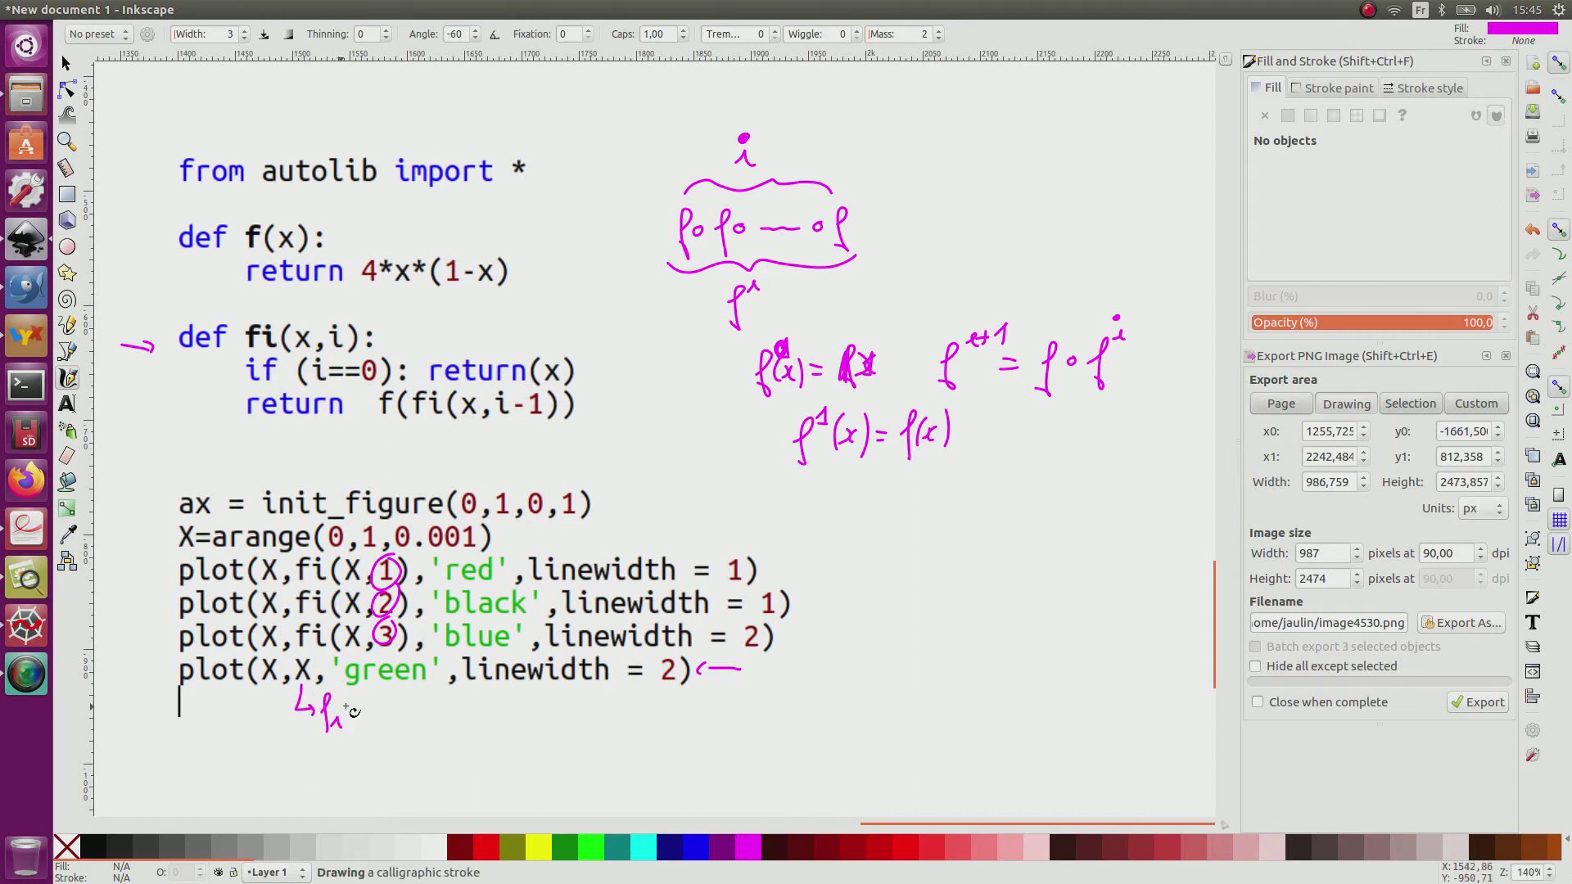
{"action": "left_click_drag", "start_coordinate": [351, 703], "coordinate": [421, 712]}
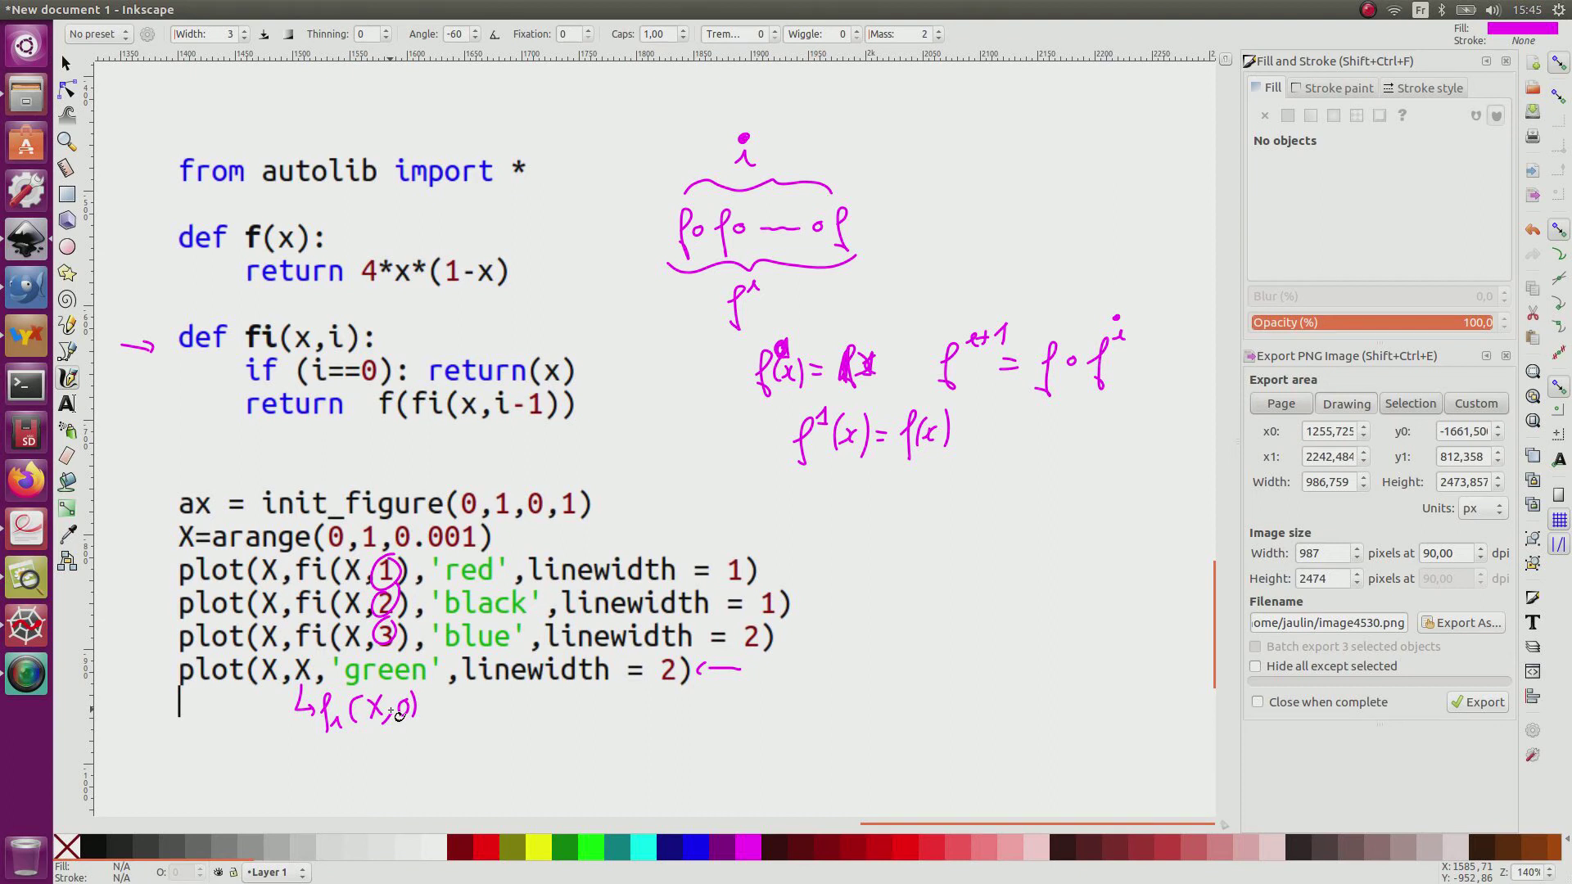
{"action": "mouse_move", "coordinate": [152, 482]}
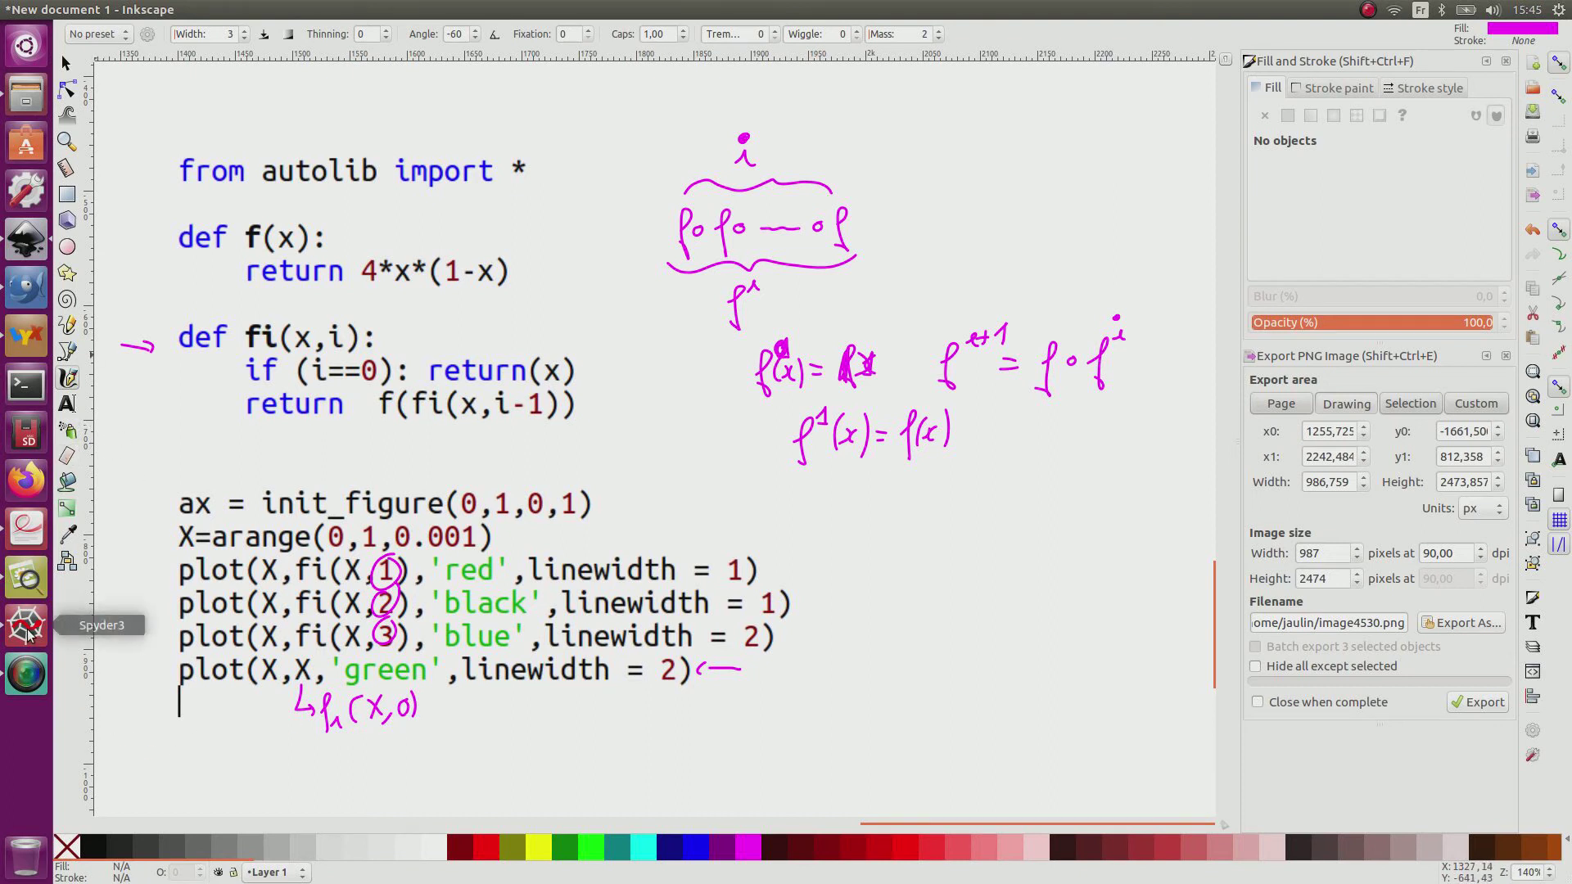
{"action": "left_click", "coordinate": [25, 624]}
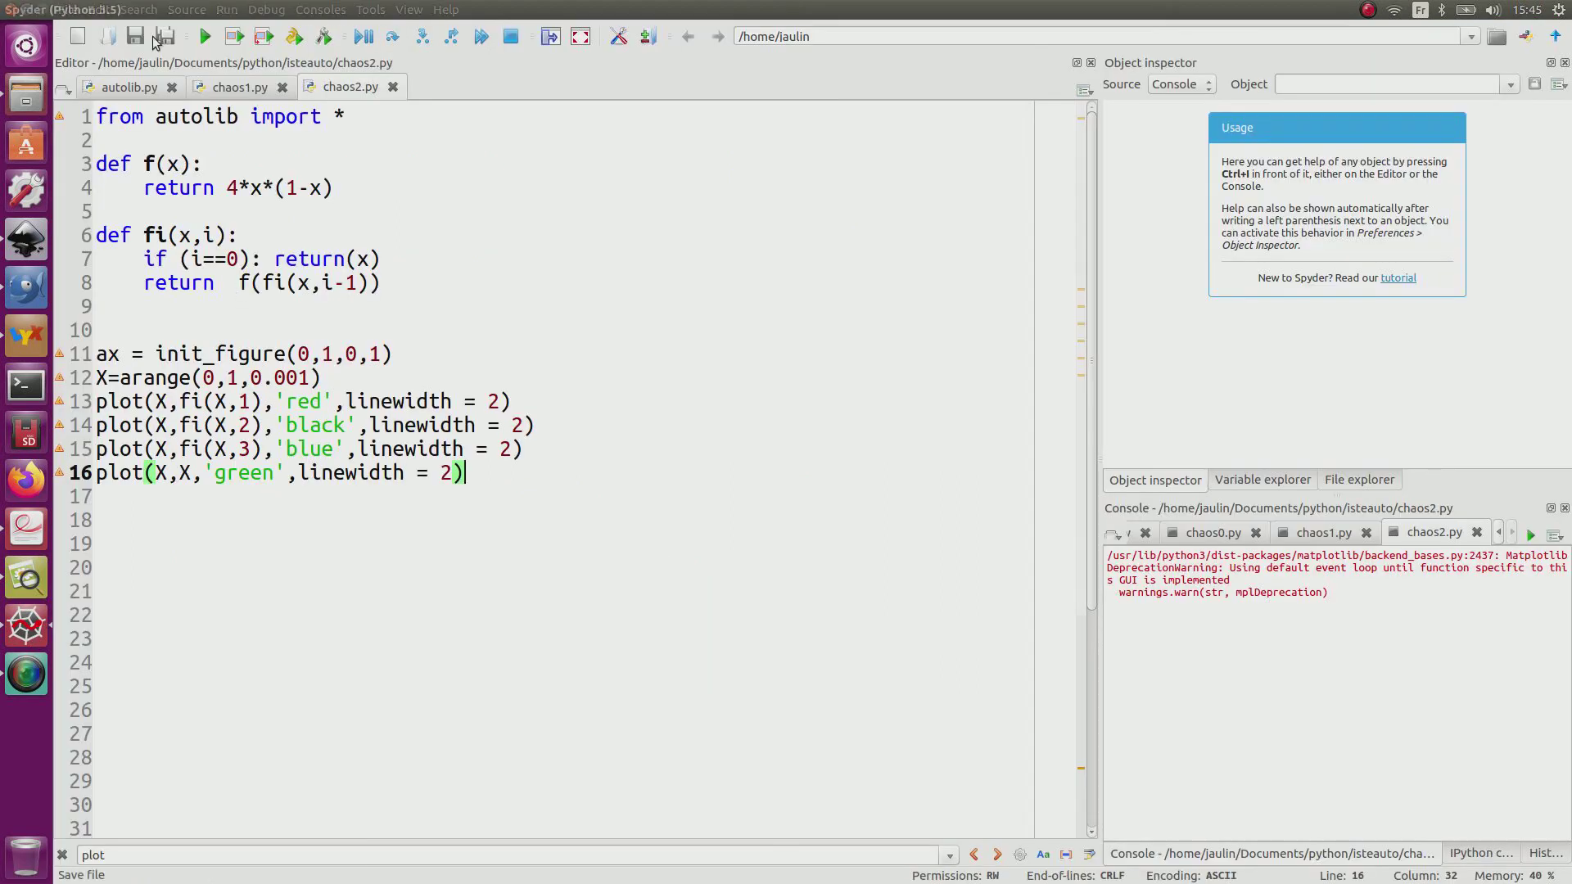
{"action": "left_click", "coordinate": [203, 36]}
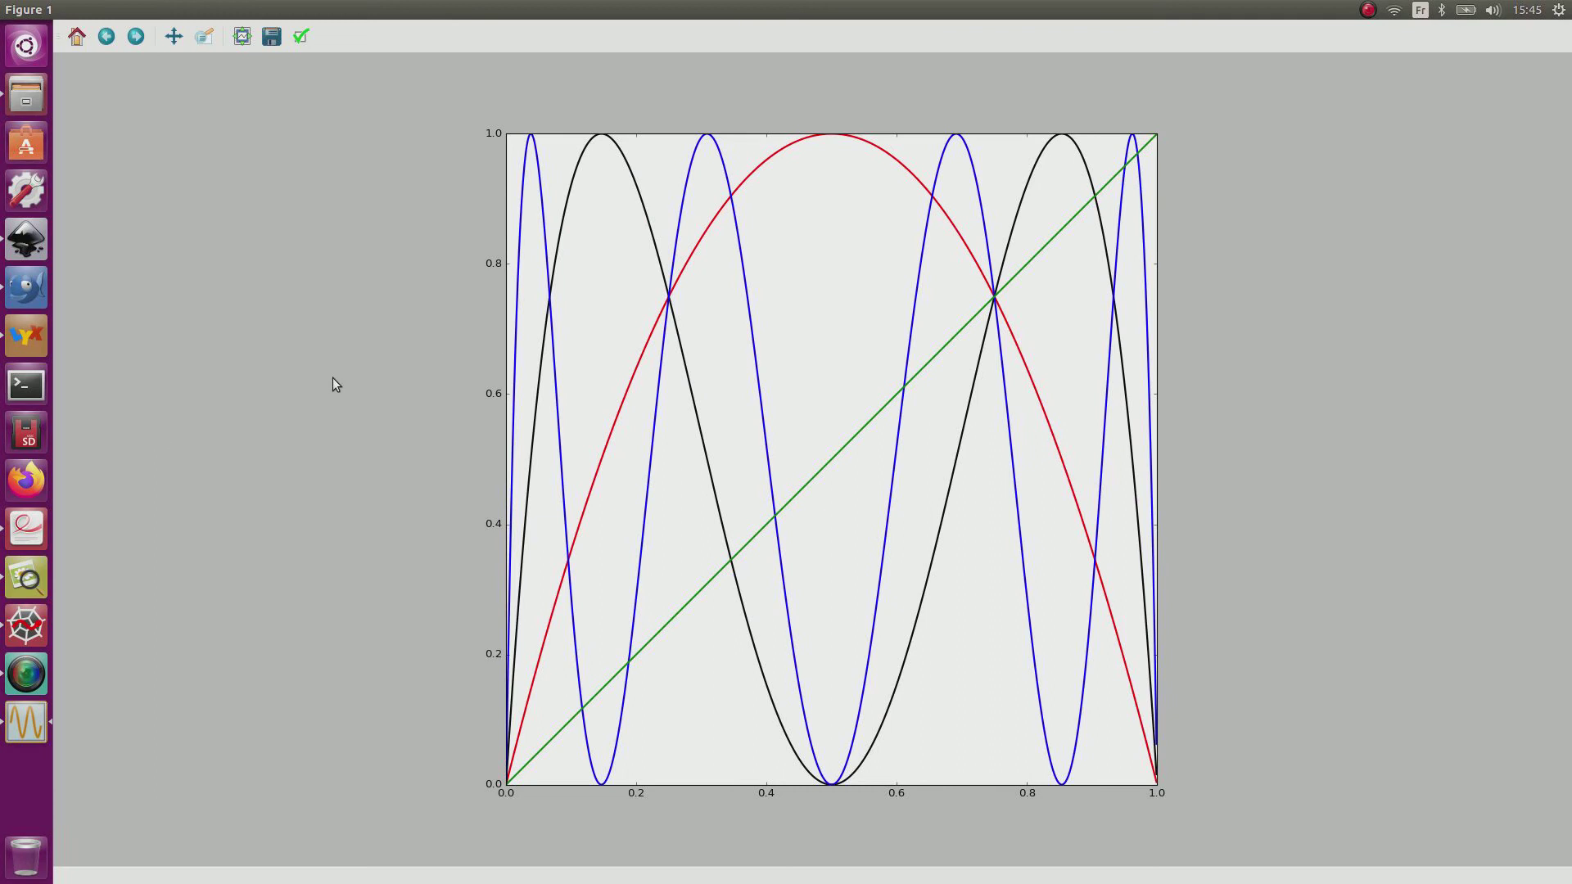
{"action": "mouse_move", "coordinate": [274, 383]}
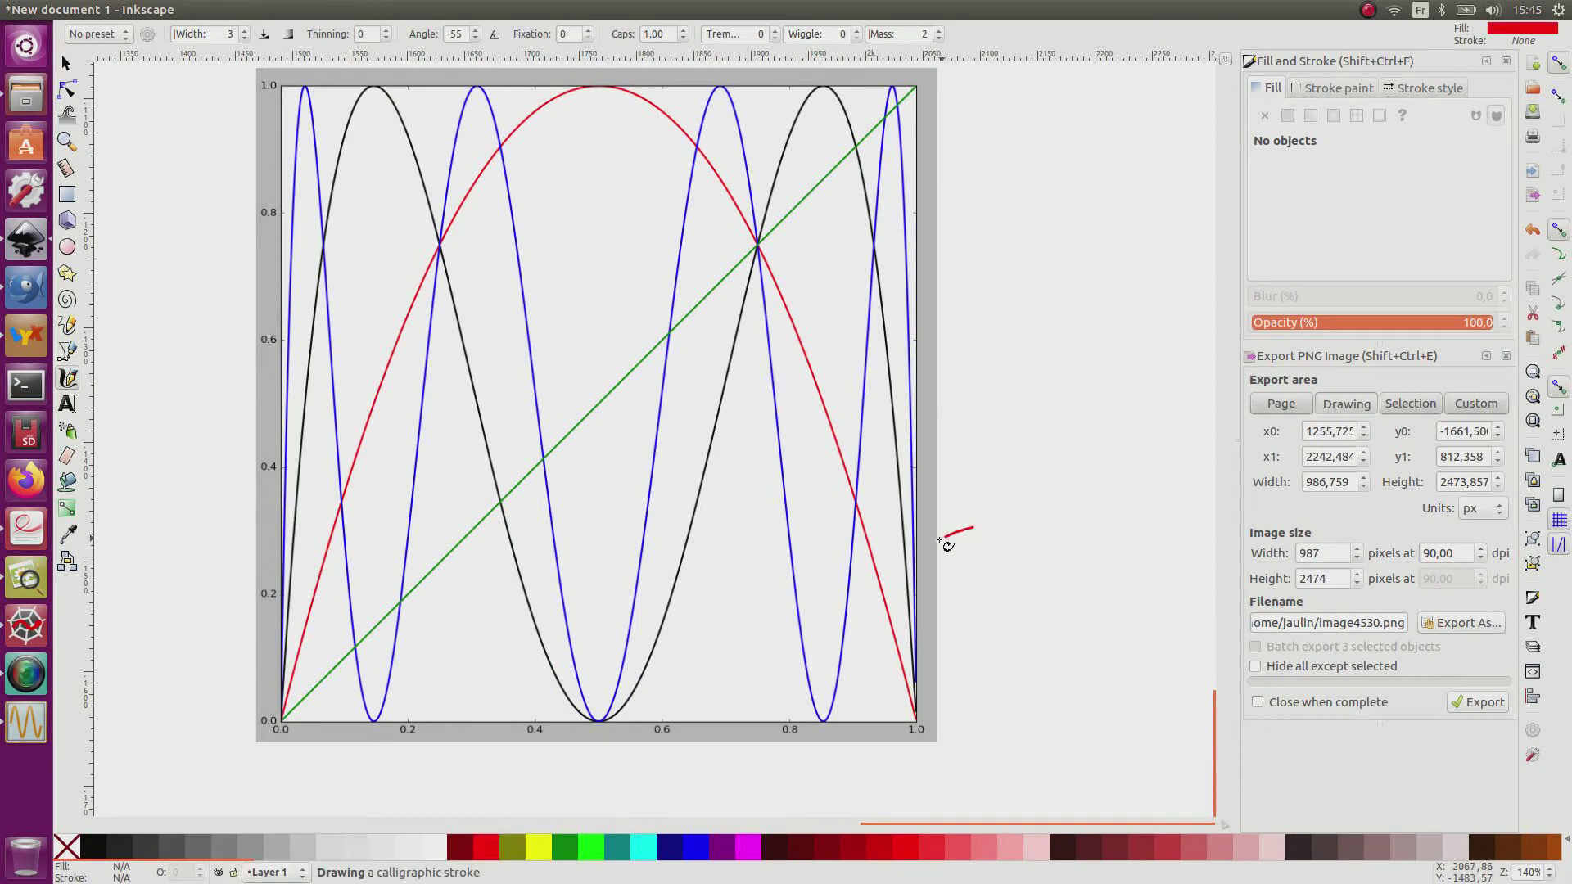
- Label the red curve f, the black curve f² and the blue curve f³ with arrows
{"action": "left_click_drag", "start_coordinate": [957, 530], "coordinate": [882, 586]}
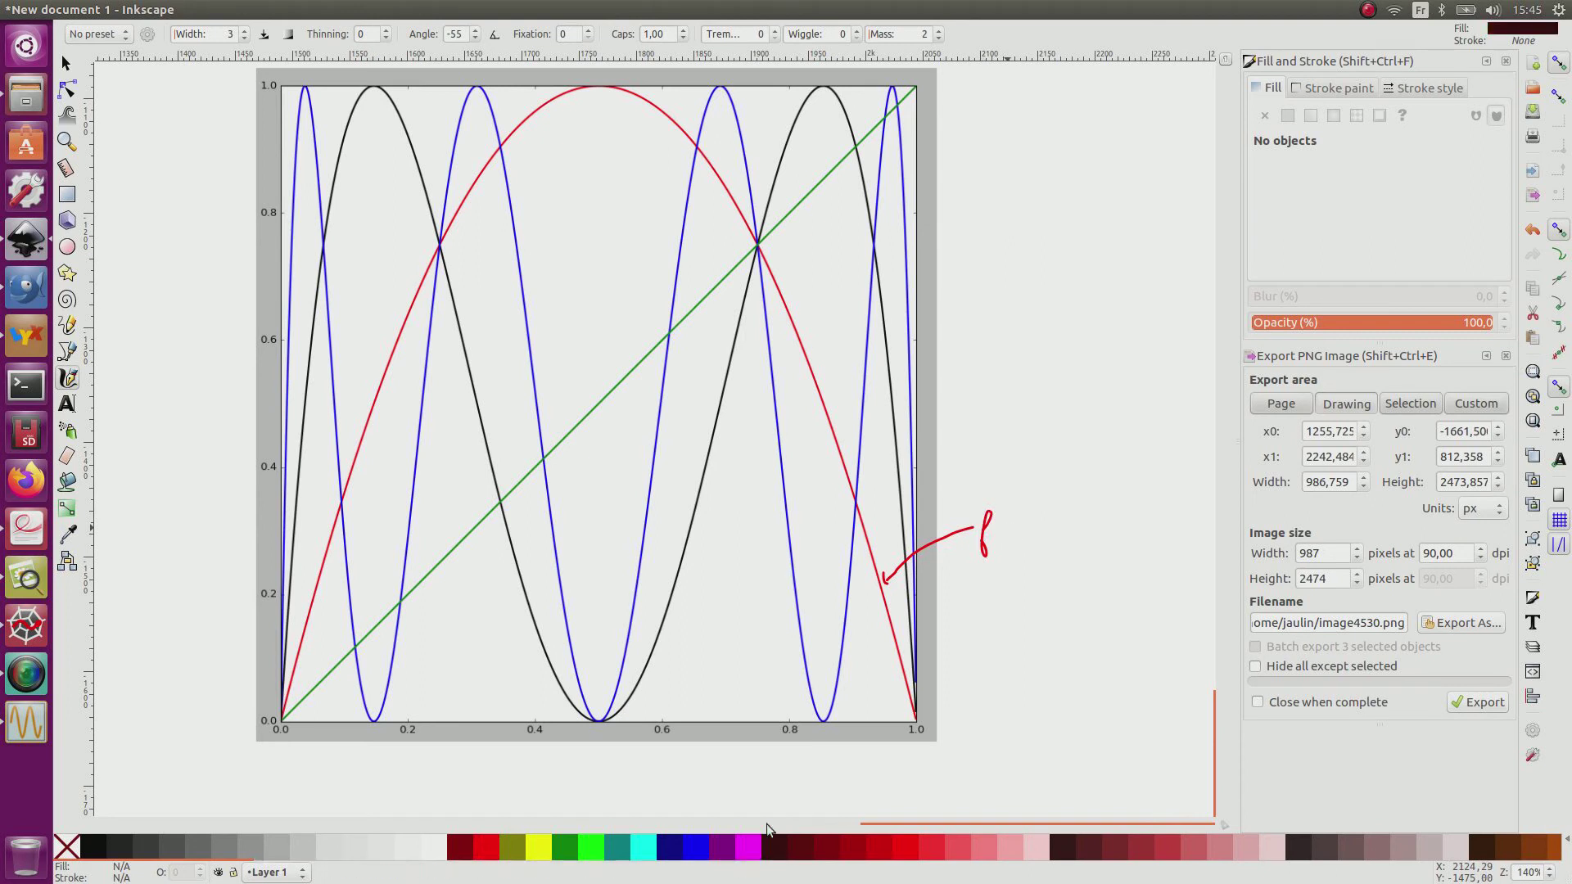
{"action": "left_click_drag", "start_coordinate": [988, 233], "coordinate": [884, 308]}
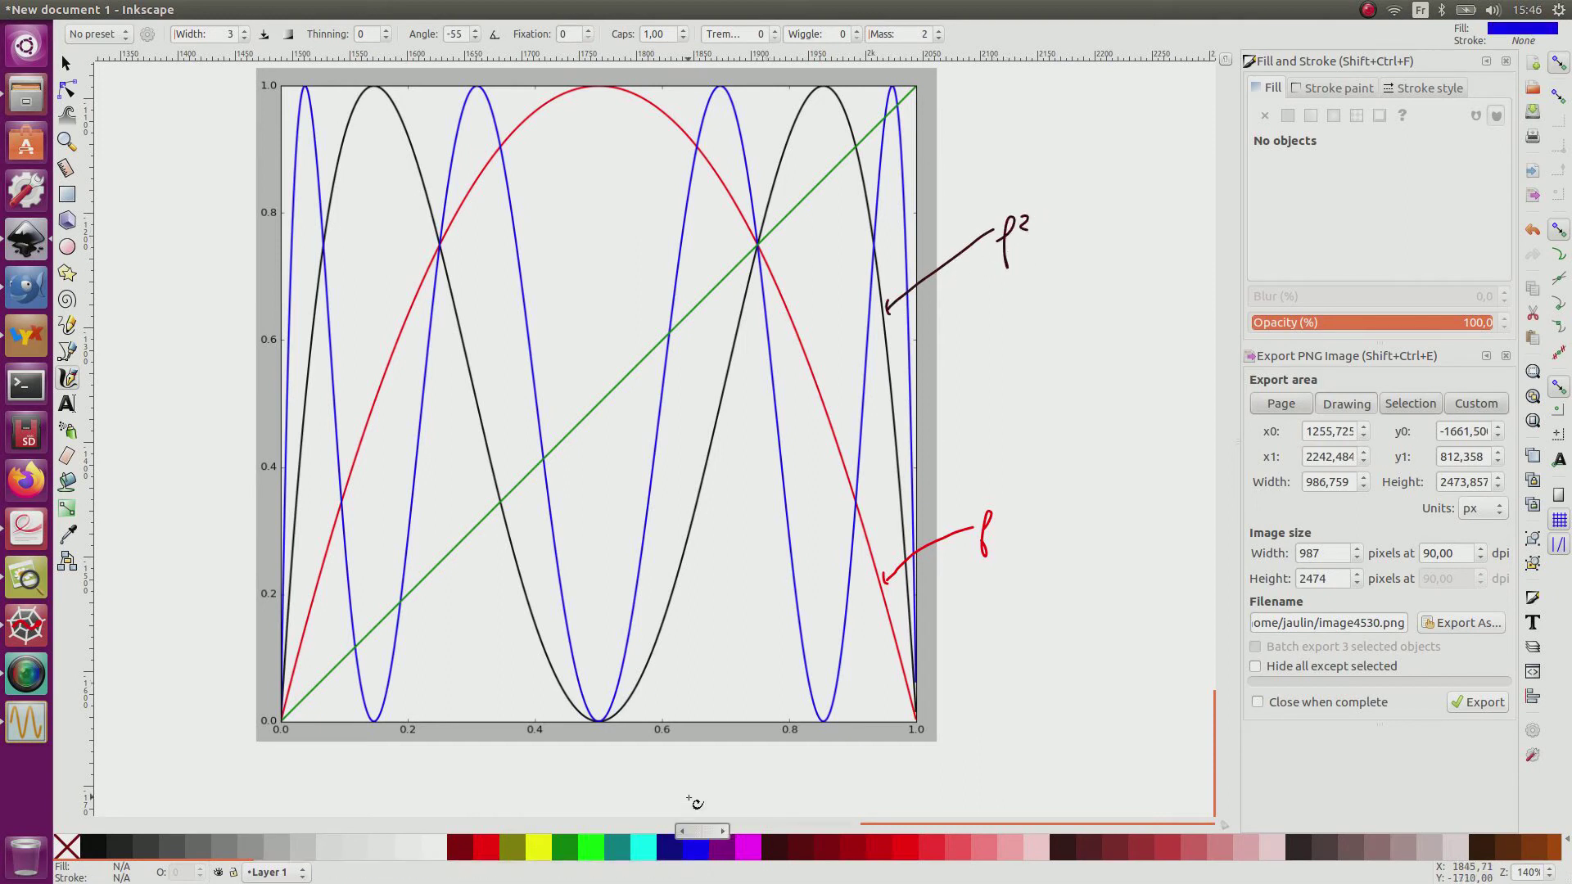
{"action": "left_click_drag", "start_coordinate": [907, 179], "coordinate": [1016, 119]}
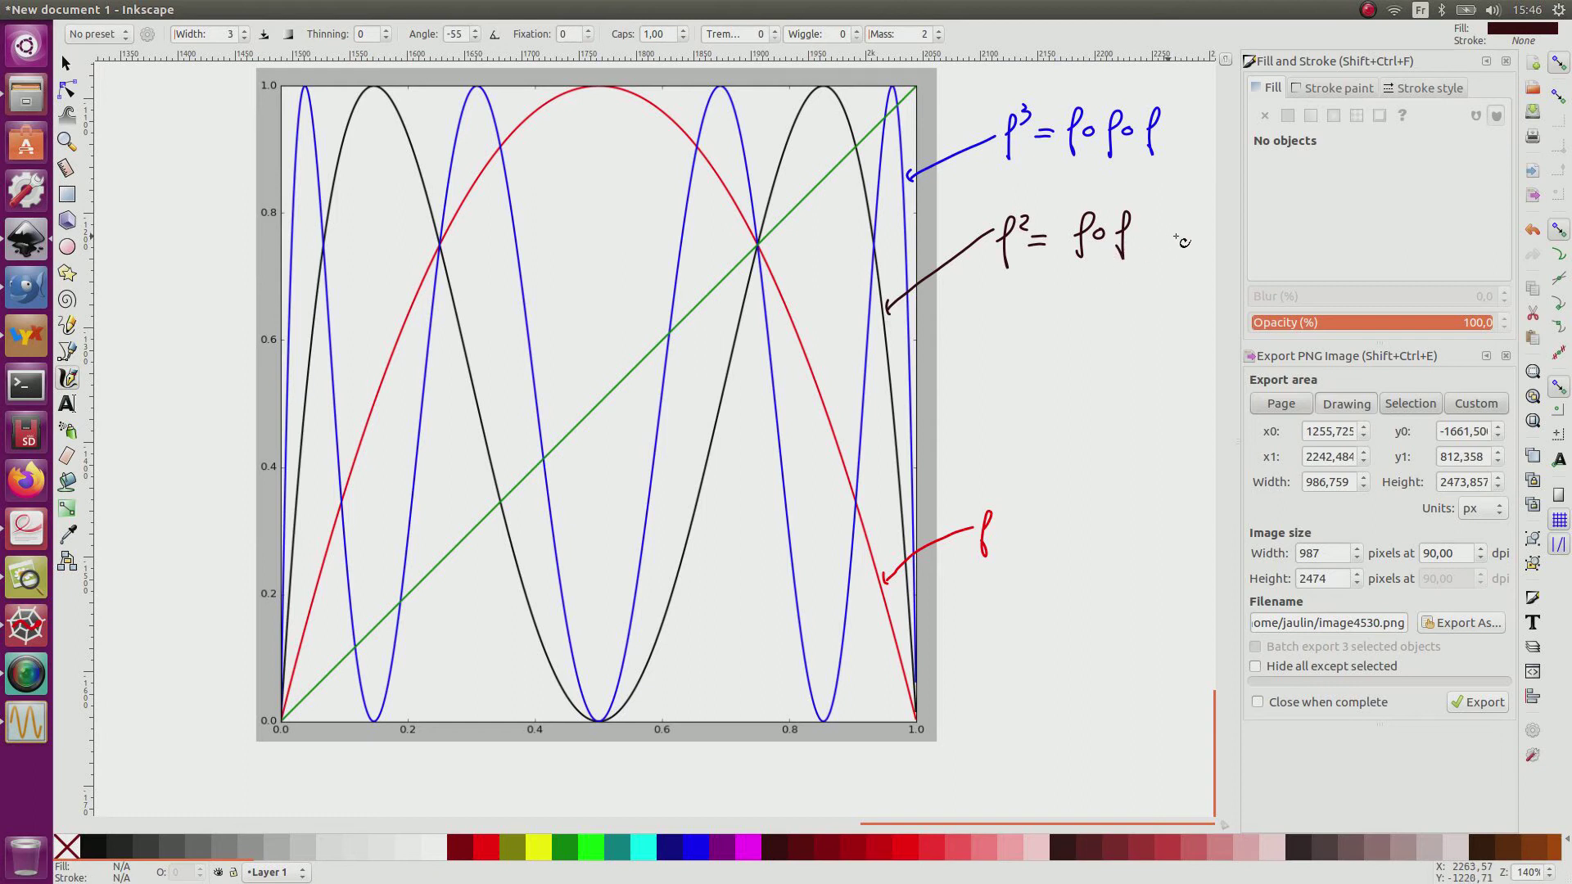
{"action": "mouse_move", "coordinate": [1223, 242]}
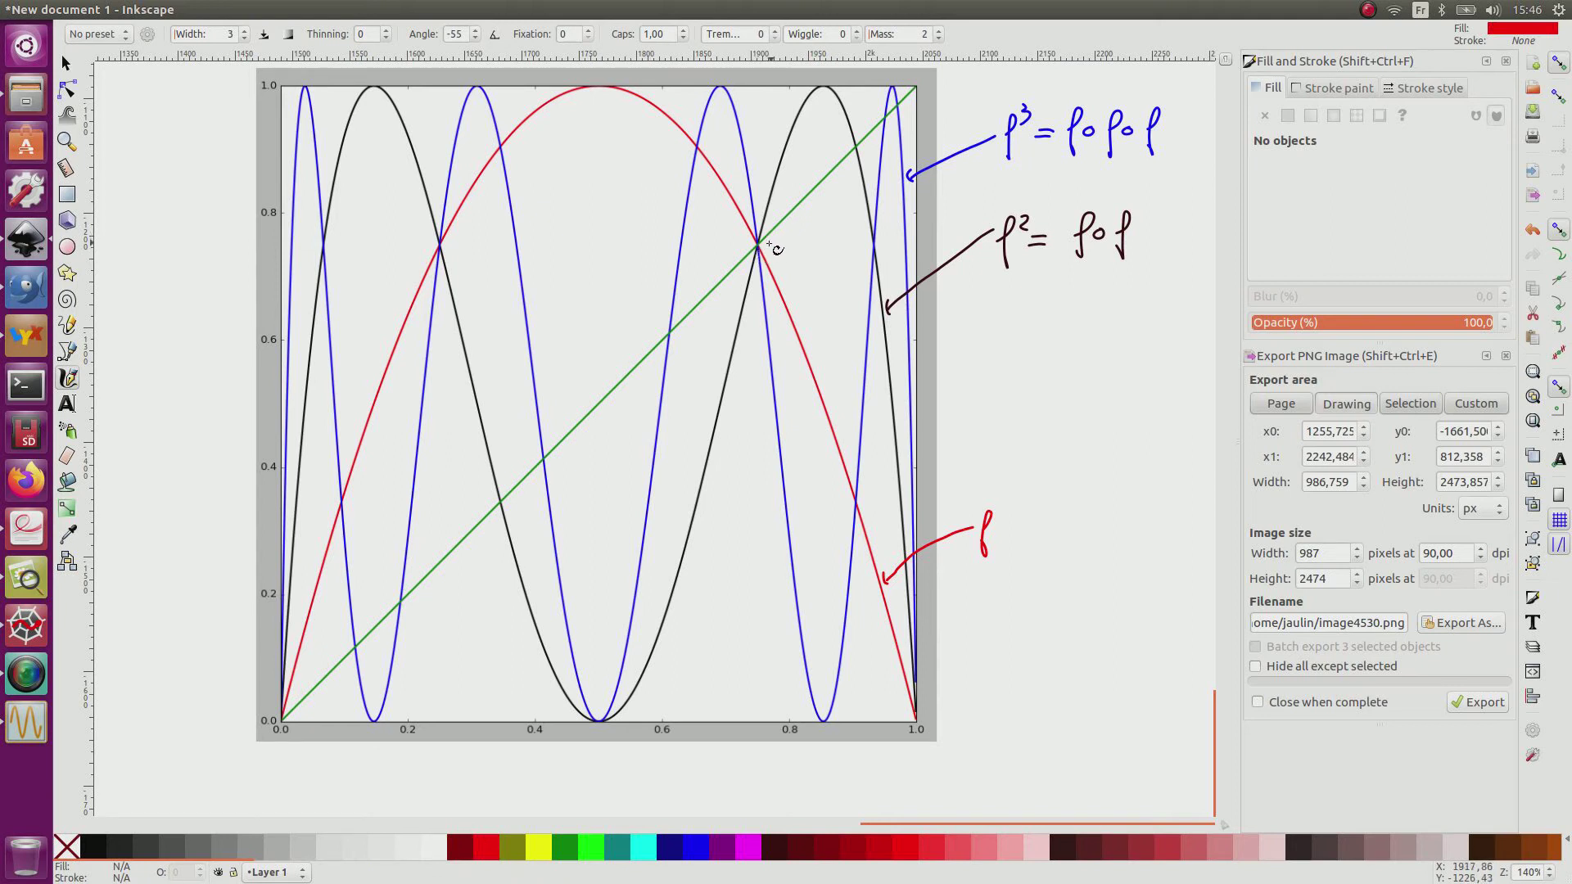
- Dot the diagonal crossings and write f(x)=x in red and f∘f∘f(x)=x in blue
{"action": "left_click", "coordinate": [753, 244]}
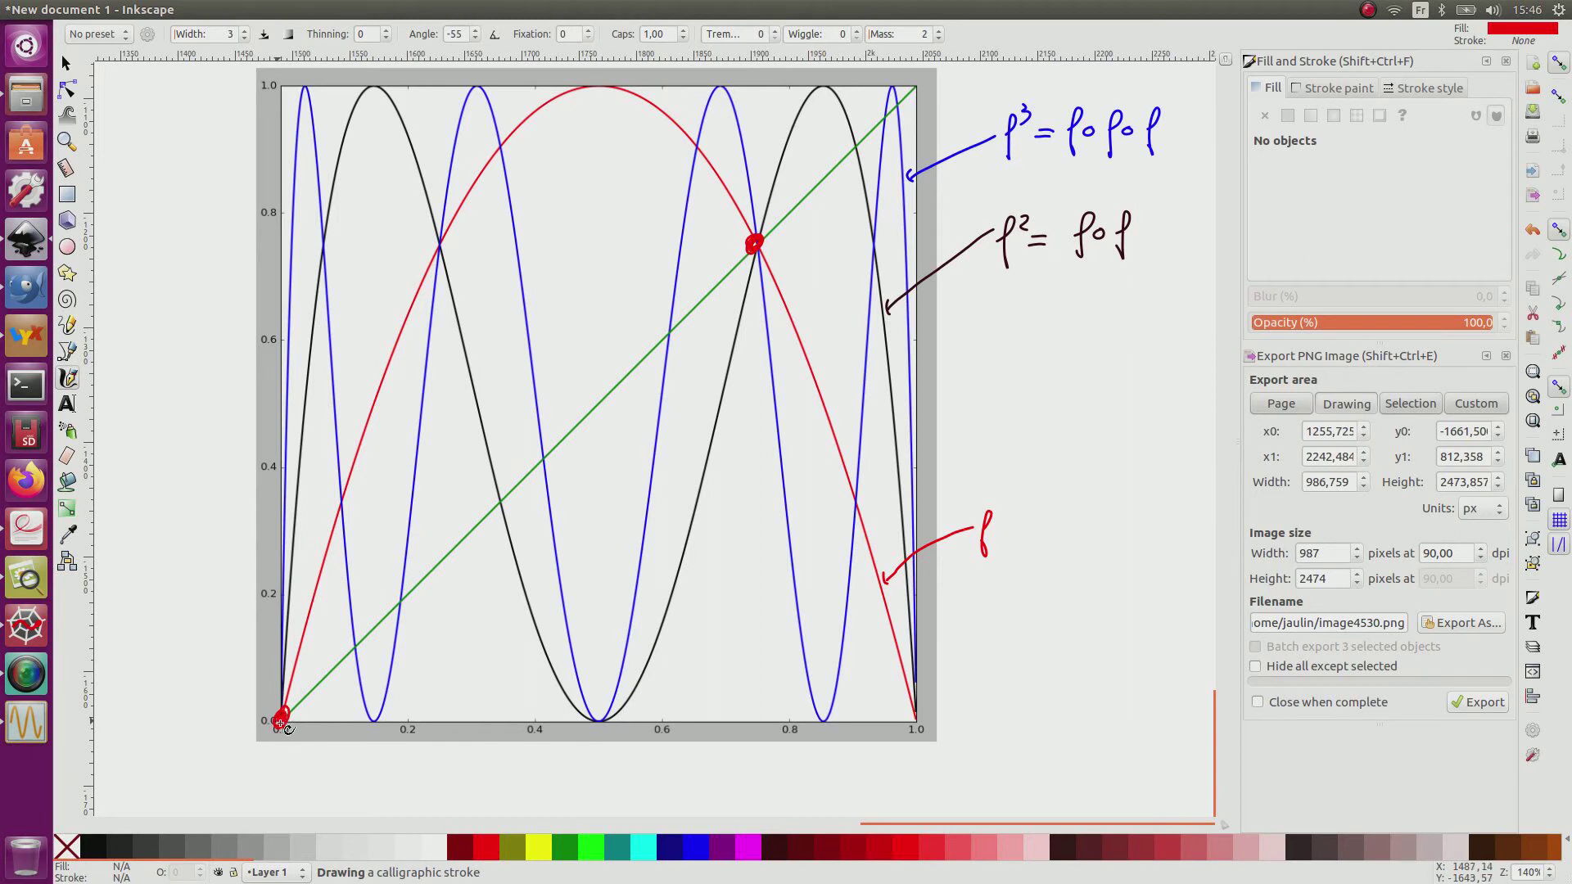
{"action": "mouse_move", "coordinate": [1060, 590]}
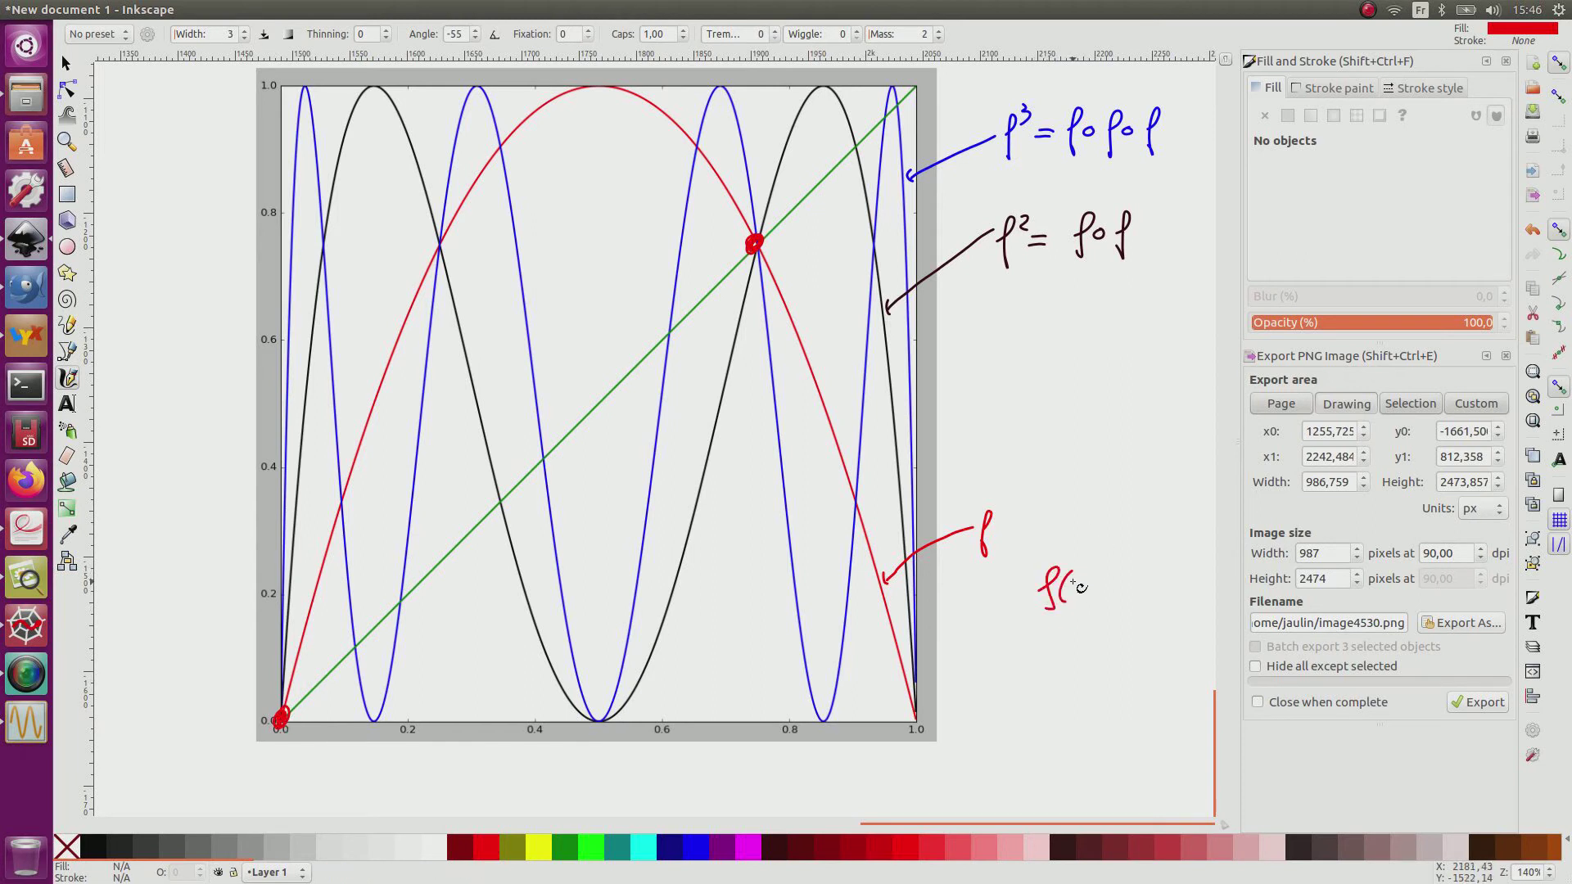
{"action": "left_click_drag", "start_coordinate": [1059, 586], "coordinate": [1128, 586]}
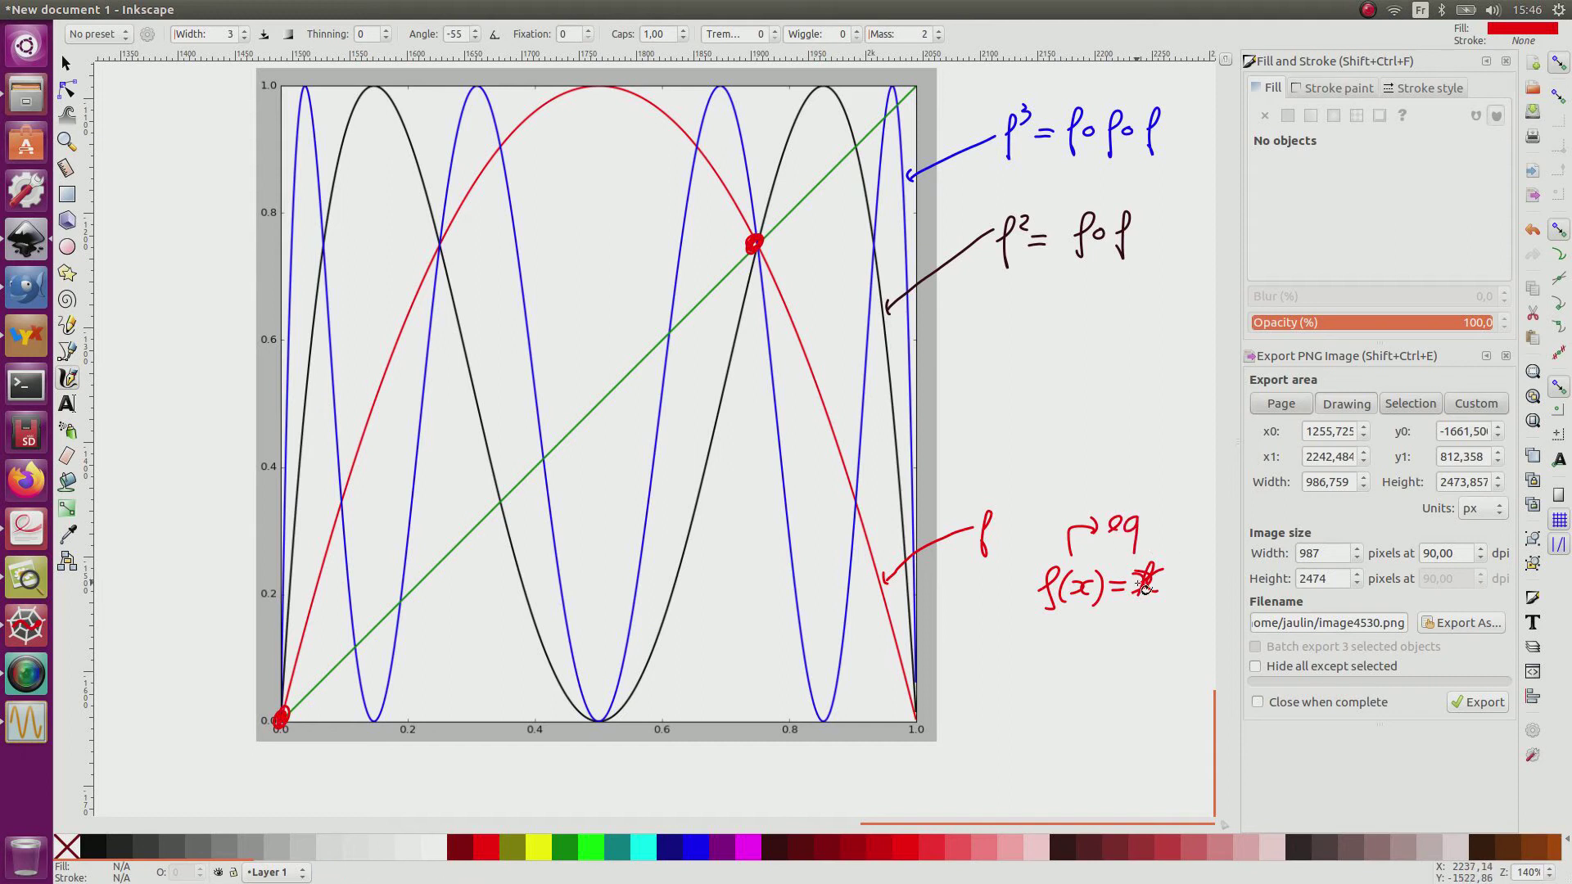
{"action": "mouse_move", "coordinate": [750, 847]}
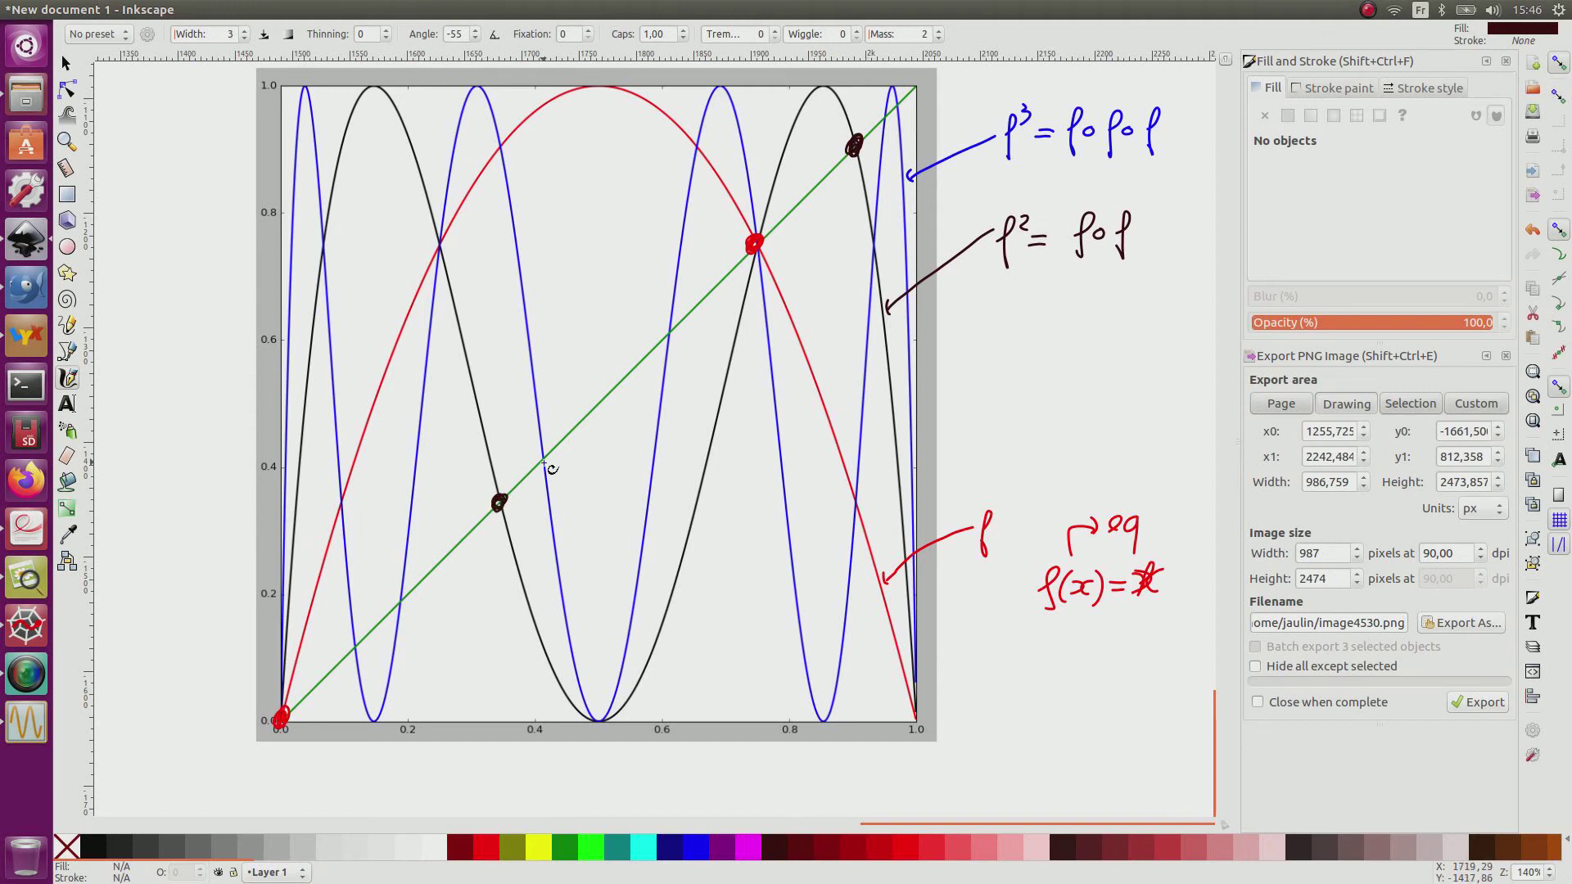
{"action": "mouse_move", "coordinate": [1005, 441]}
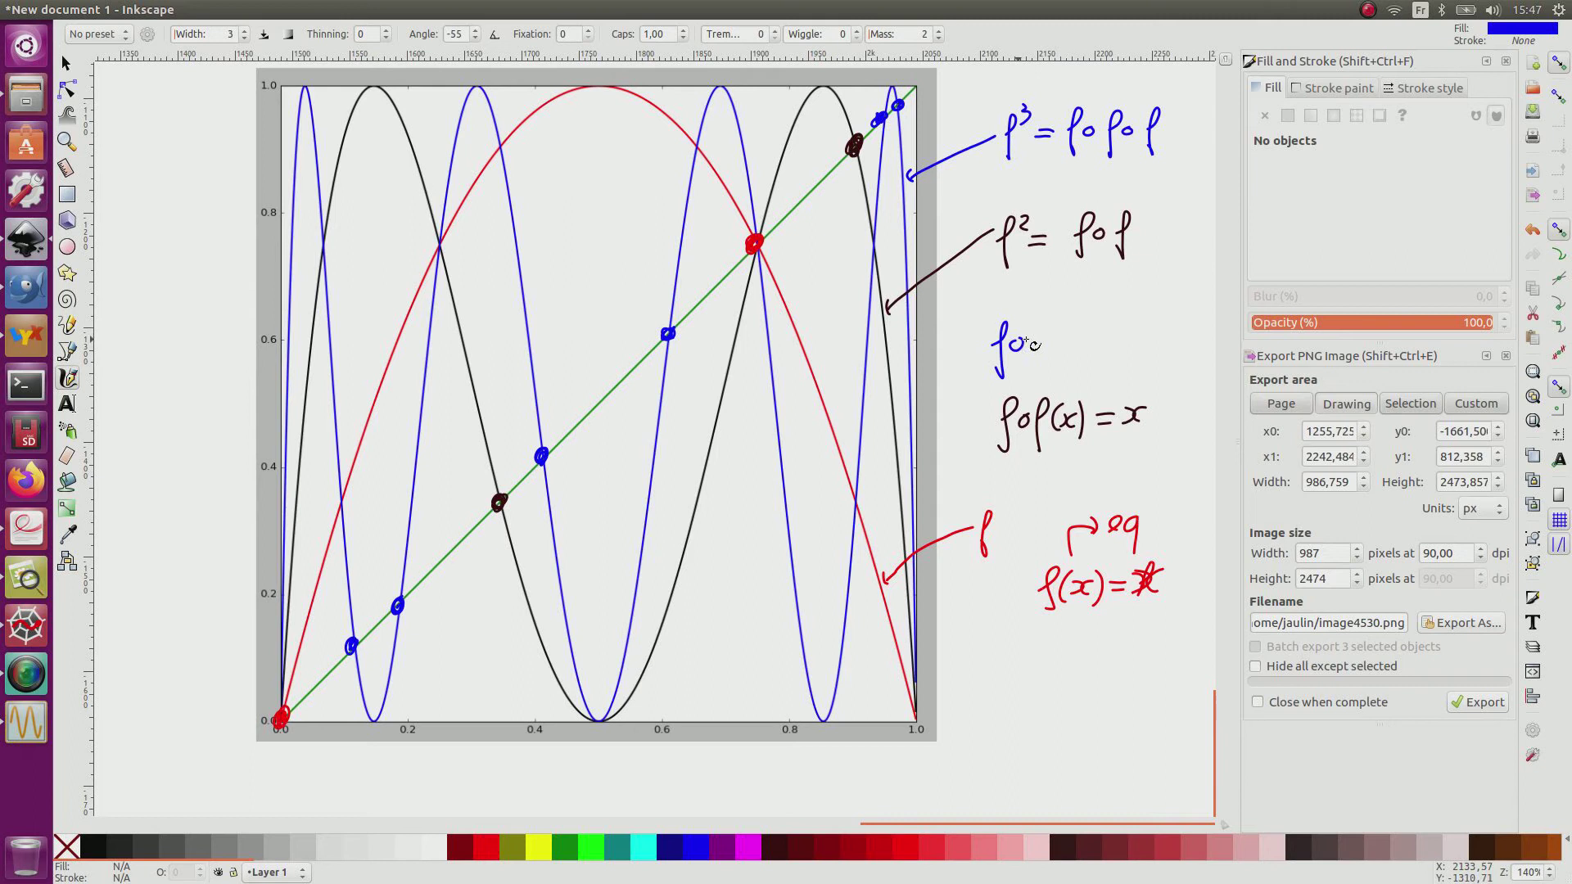
{"action": "left_click_drag", "start_coordinate": [992, 331], "coordinate": [1012, 360]}
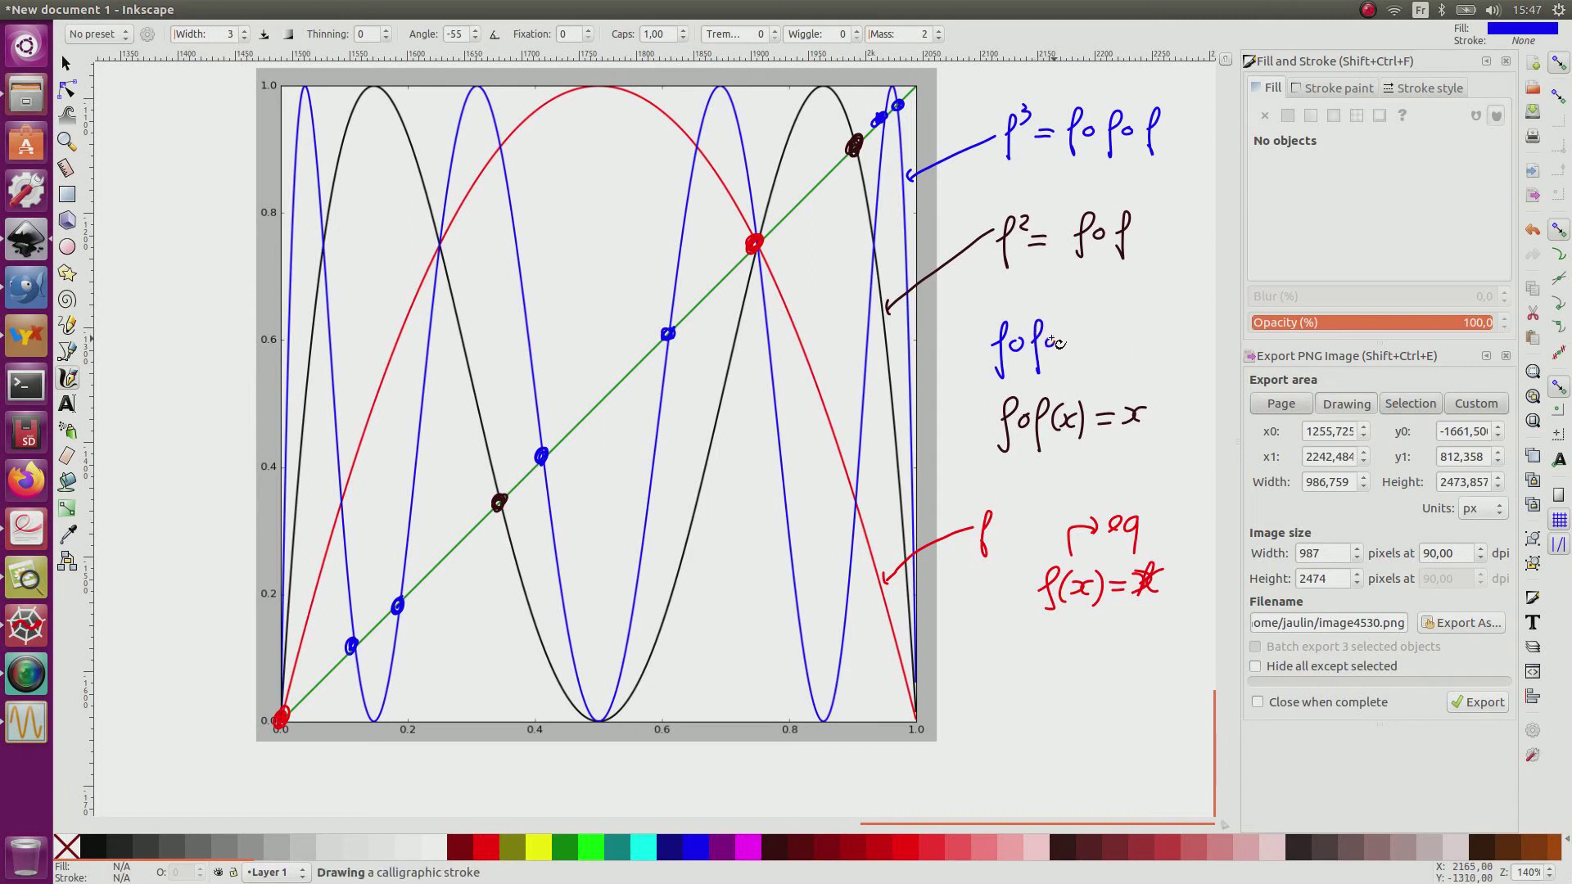
{"action": "left_click_drag", "start_coordinate": [1063, 340], "coordinate": [1102, 346]}
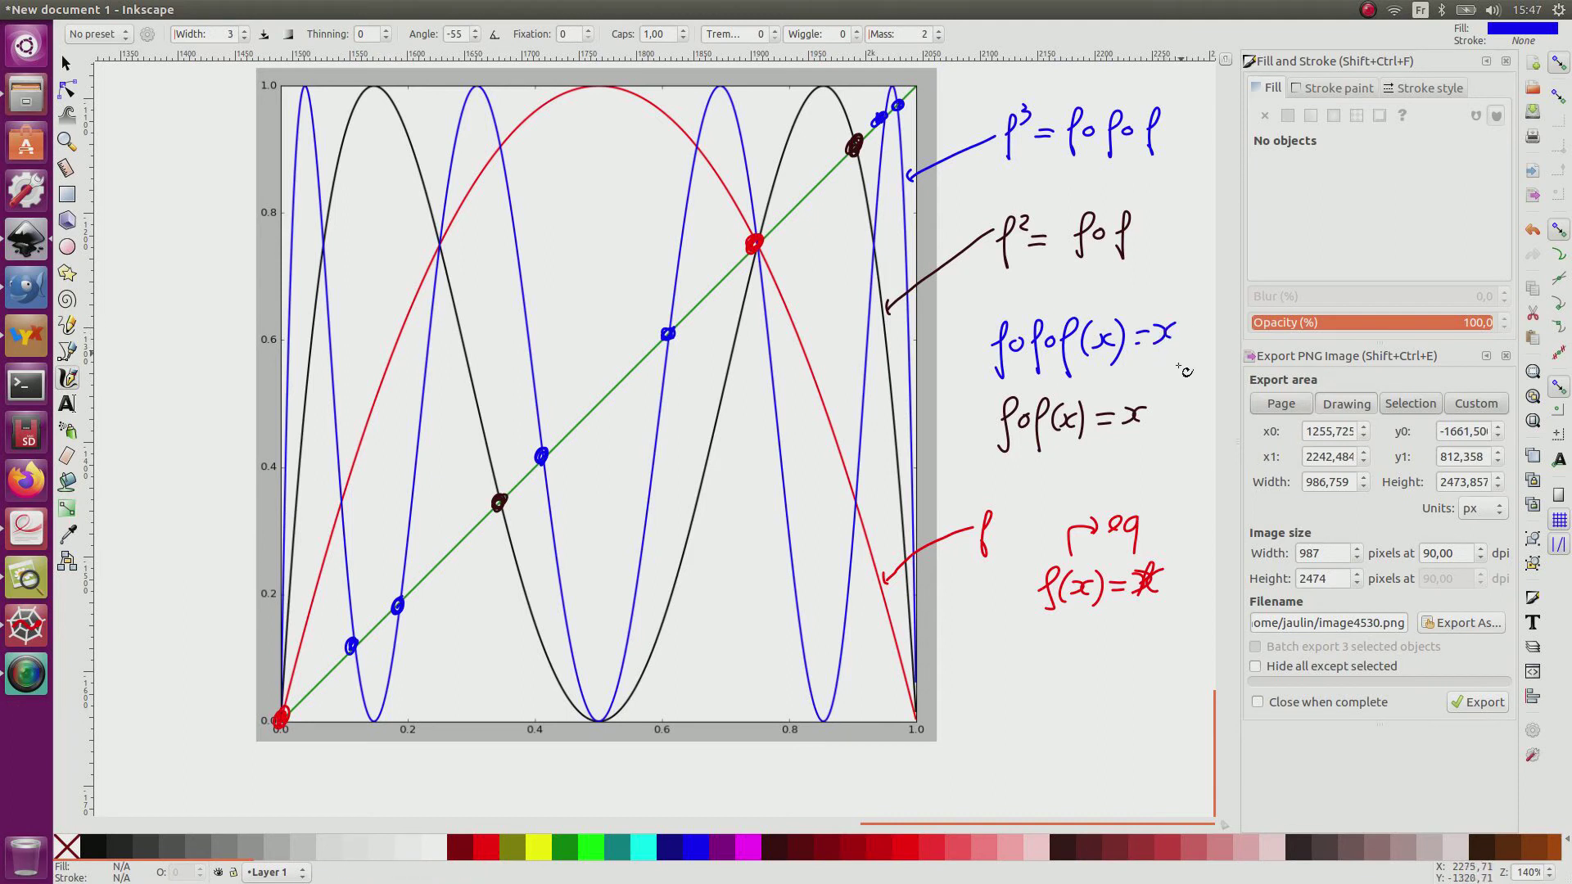
{"action": "mouse_move", "coordinate": [1118, 470]}
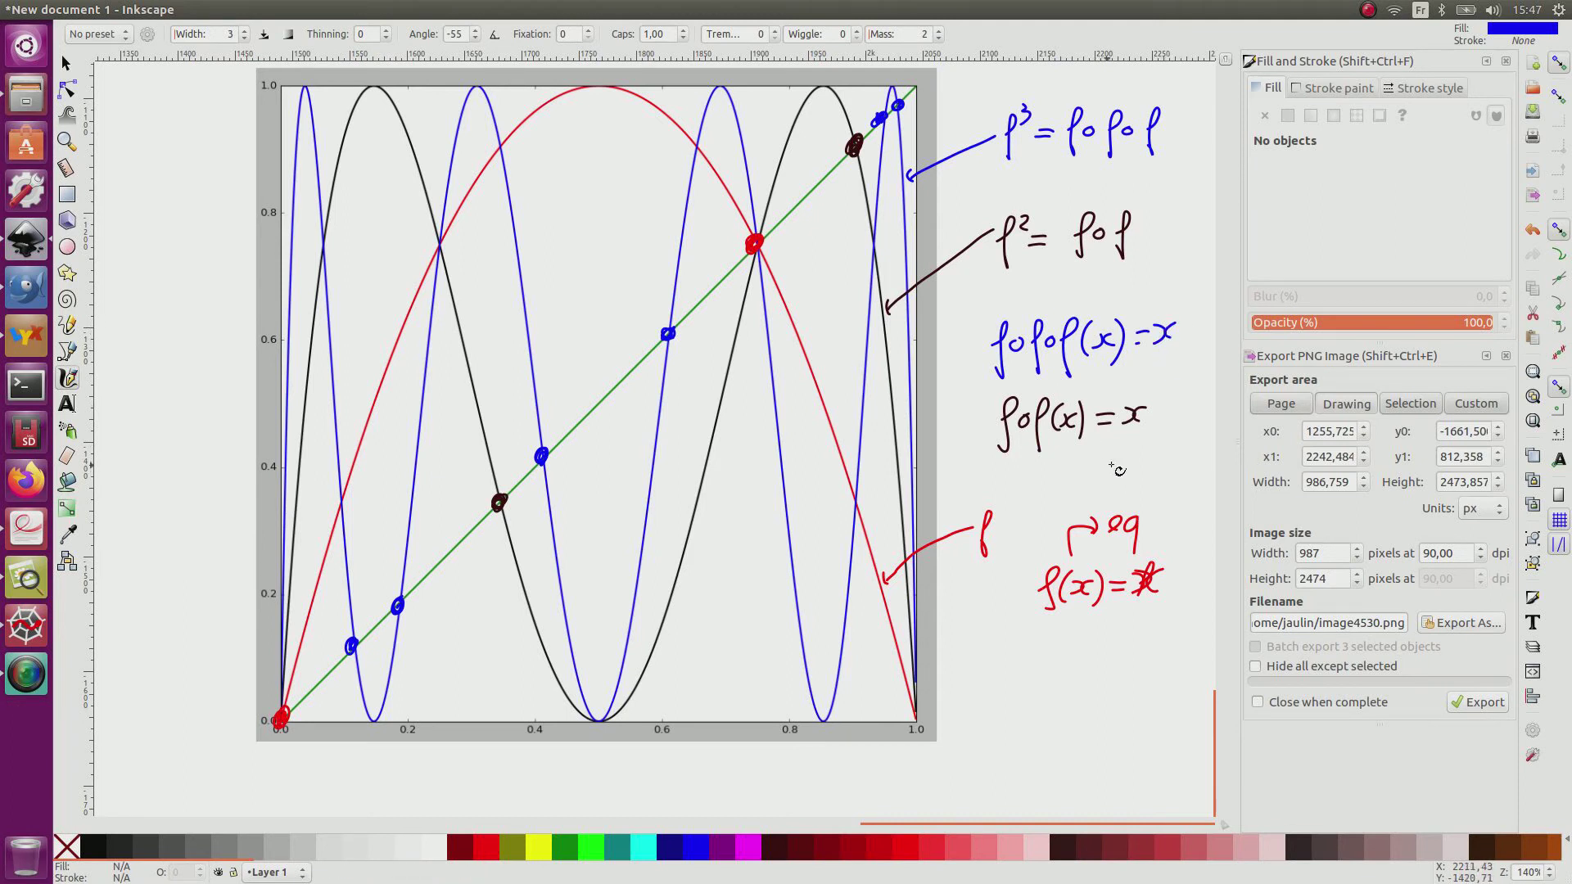
{"action": "mouse_move", "coordinate": [1071, 475]}
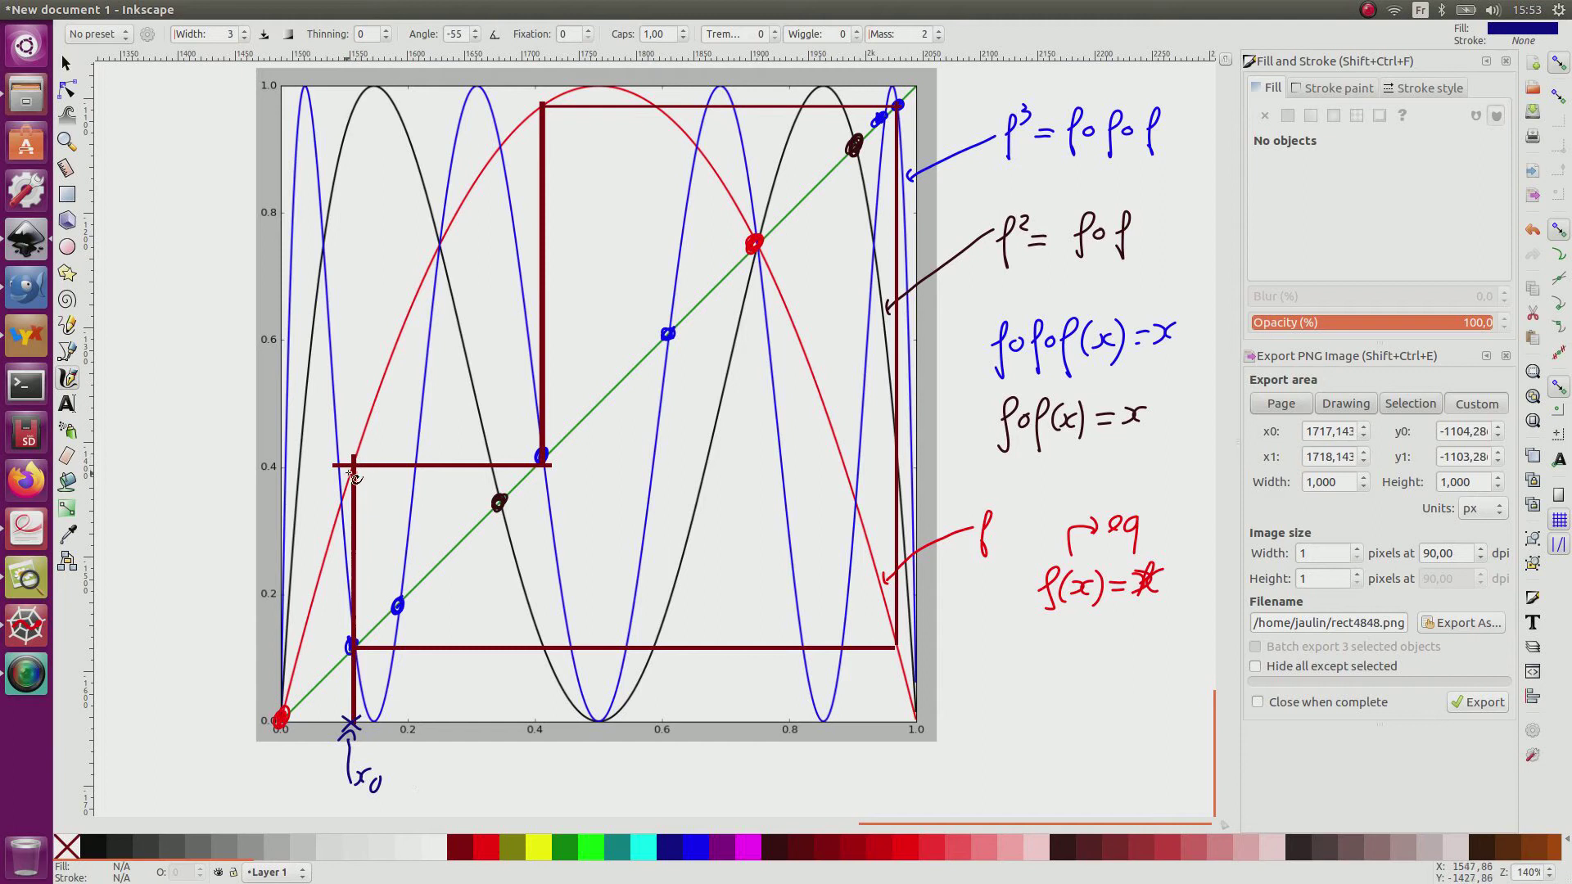
{"action": "mouse_move", "coordinate": [416, 451]}
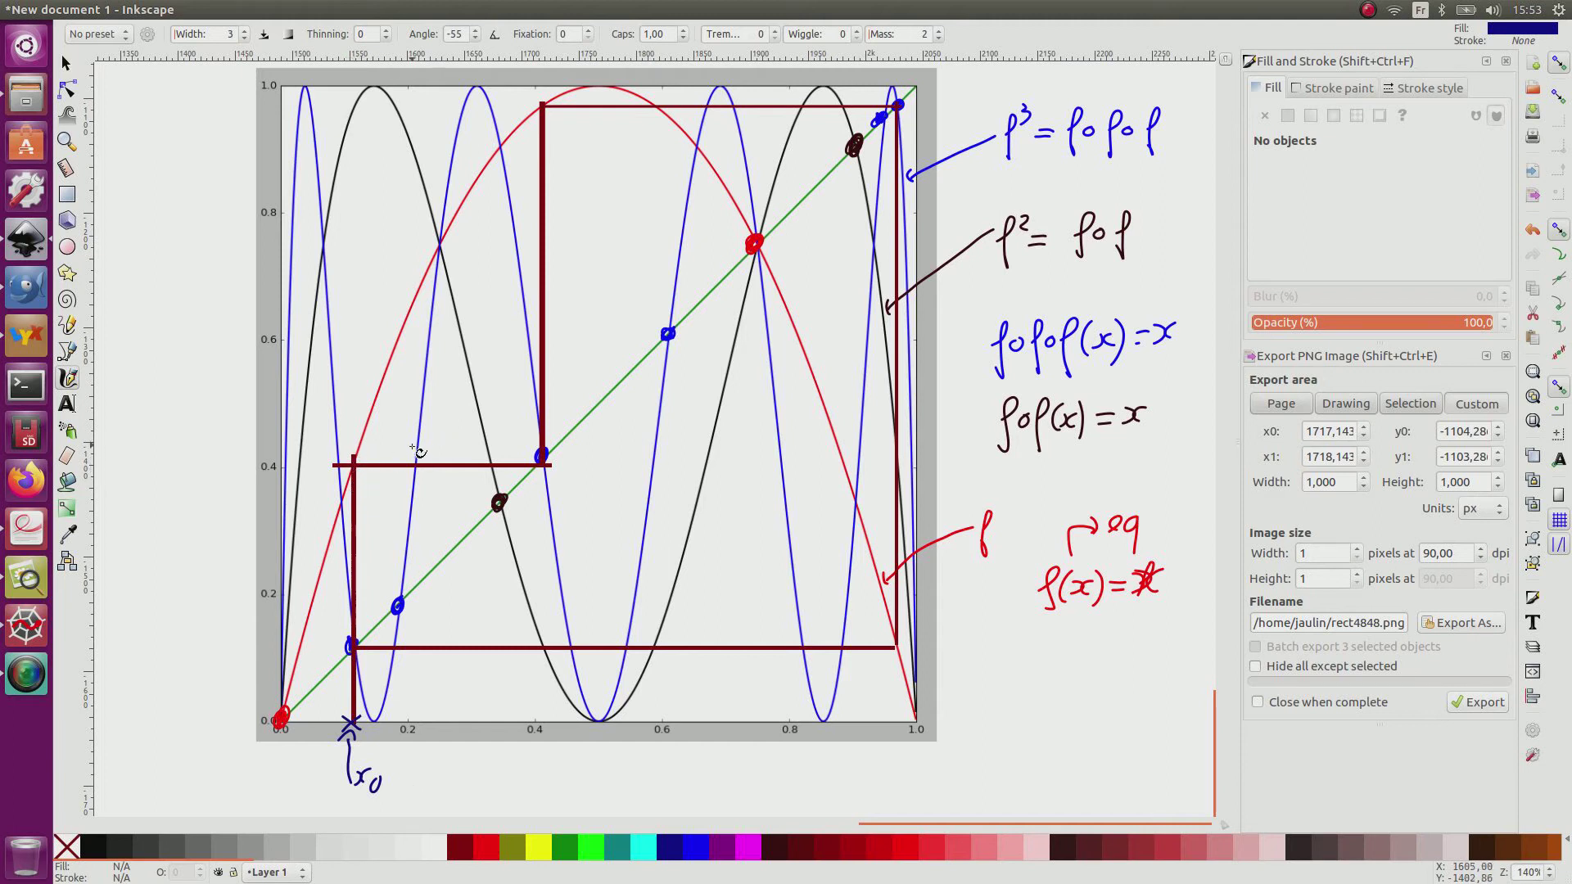
- Label x1 on both axes and draw the f arrows x0→x1 and x1→x2
{"action": "left_click_drag", "start_coordinate": [541, 464], "coordinate": [542, 534]}
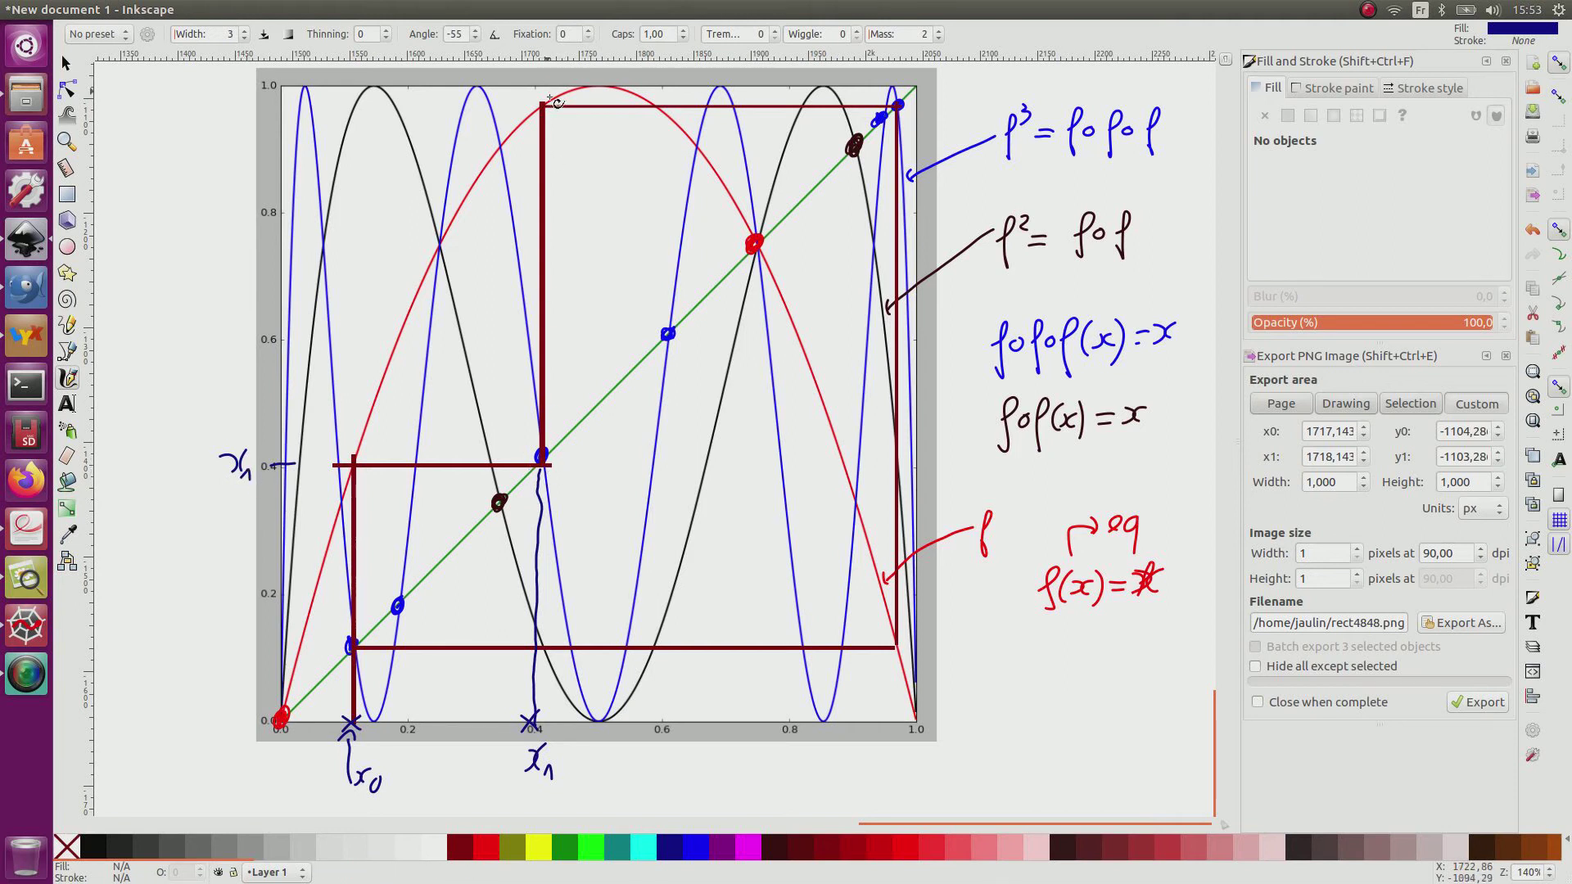
{"action": "mouse_move", "coordinate": [392, 752]}
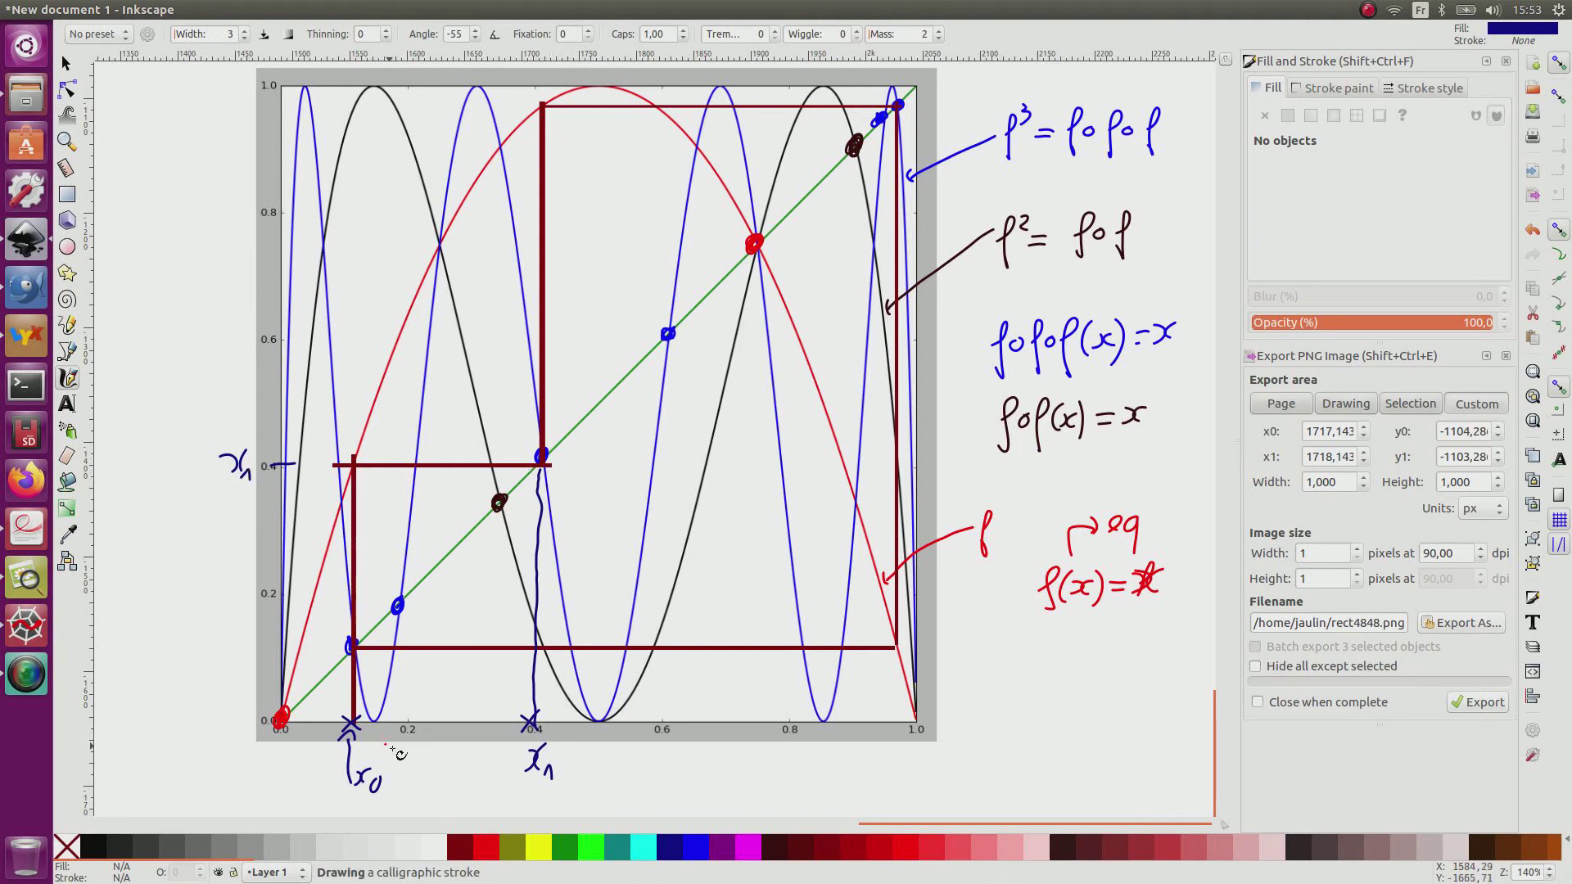
{"action": "left_click_drag", "start_coordinate": [382, 757], "coordinate": [520, 732]}
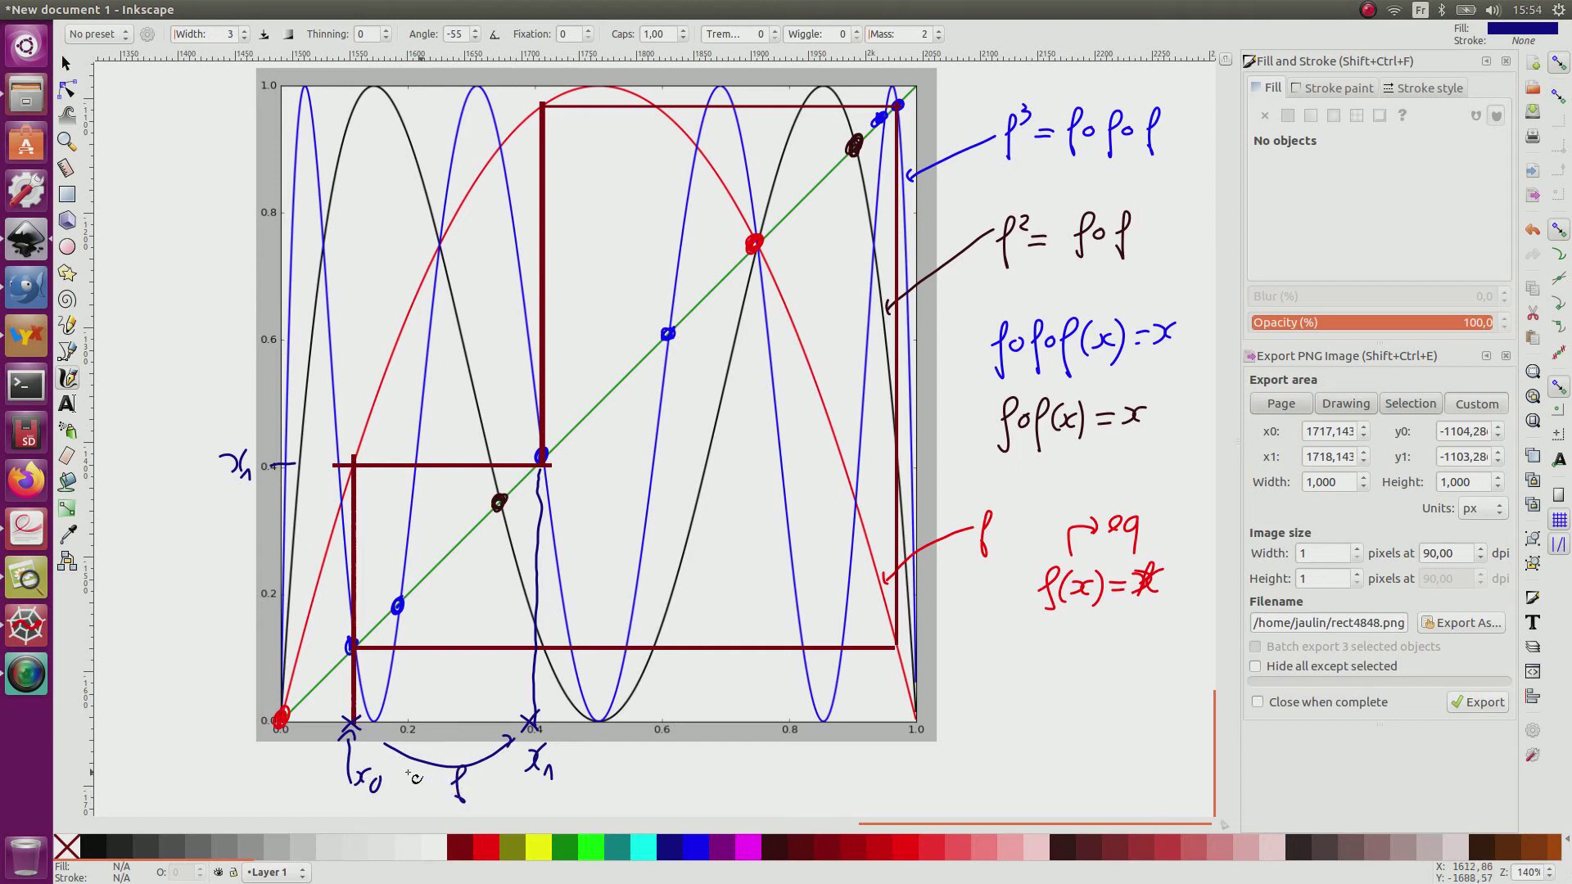
{"action": "mouse_move", "coordinate": [511, 755]}
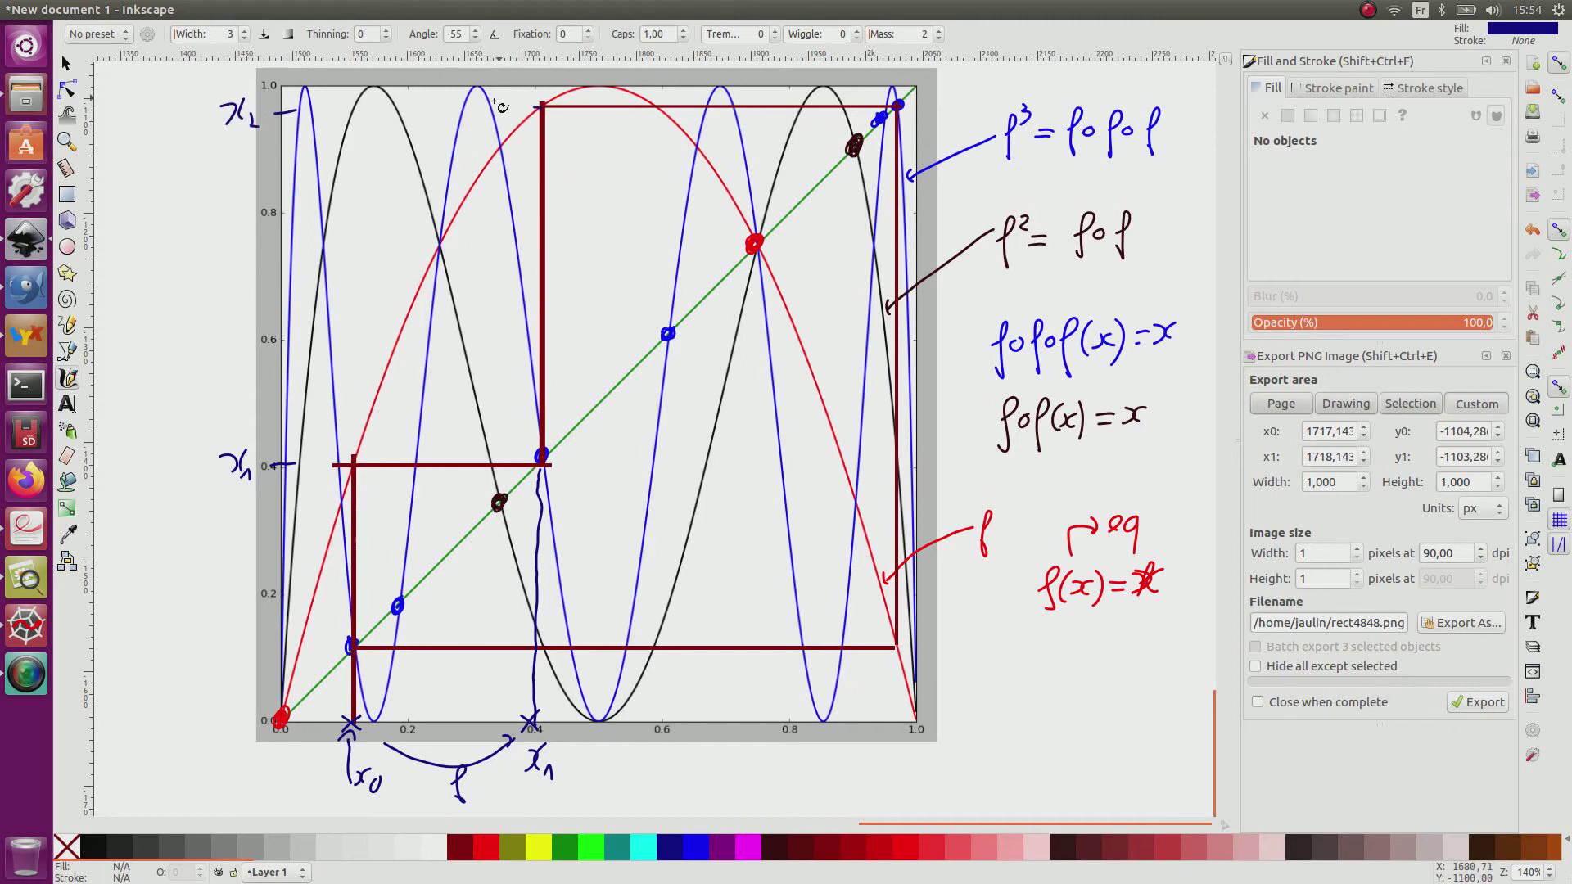
{"action": "mouse_move", "coordinate": [892, 662]}
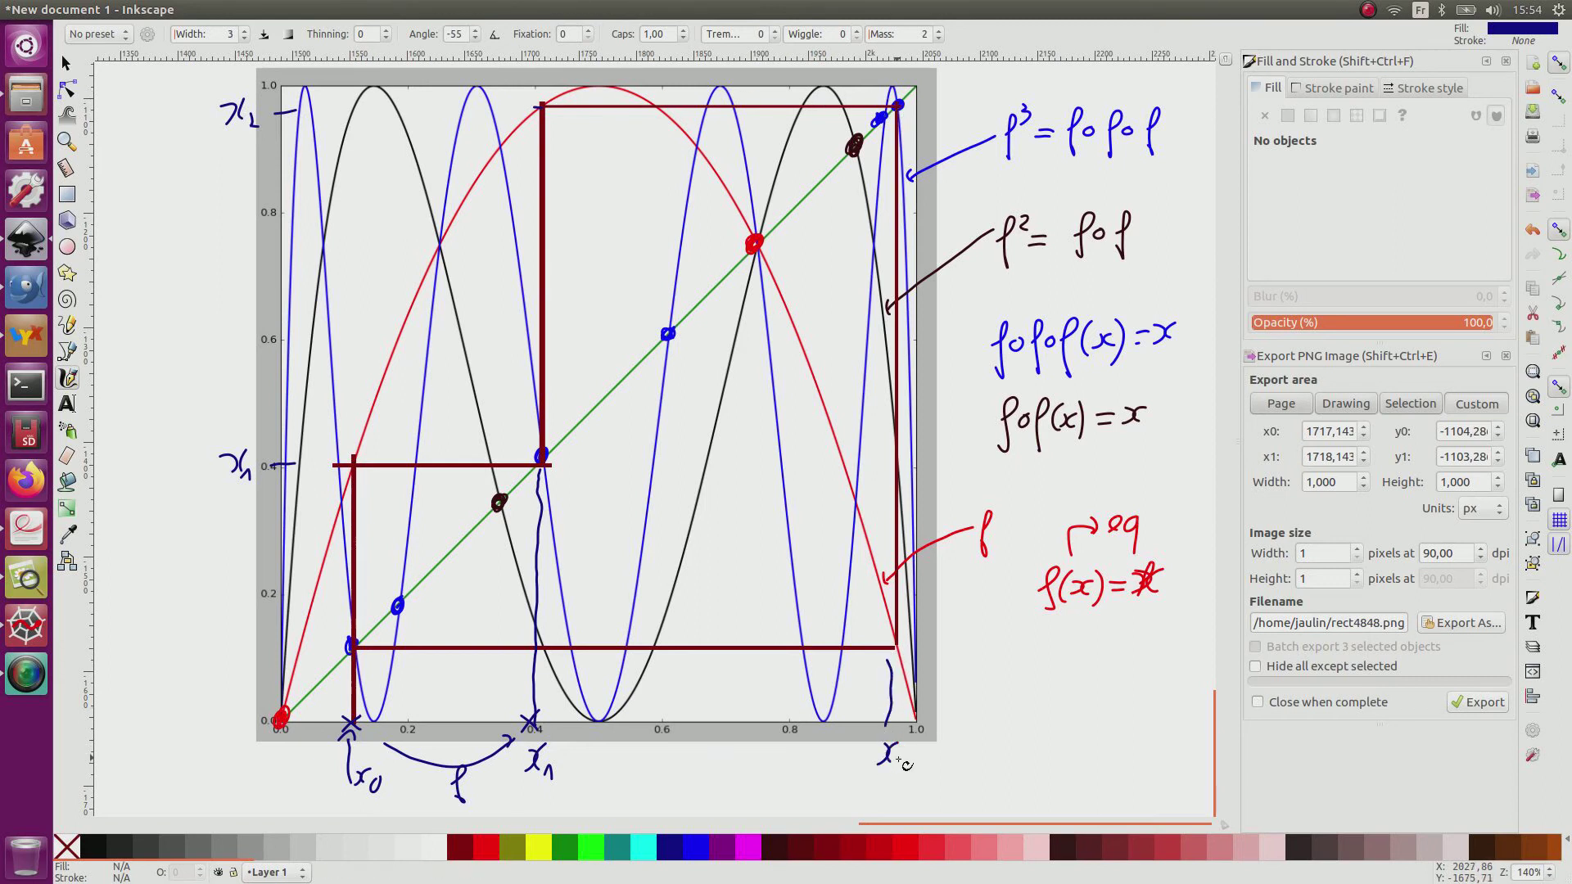
{"action": "left_click_drag", "start_coordinate": [542, 766], "coordinate": [712, 792]}
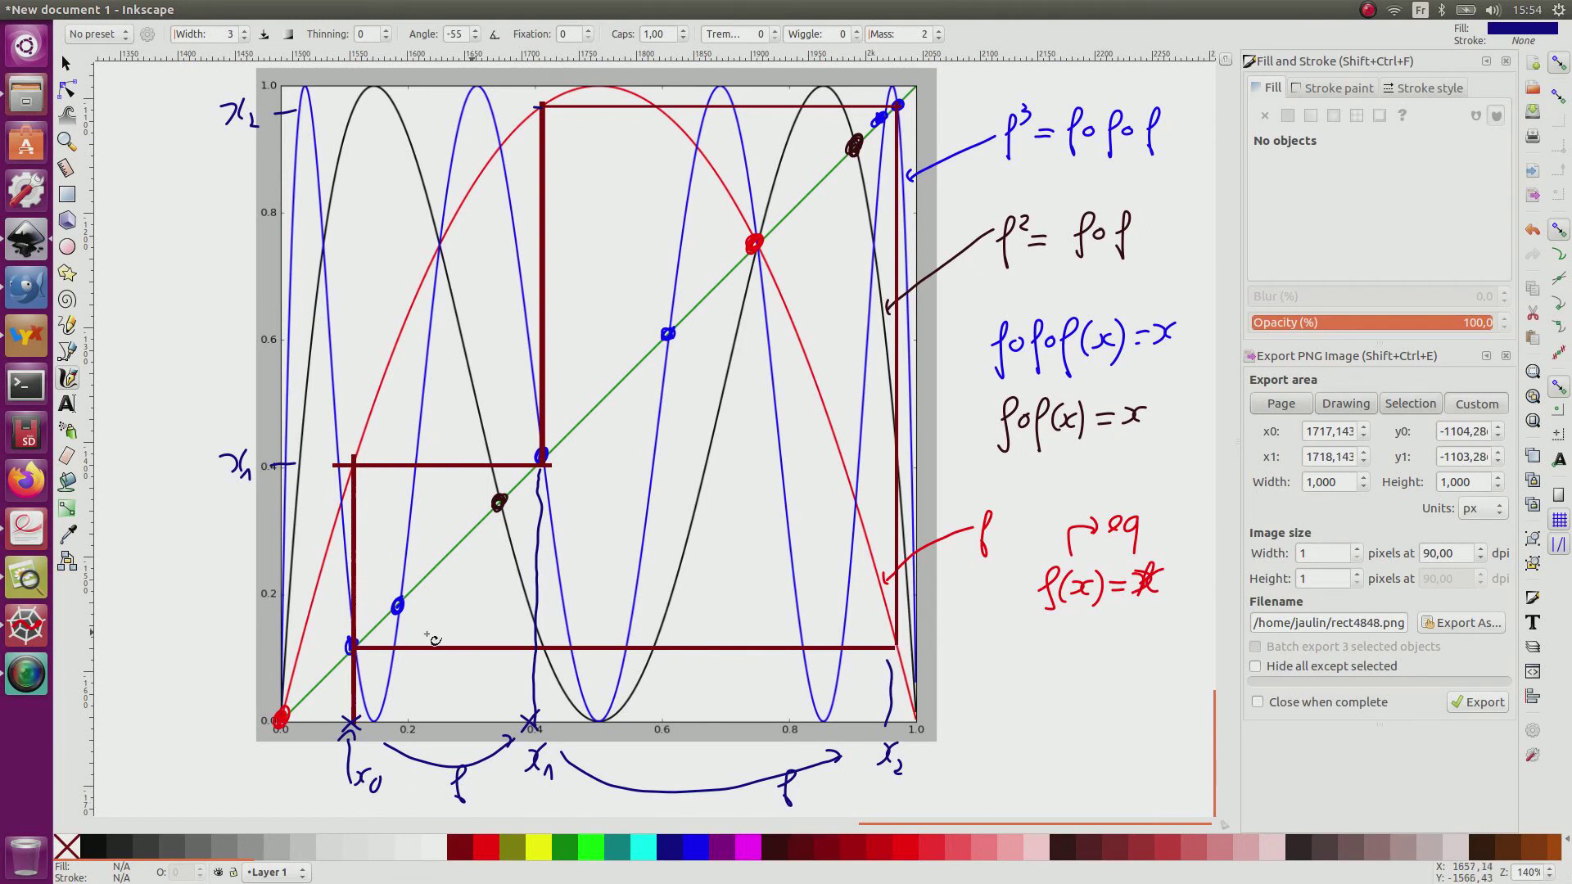
{"action": "mouse_move", "coordinate": [902, 728]}
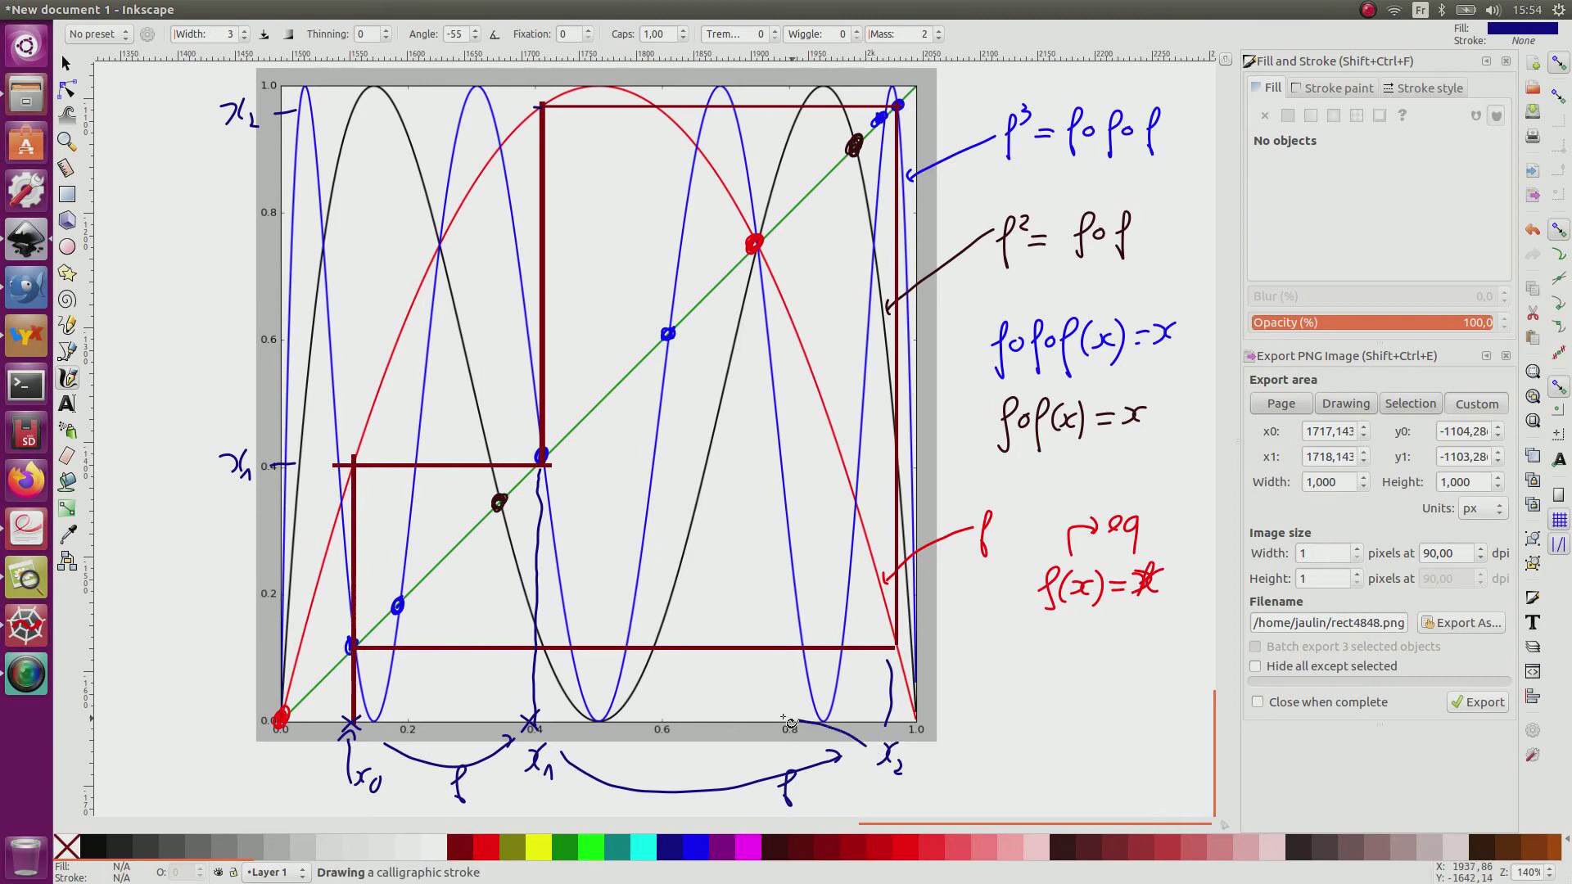
- Draw the arrow spanning x0 to x2, add red exponents, and write f³(x0)=x0 below the plot
{"action": "left_click_drag", "start_coordinate": [376, 722], "coordinate": [803, 722]}
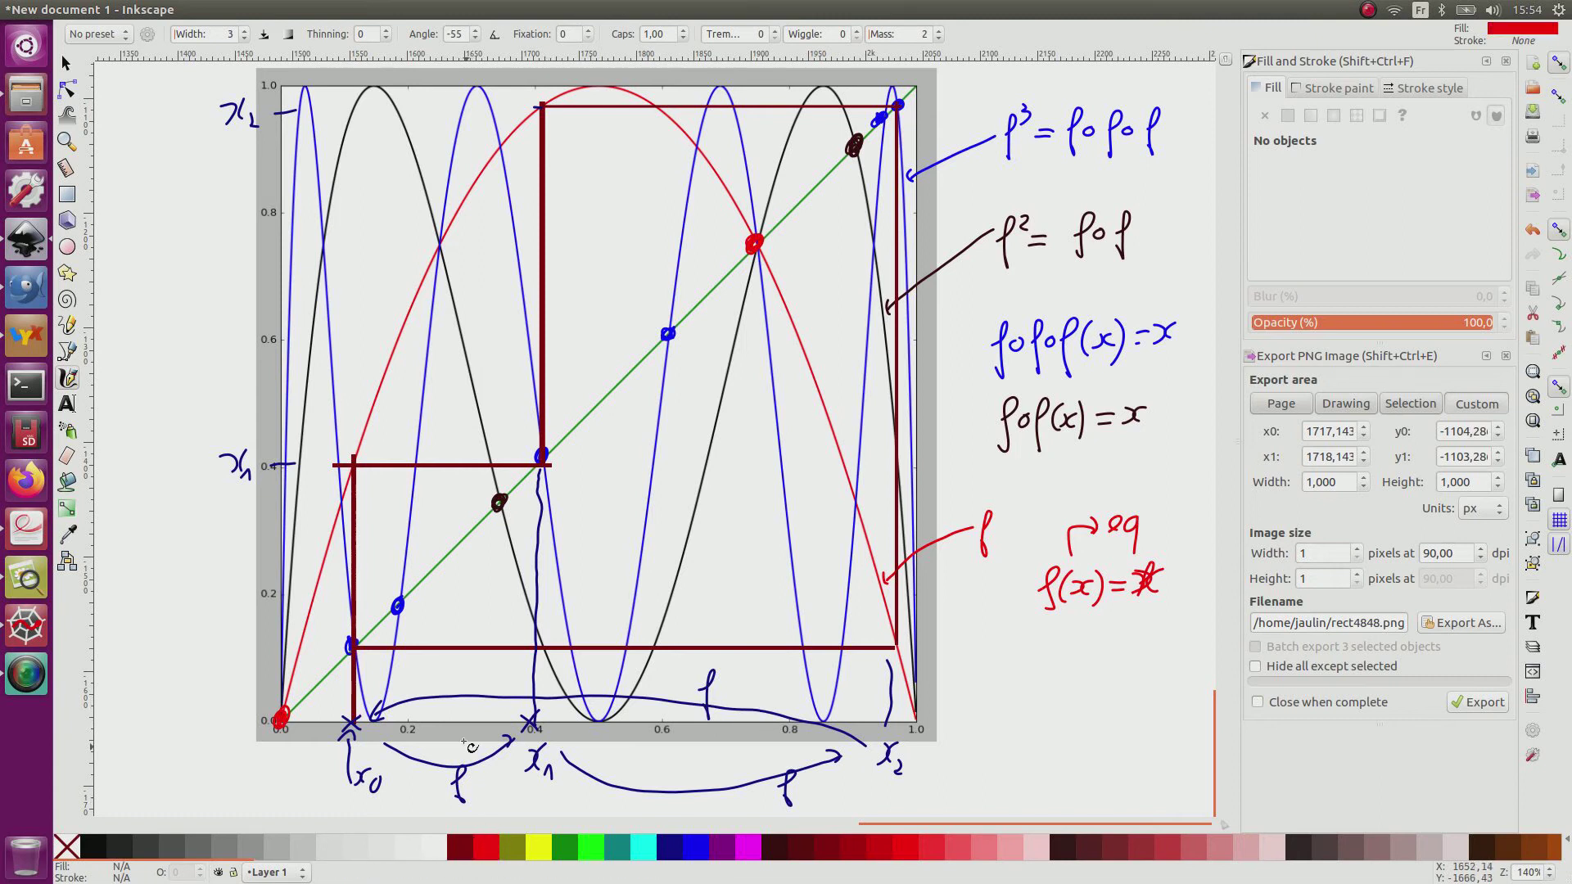
{"action": "left_click_drag", "start_coordinate": [471, 747], "coordinate": [480, 788]}
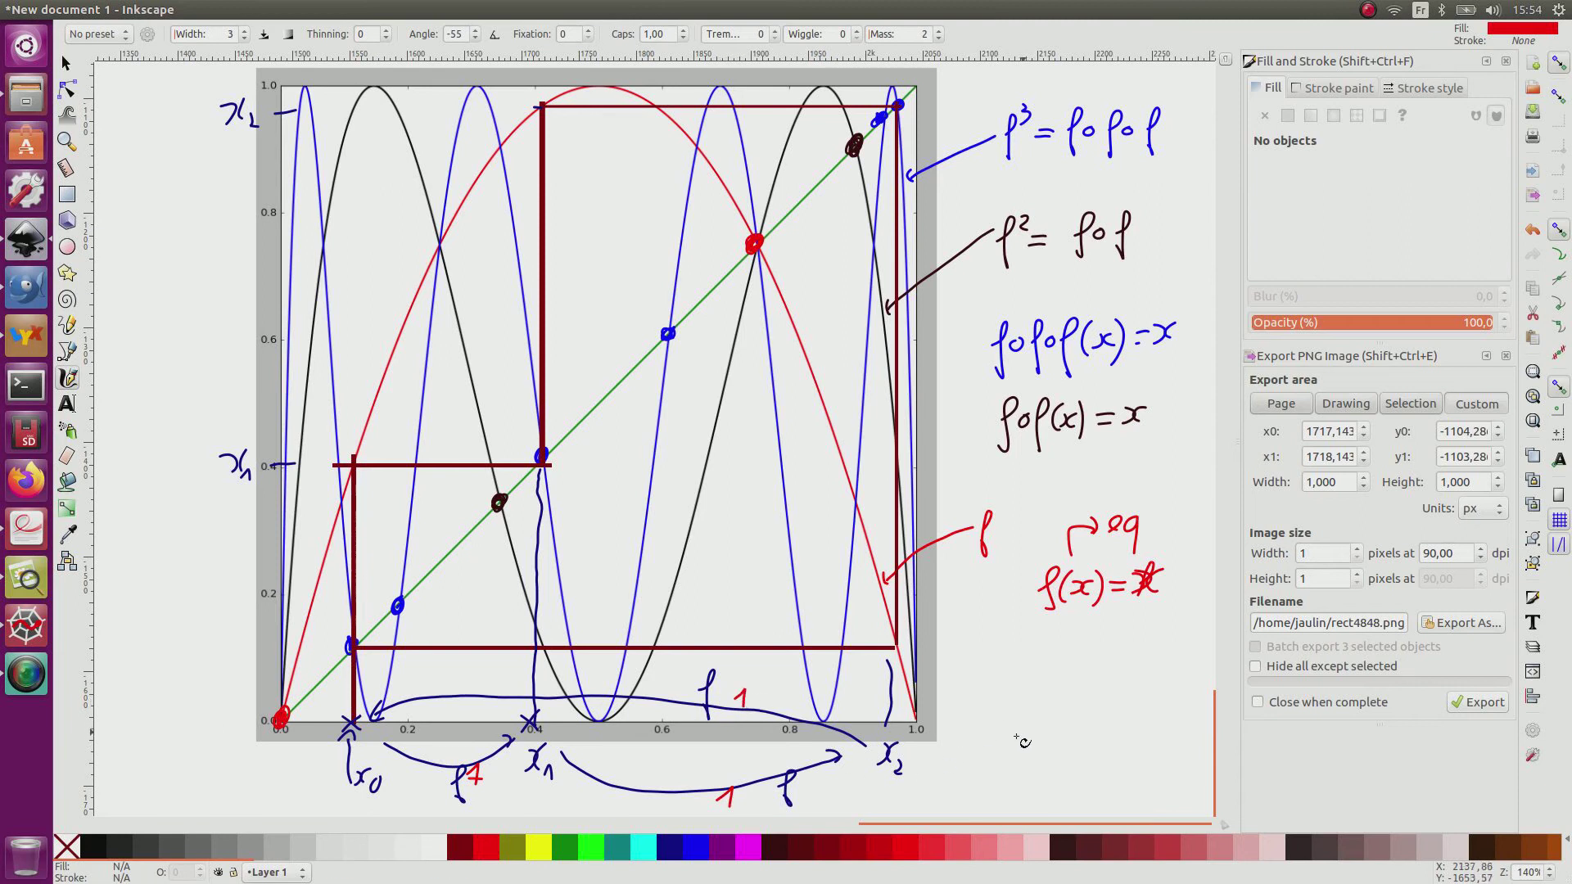
{"action": "left_click_drag", "start_coordinate": [1002, 702], "coordinate": [992, 762]}
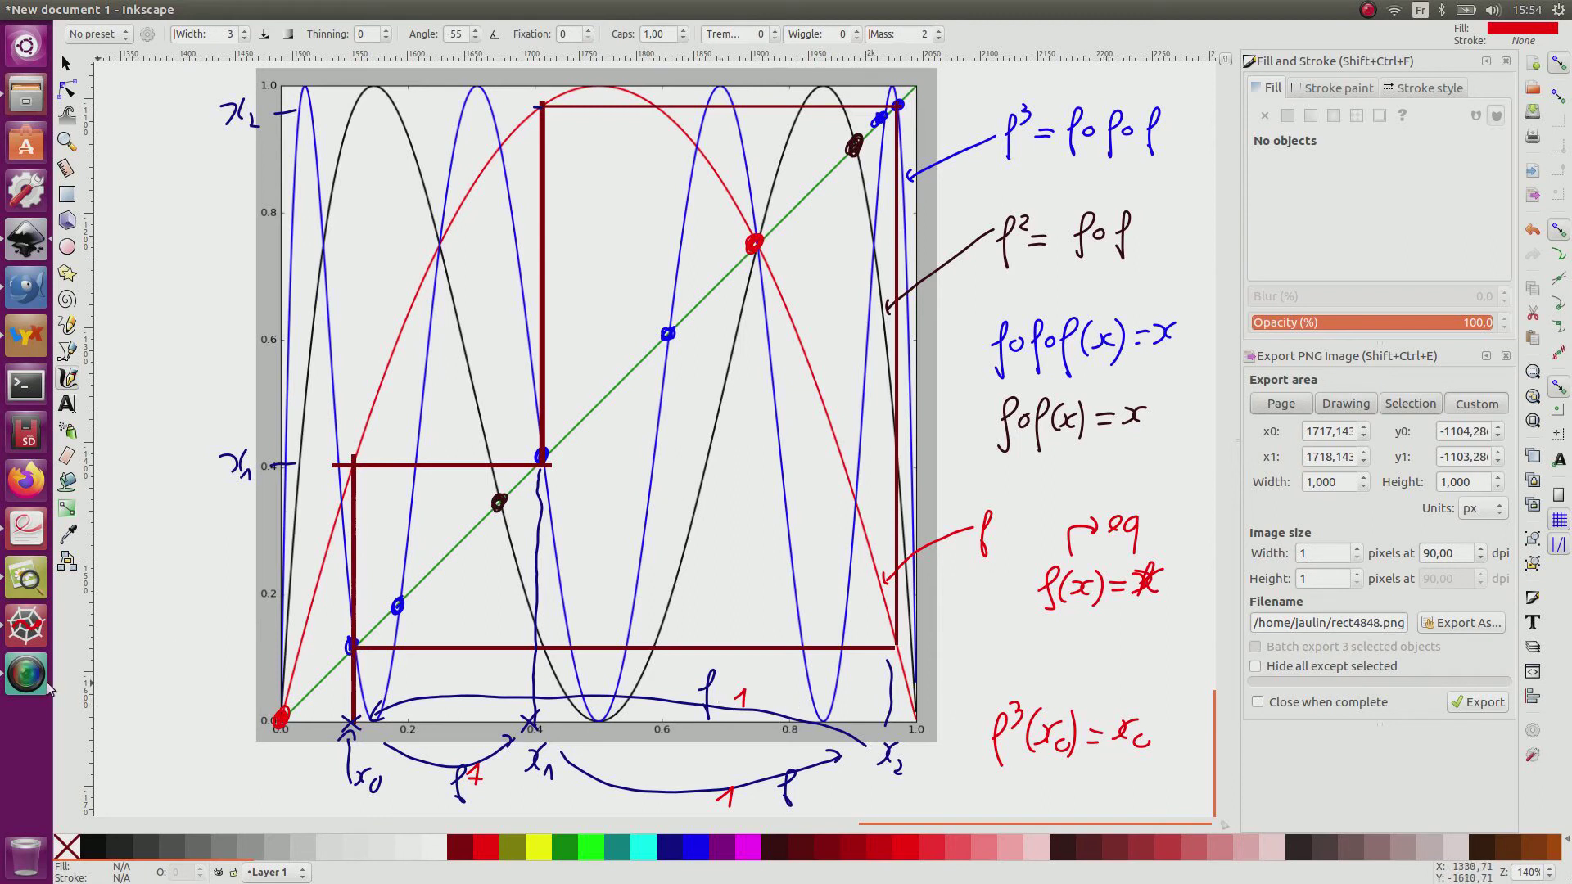
{"action": "mouse_move", "coordinate": [26, 529]}
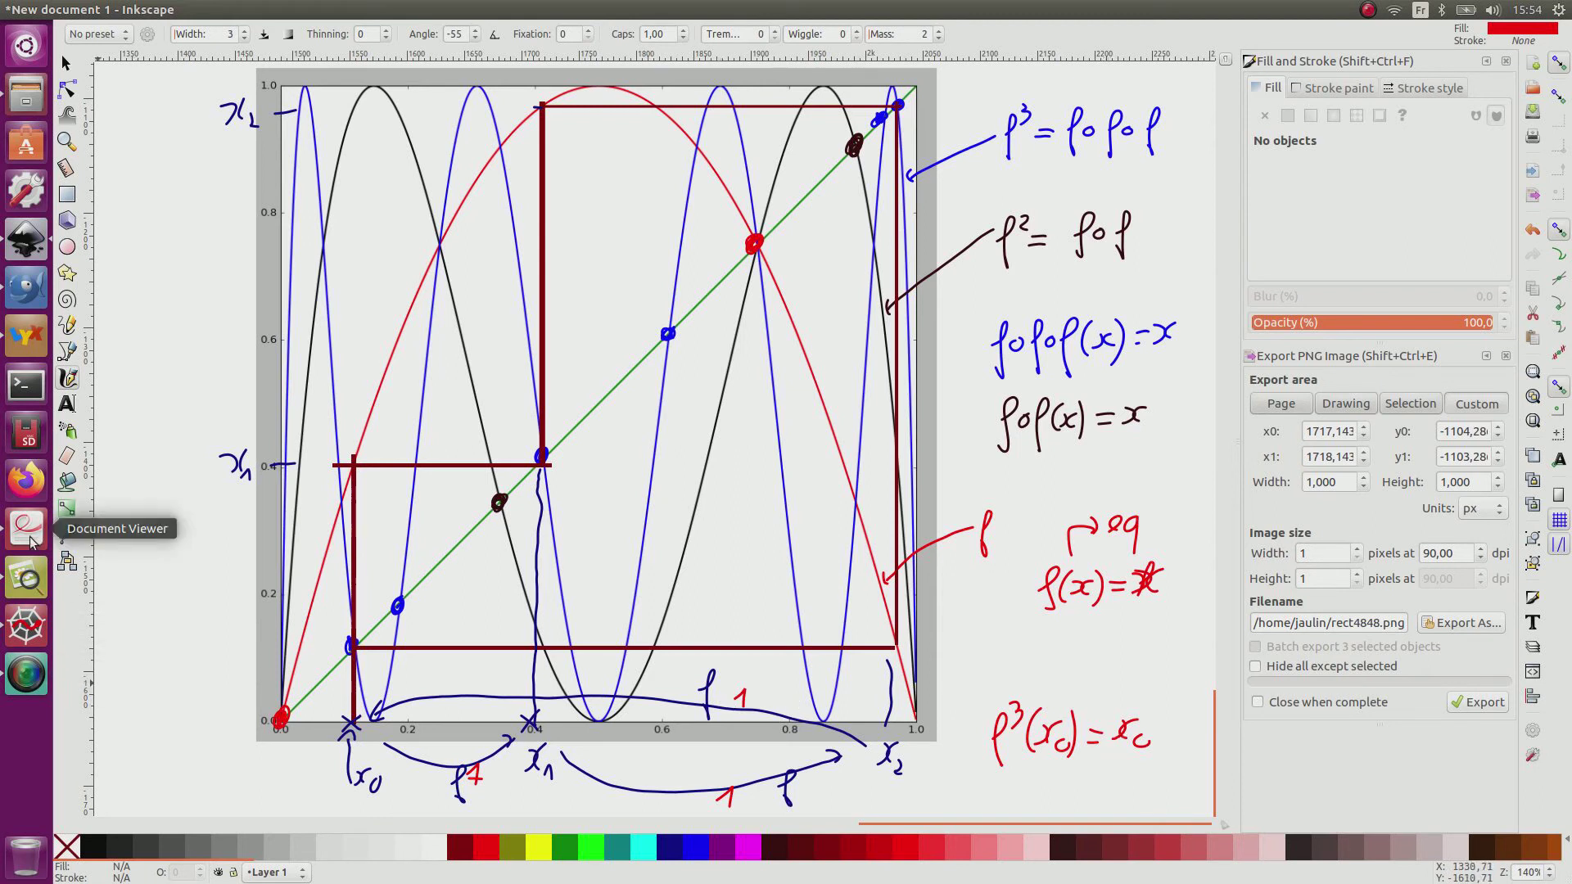
- Switch to Document Viewer showing the Chaos exercise page with its question on cycles of length 3
{"action": "left_click", "coordinate": [25, 528]}
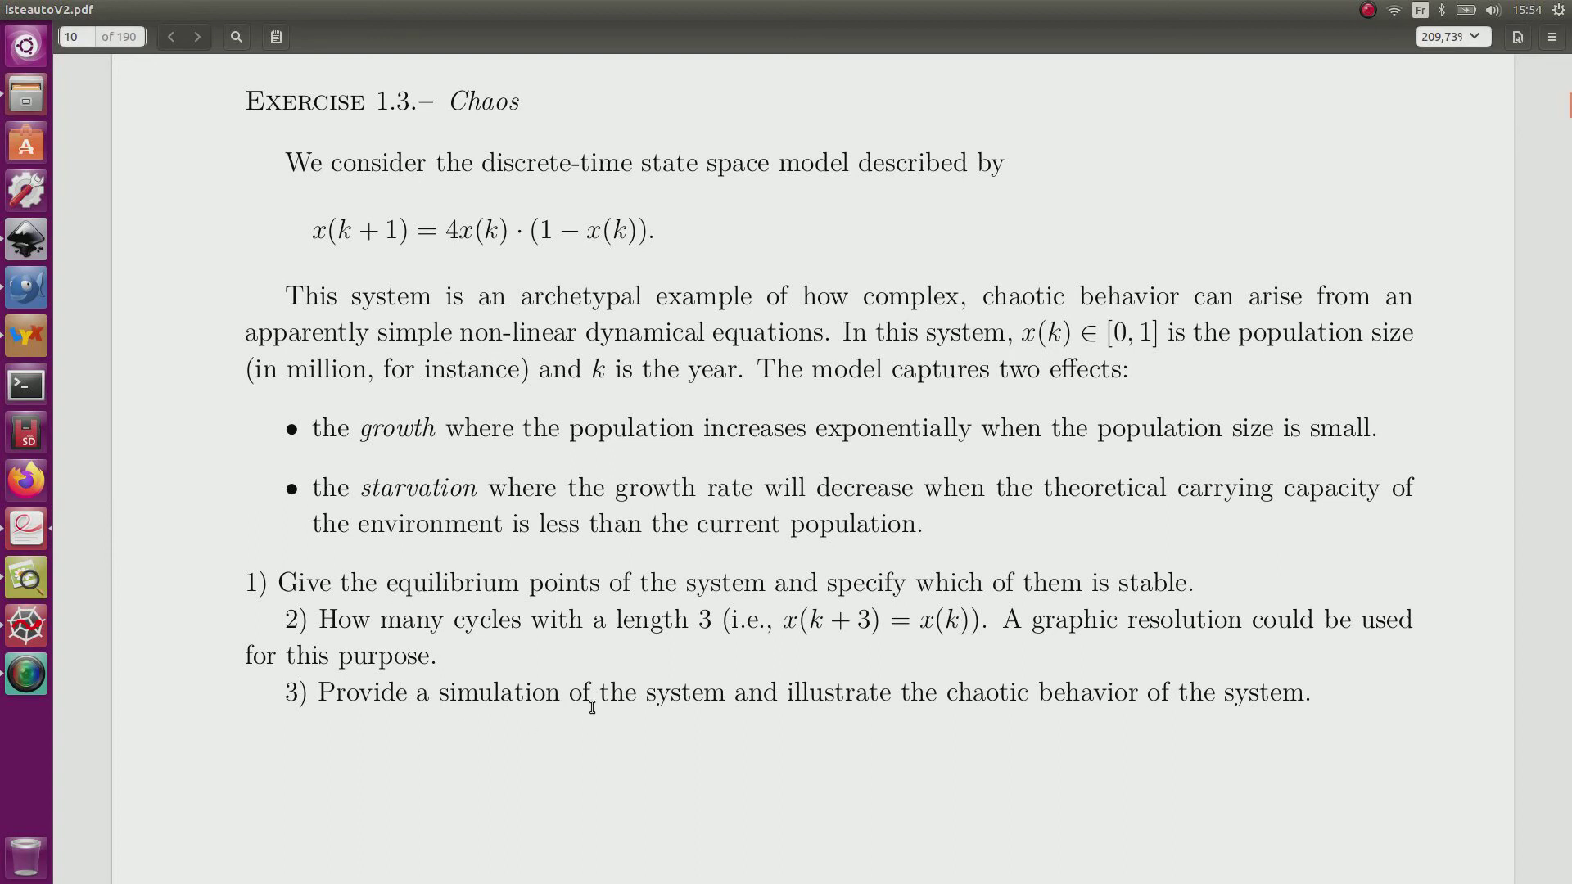
{"action": "mouse_move", "coordinate": [881, 704]}
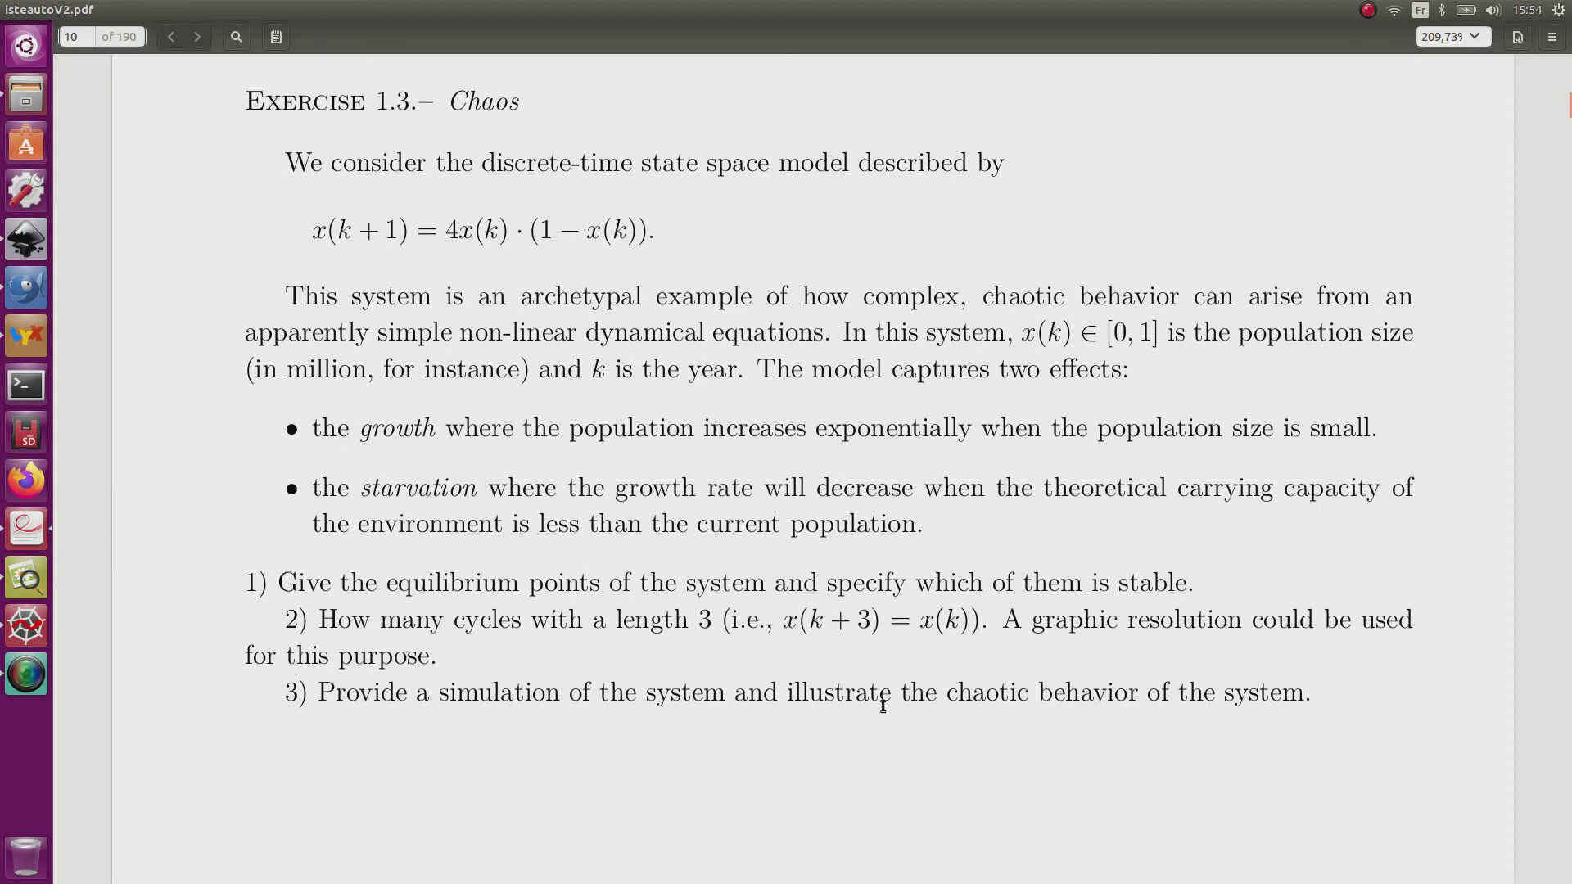
{"action": "mouse_move", "coordinate": [1156, 717]}
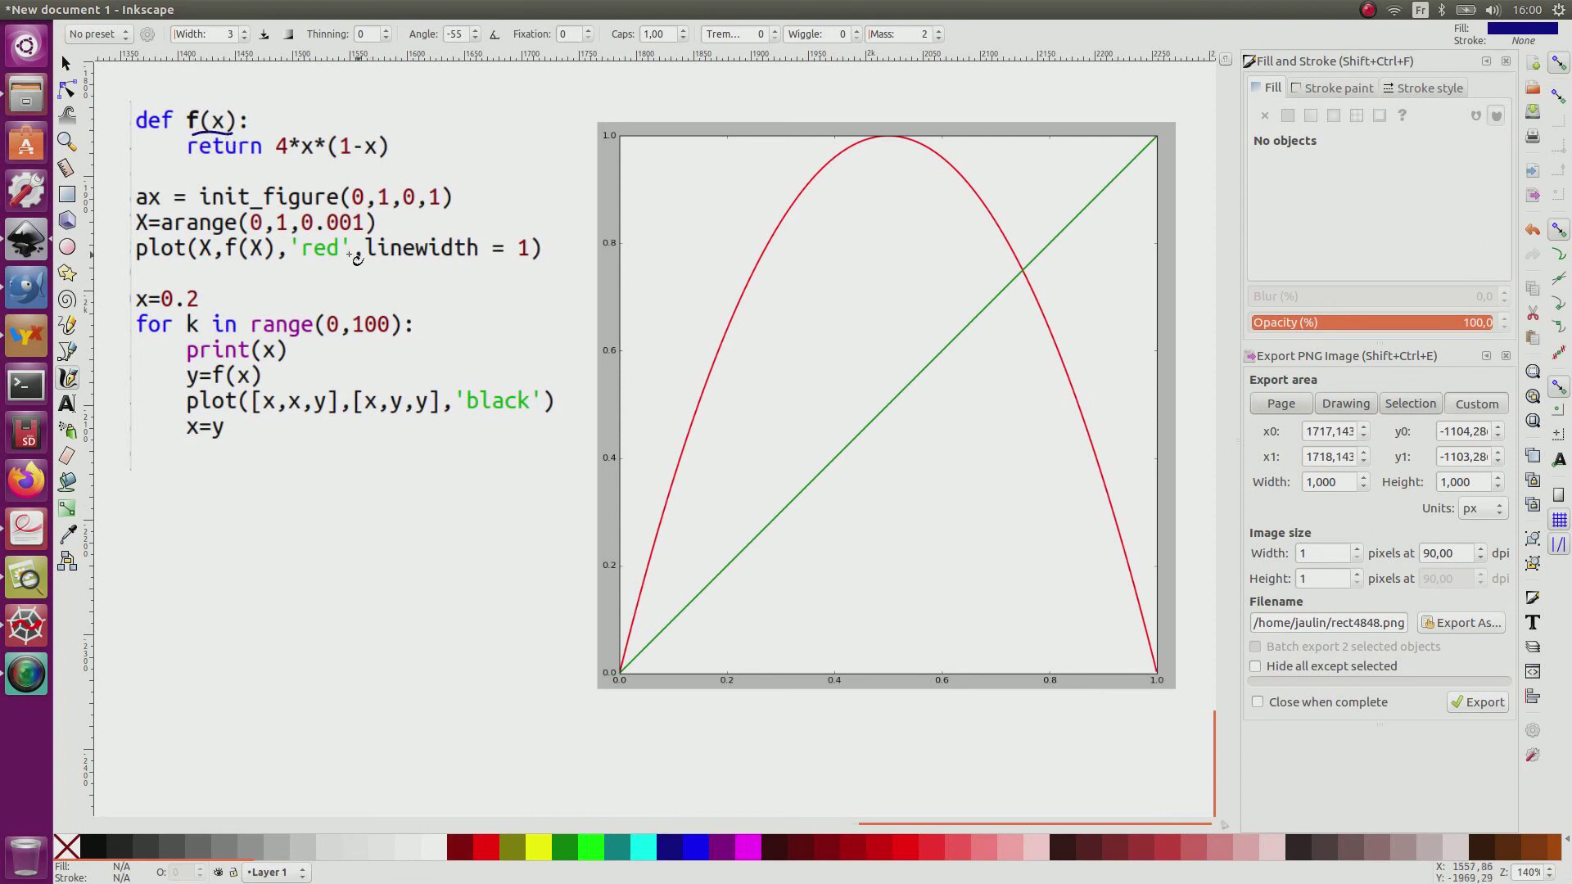
{"action": "mouse_move", "coordinate": [400, 264]}
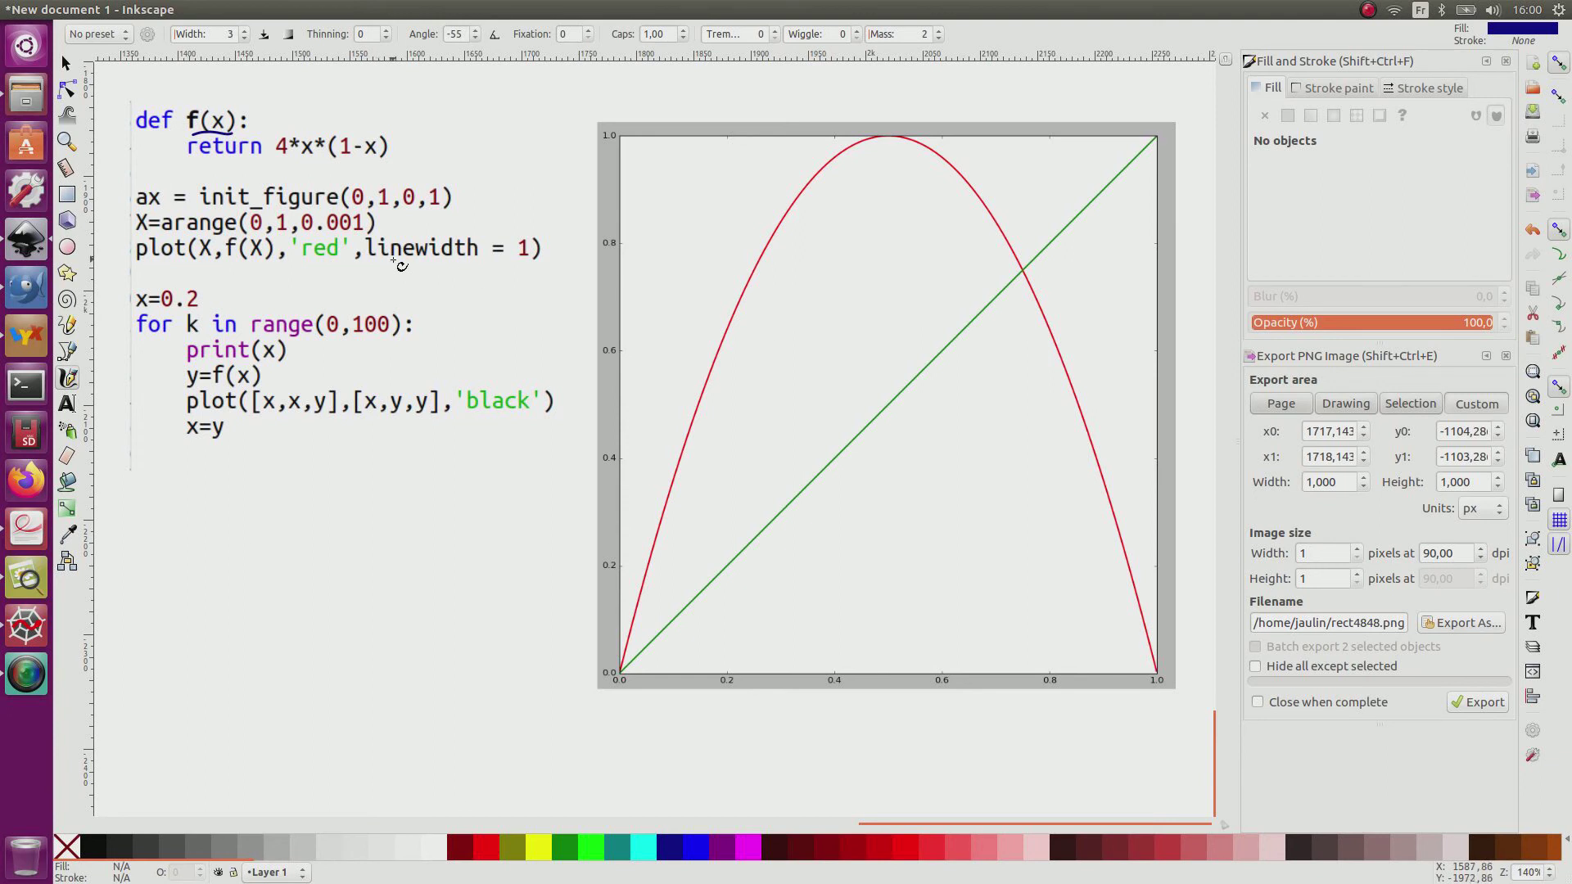
{"action": "mouse_move", "coordinate": [1030, 316]}
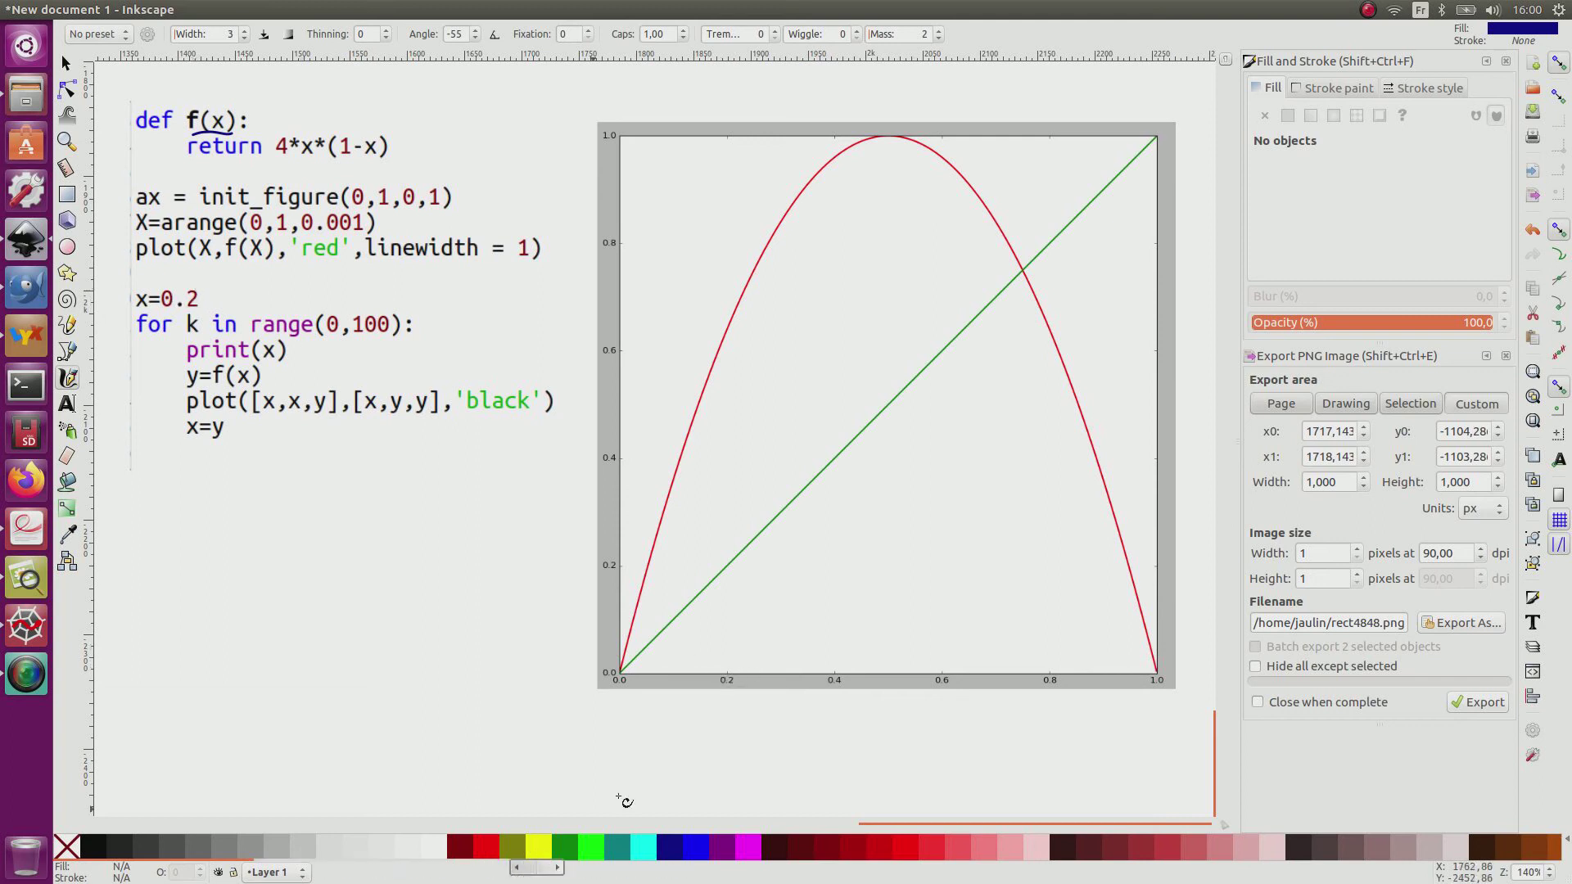
{"action": "mouse_move", "coordinate": [722, 655]}
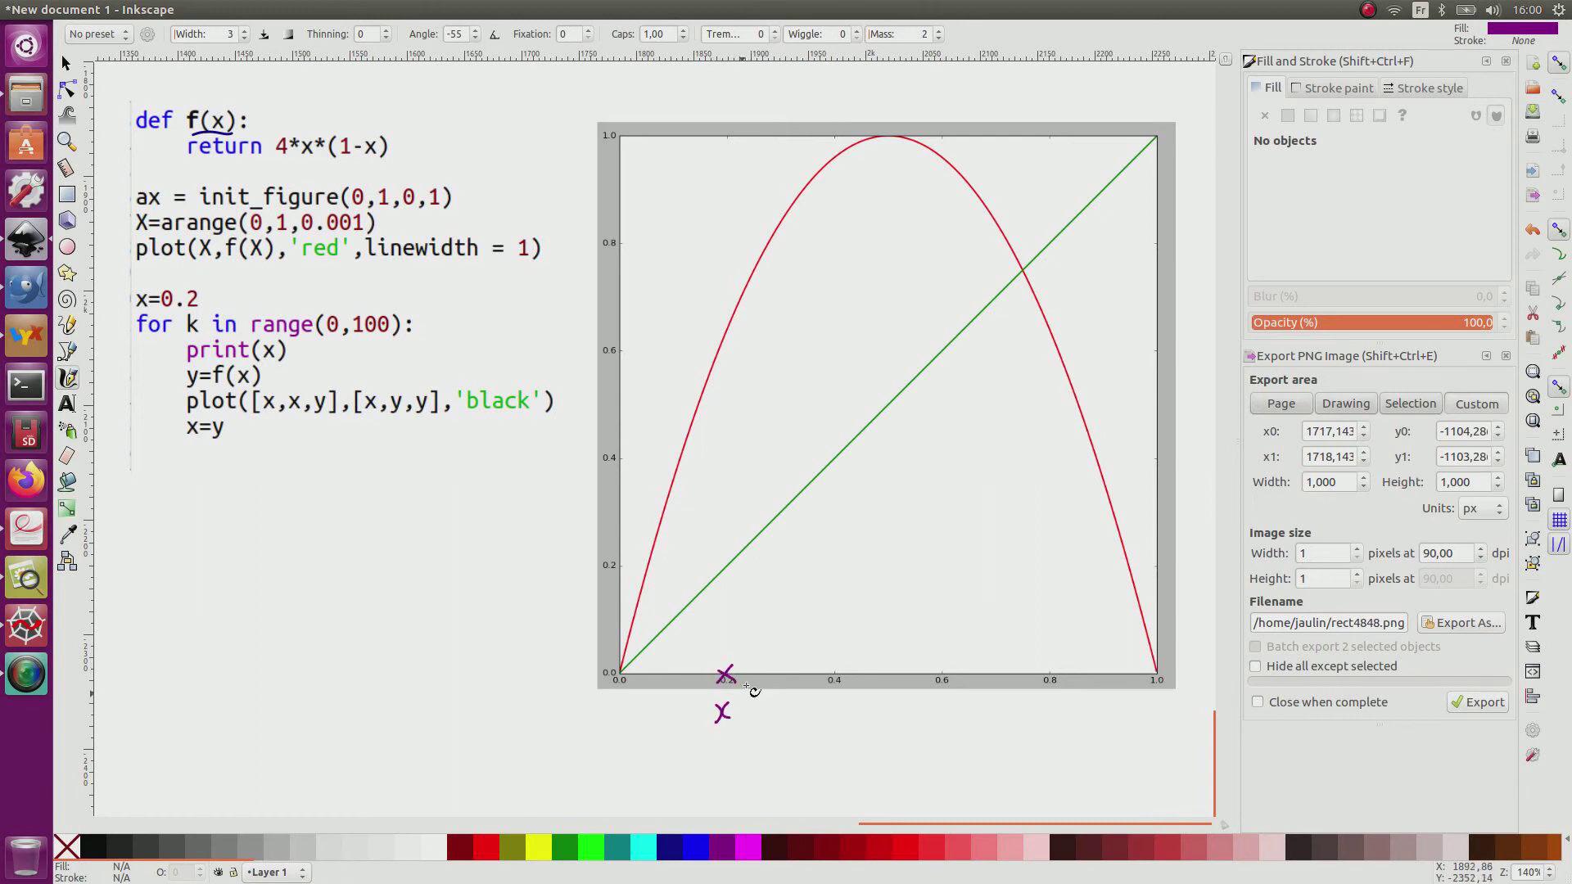
- Draw the first magenta cobweb step from x0 up to the curve and across to y on the diagonal
{"action": "left_click_drag", "start_coordinate": [725, 672], "coordinate": [721, 579]}
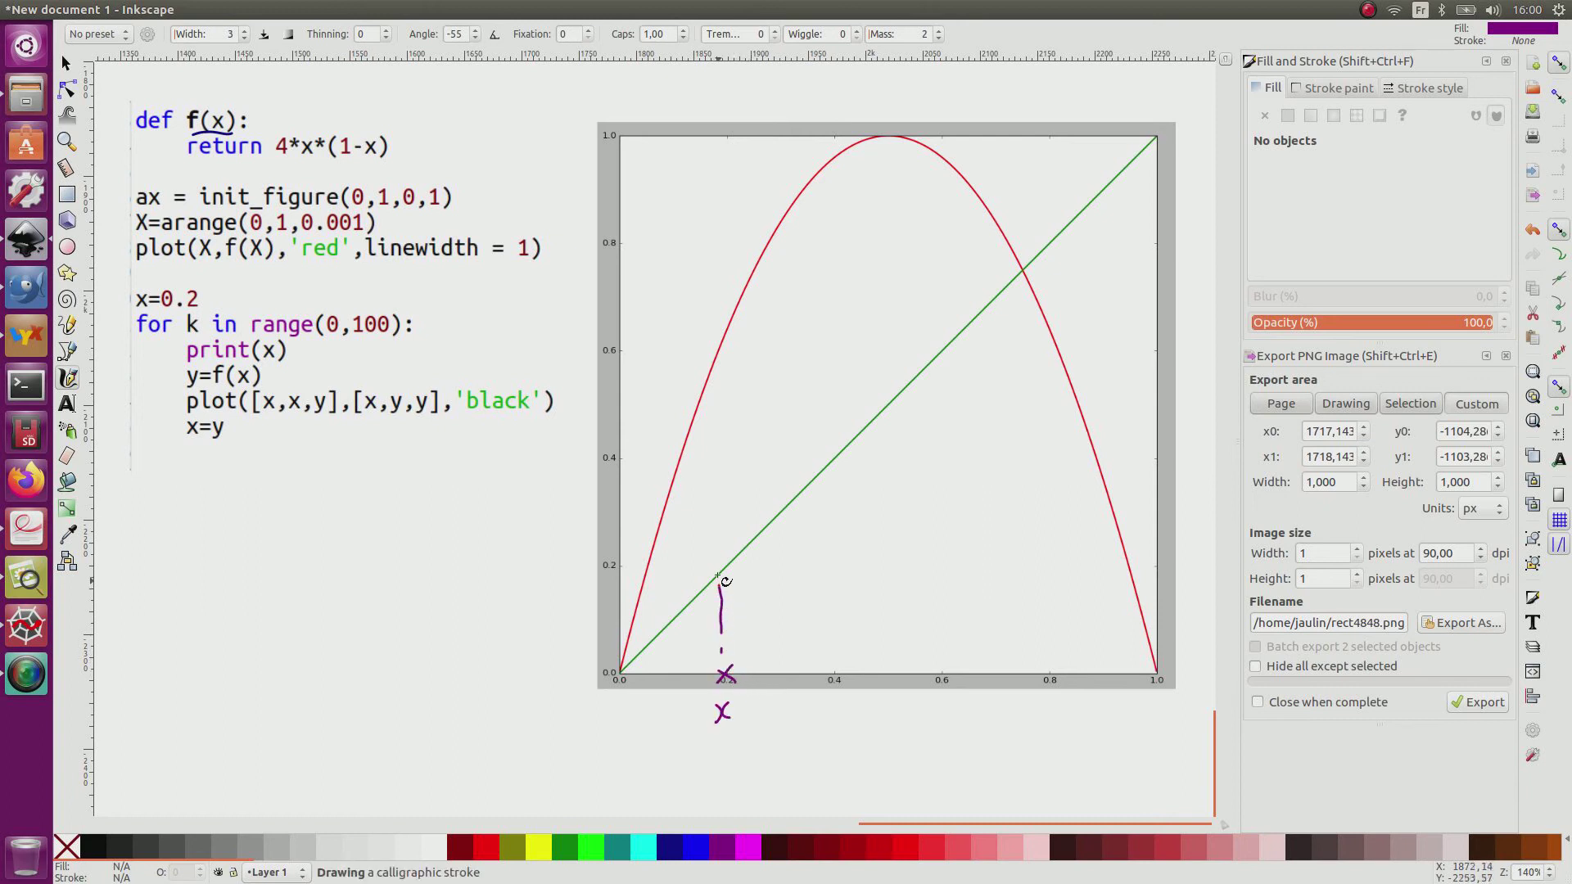
{"action": "left_click_drag", "start_coordinate": [722, 581], "coordinate": [721, 355]}
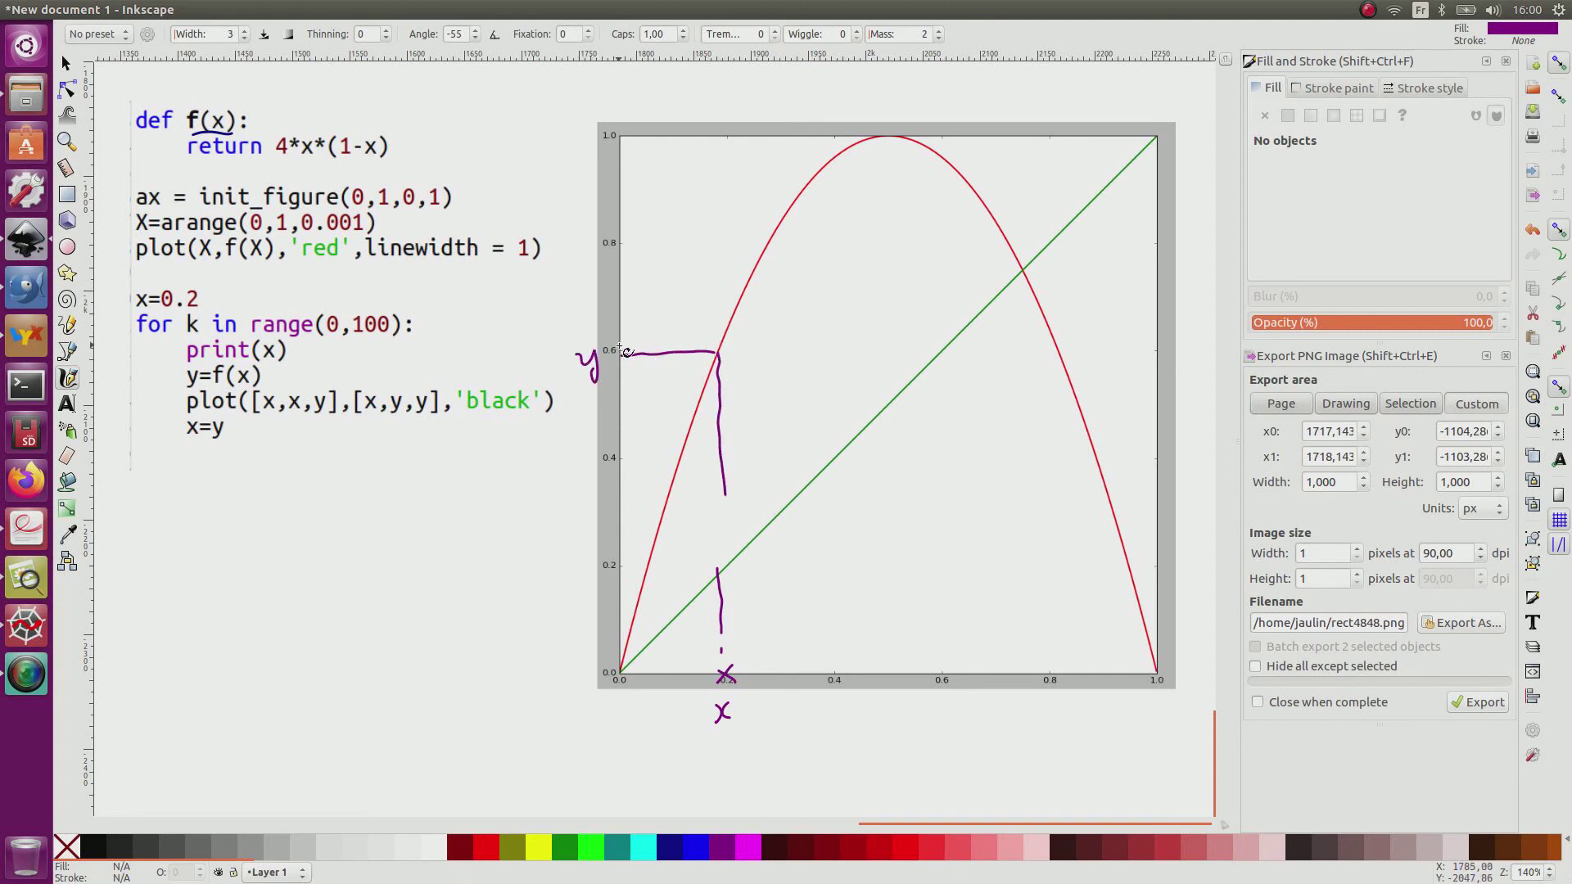
{"action": "mouse_move", "coordinate": [291, 359]}
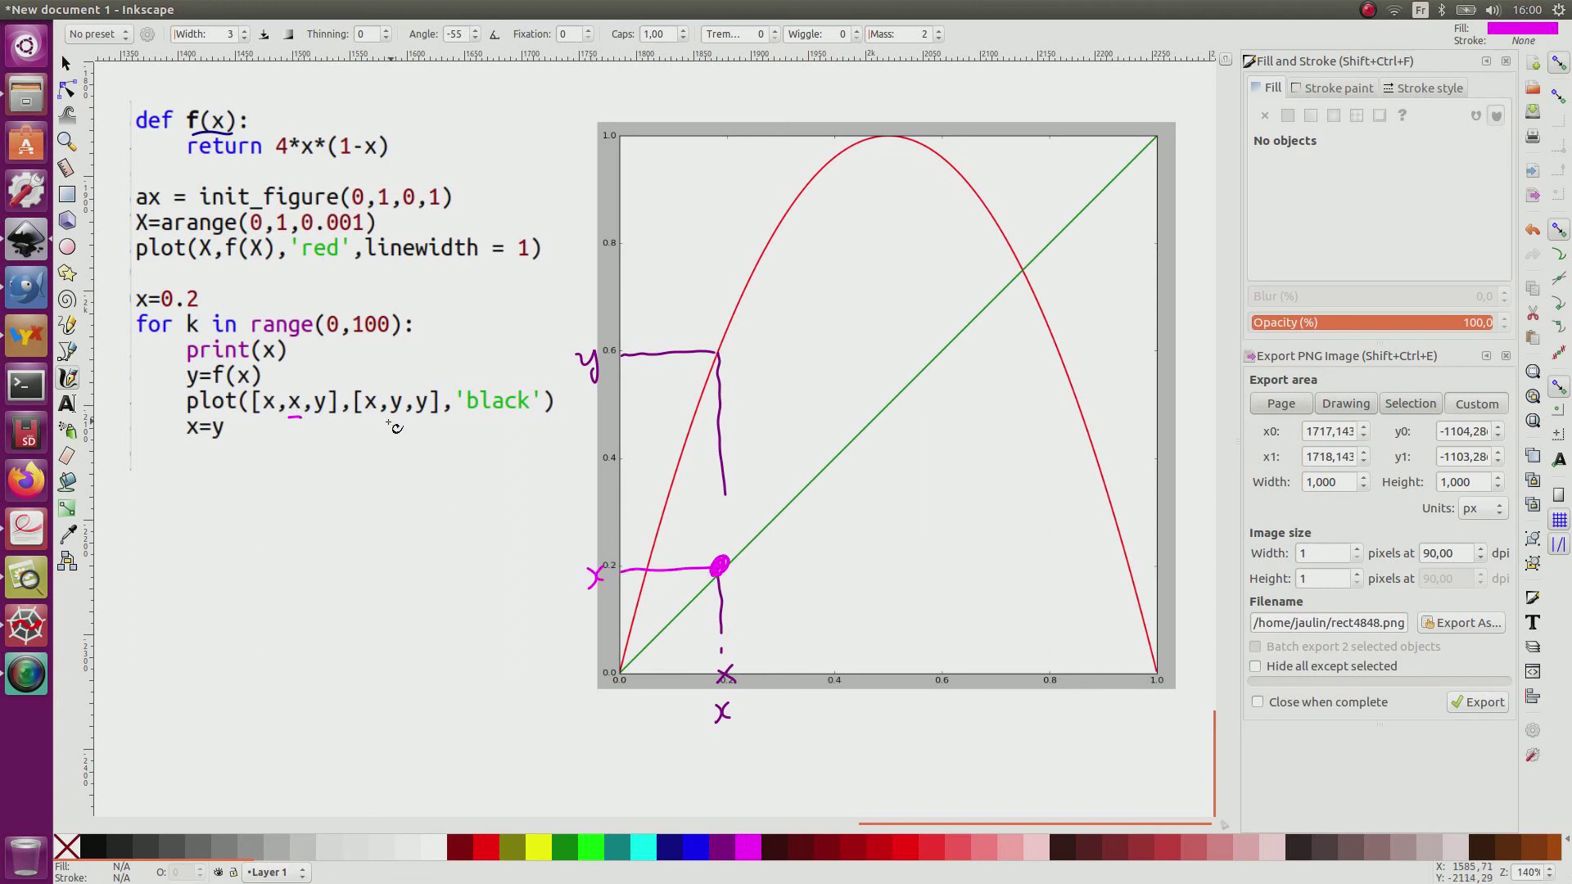
{"action": "left_click", "coordinate": [717, 355]}
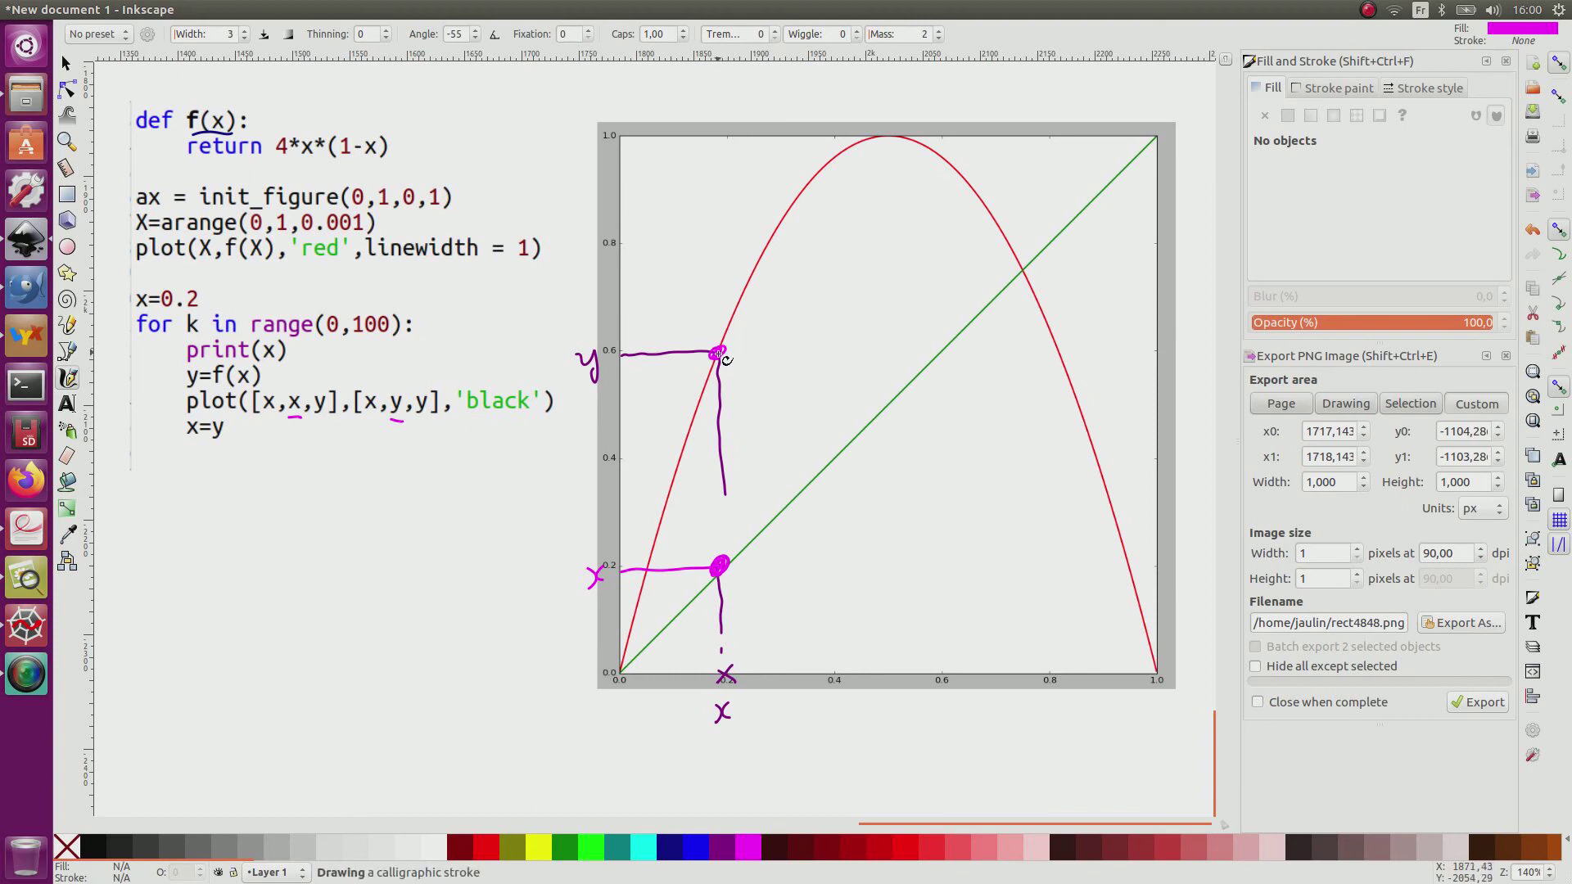
{"action": "left_click_drag", "start_coordinate": [717, 355], "coordinate": [717, 481]}
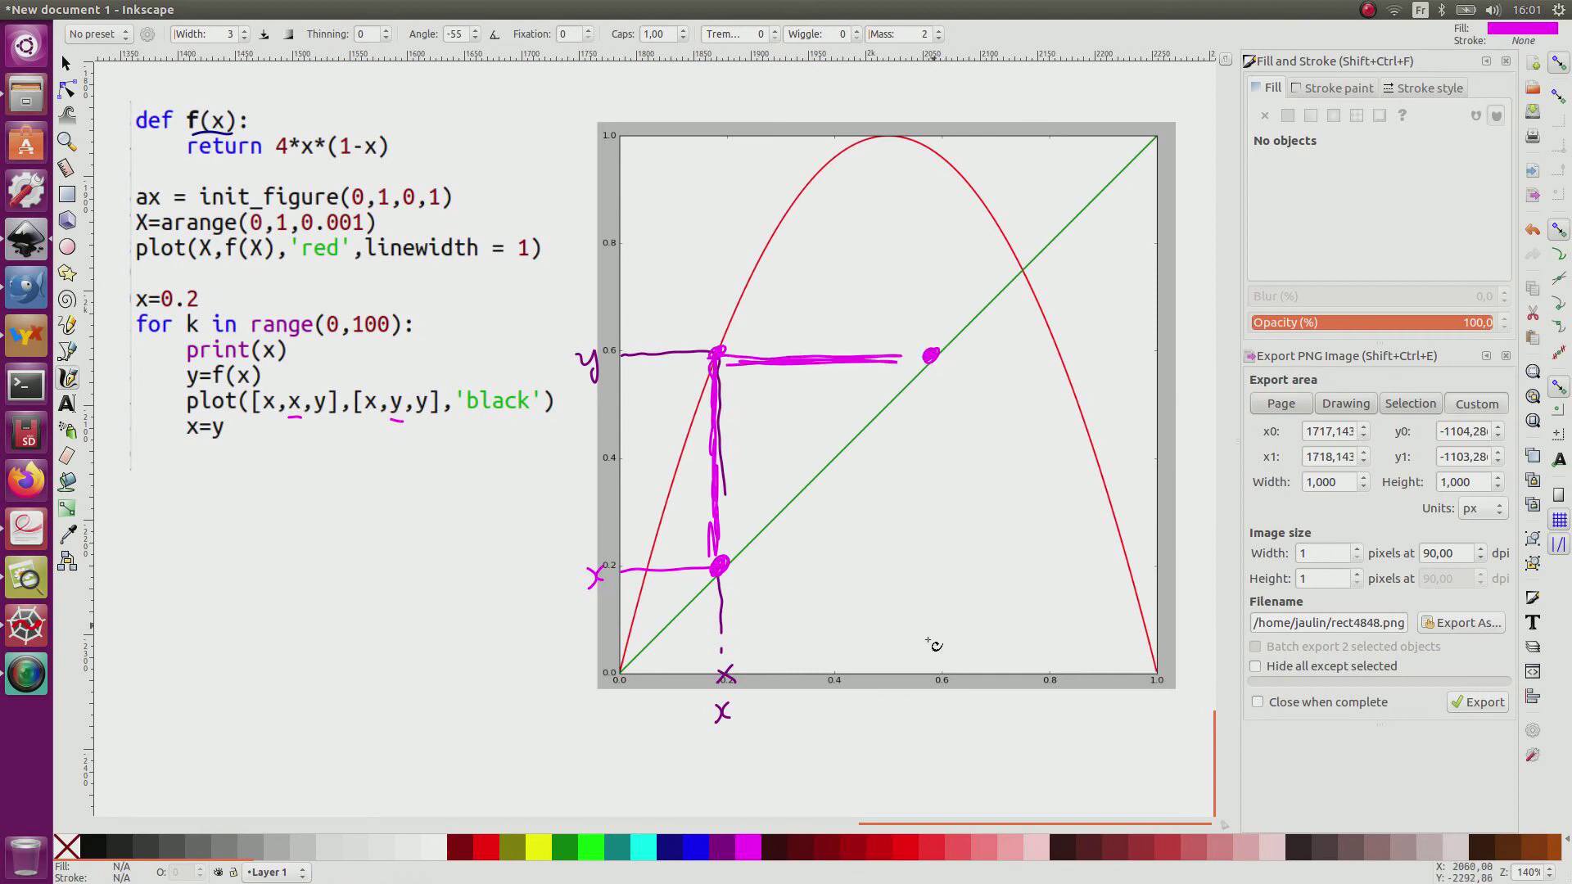
- Continue the cobweb past x1, stepping between the diagonal and the red curve
{"action": "left_click_drag", "start_coordinate": [923, 661], "coordinate": [923, 722]}
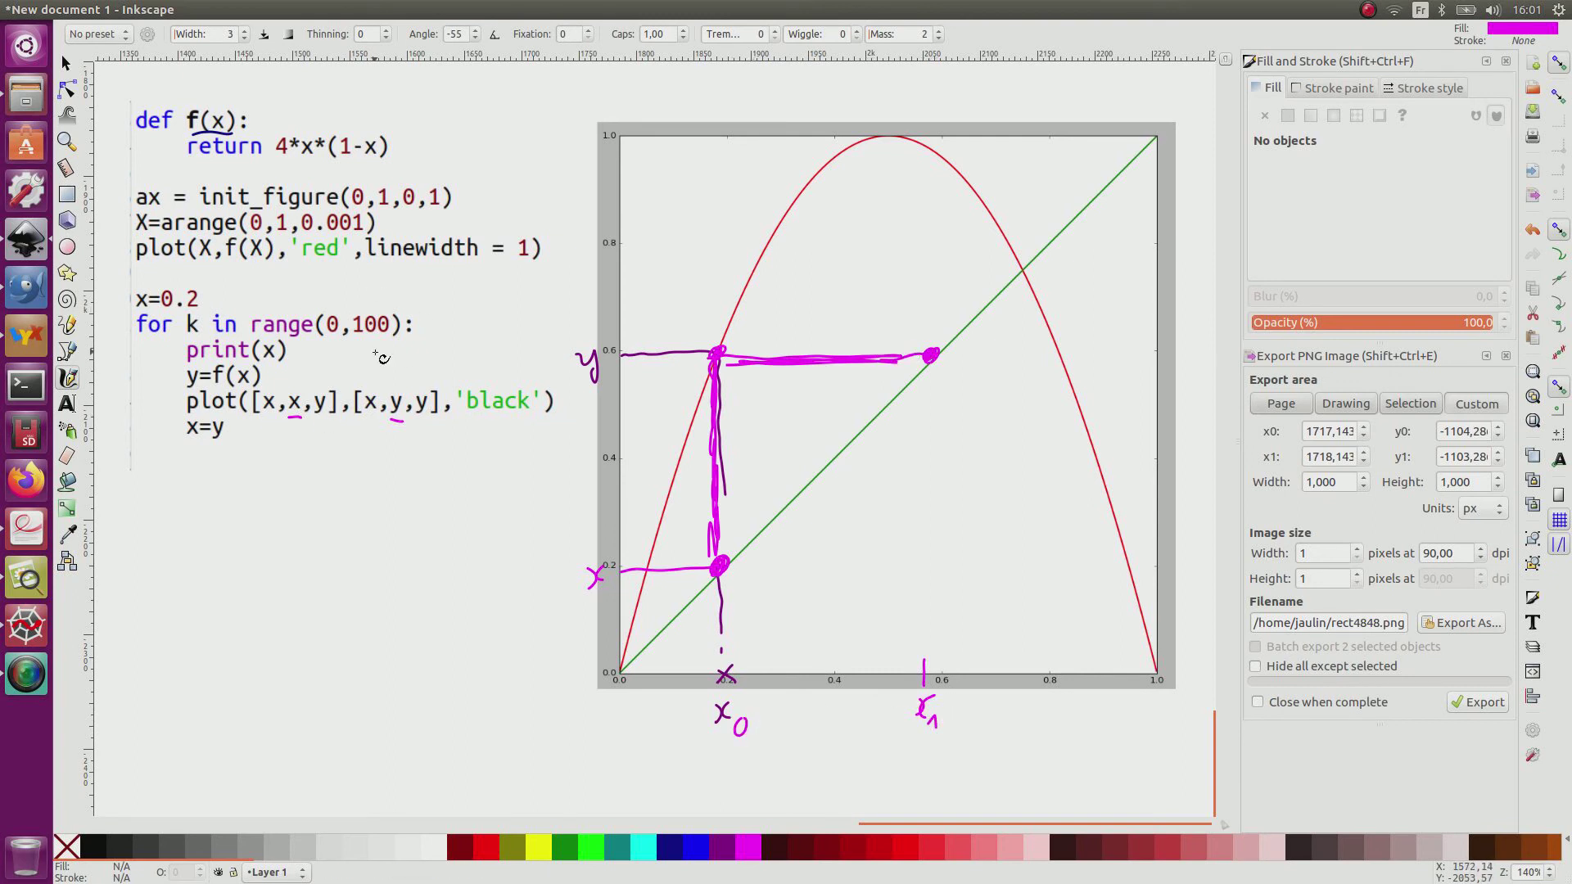
{"action": "left_click_drag", "start_coordinate": [930, 355], "coordinate": [923, 276]}
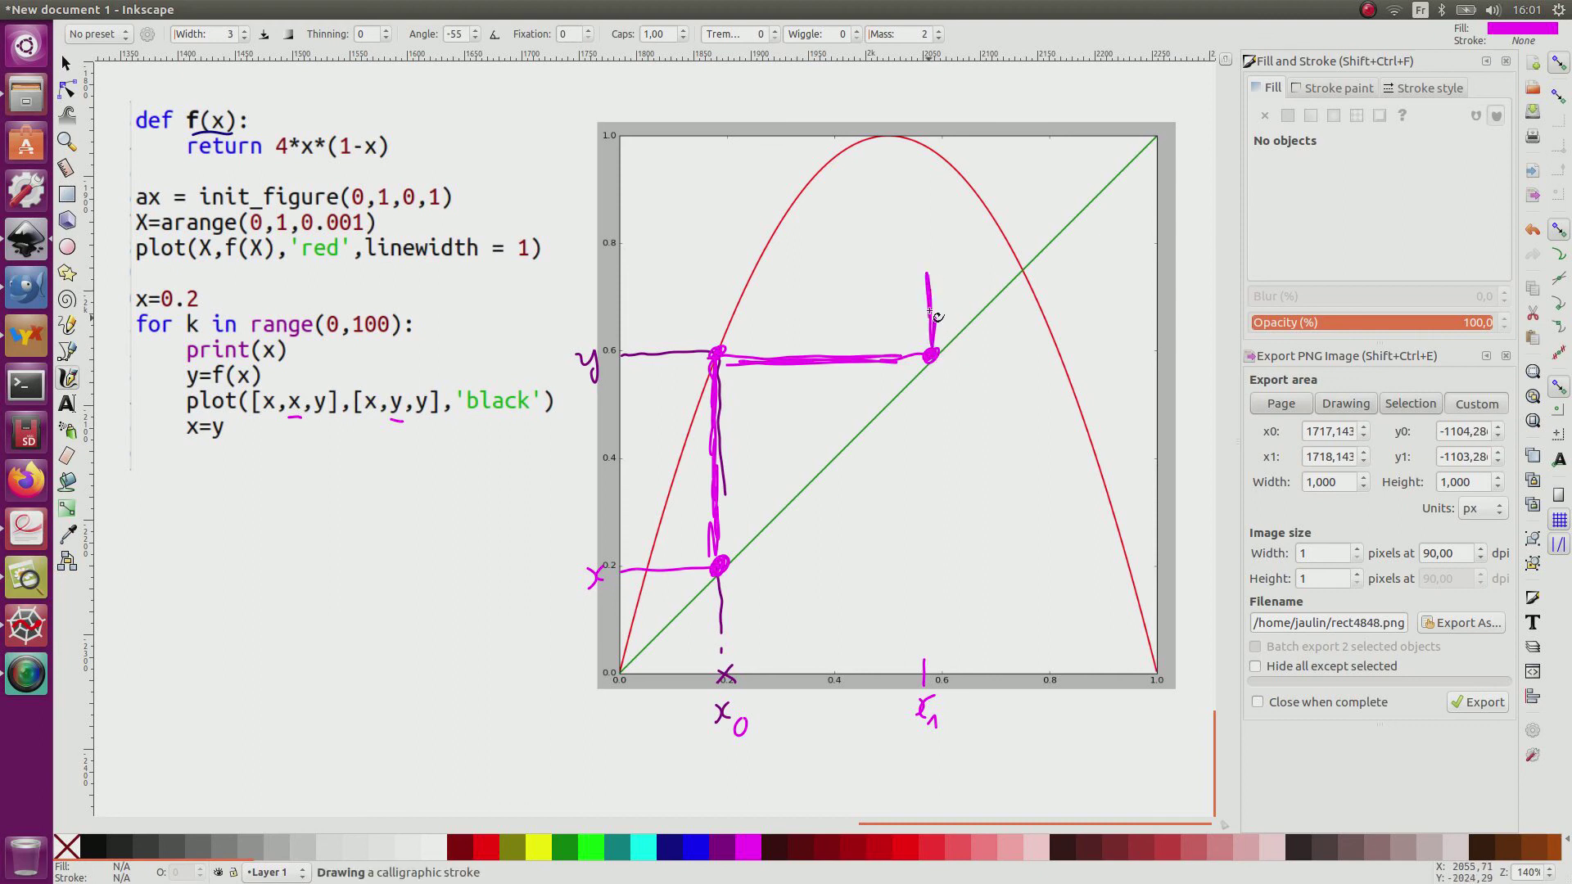
{"action": "left_click_drag", "start_coordinate": [927, 311], "coordinate": [953, 160]}
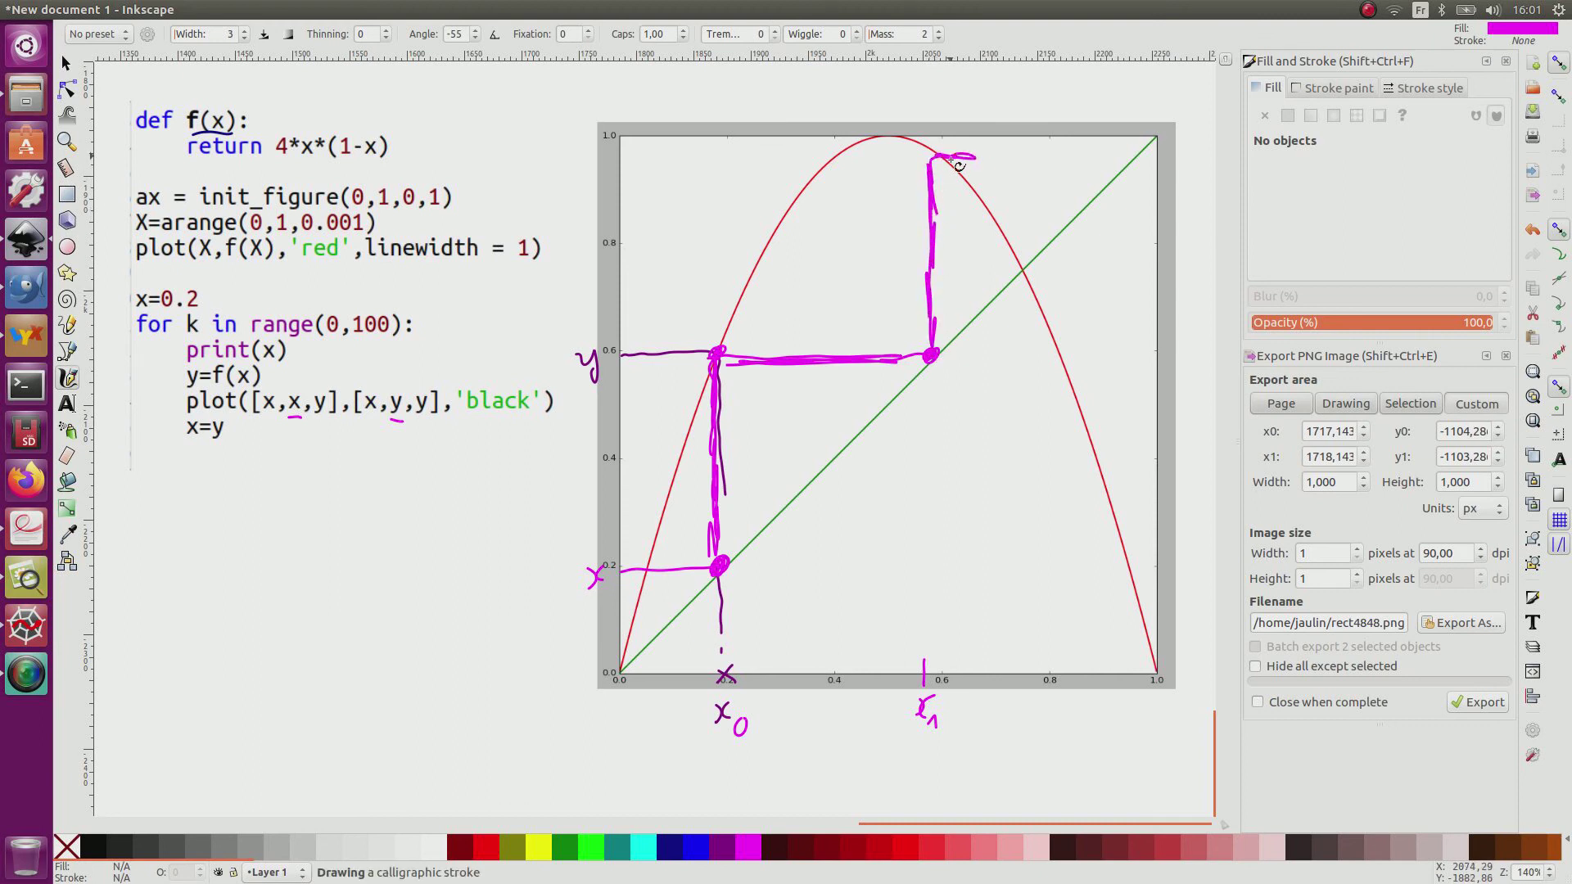
{"action": "left_click_drag", "start_coordinate": [948, 160], "coordinate": [1108, 221]}
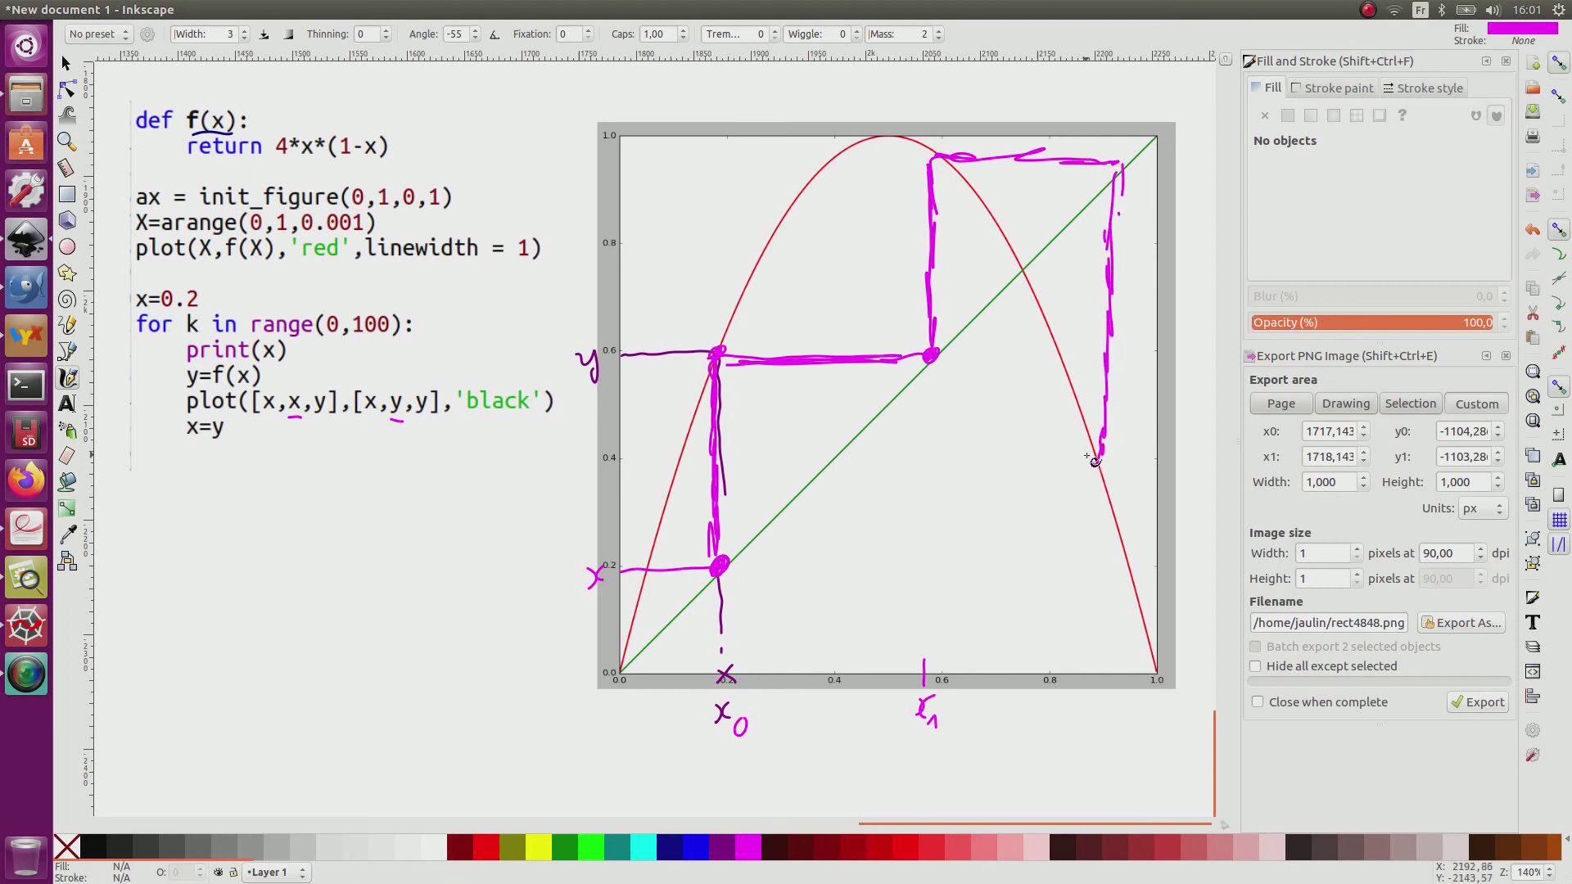
{"action": "mouse_move", "coordinate": [28, 622]}
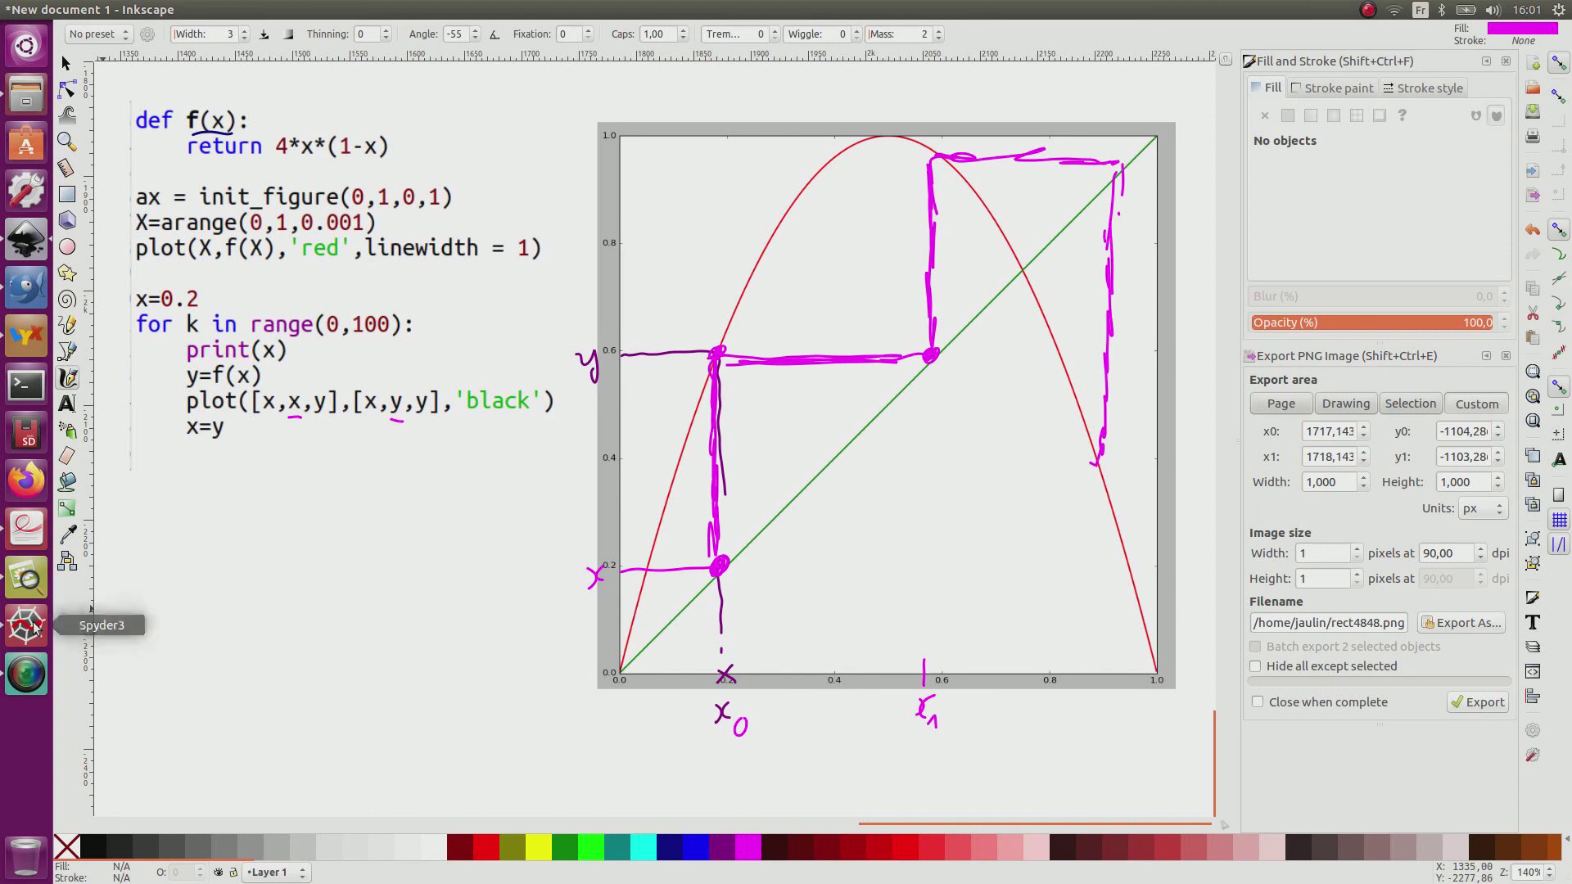
- Run the cobweb script in Spyder for 1000 iterations from x=0.2, killing the previous process
{"action": "left_click", "coordinate": [24, 624]}
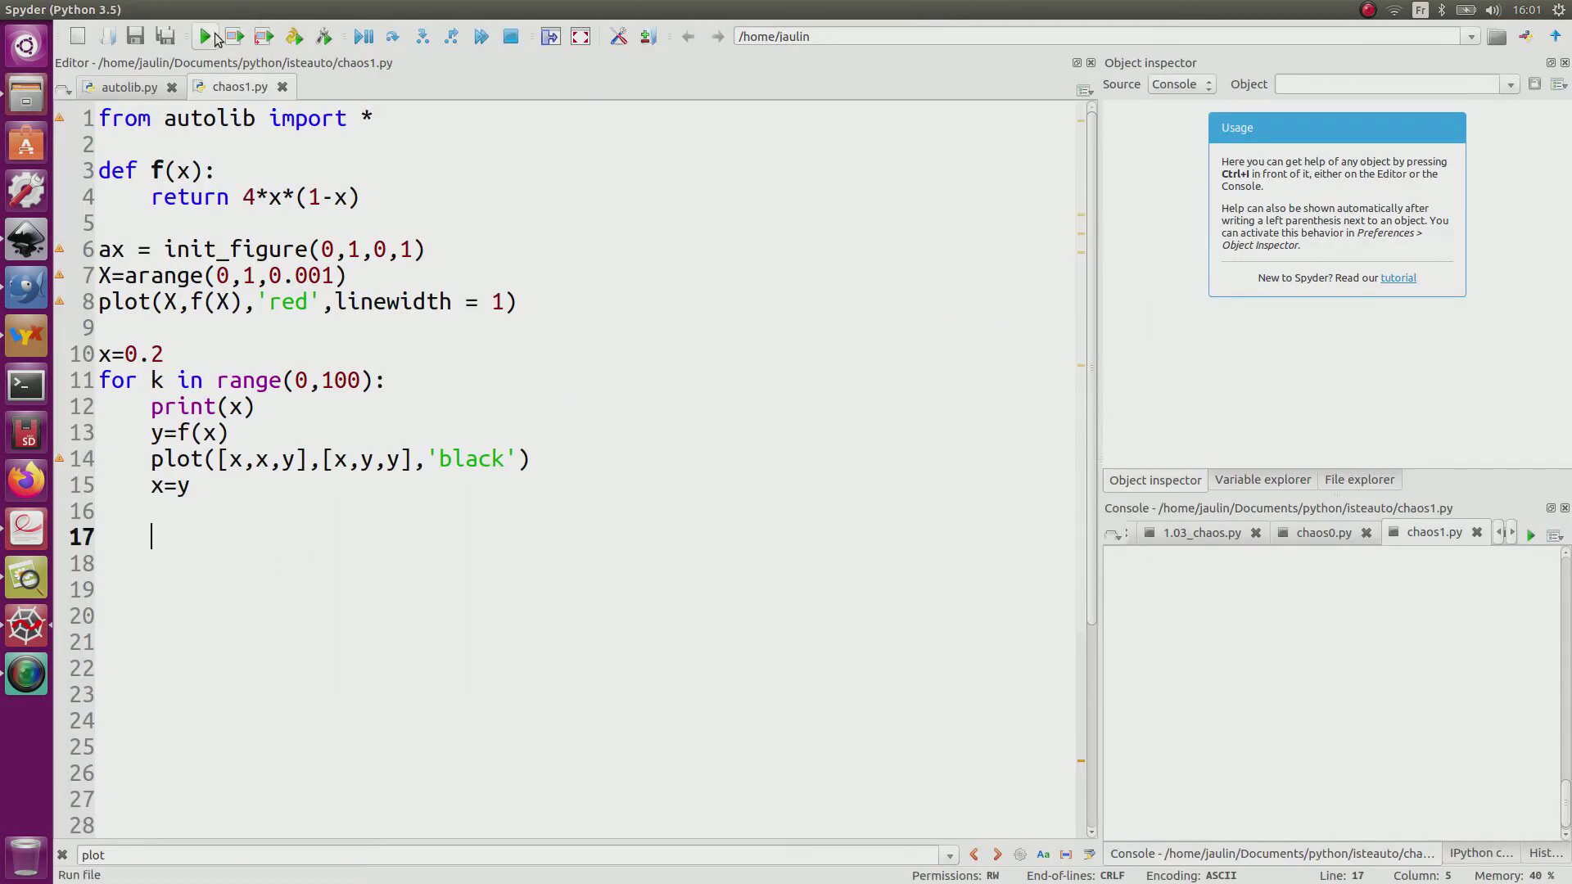
{"action": "left_click", "coordinate": [204, 36]}
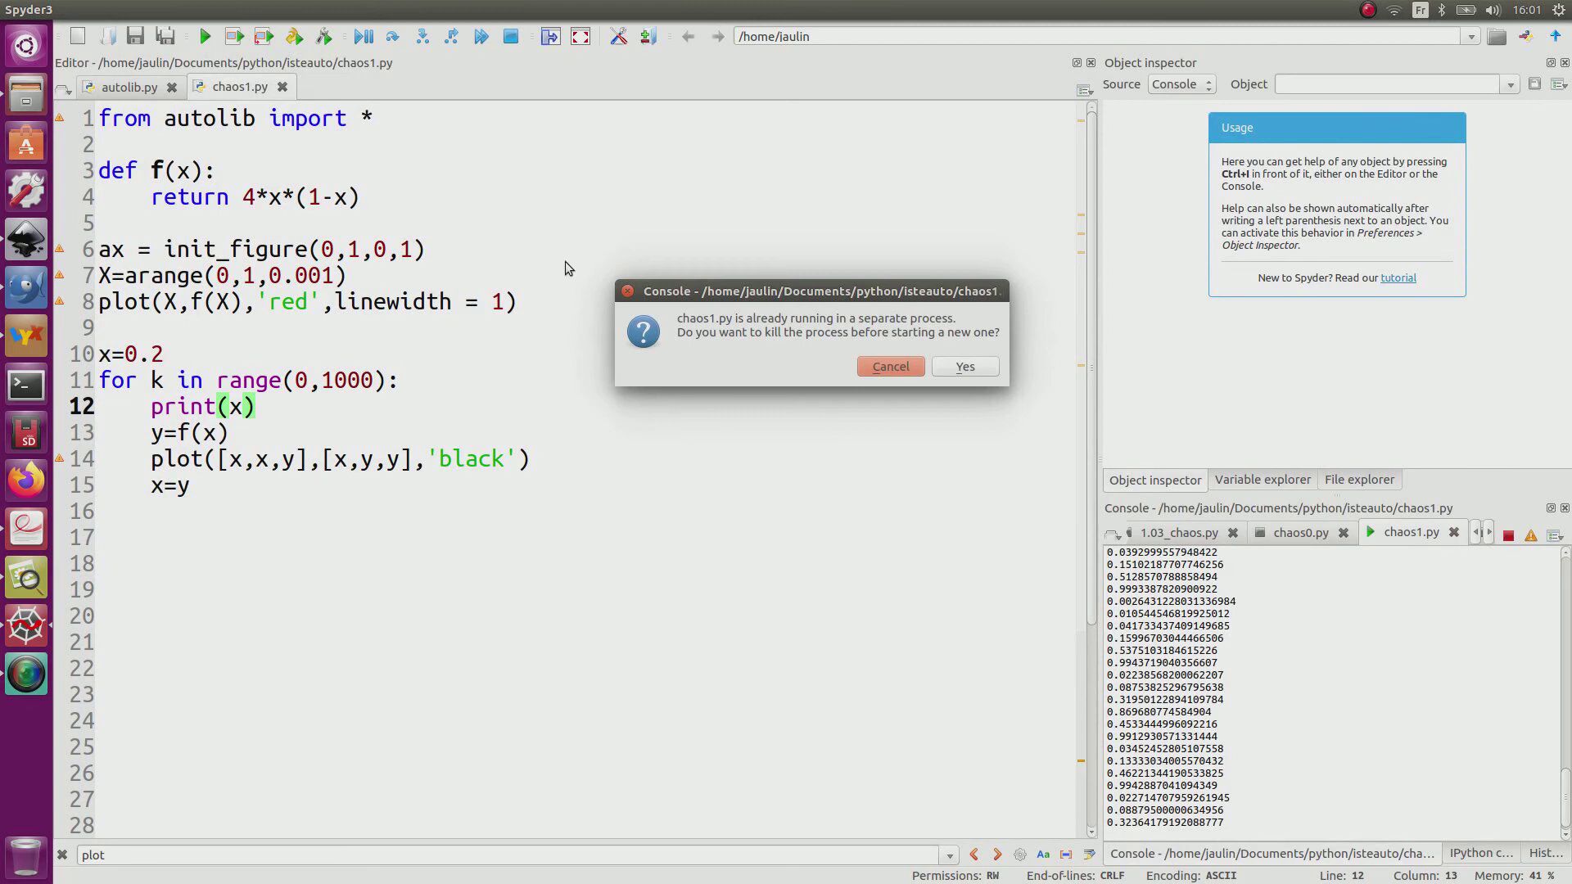
{"action": "left_click", "coordinate": [961, 365]}
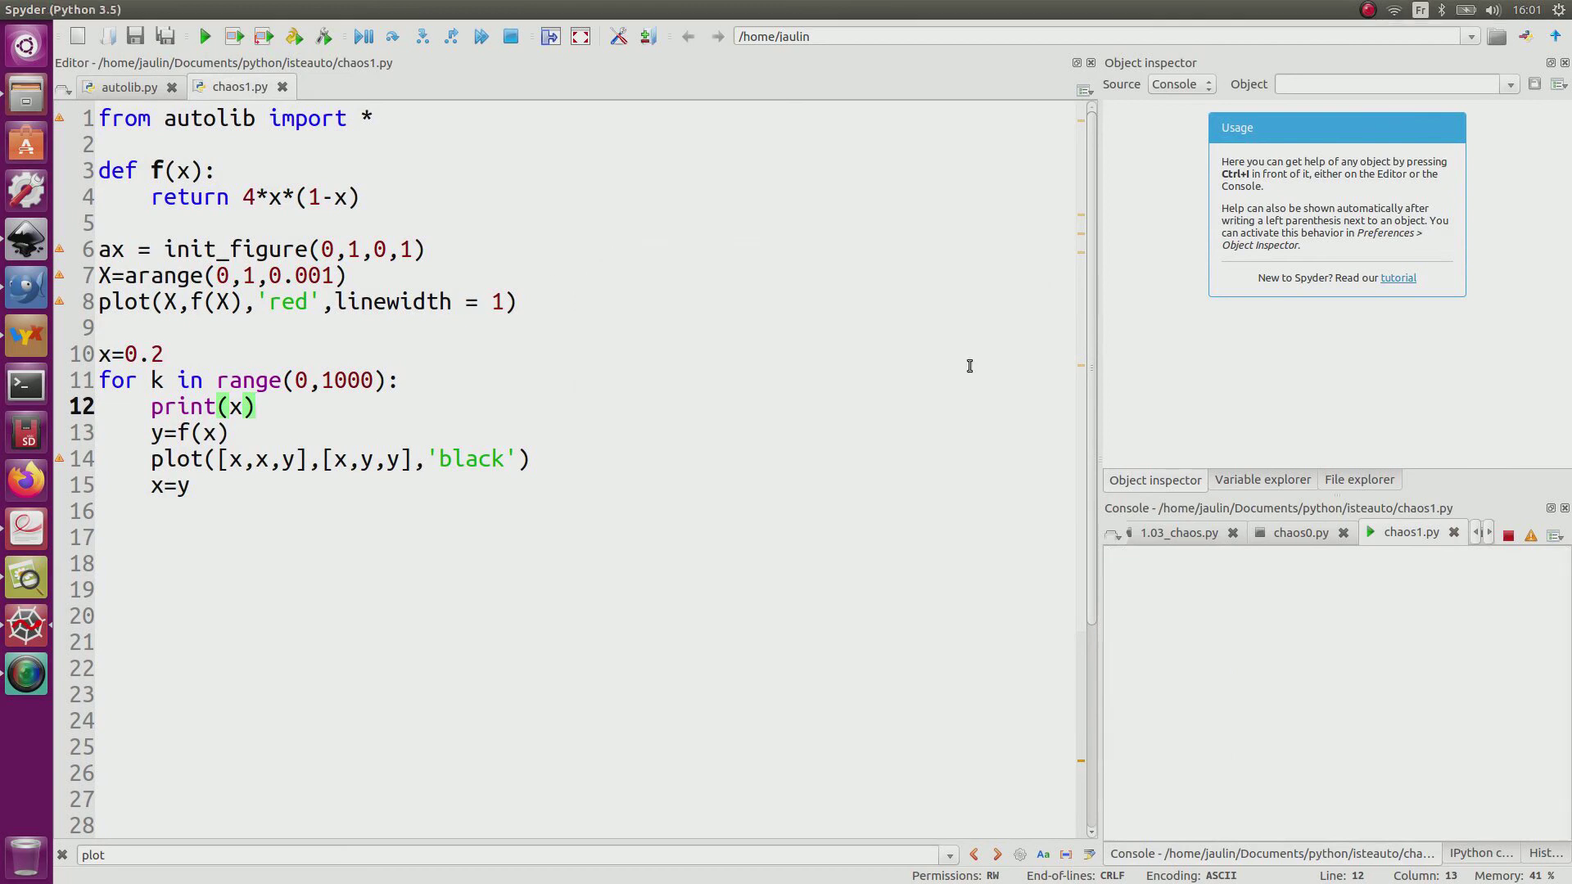
{"action": "left_click", "coordinate": [203, 36]}
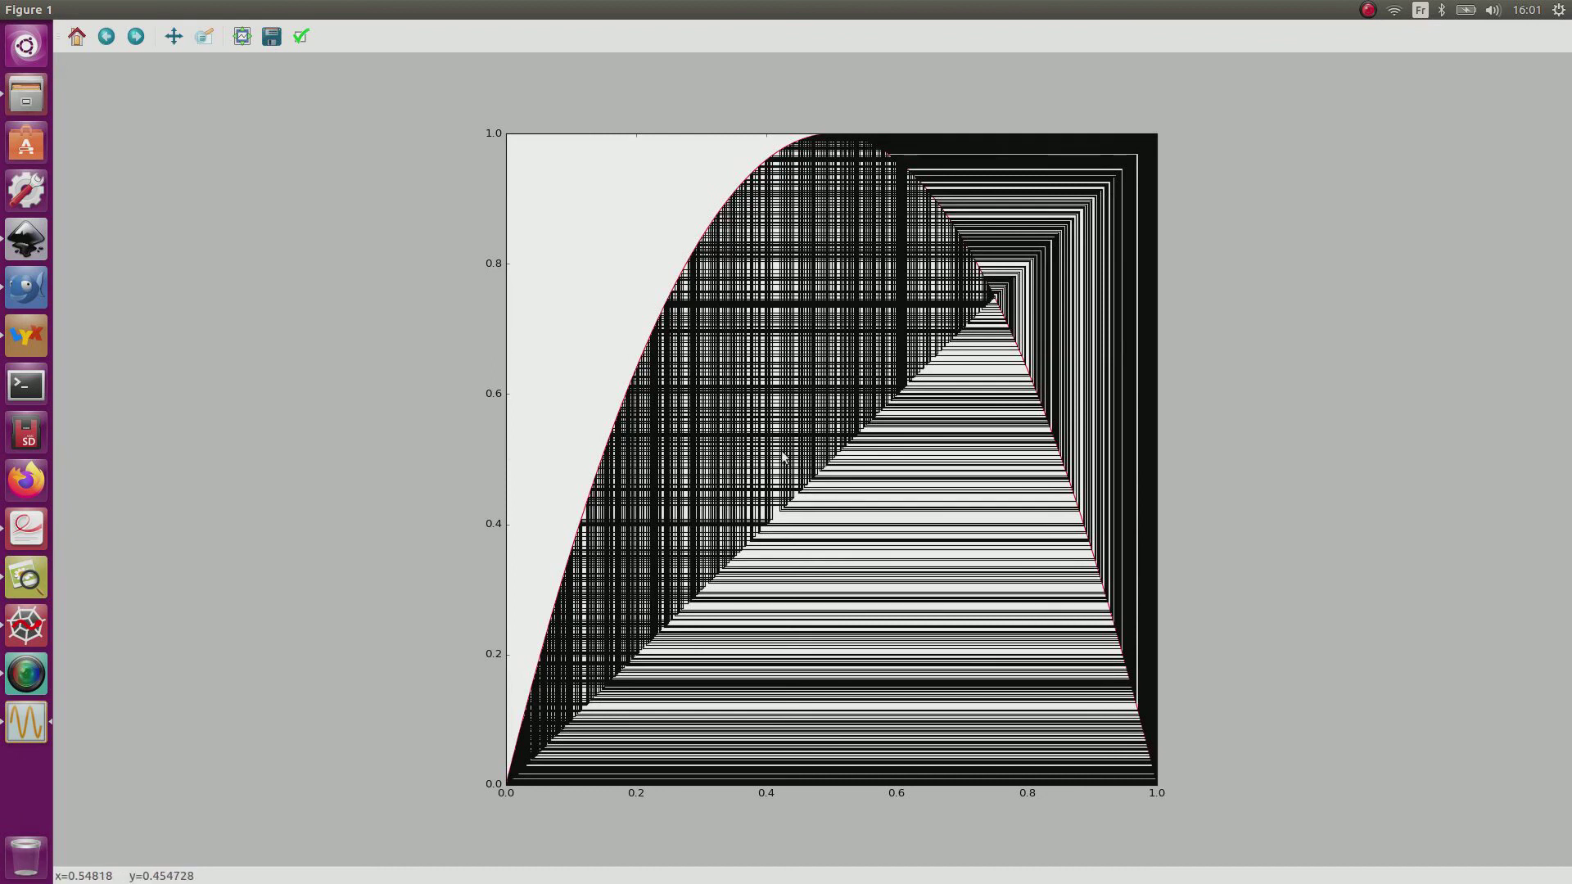
{"action": "mouse_move", "coordinate": [703, 489]}
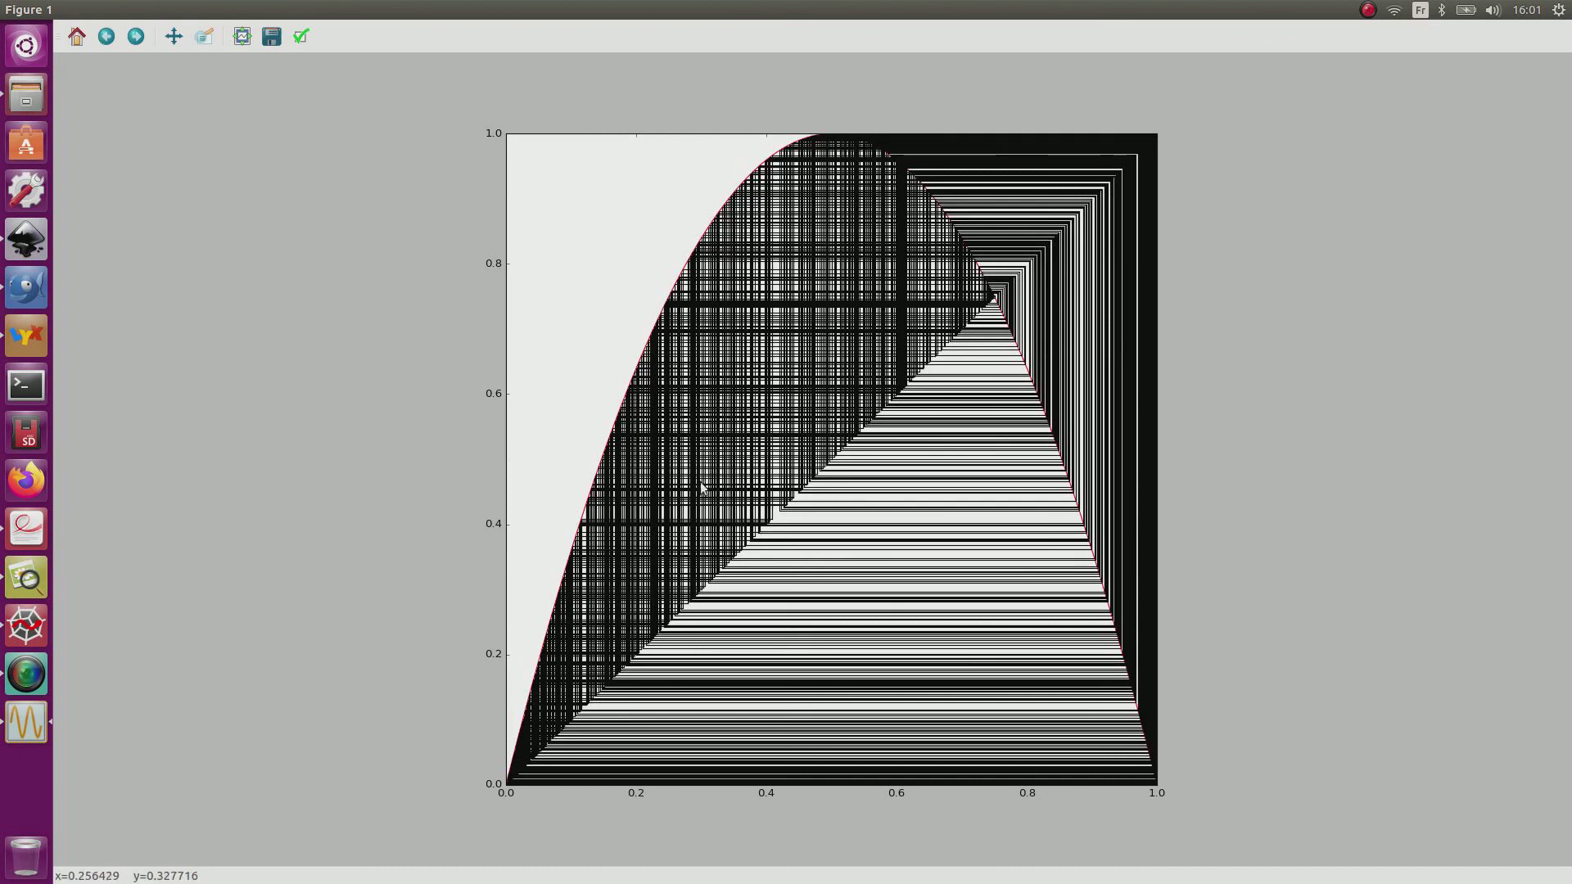
{"action": "mouse_move", "coordinate": [1077, 498]}
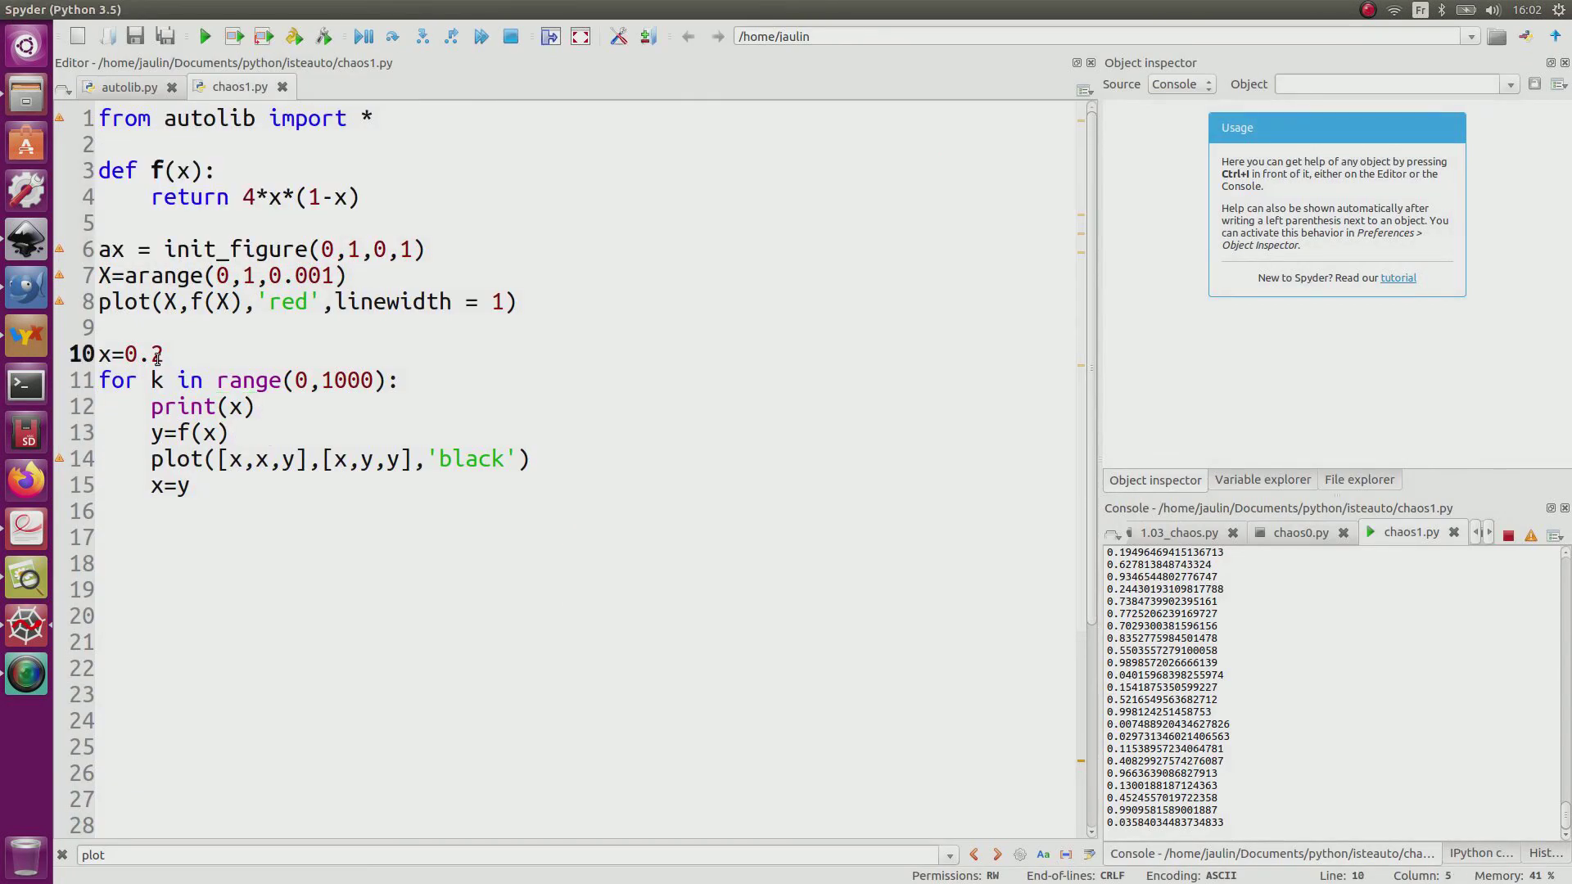
- Change the starting value to 0.9 and rerun the script, killing the old process
{"action": "double_click", "coordinate": [156, 353]}
{"action": "type", "text": "9"}
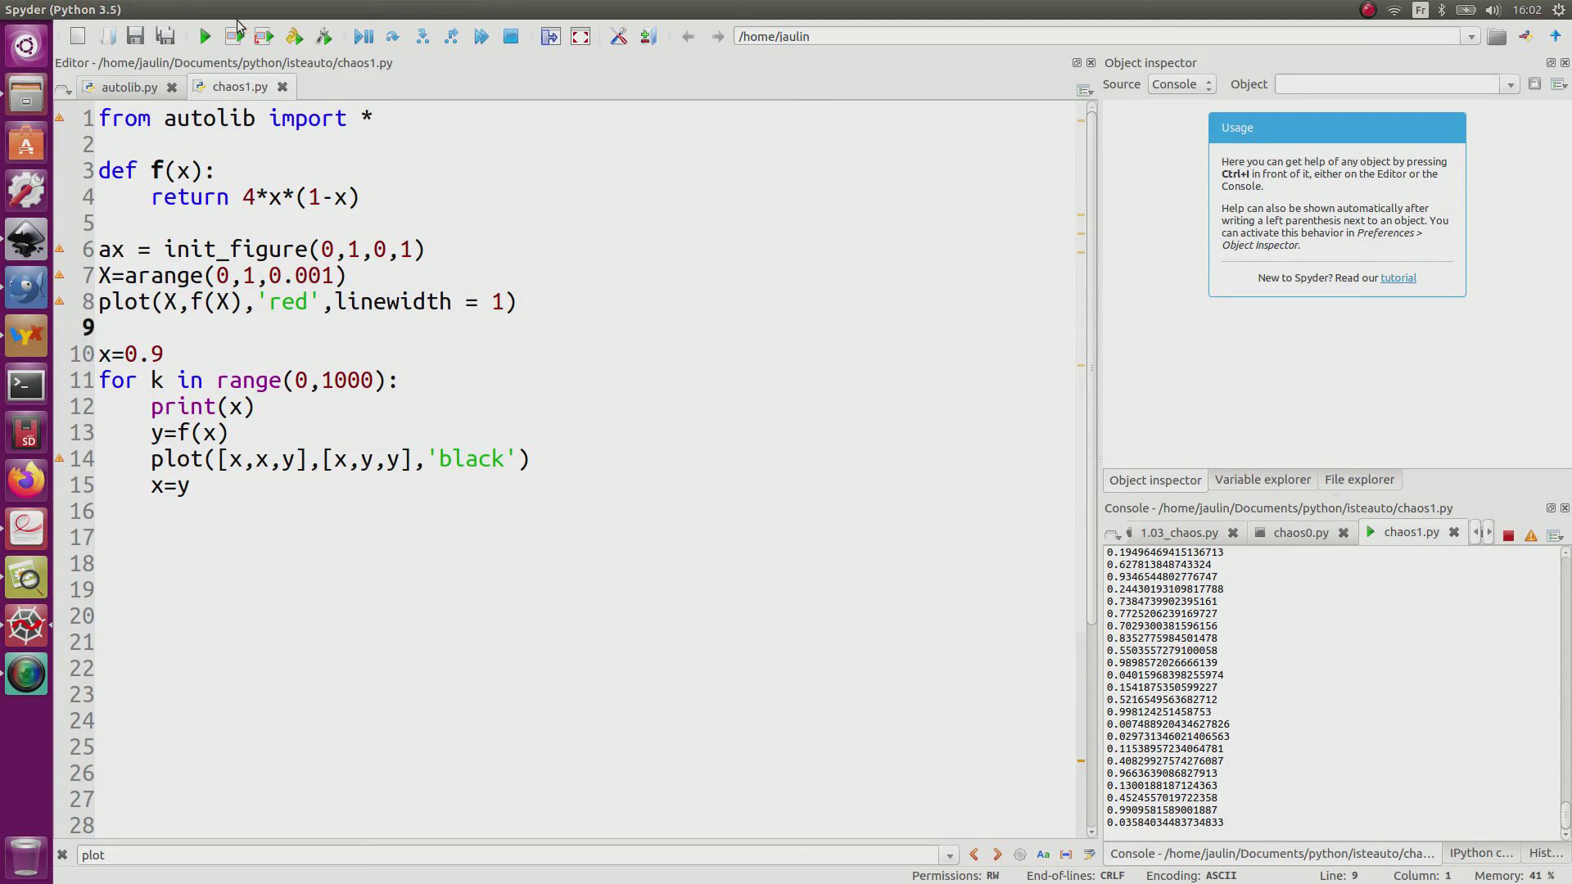
{"action": "left_click", "coordinate": [205, 36]}
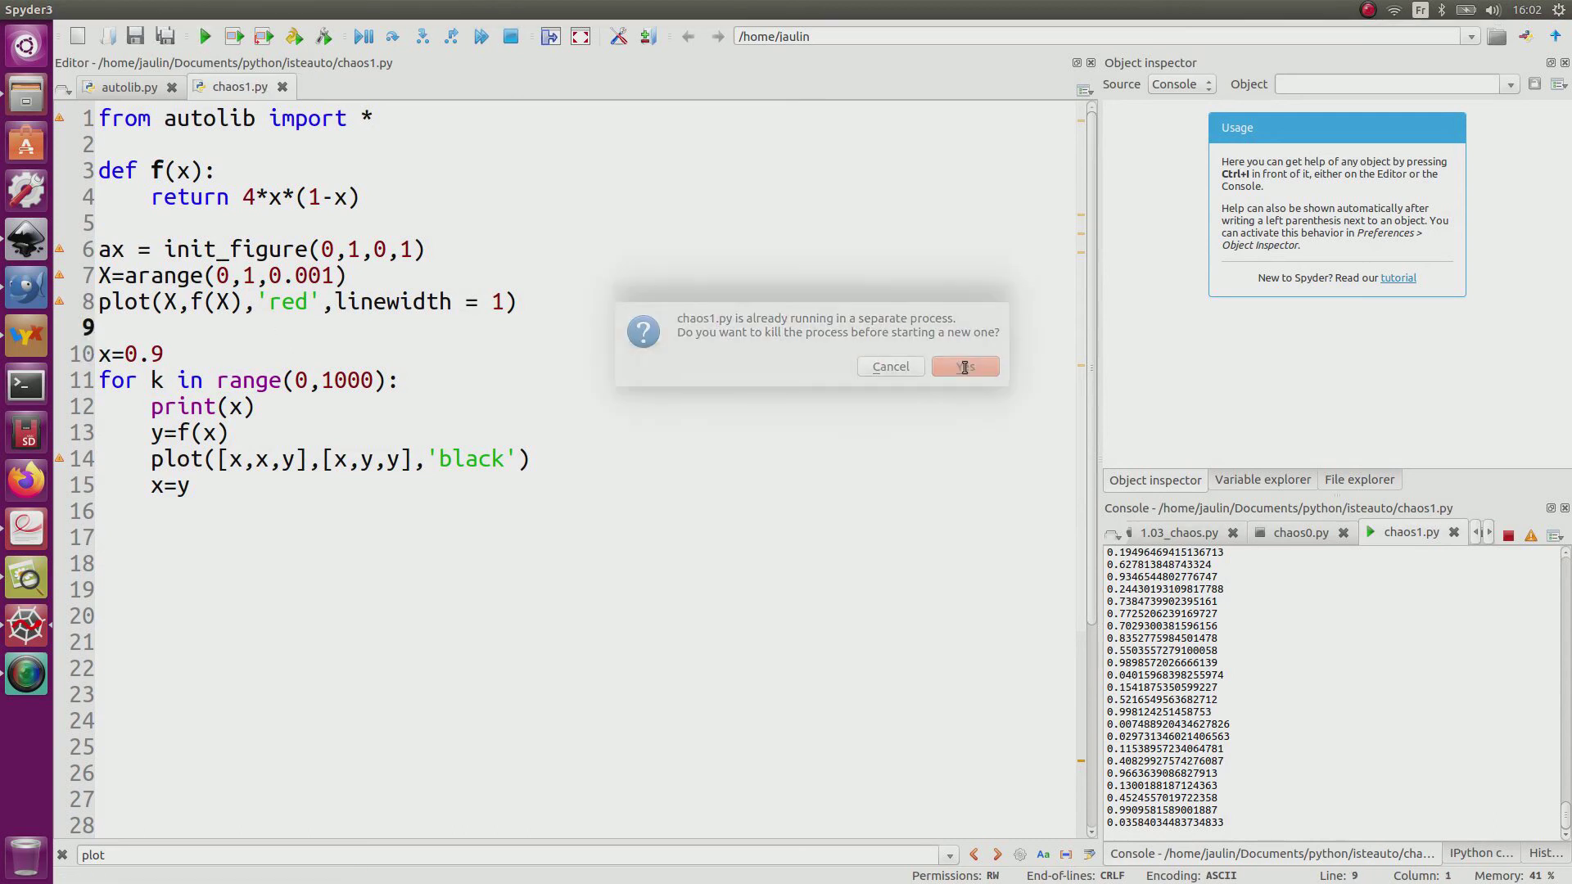
{"action": "left_click", "coordinate": [963, 365]}
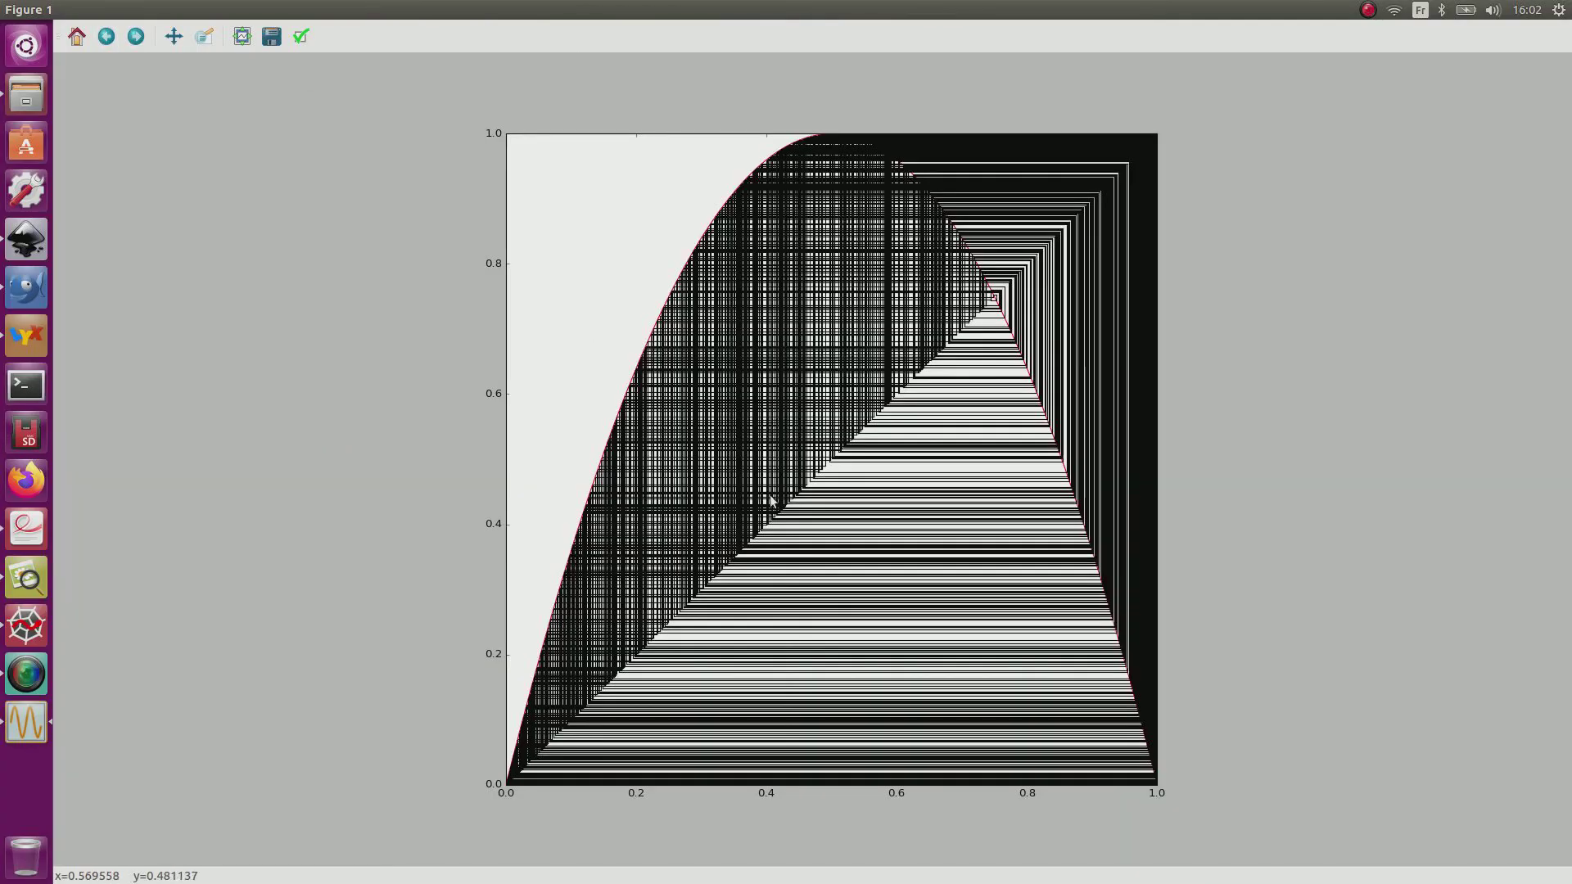
{"action": "mouse_move", "coordinate": [185, 7]}
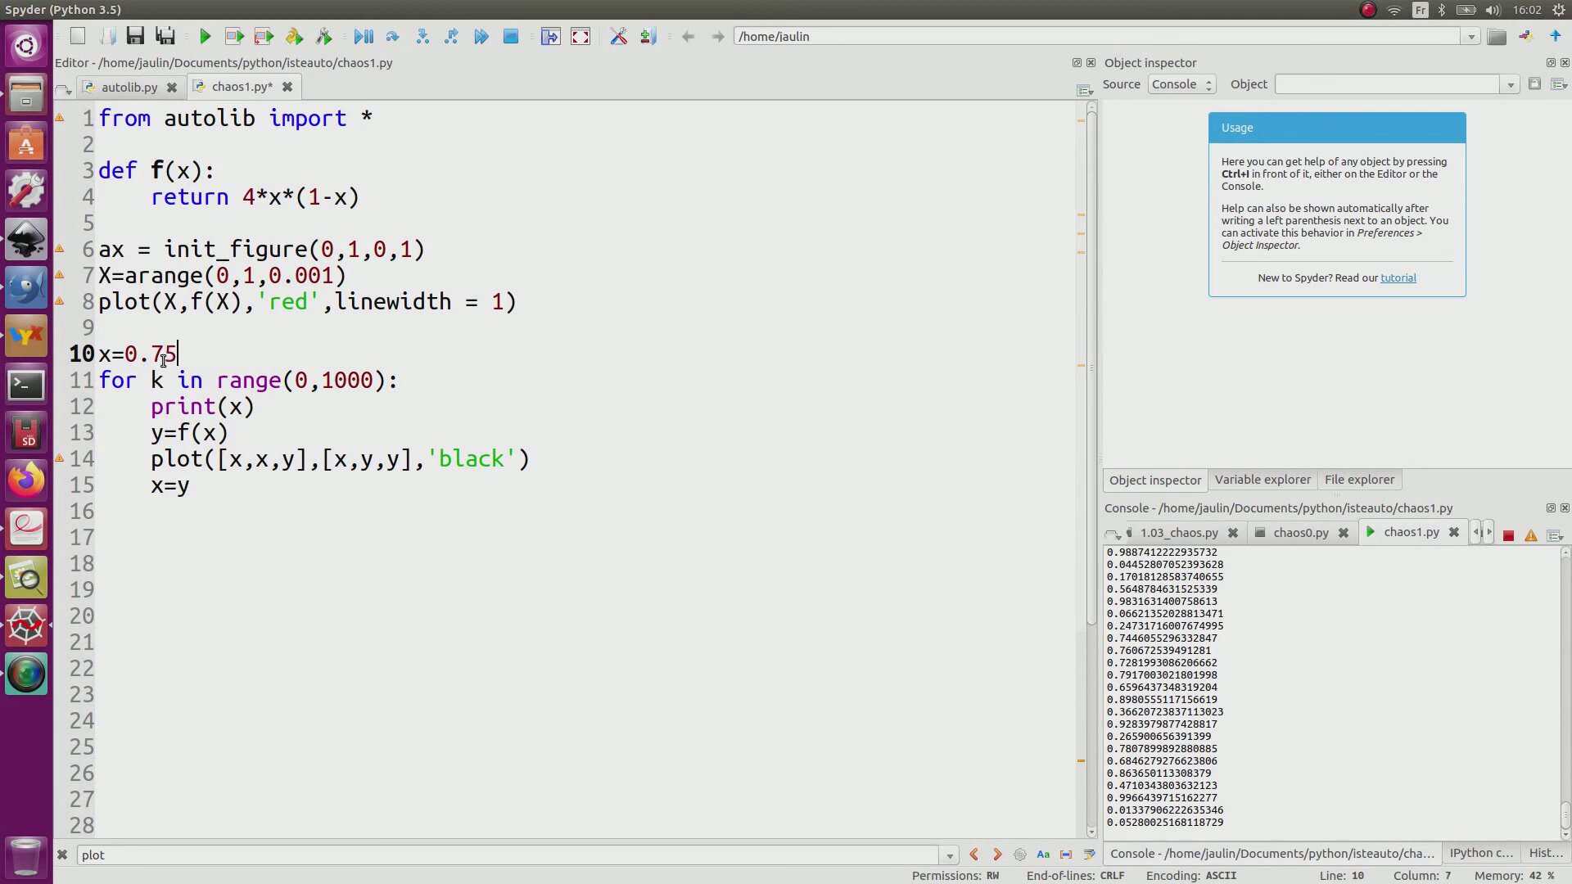
- Run the script from the fixed point x=0.75, killing the previous process
{"action": "left_click", "coordinate": [205, 36]}
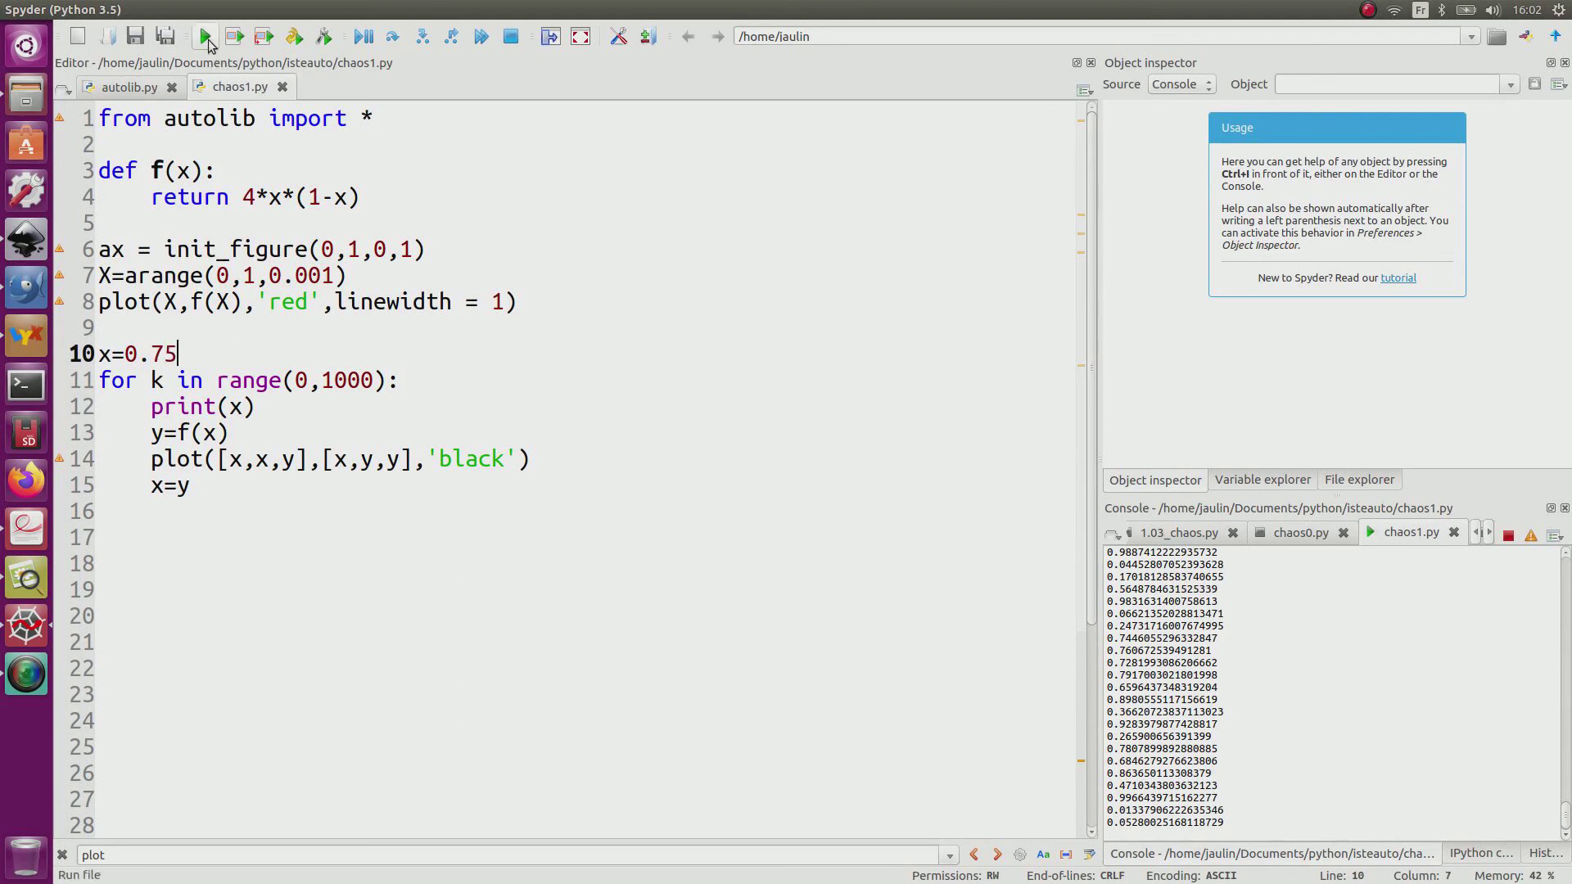
{"action": "left_click", "coordinate": [207, 36]}
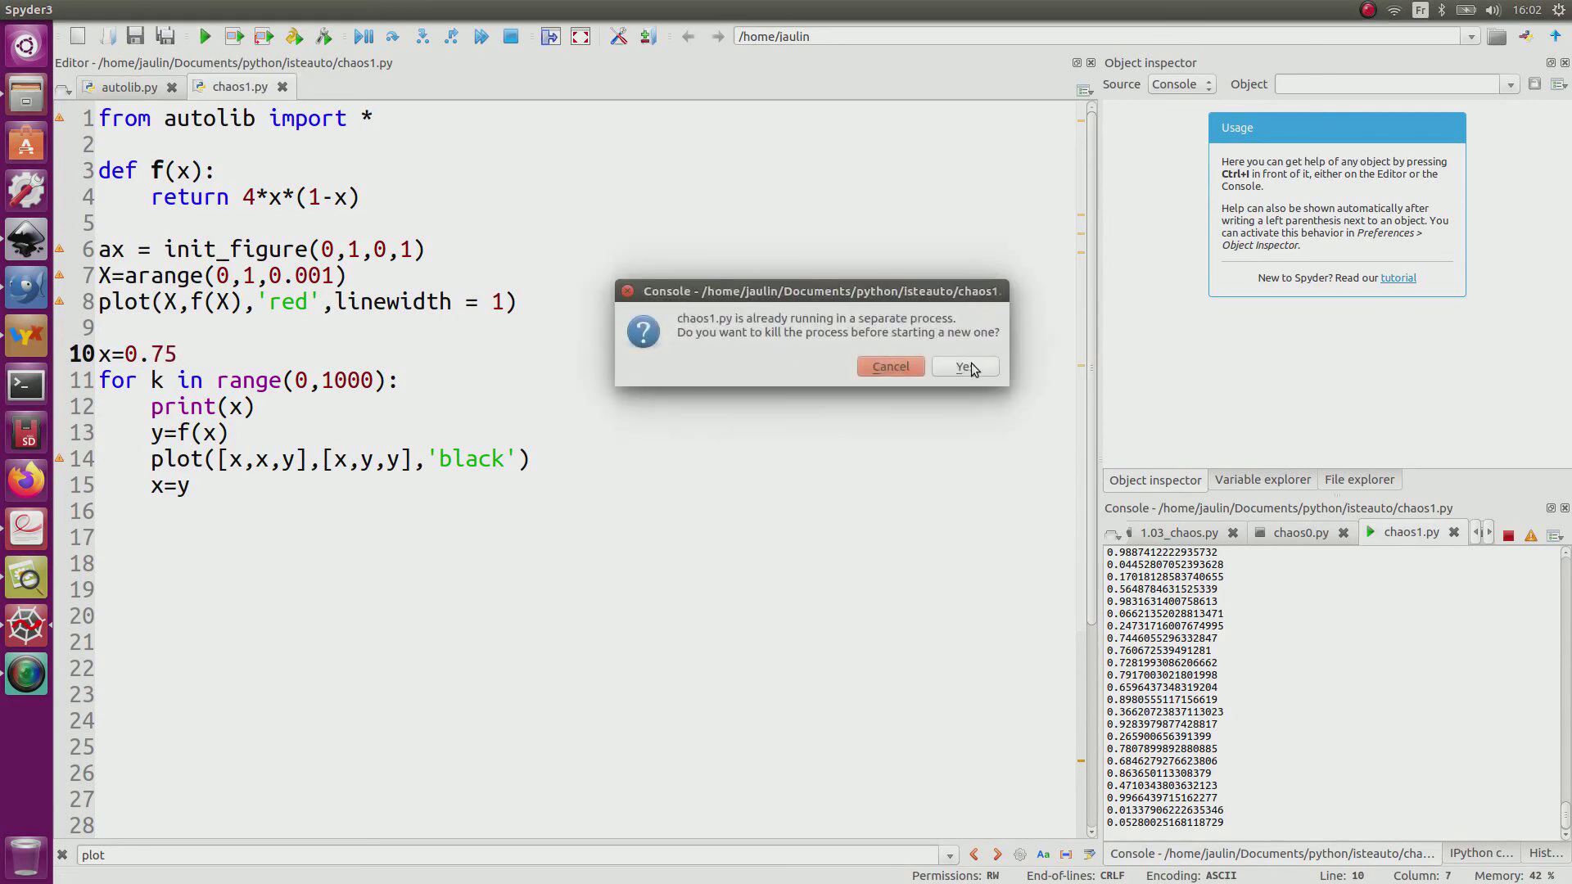
{"action": "left_click", "coordinate": [960, 365]}
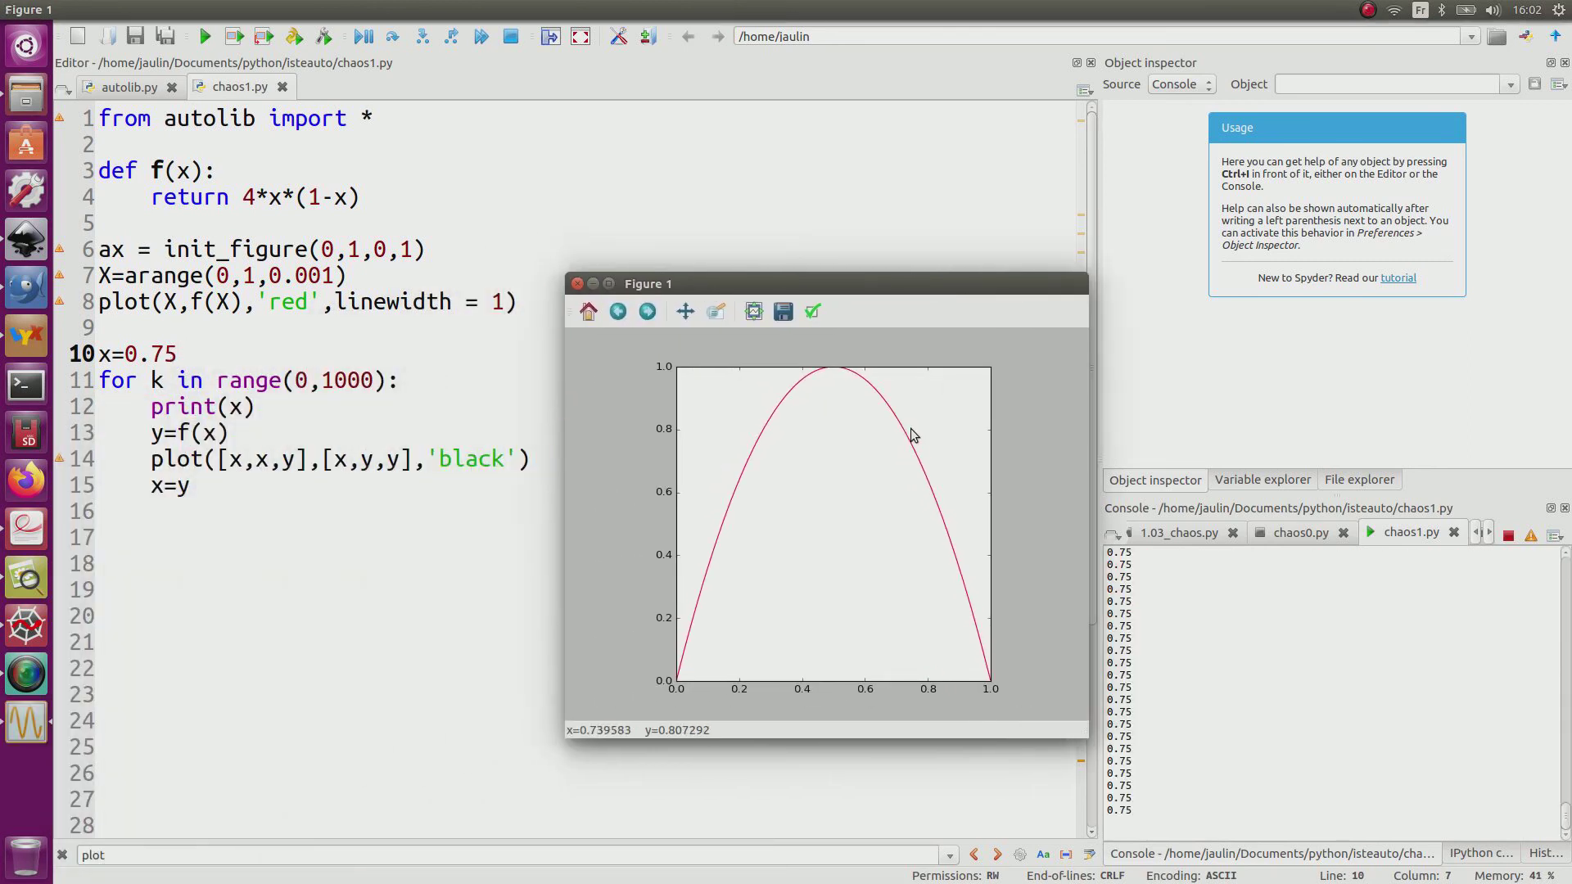
{"action": "mouse_move", "coordinate": [814, 423]}
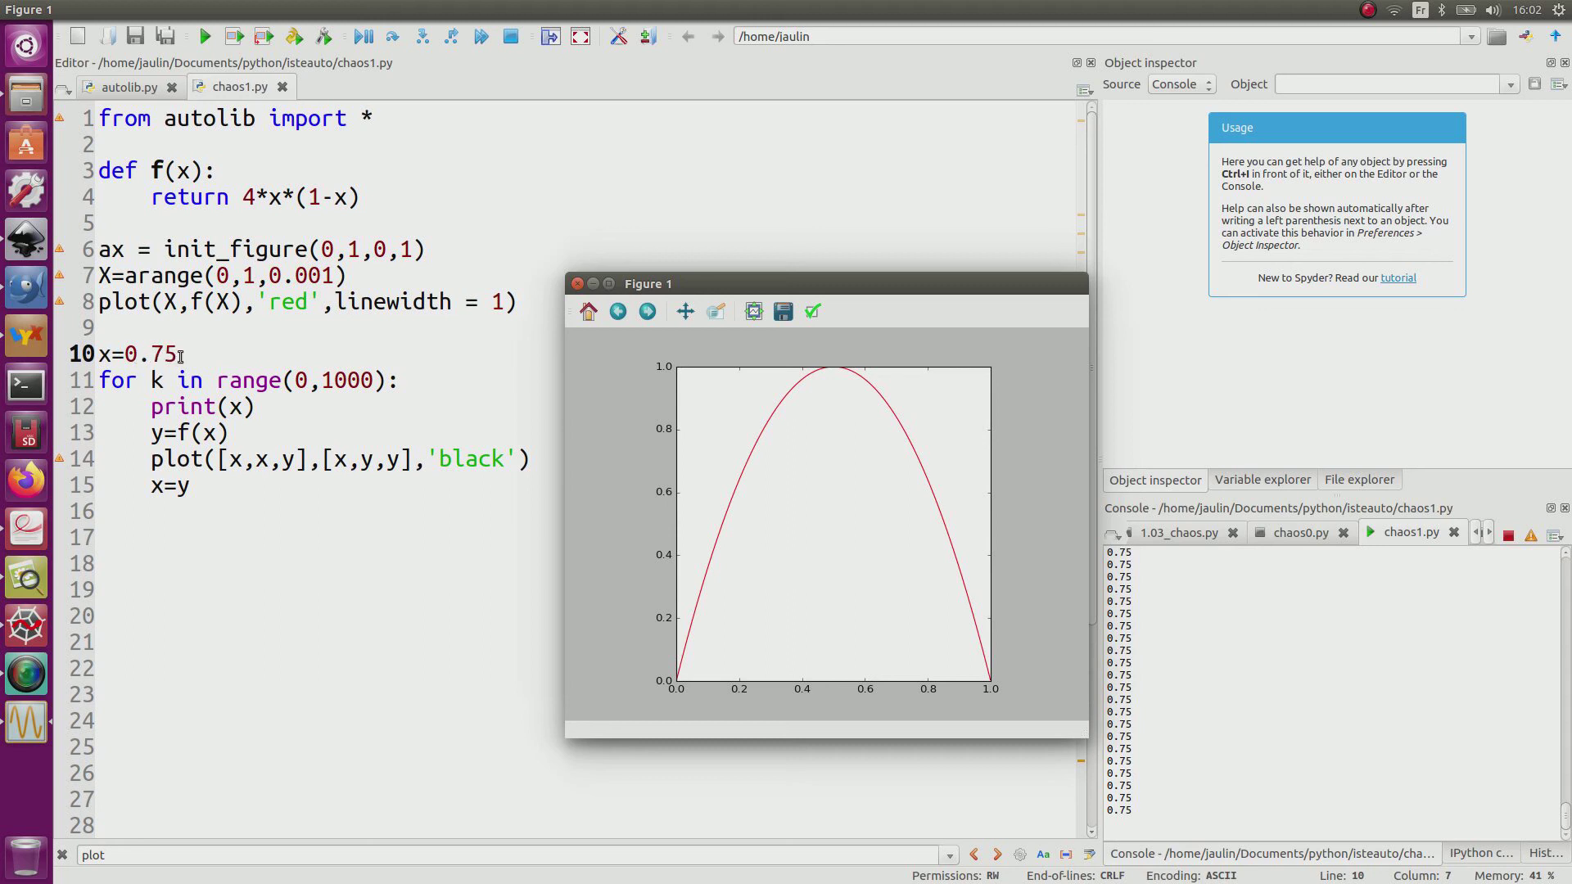
{"action": "mouse_move", "coordinate": [254, 364]}
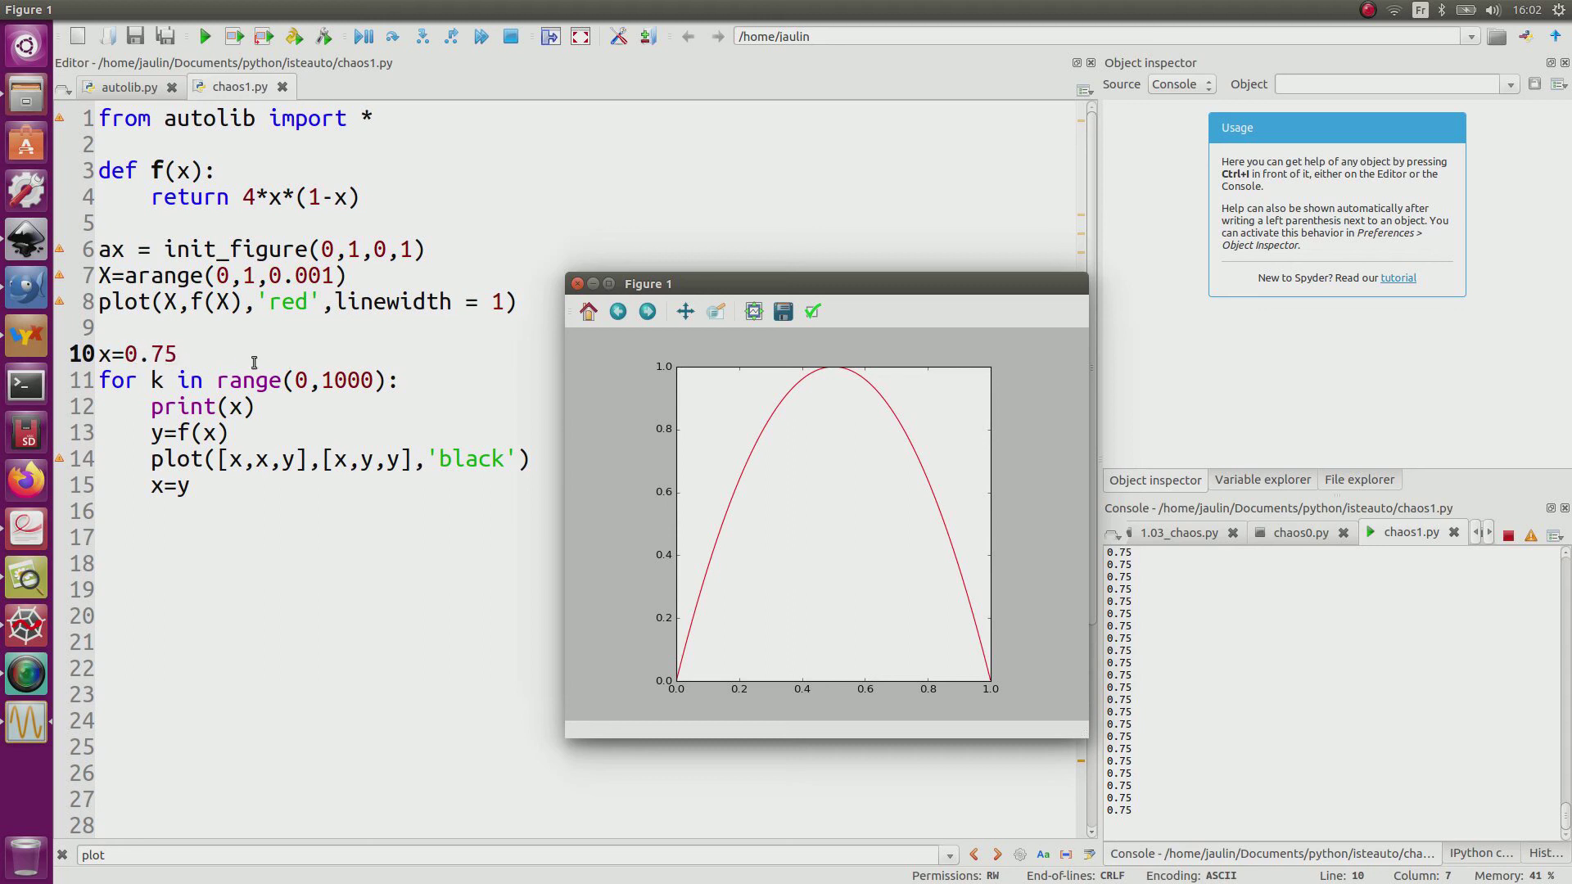
{"action": "mouse_move", "coordinate": [200, 405]}
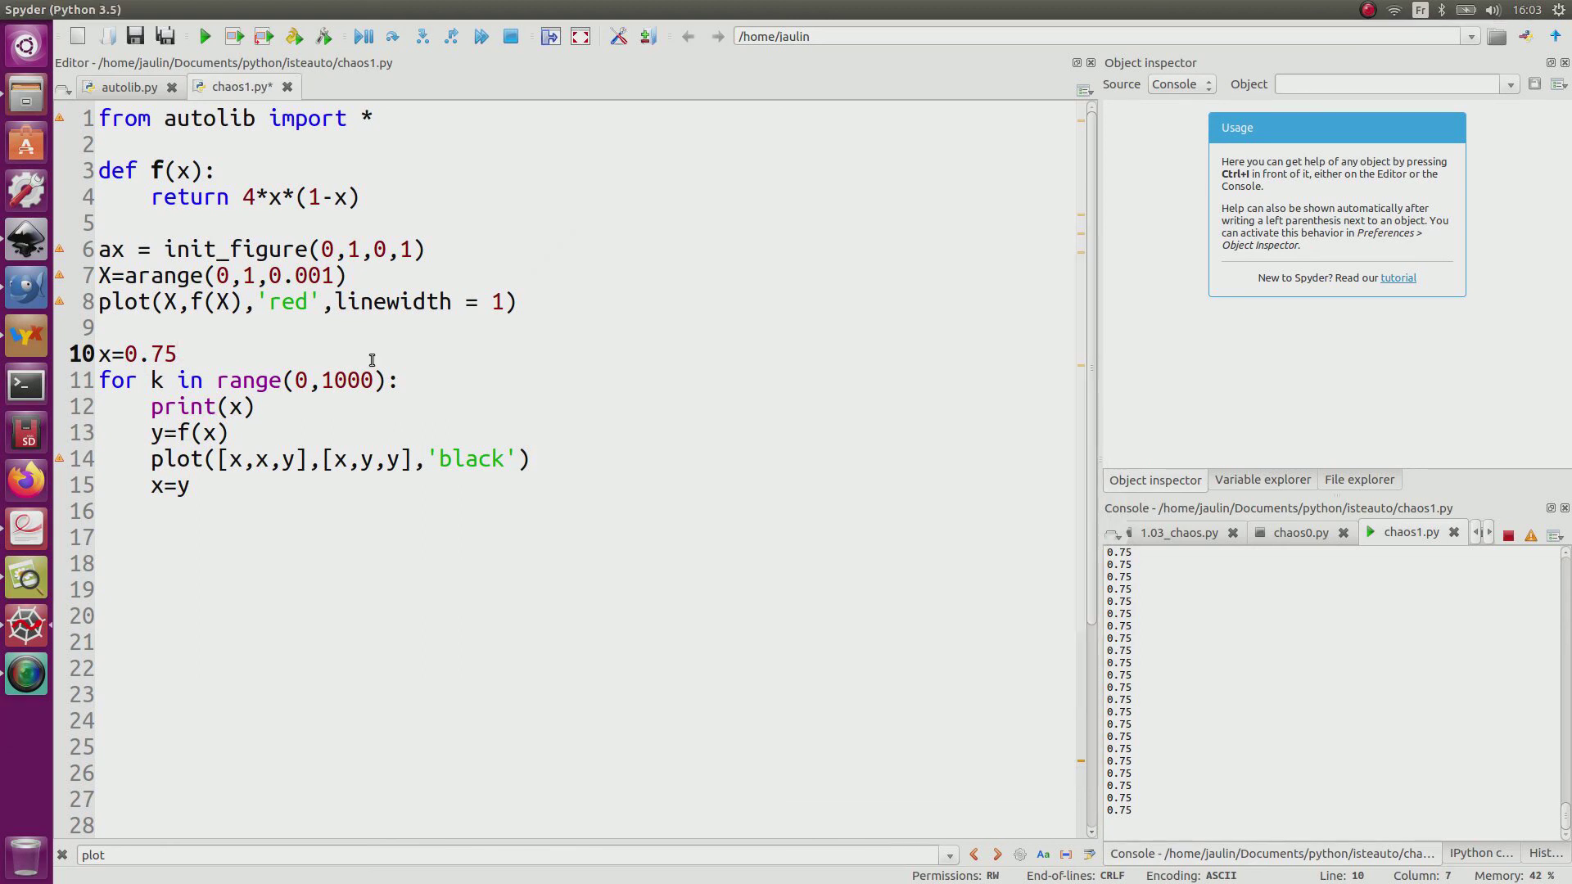
- Perturb the start value to 0.75000001, rerun the script and close the resulting figure
{"action": "type", "text": "000001"}
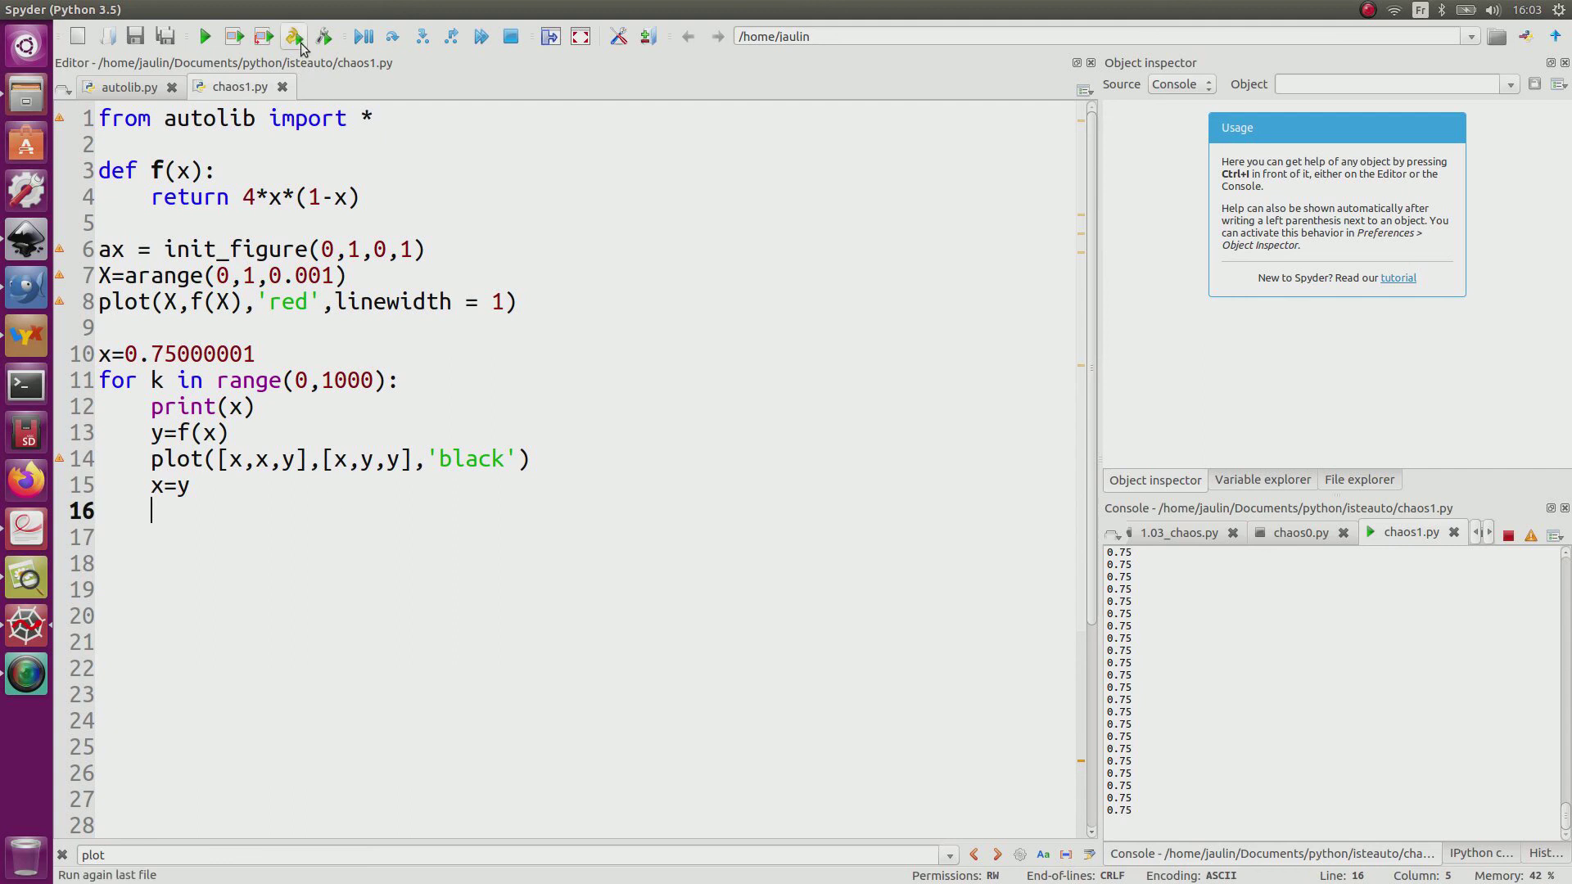
{"action": "left_click", "coordinate": [293, 36]}
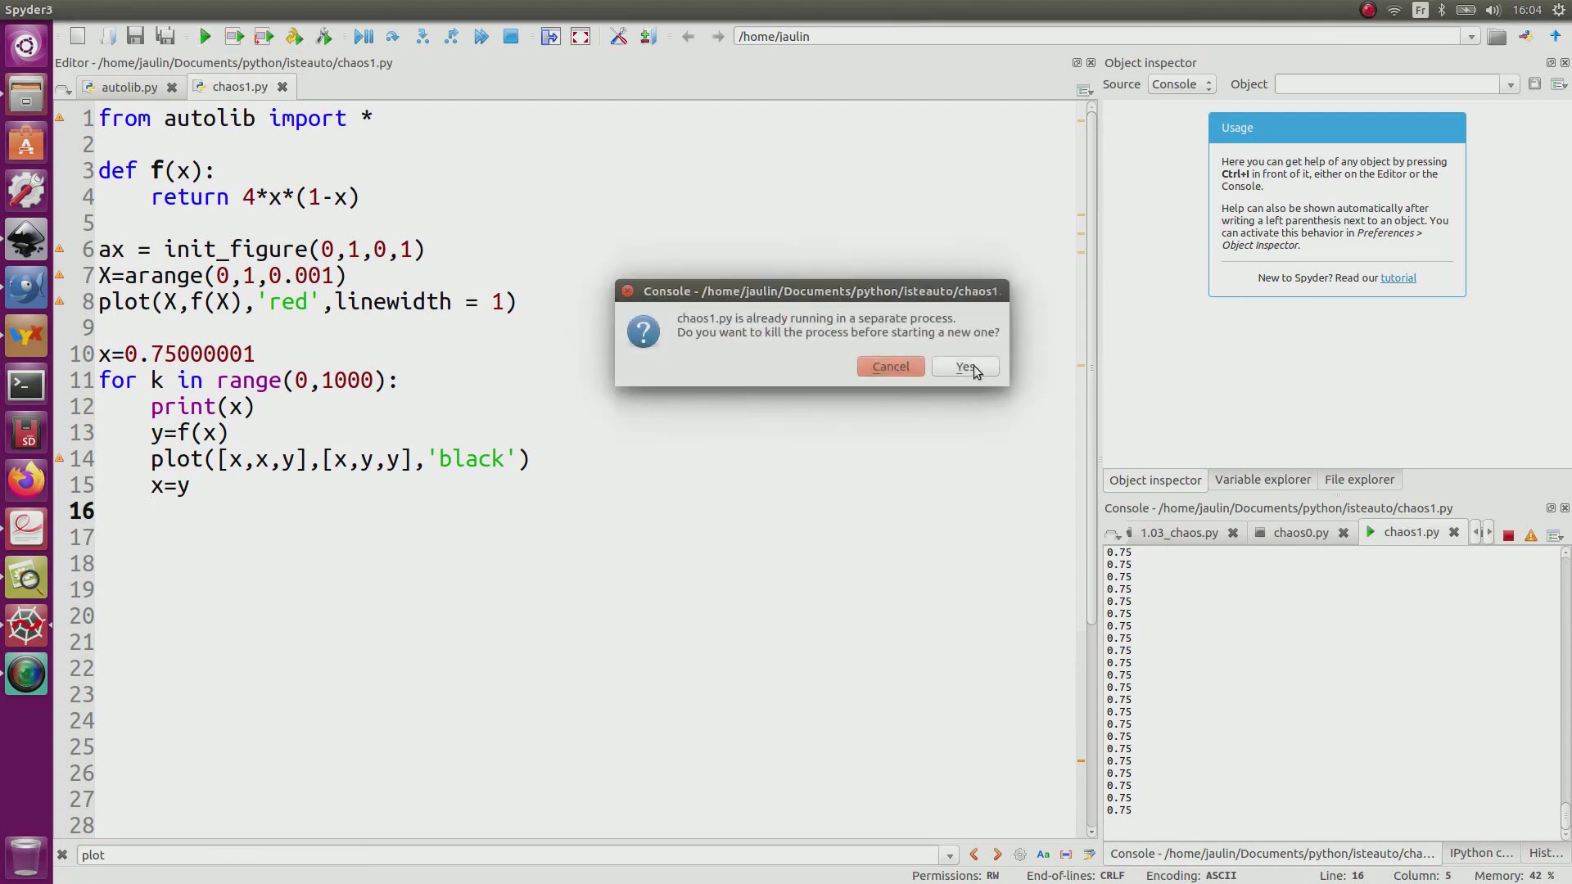
{"action": "left_click", "coordinate": [961, 366]}
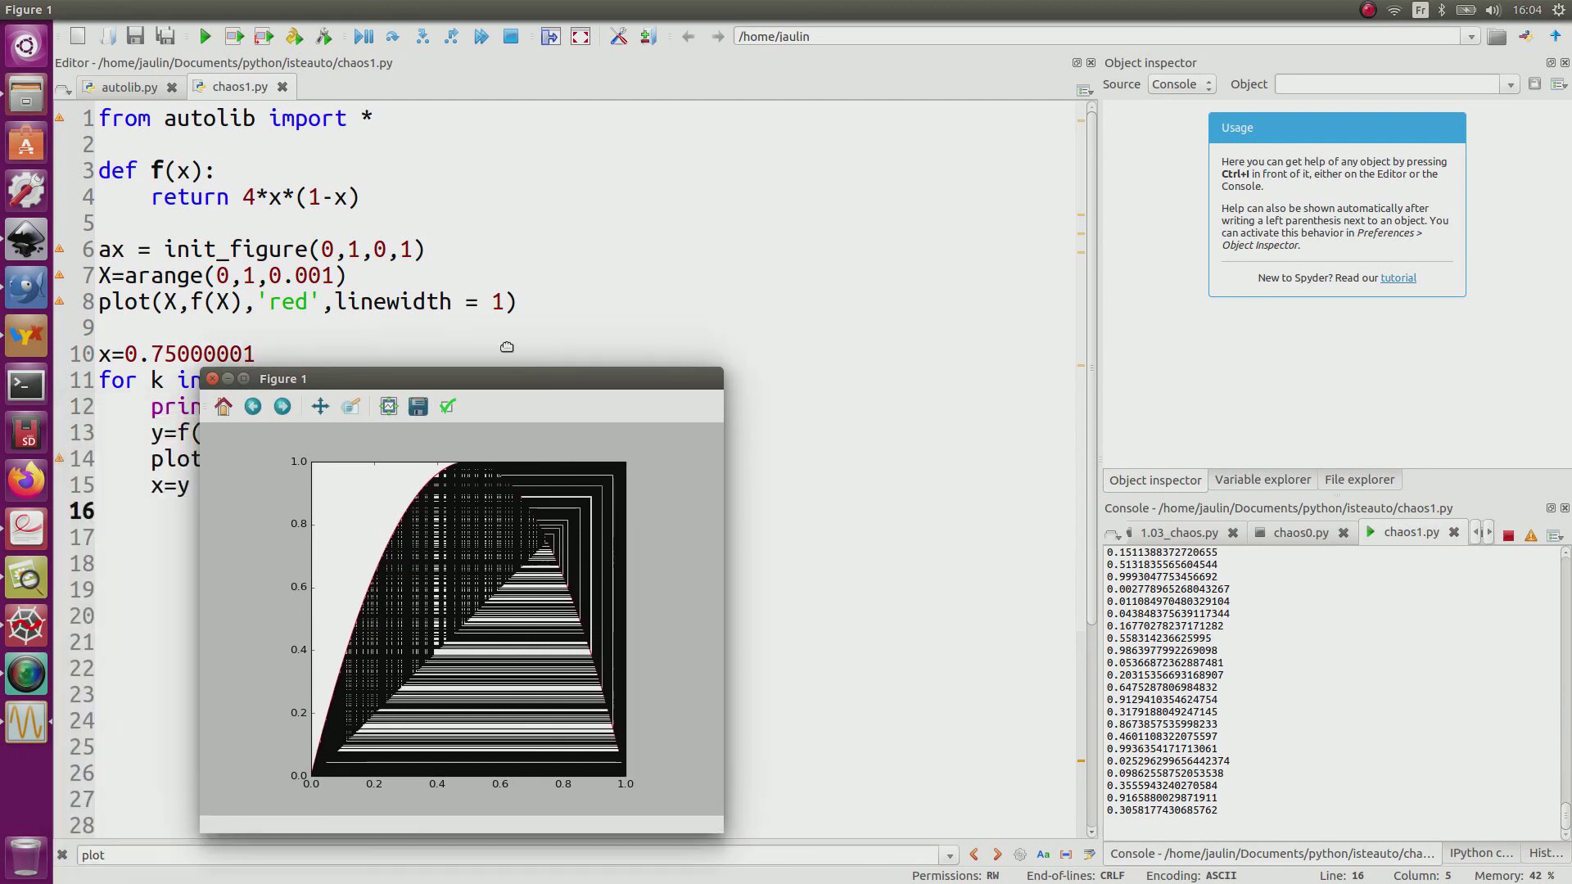
{"action": "left_click_drag", "start_coordinate": [282, 378], "coordinate": [530, 238]}
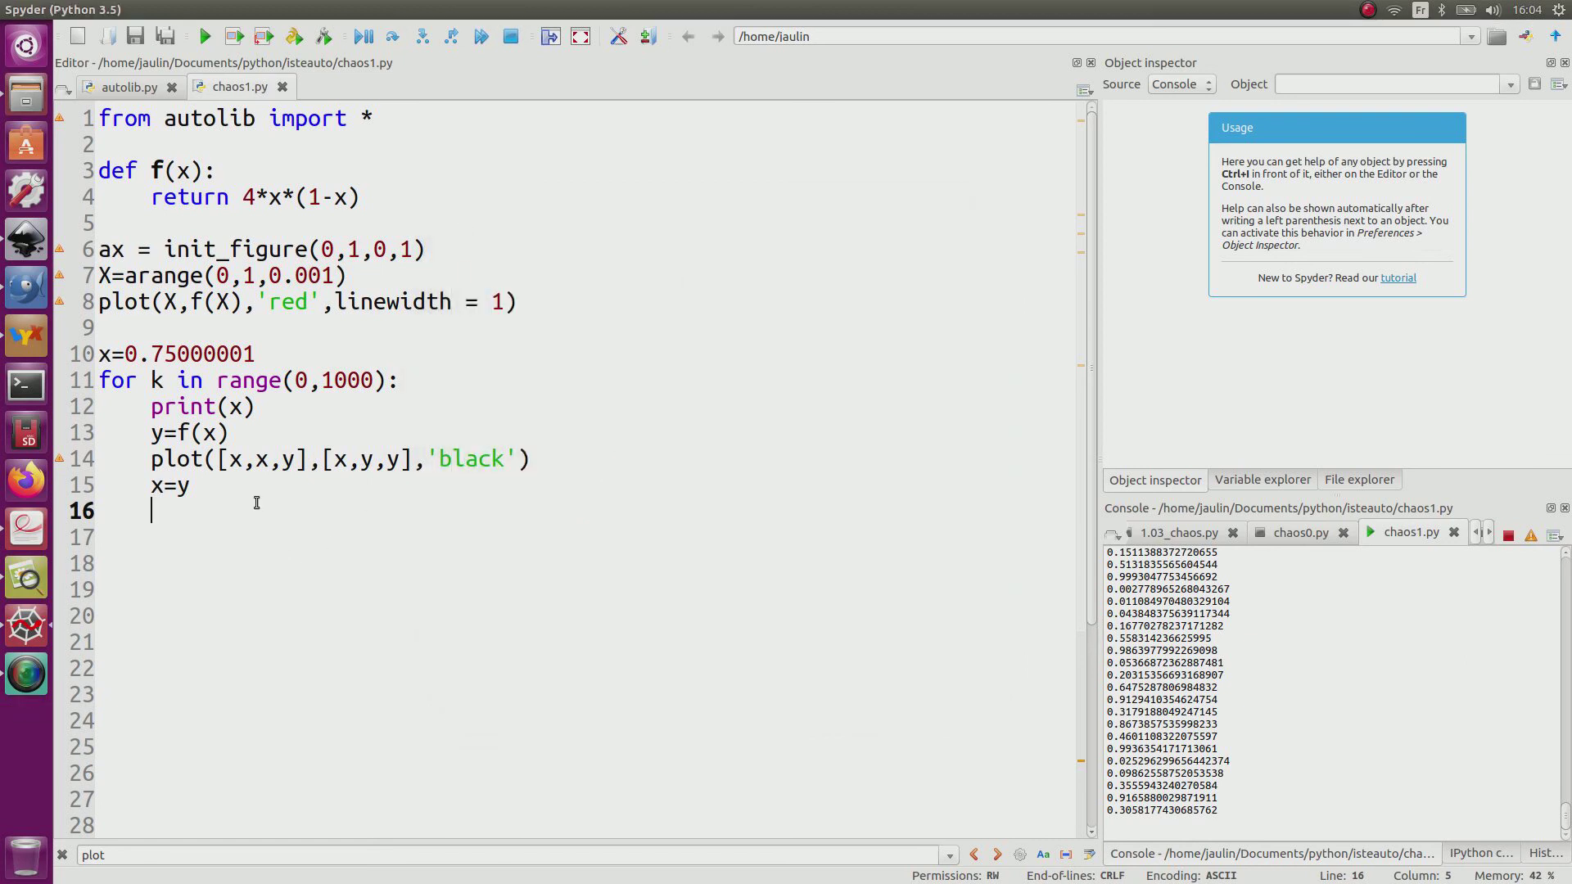
- Define two start values x1=0.2 and x2 in chaos1.py
{"action": "left_click", "coordinate": [244, 354]}
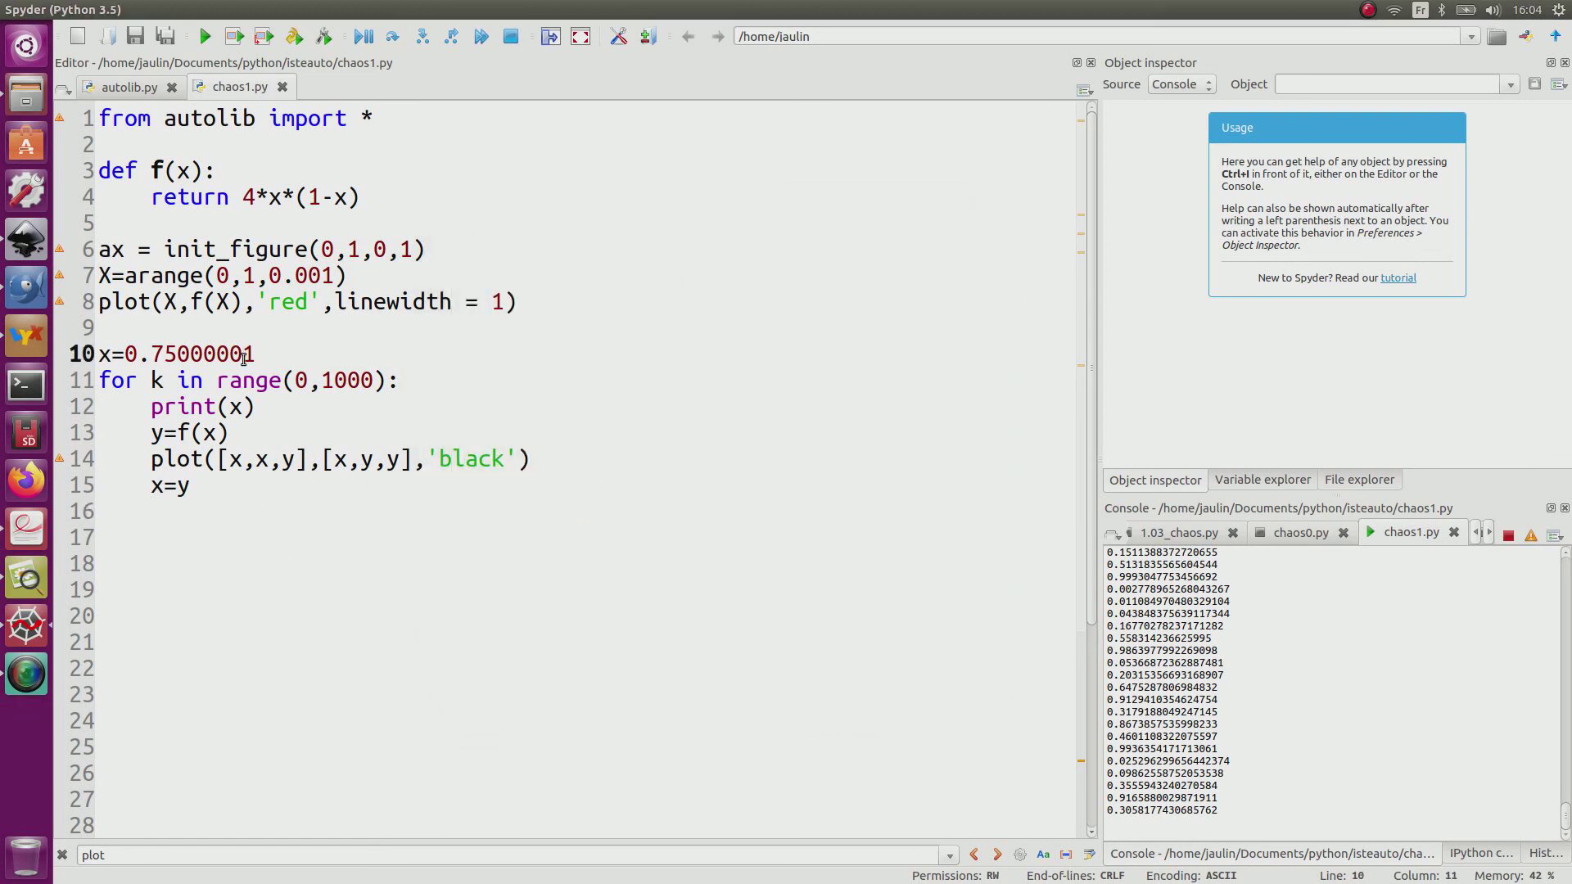
{"action": "double_click", "coordinate": [190, 353]}
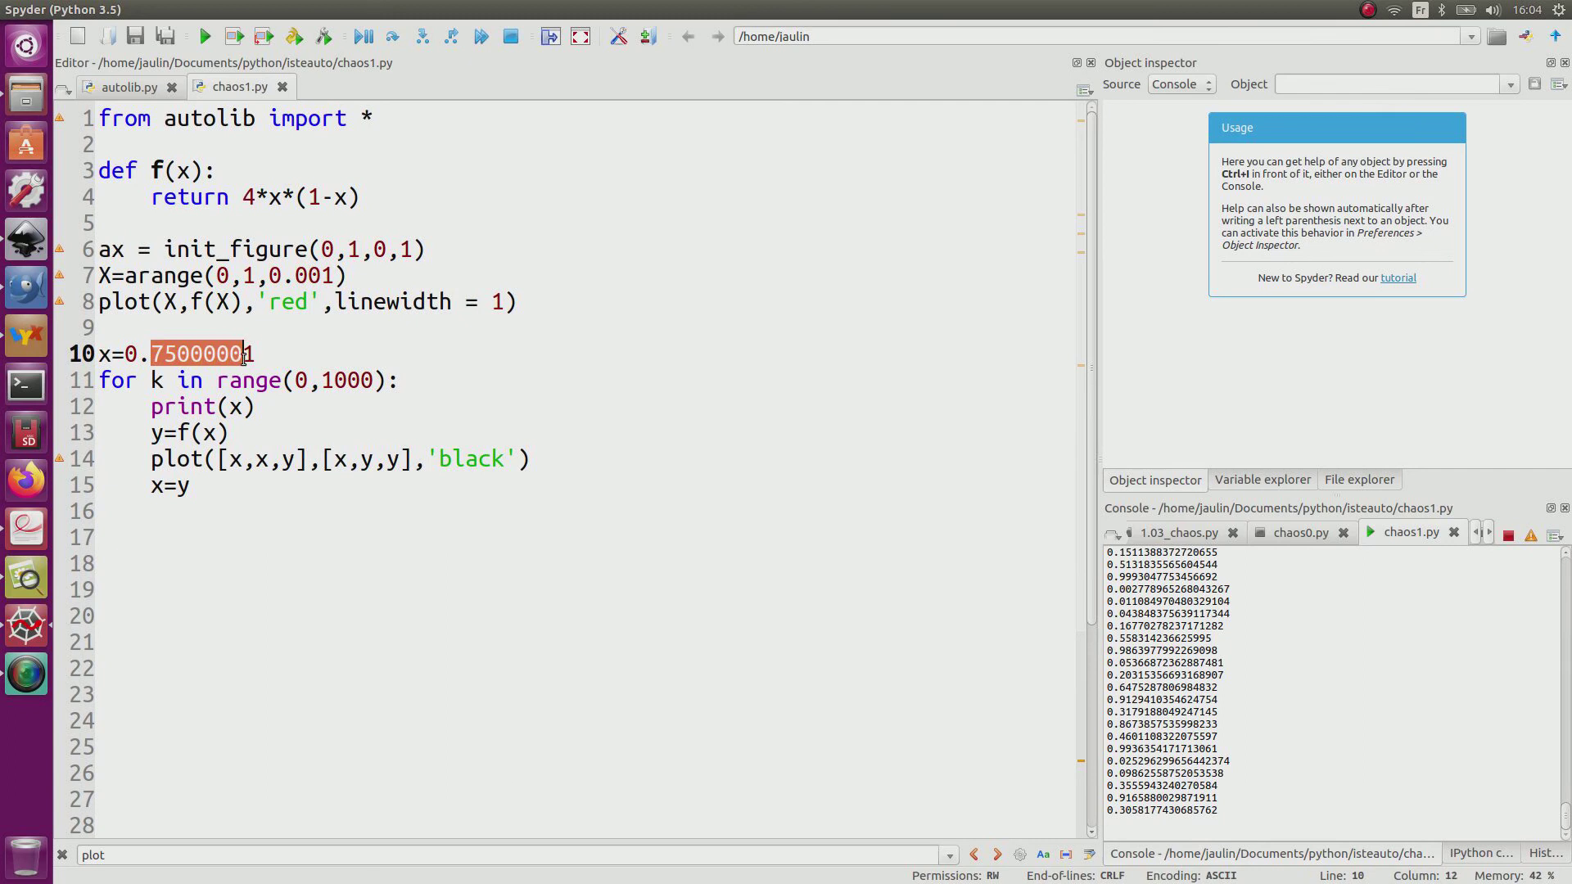
{"action": "type", "text": "2"}
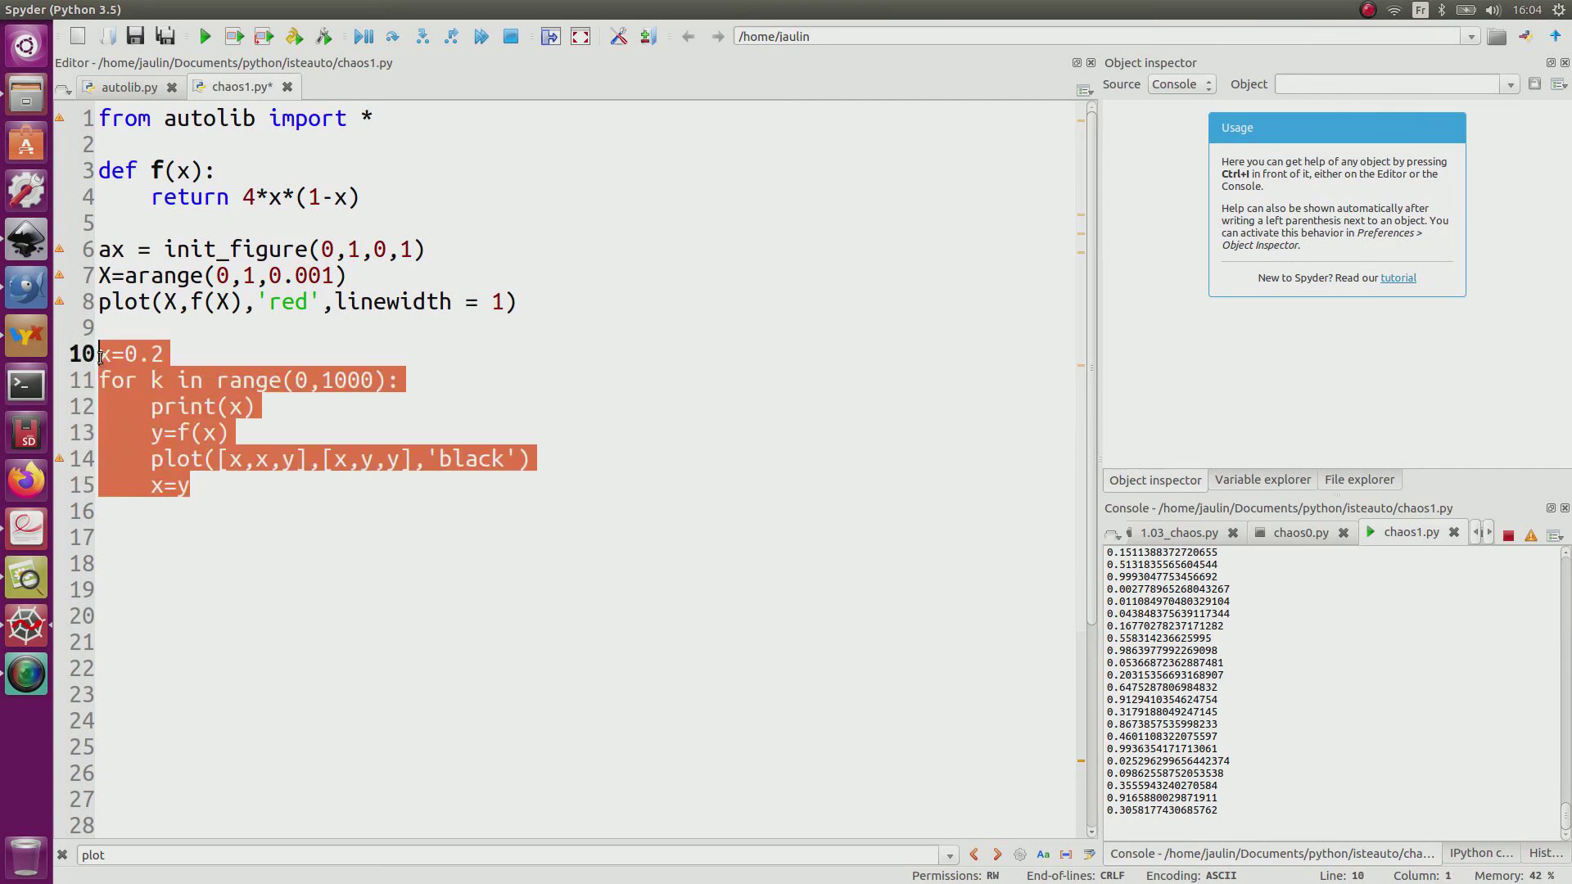
{"action": "left_click", "coordinate": [239, 360]}
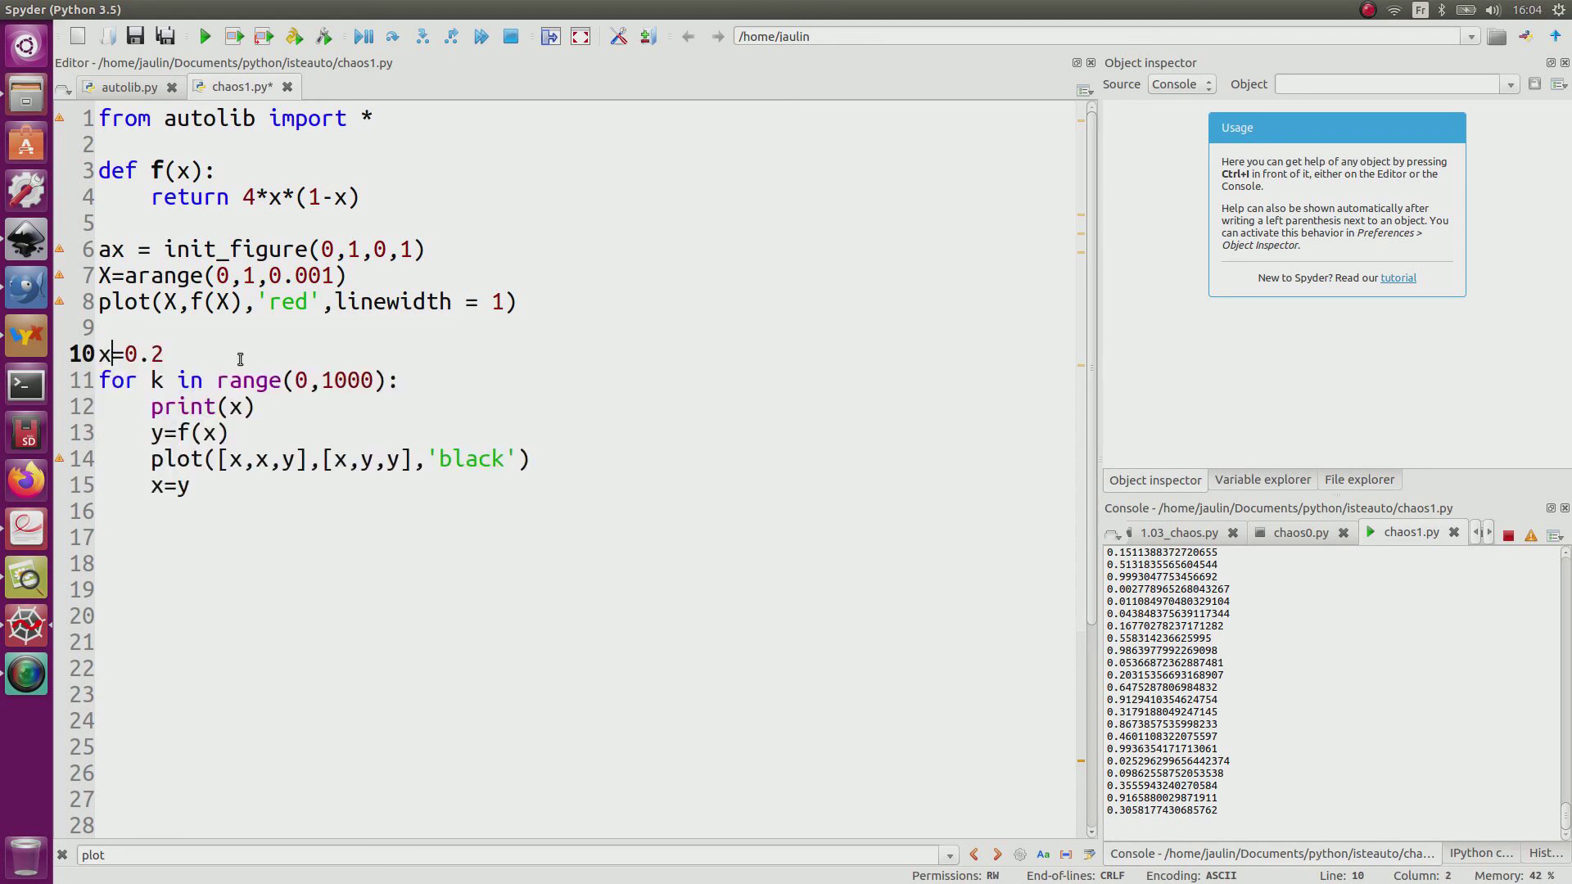
{"action": "type", "text": "1"}
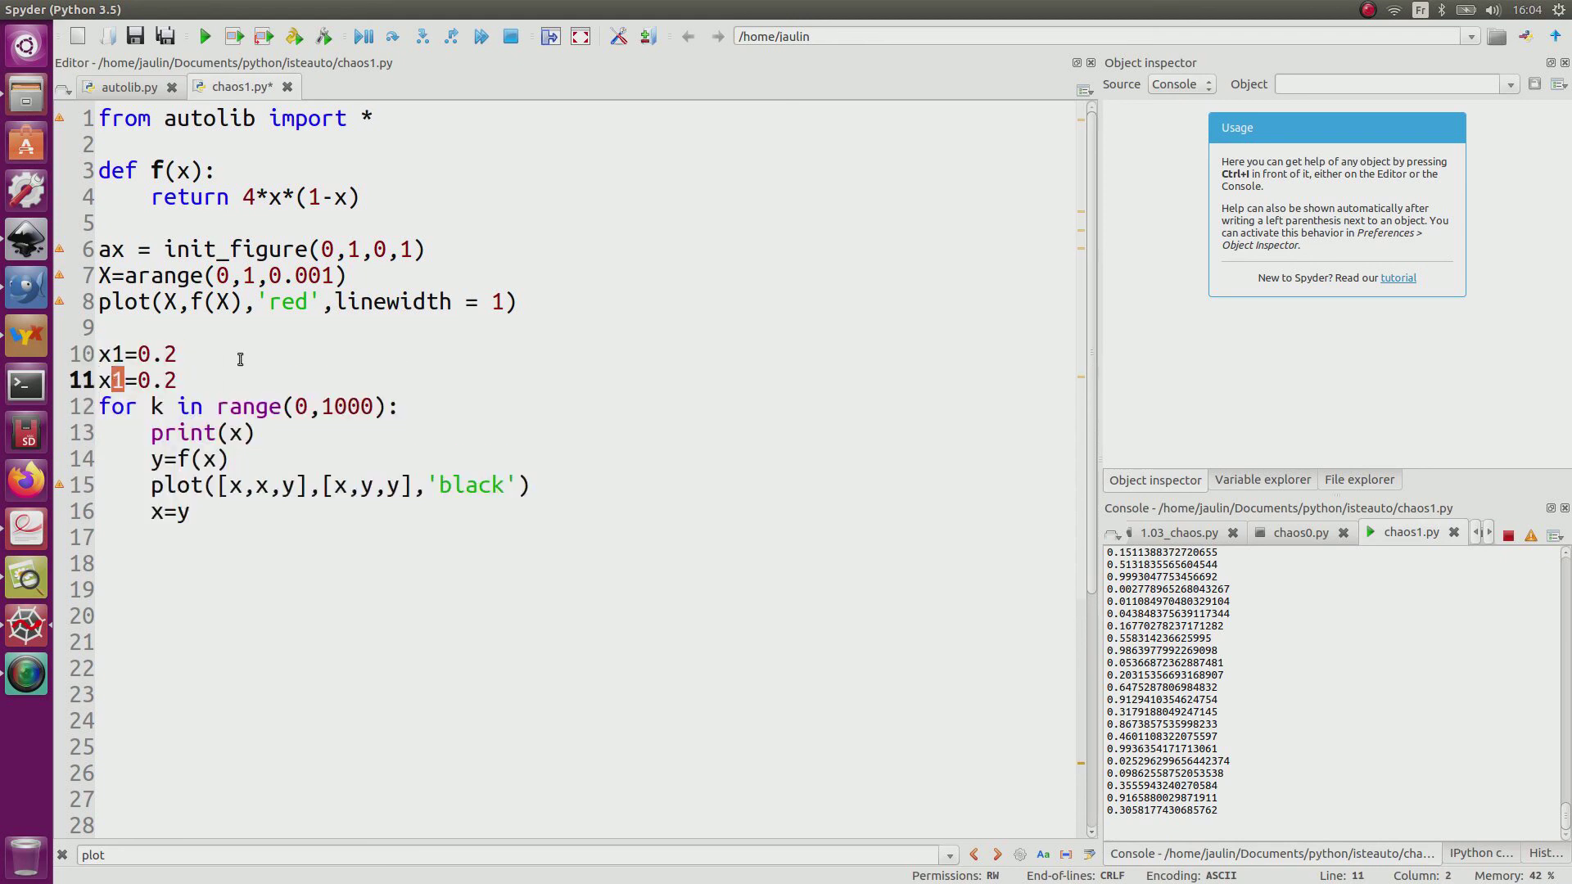
{"action": "type", "text": "2"}
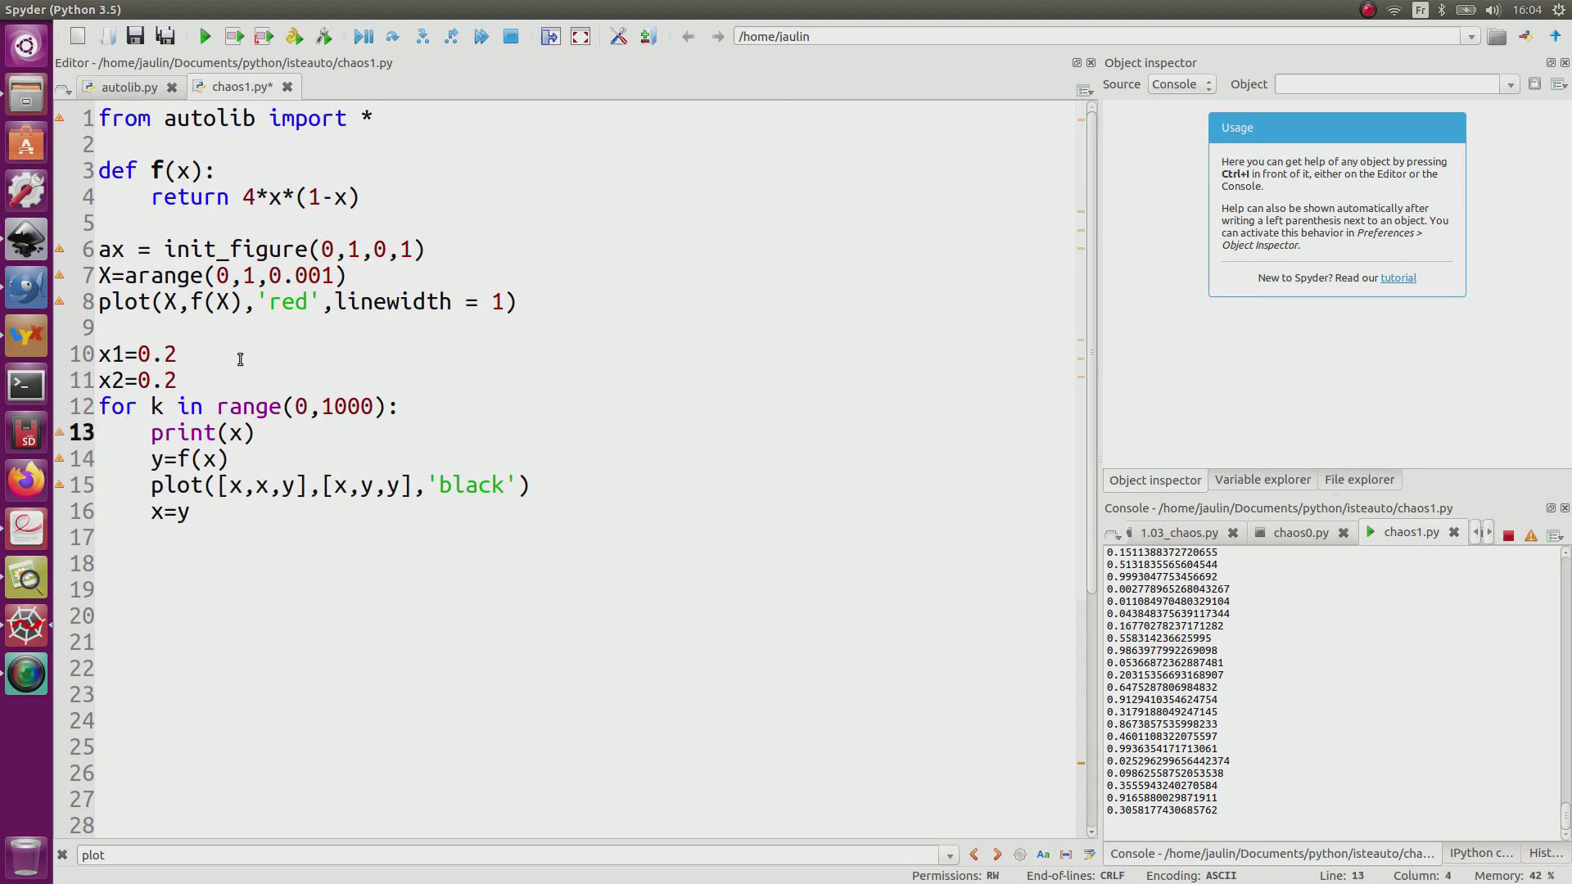
- Set x2=0.200000001 and print the difference x1-x2 inside the loop
{"action": "left_click", "coordinate": [240, 432]}
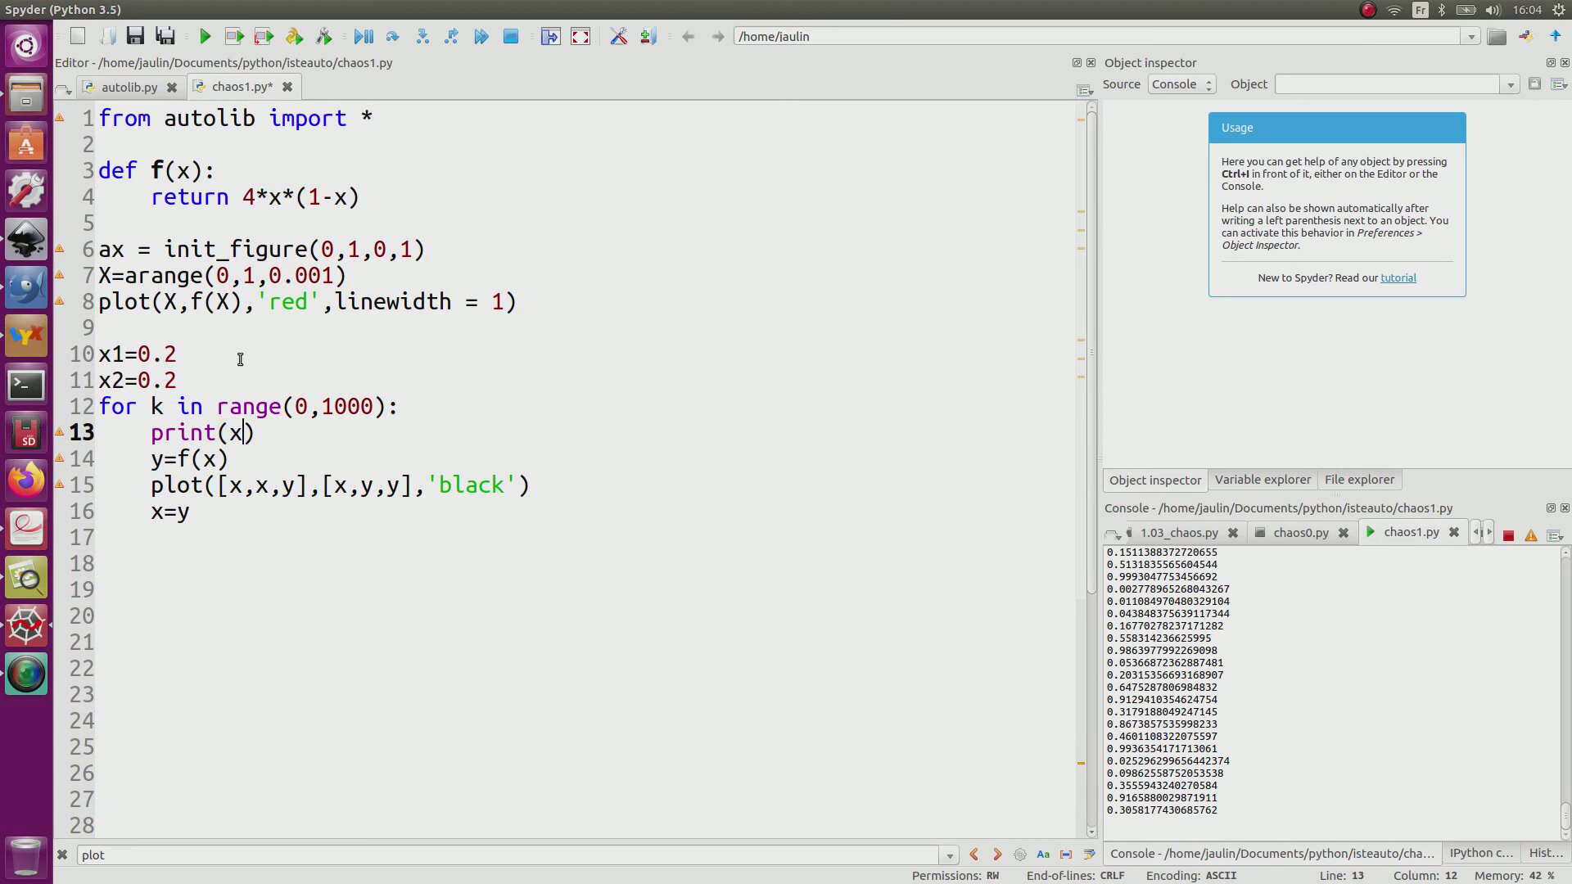
{"action": "left_click", "coordinate": [175, 381]}
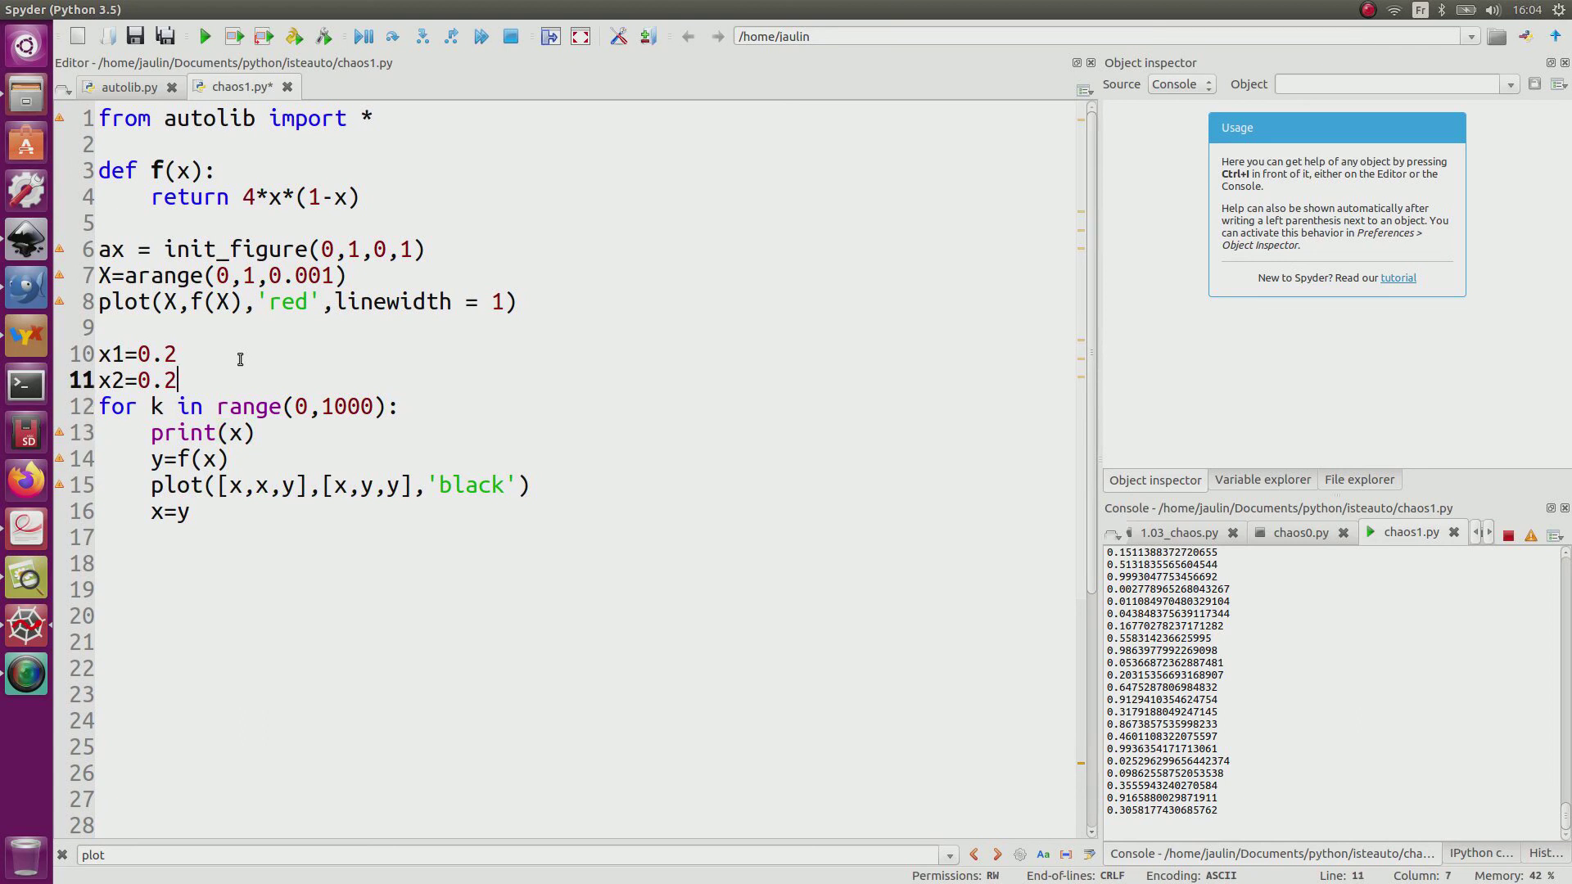
{"action": "type", "text": "0000001"}
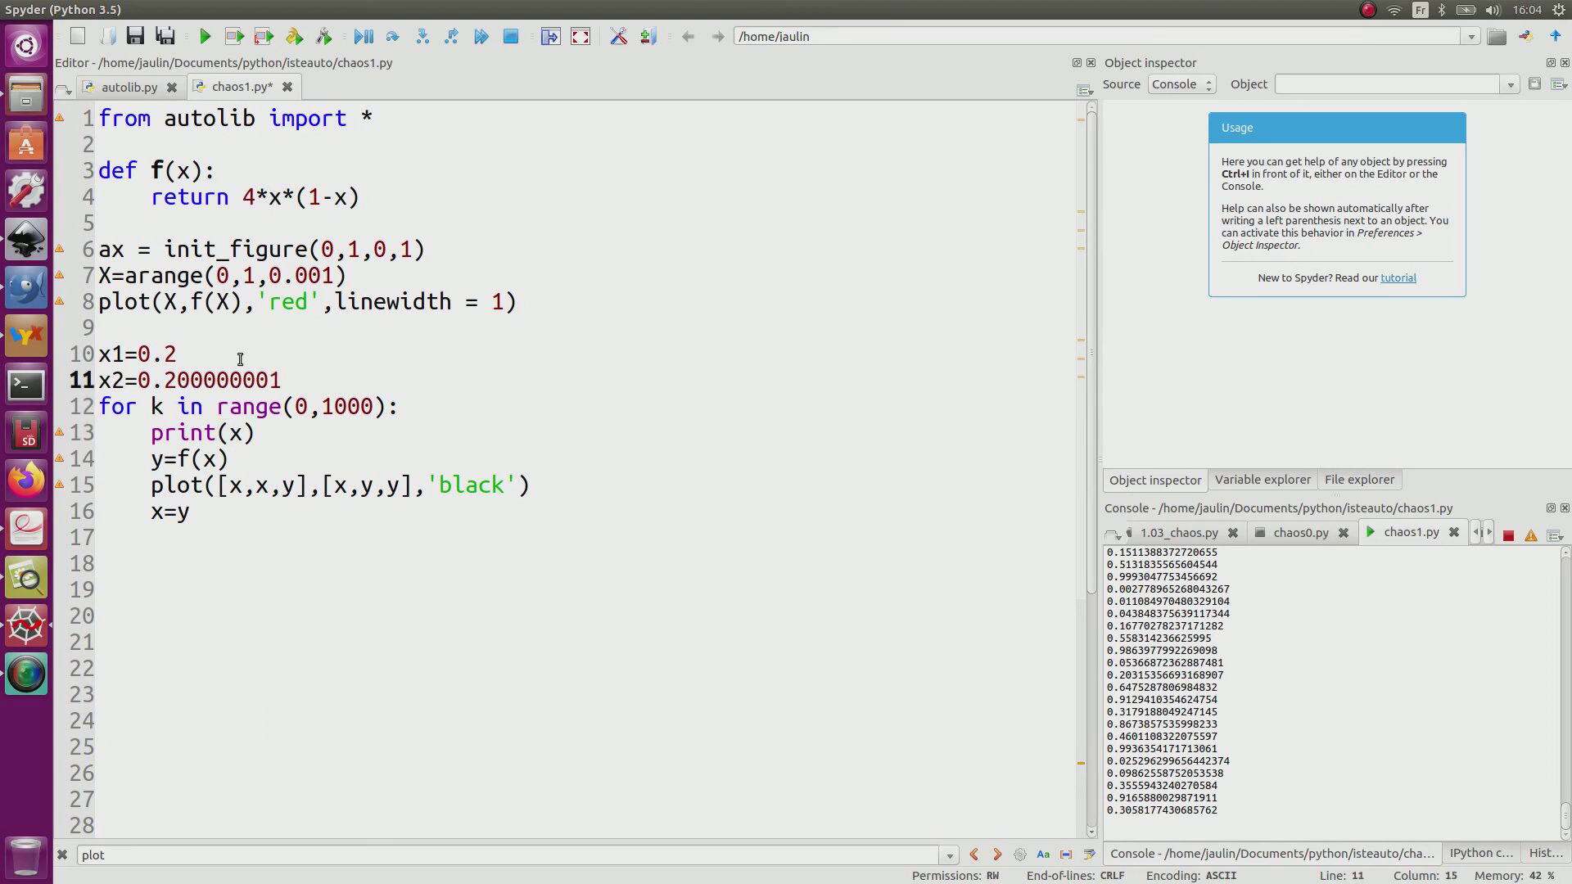
{"action": "mouse_move", "coordinate": [203, 416]}
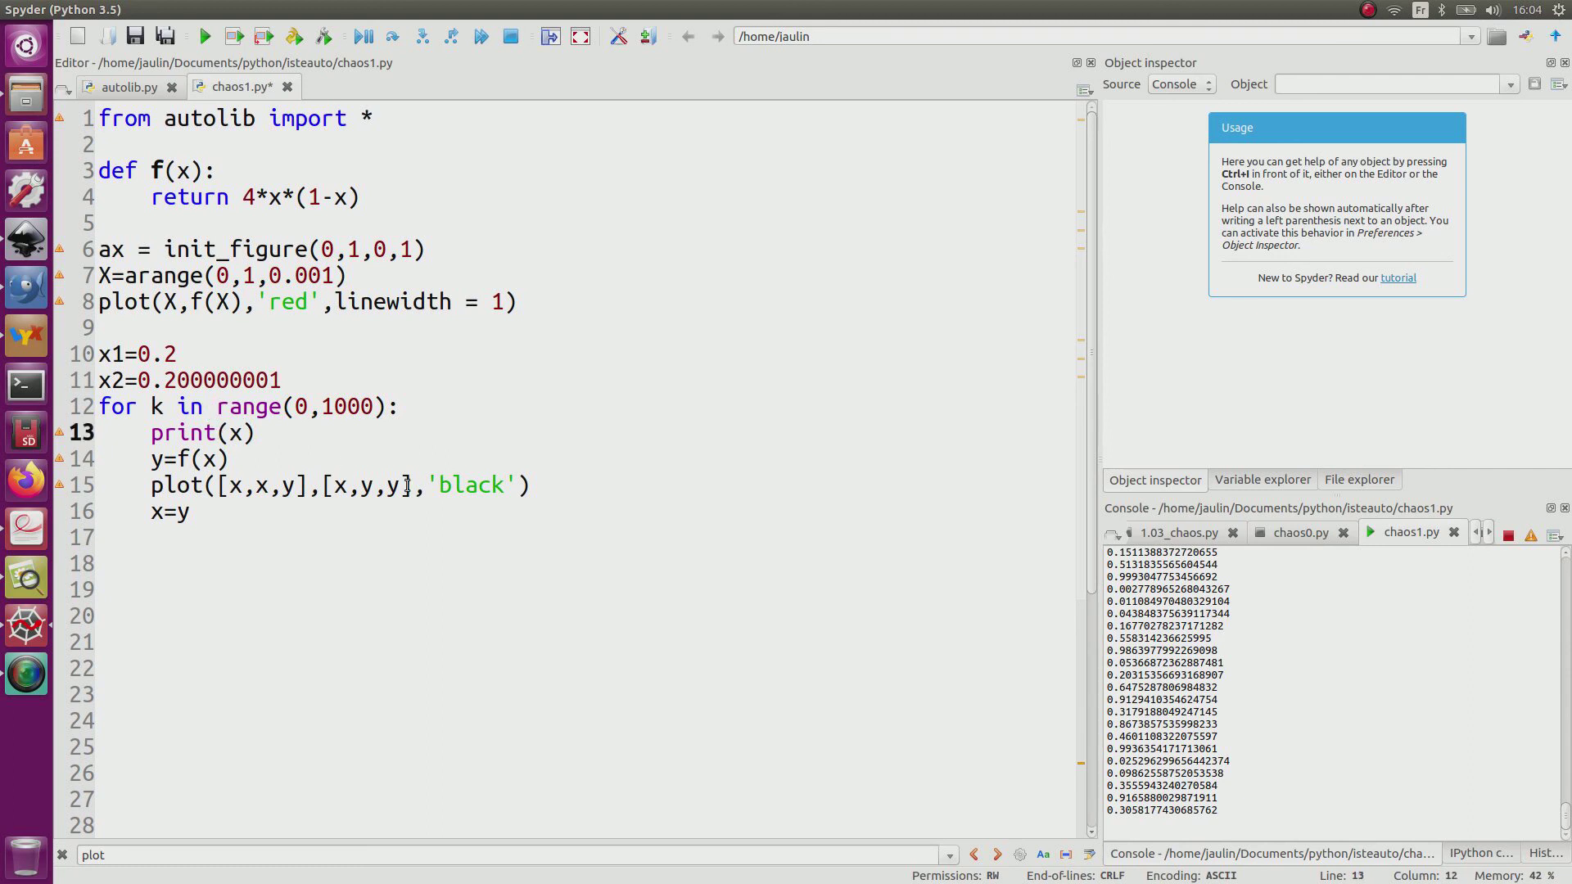
{"action": "type", "text": "1-x2"}
{"action": "type", "text": "y2=f(x2)"}
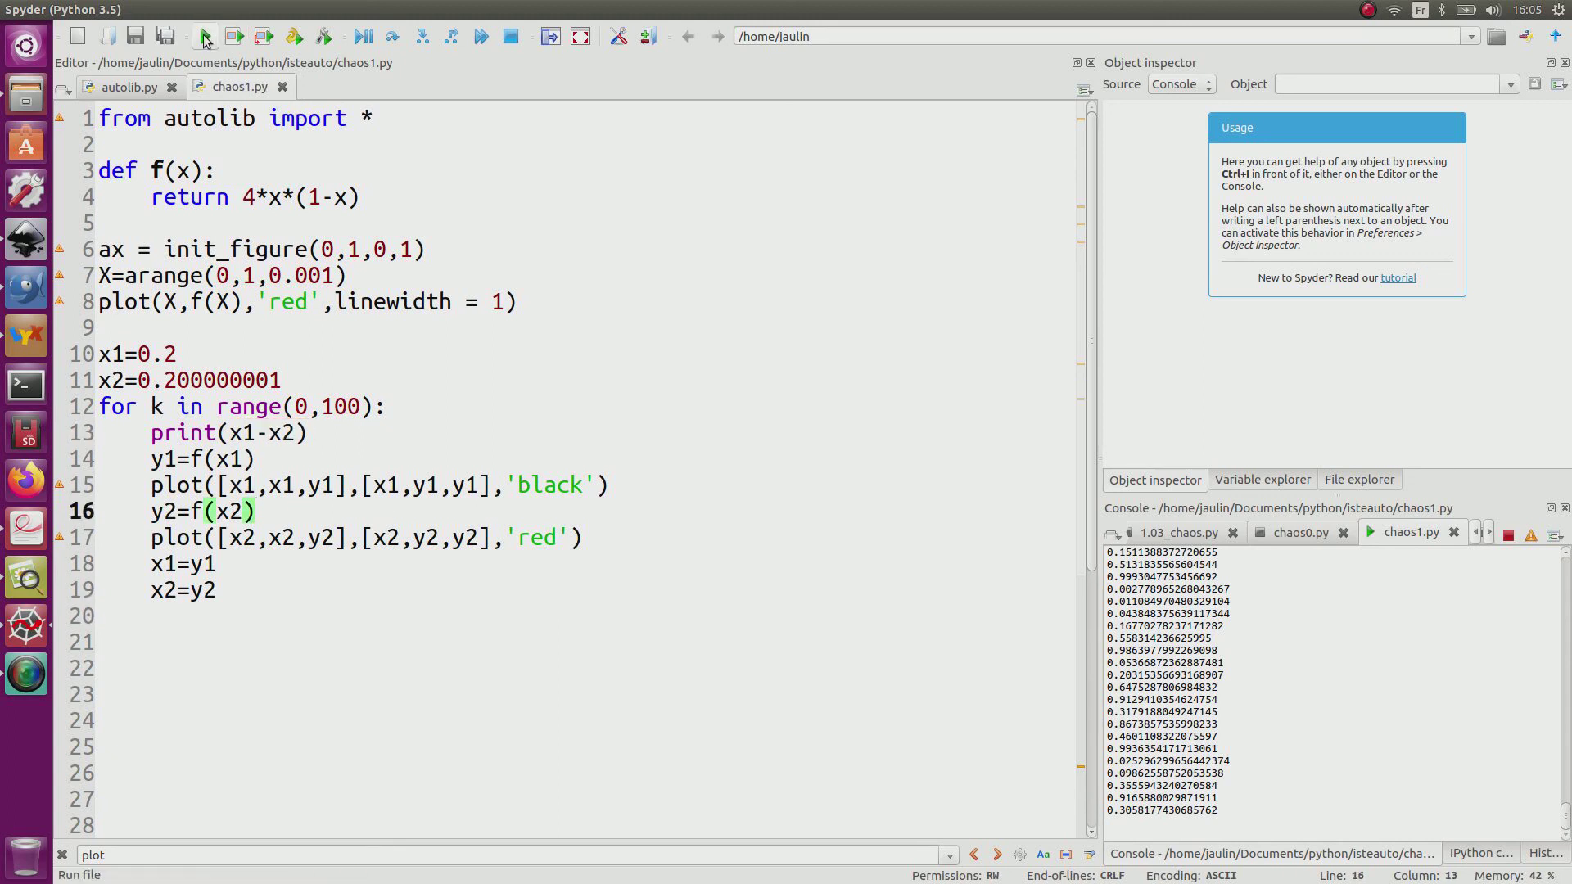
- Run the two-trajectory script and scroll the console to see the difference grow from 1e-9 to order one
{"action": "left_click", "coordinate": [204, 36]}
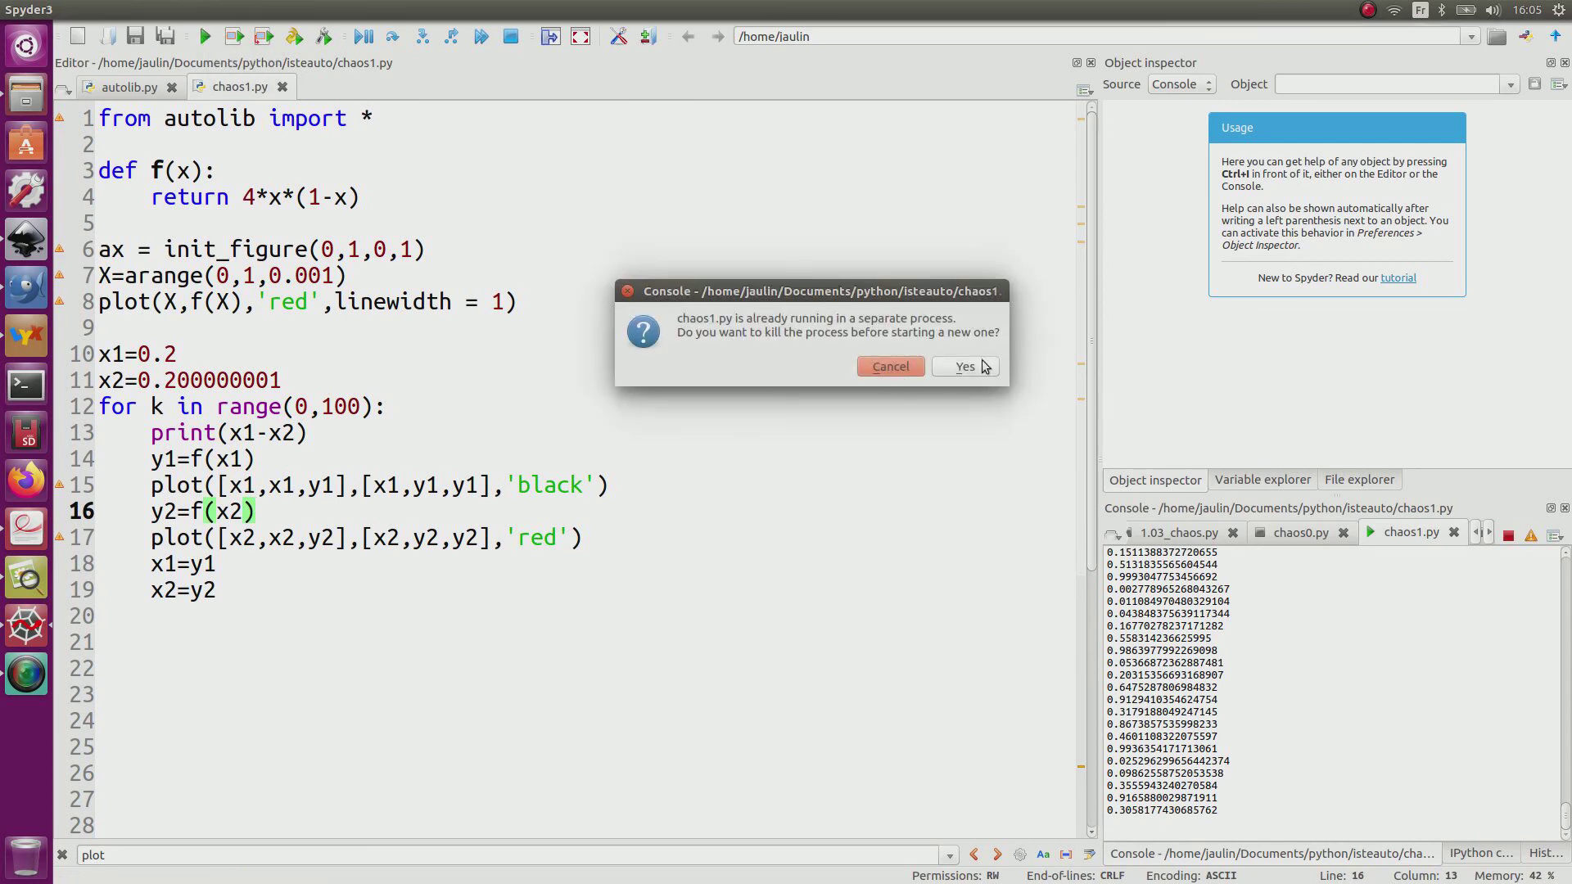
{"action": "left_click", "coordinate": [961, 365]}
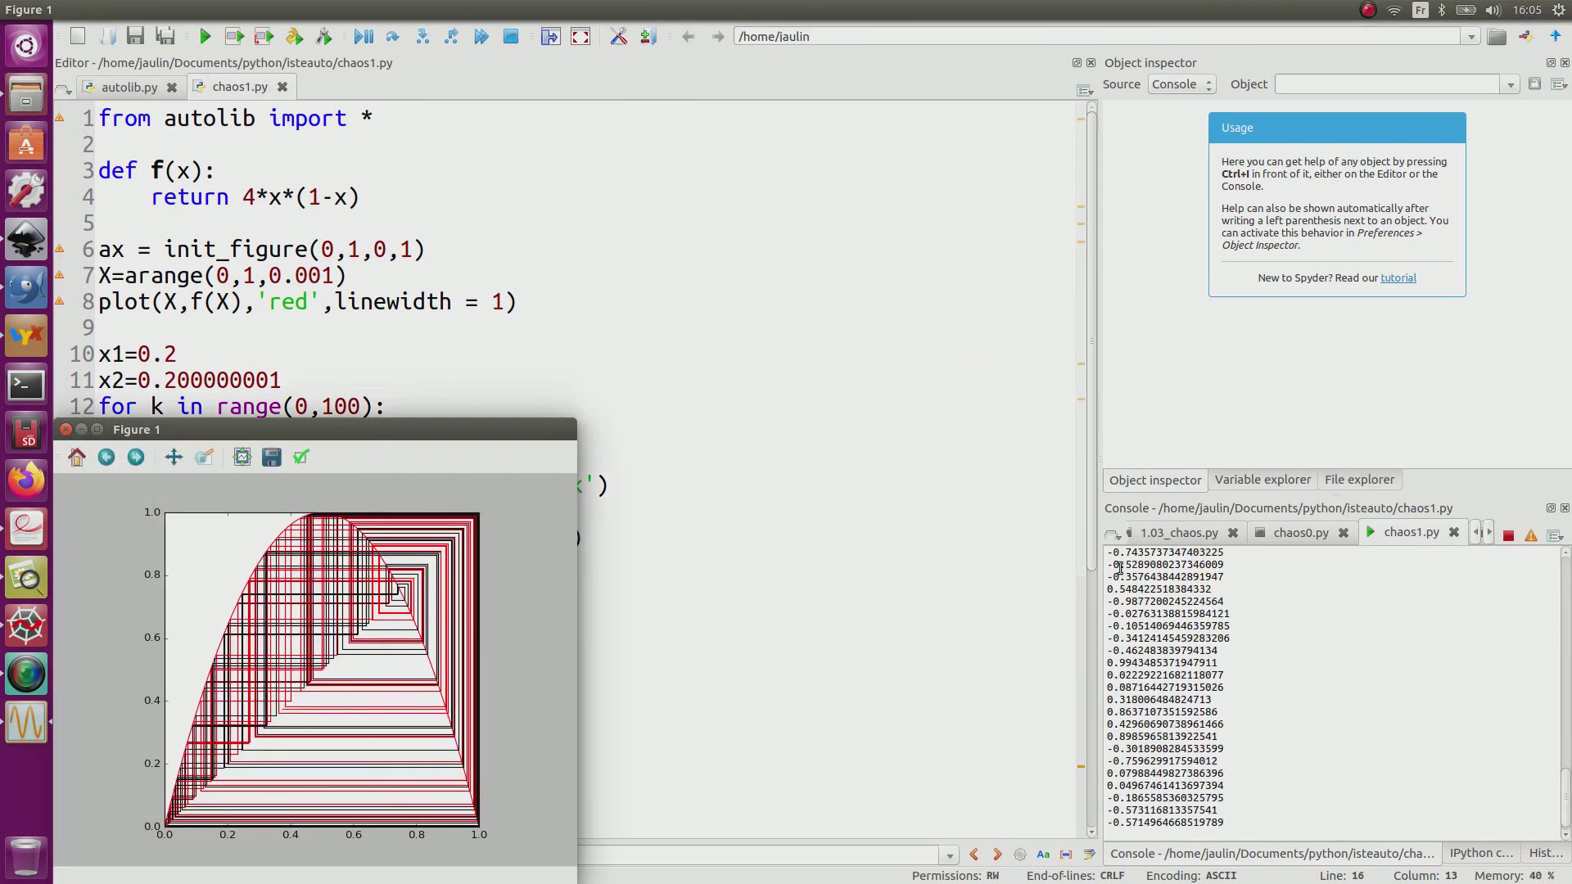
{"action": "left_click", "coordinate": [66, 429]}
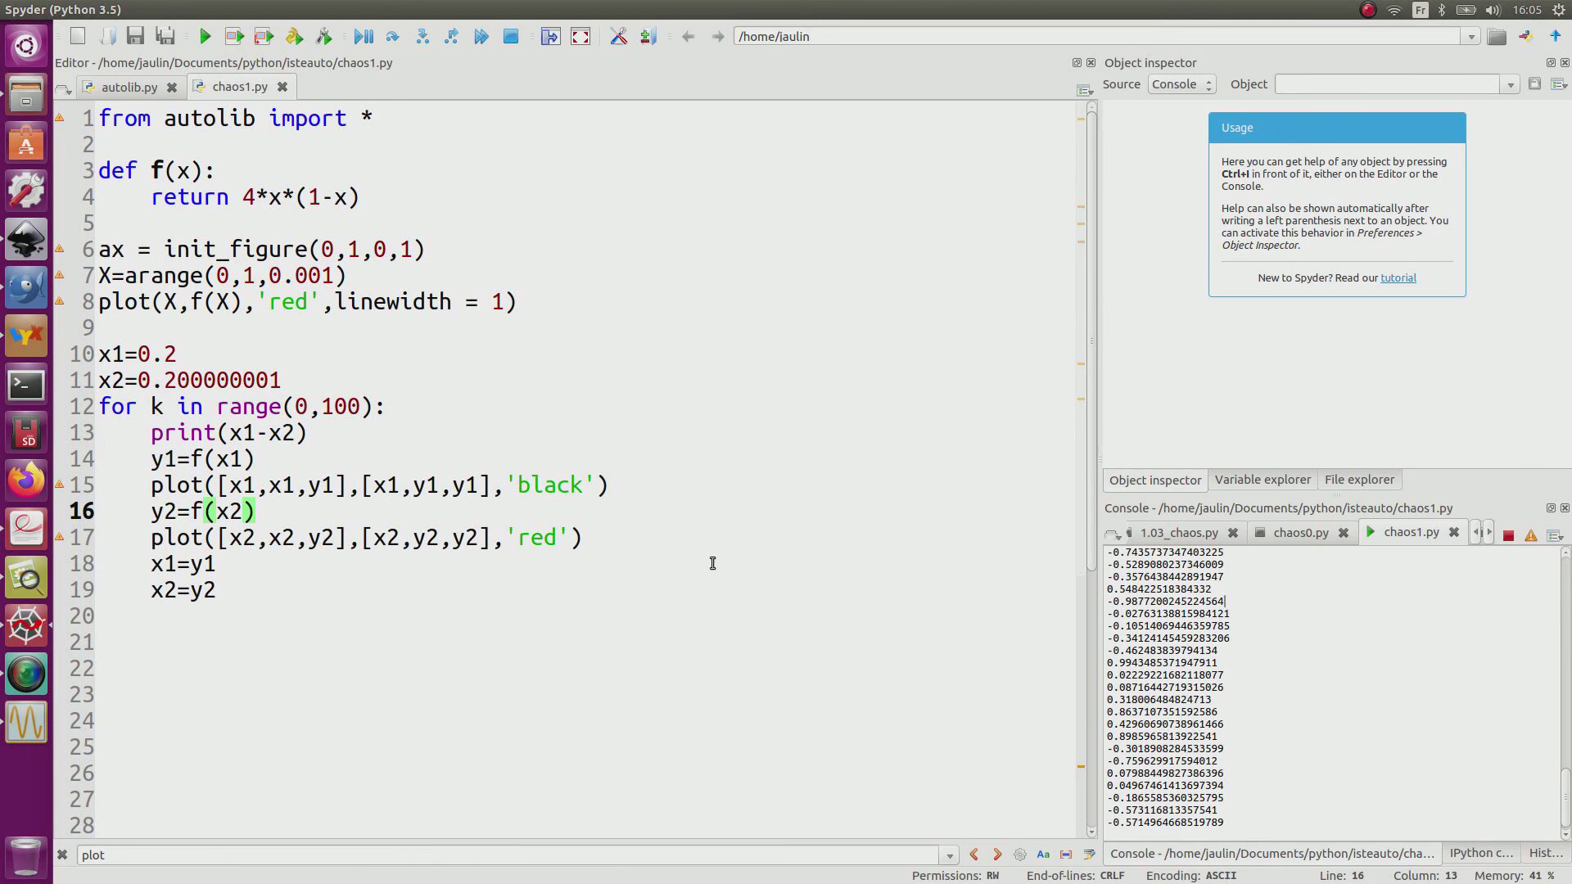
{"action": "mouse_move", "coordinate": [1549, 691]}
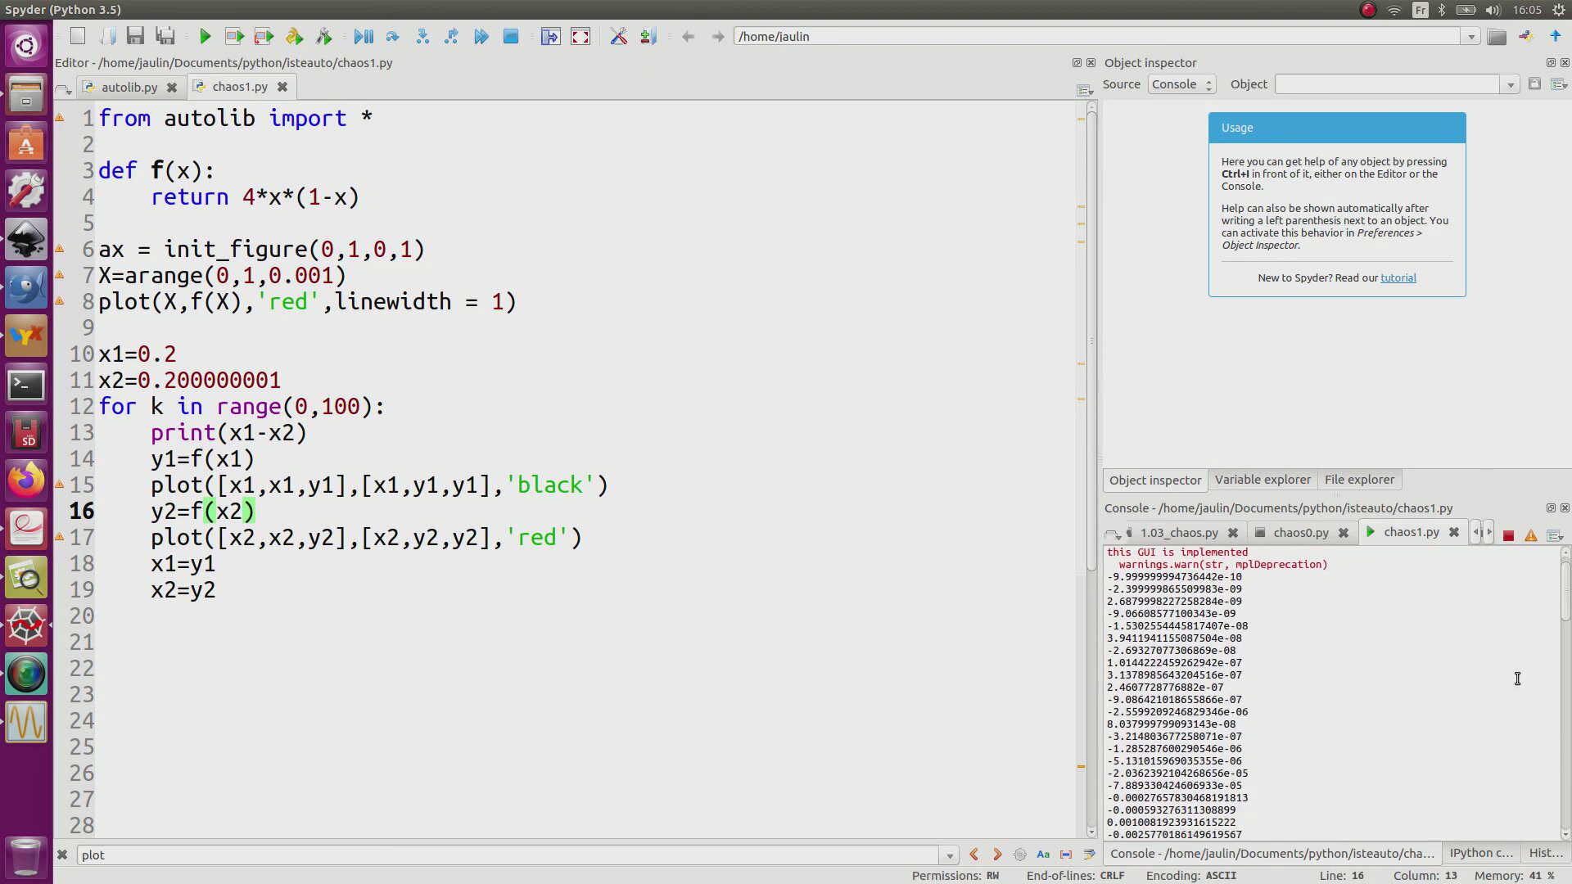
{"action": "scroll", "scroll_direction": "down", "scroll_amount": 3}
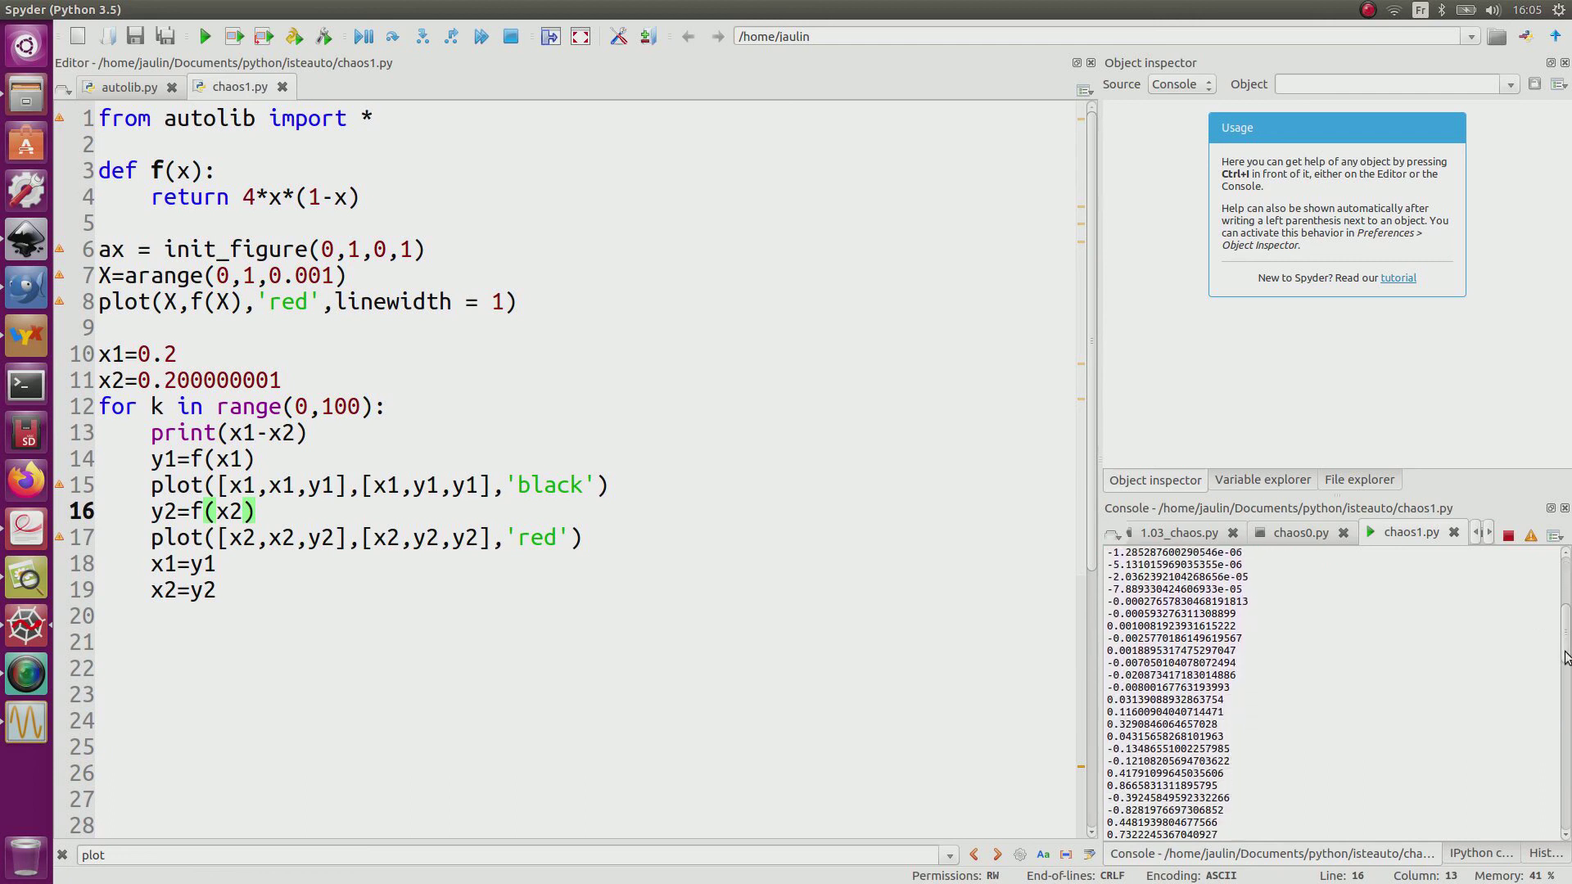
{"action": "scroll", "scroll_direction": "down", "scroll_amount": 3}
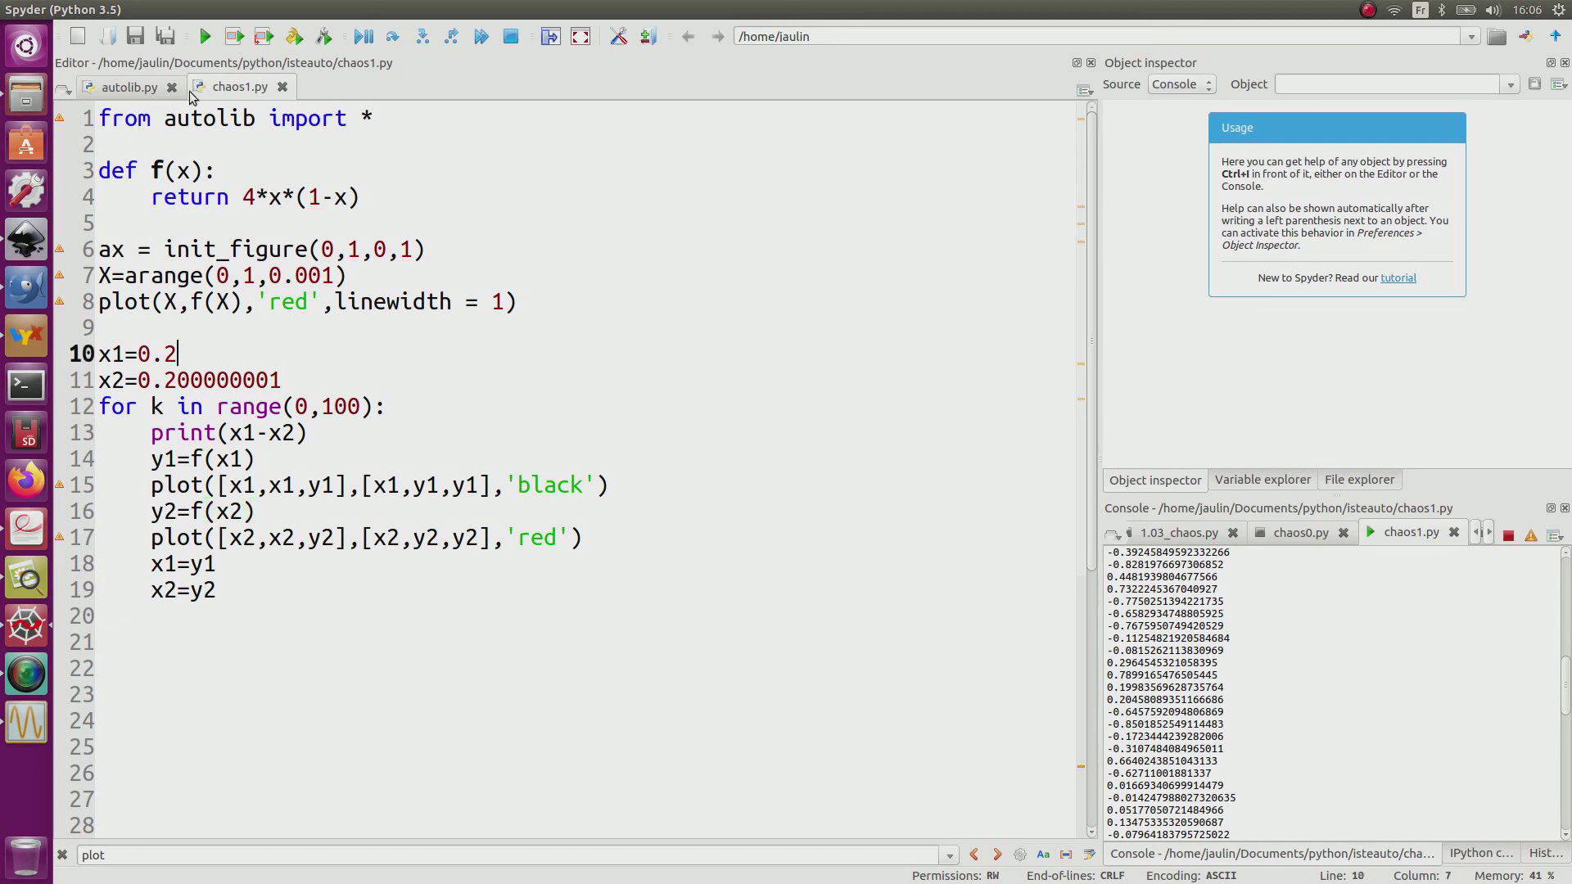
- Rerun the two-trajectory simulation, killing the running process, to redraw the diverging cobwebs
{"action": "left_click", "coordinate": [204, 36]}
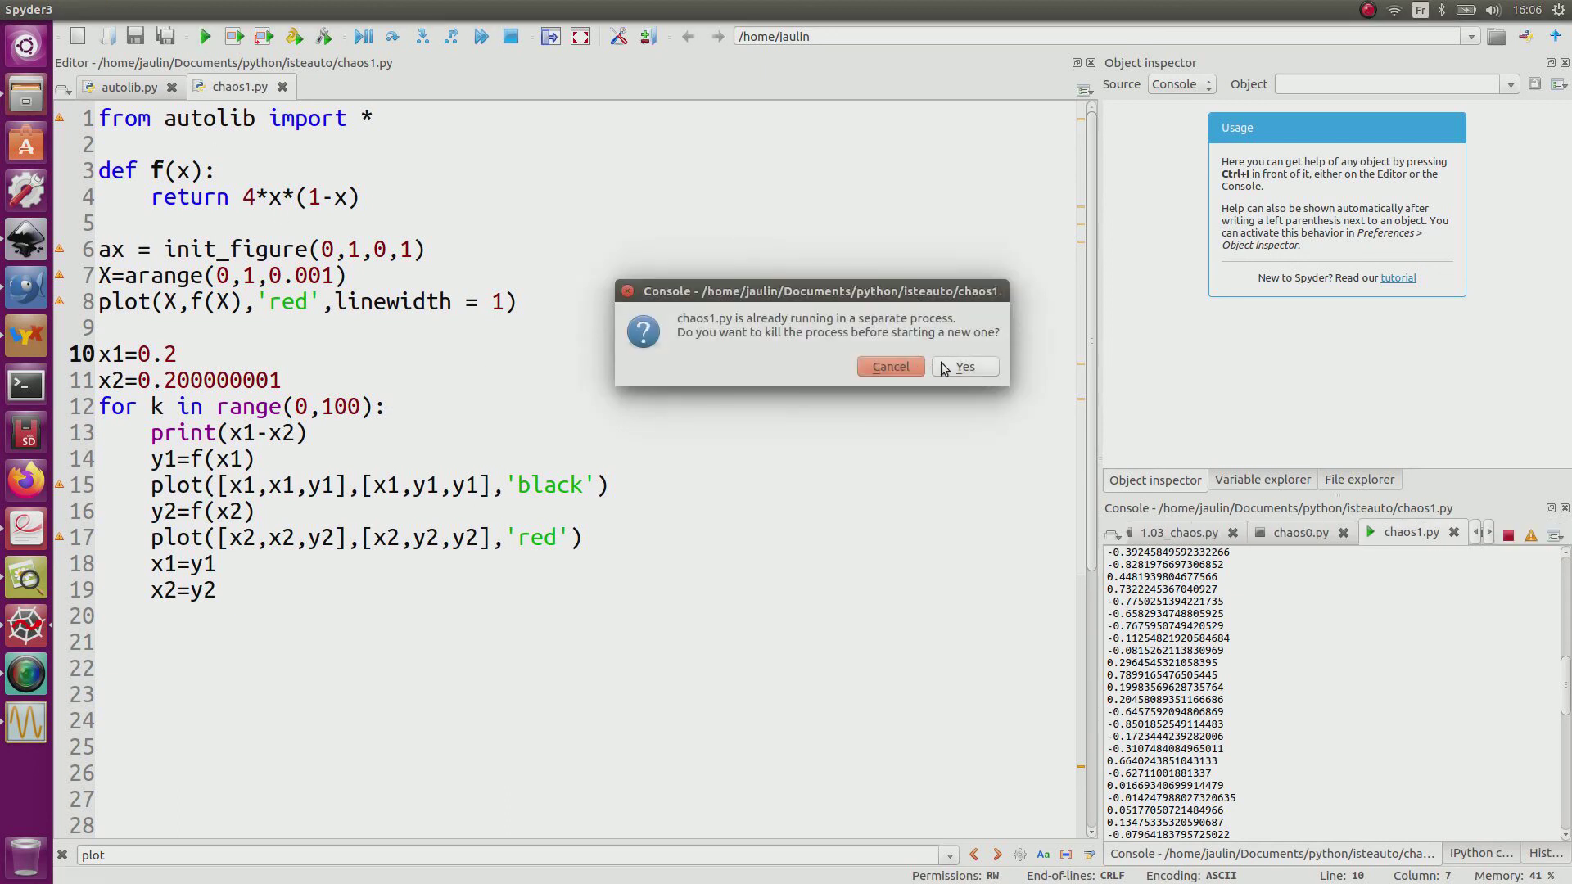
{"action": "left_click", "coordinate": [963, 365]}
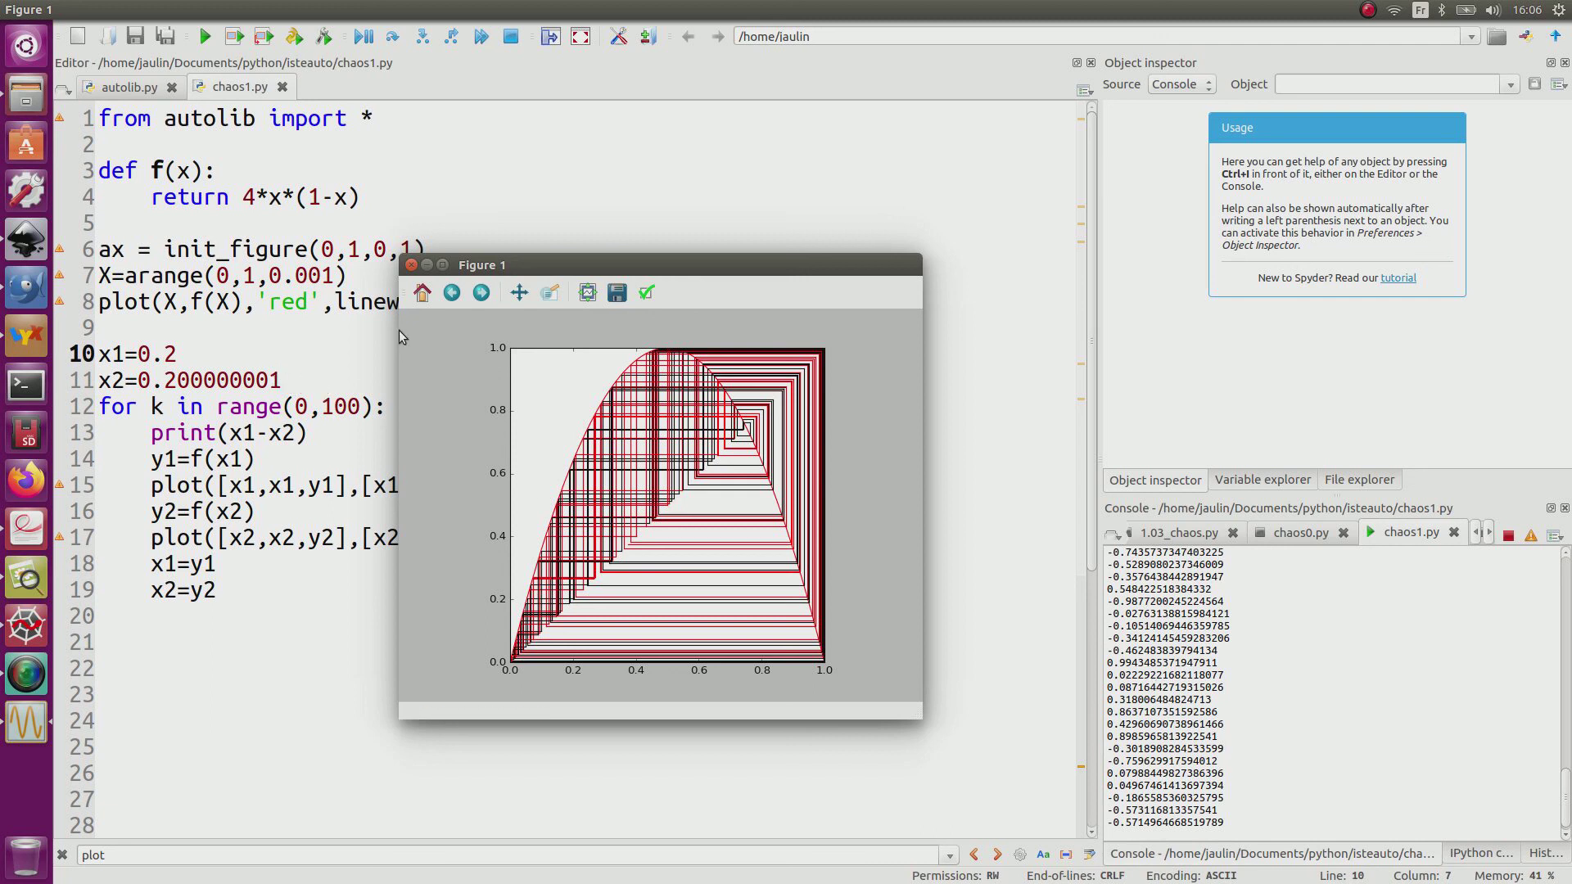
{"action": "mouse_move", "coordinate": [596, 534]}
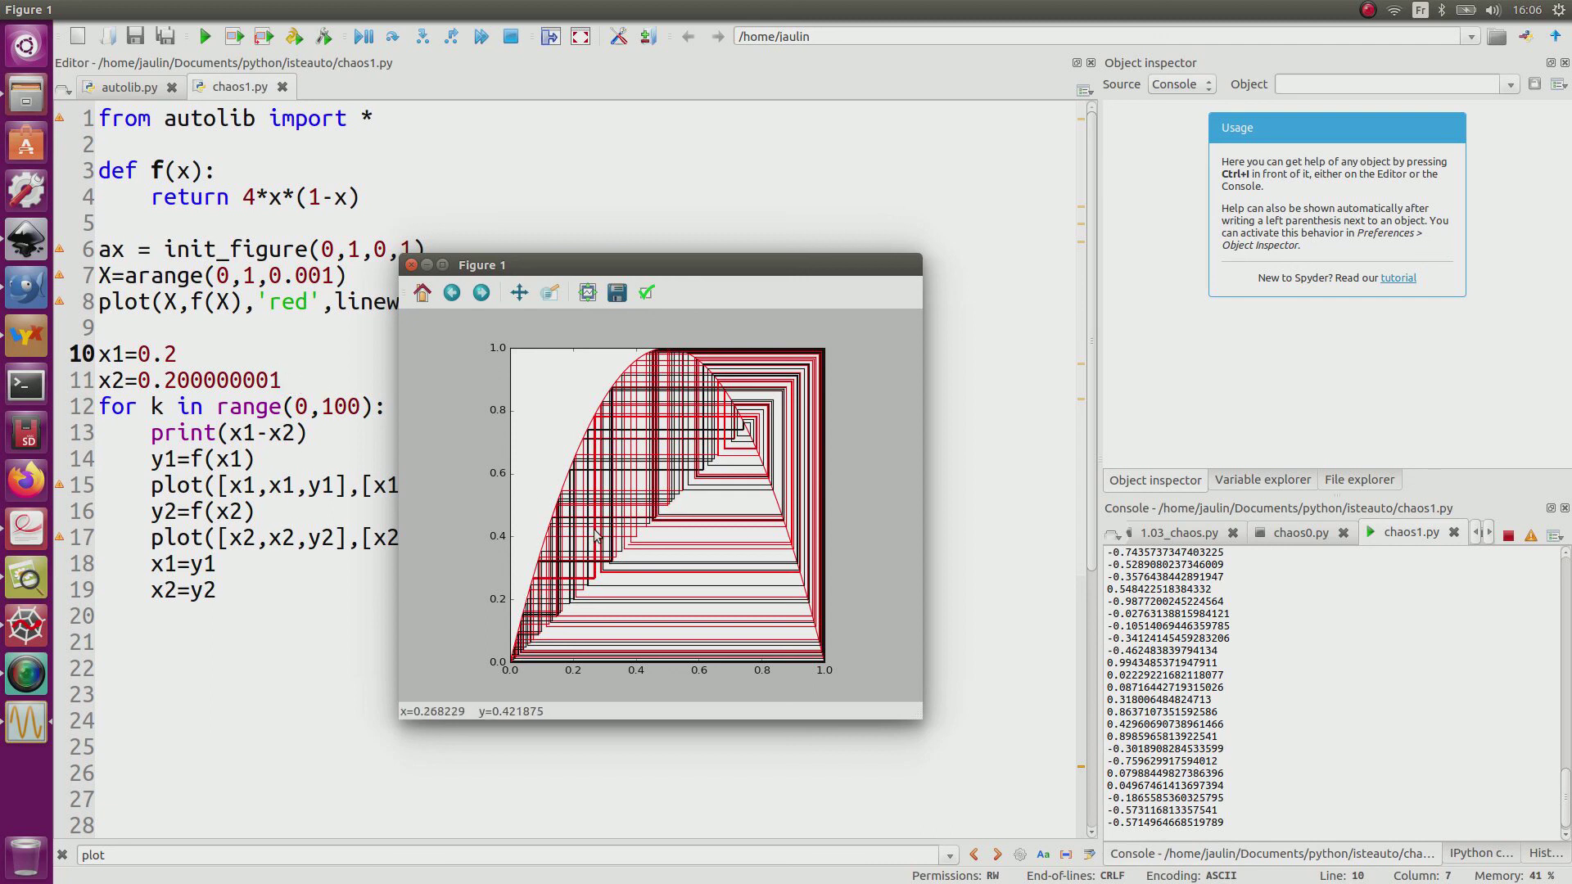
{"action": "mouse_move", "coordinate": [324, 637]}
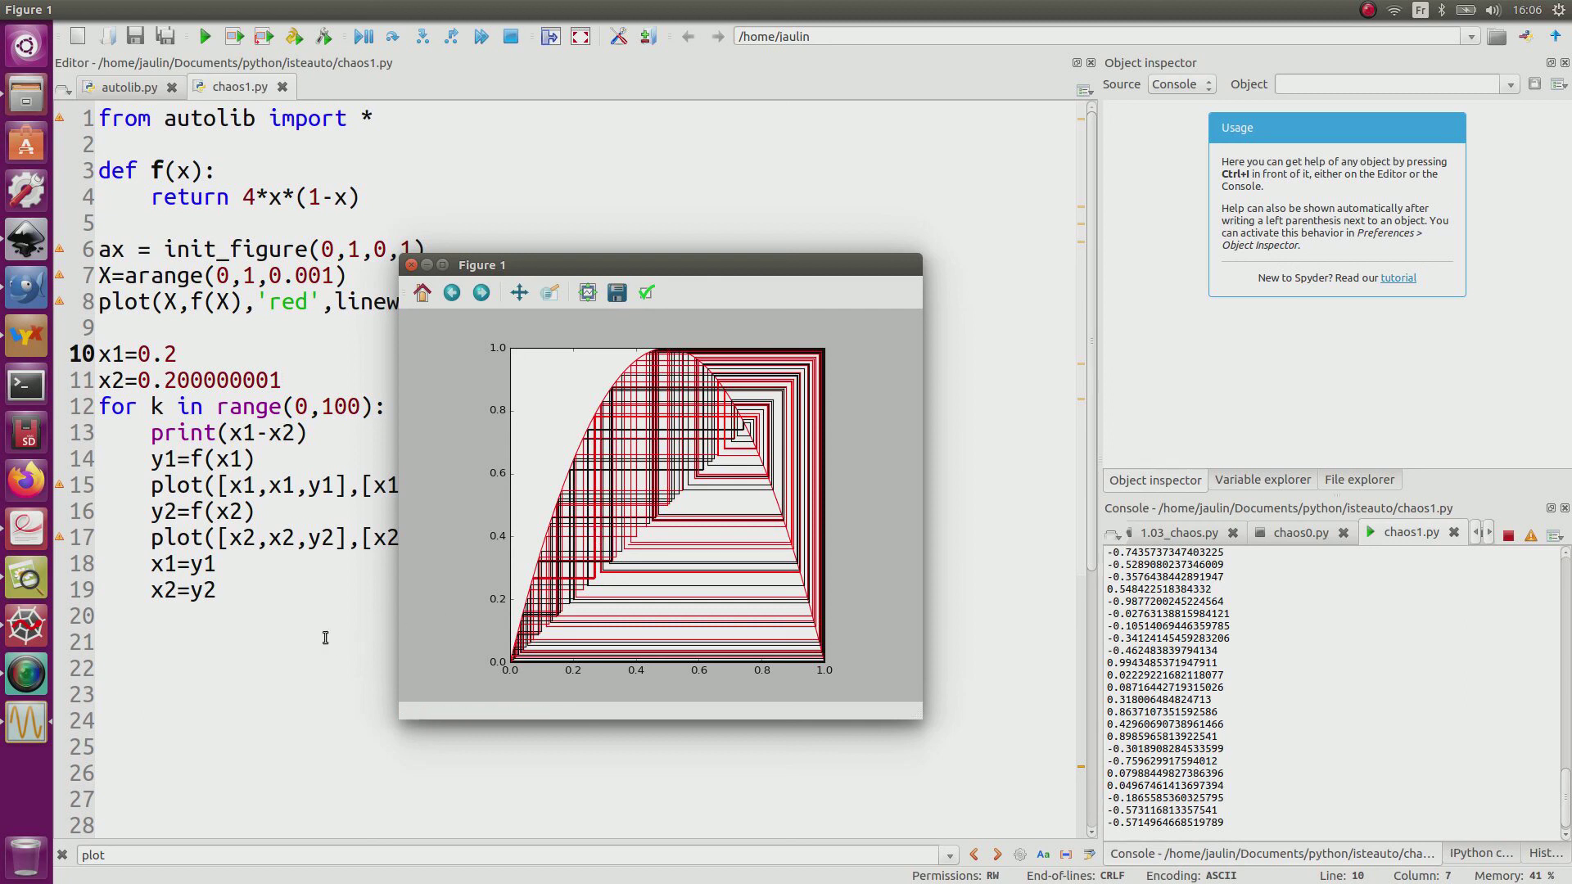